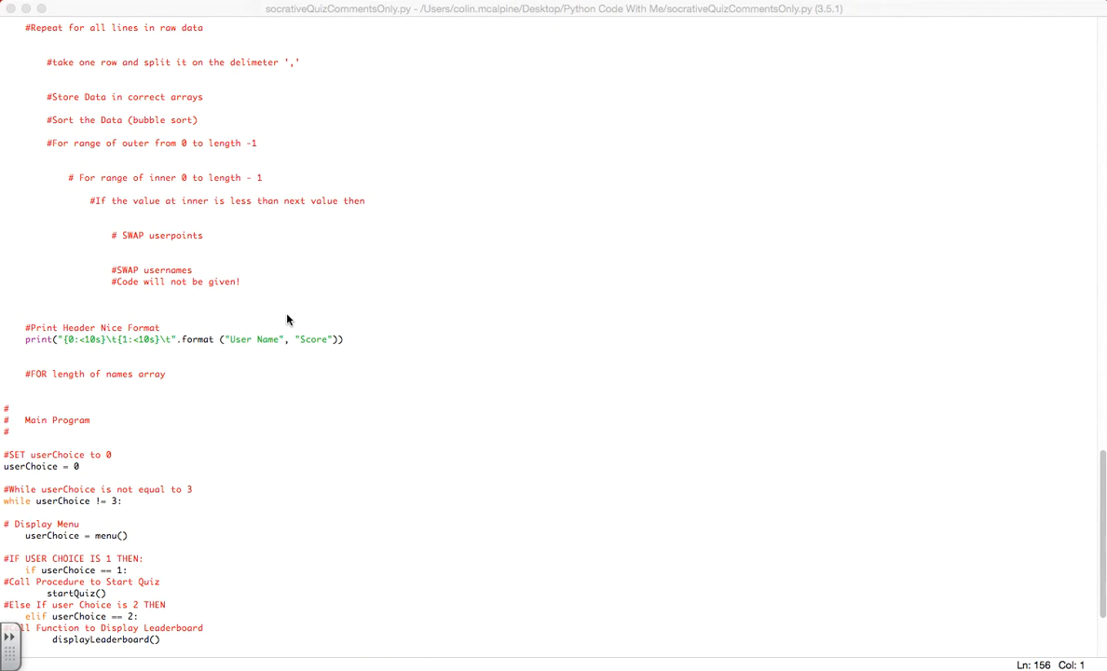
Initialise userName to an empty string (userName = "") in startQuiz
{"action": "scroll", "scroll_direction": "up", "scroll_amount": 3}
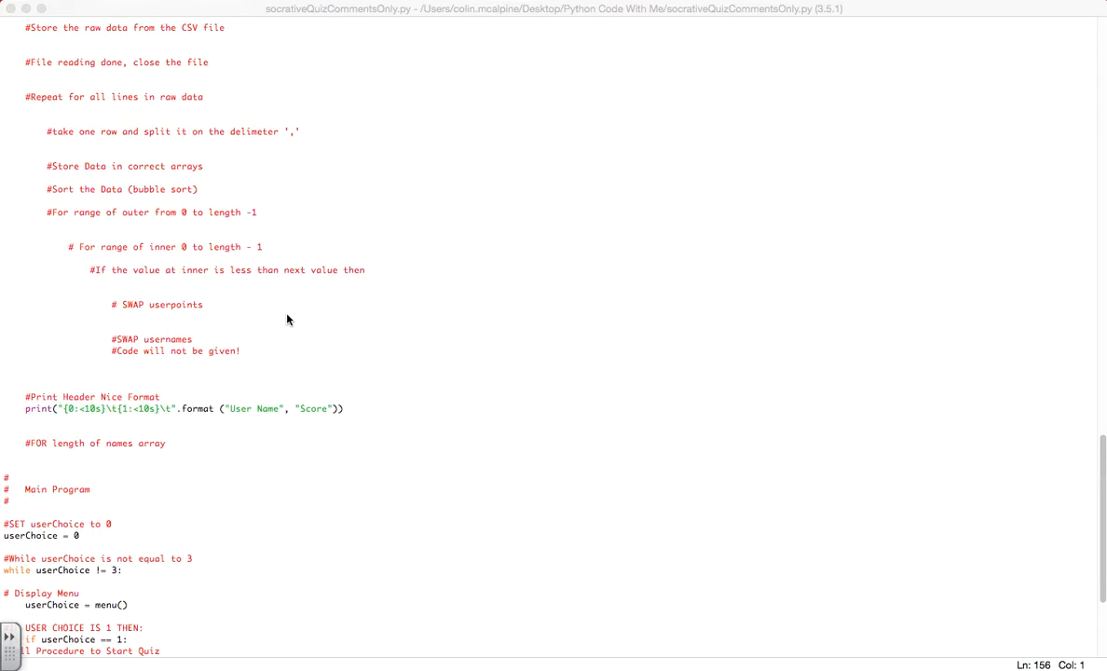
{"action": "scroll", "scroll_direction": "down", "scroll_amount": 3}
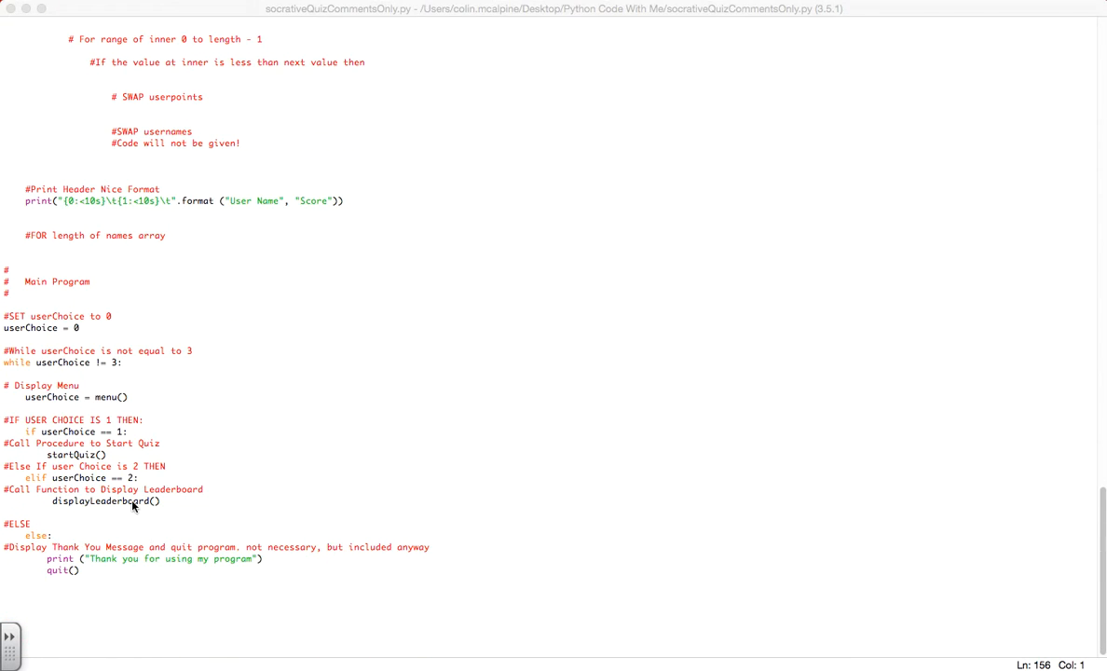
{"action": "scroll", "scroll_direction": "up", "scroll_amount": 3}
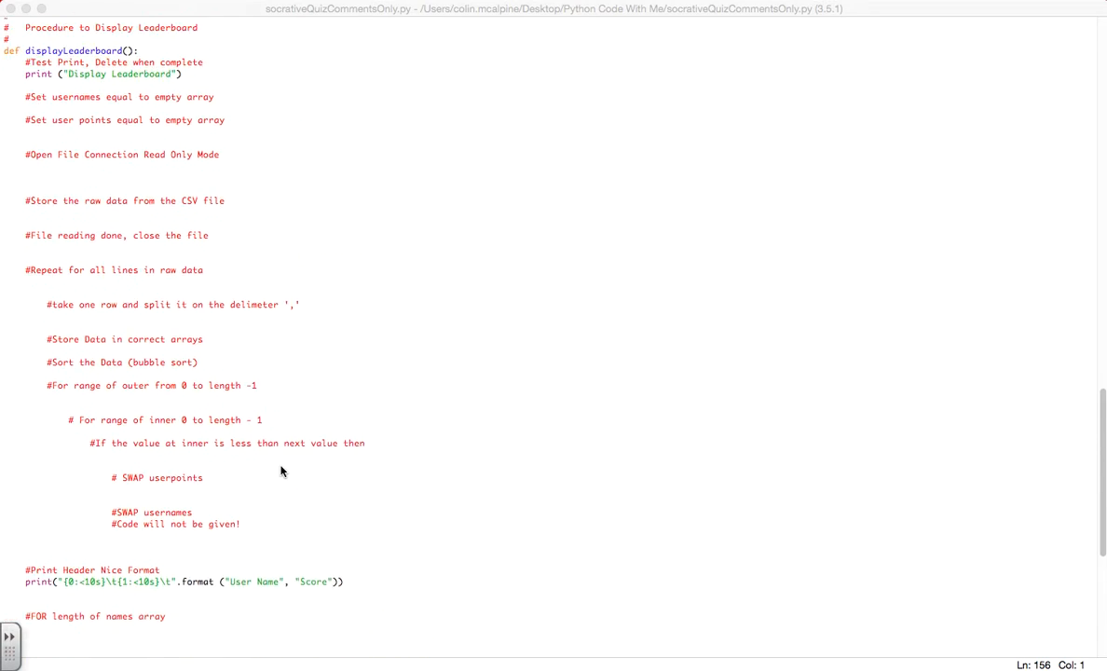
{"action": "scroll", "scroll_direction": "down", "scroll_amount": 3}
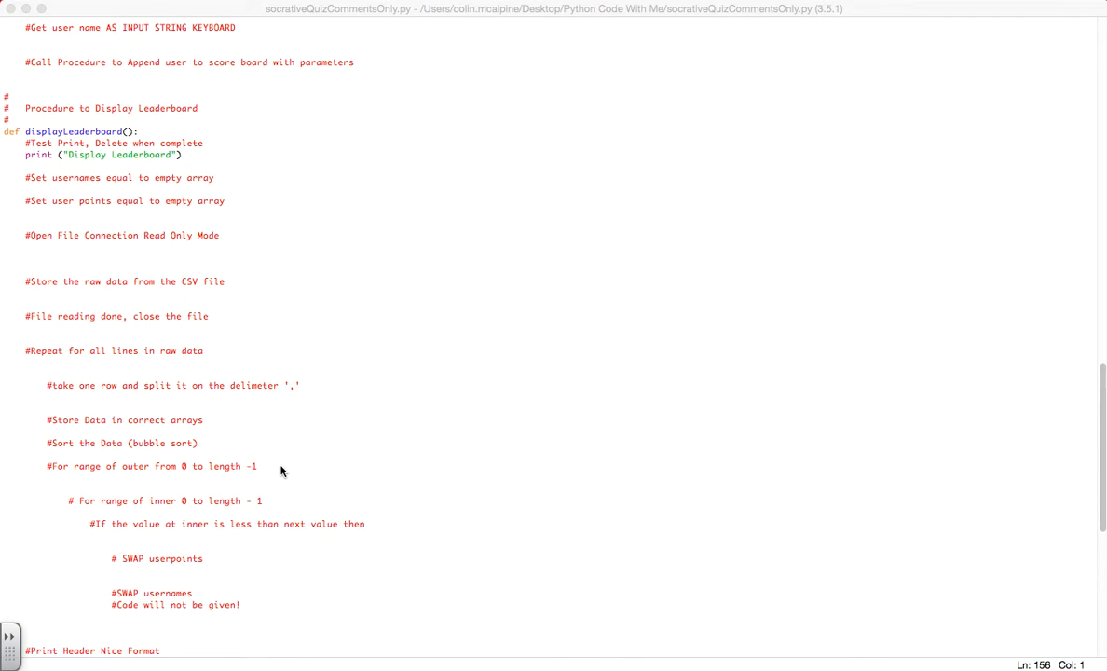
{"action": "mouse_move", "coordinate": [386, 401]}
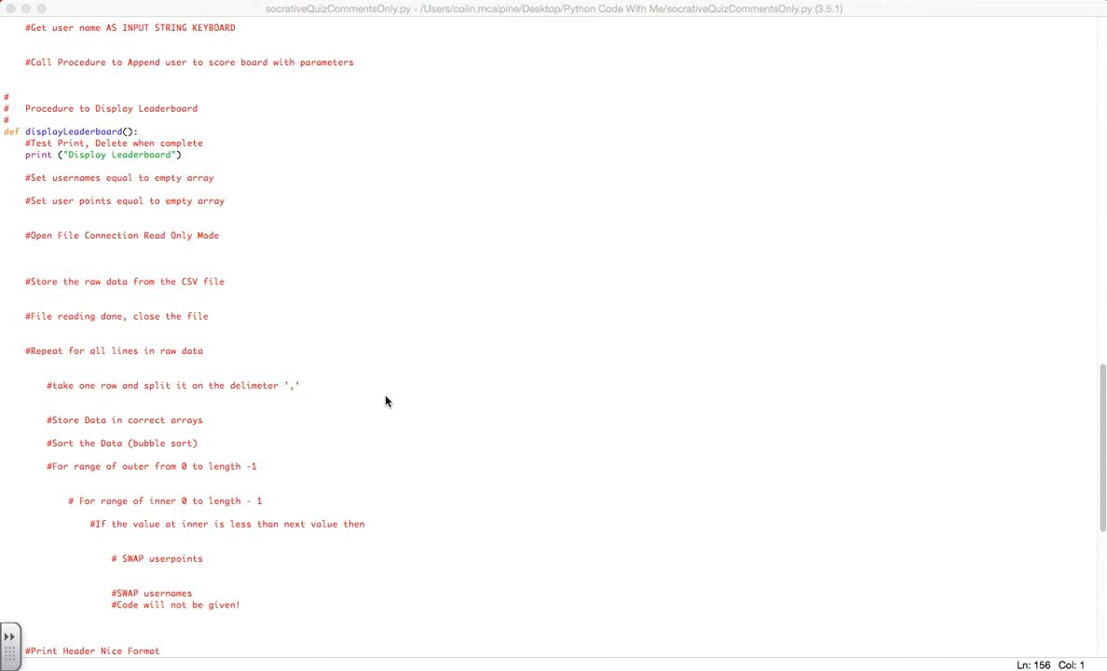
{"action": "scroll", "scroll_direction": "down", "scroll_amount": 3}
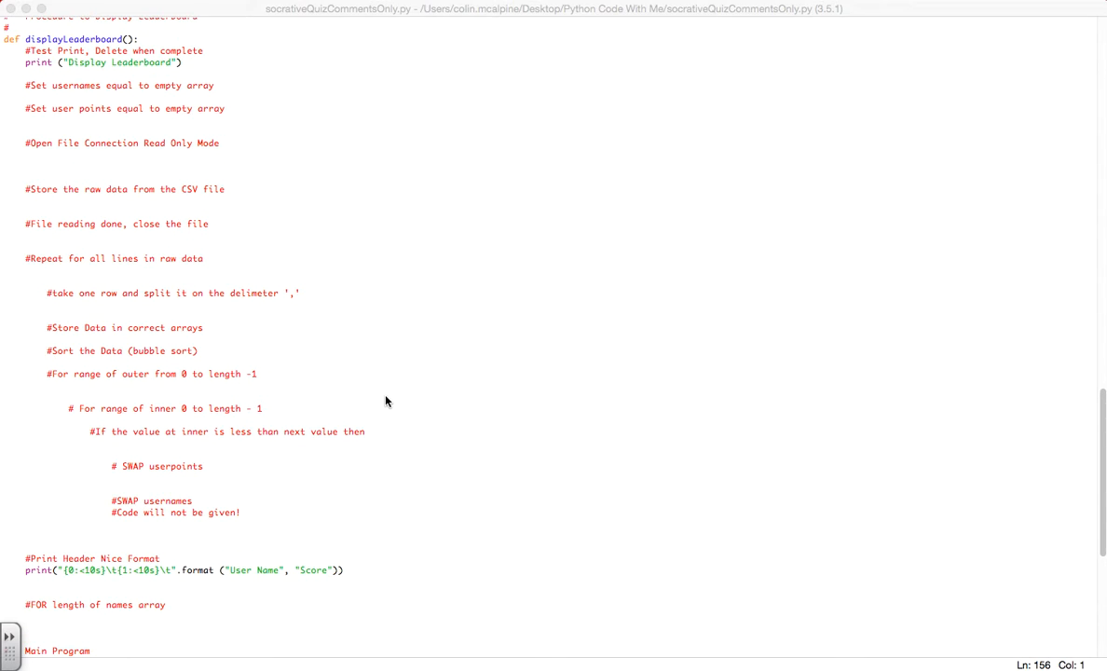
{"action": "scroll", "scroll_direction": "down", "scroll_amount": 3}
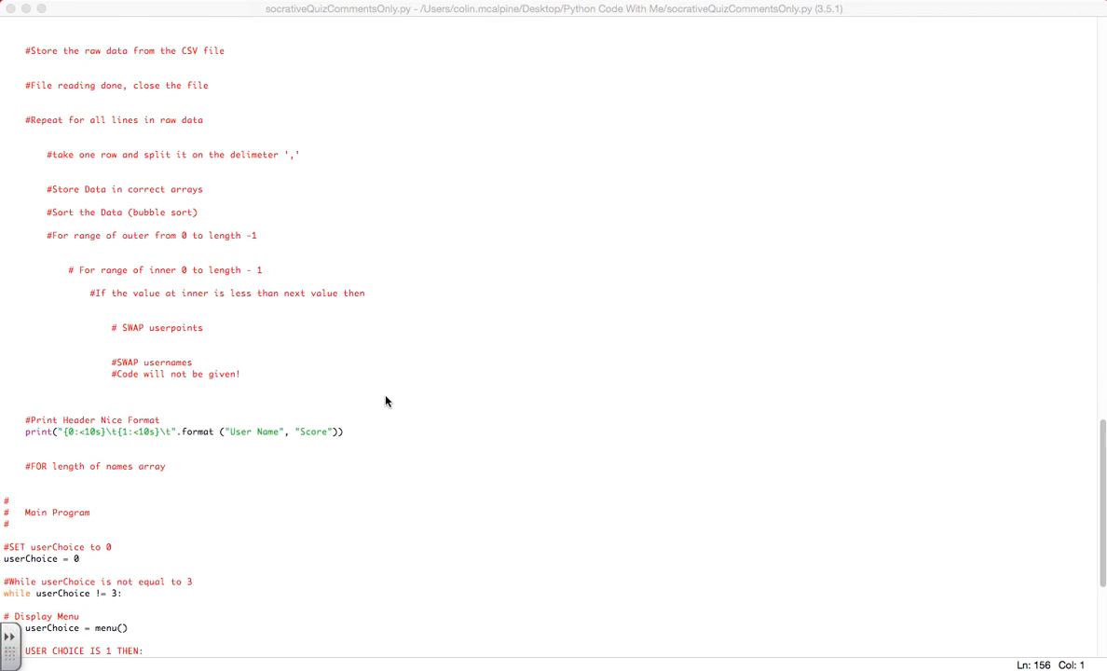
{"action": "scroll", "scroll_direction": "up", "scroll_amount": 3}
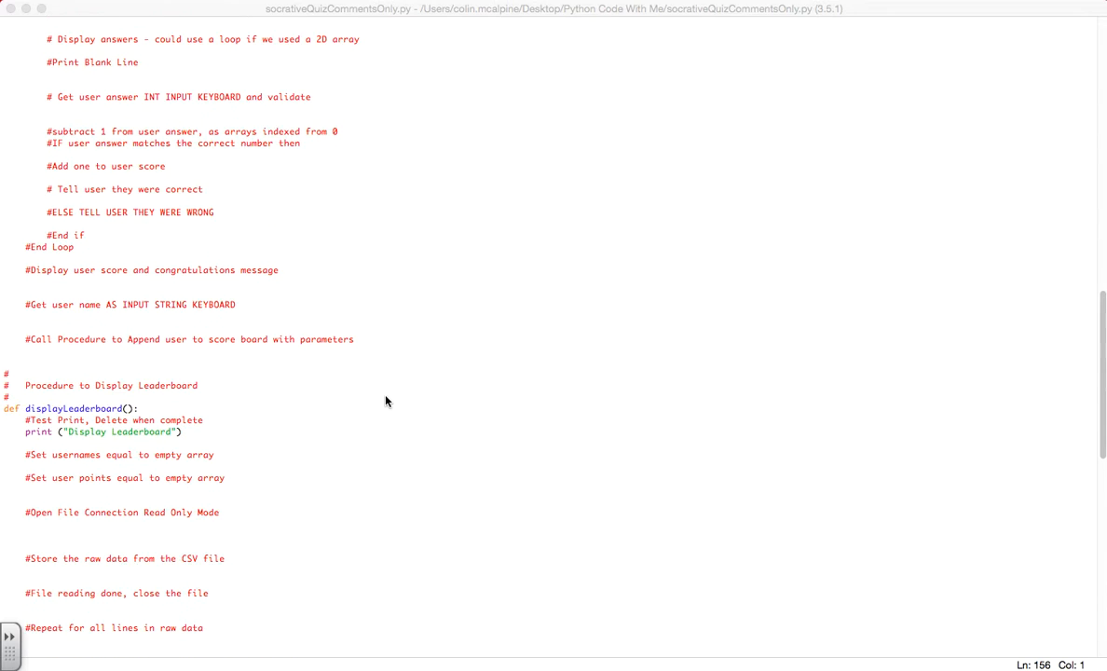
{"action": "scroll", "scroll_direction": "up", "scroll_amount": 3}
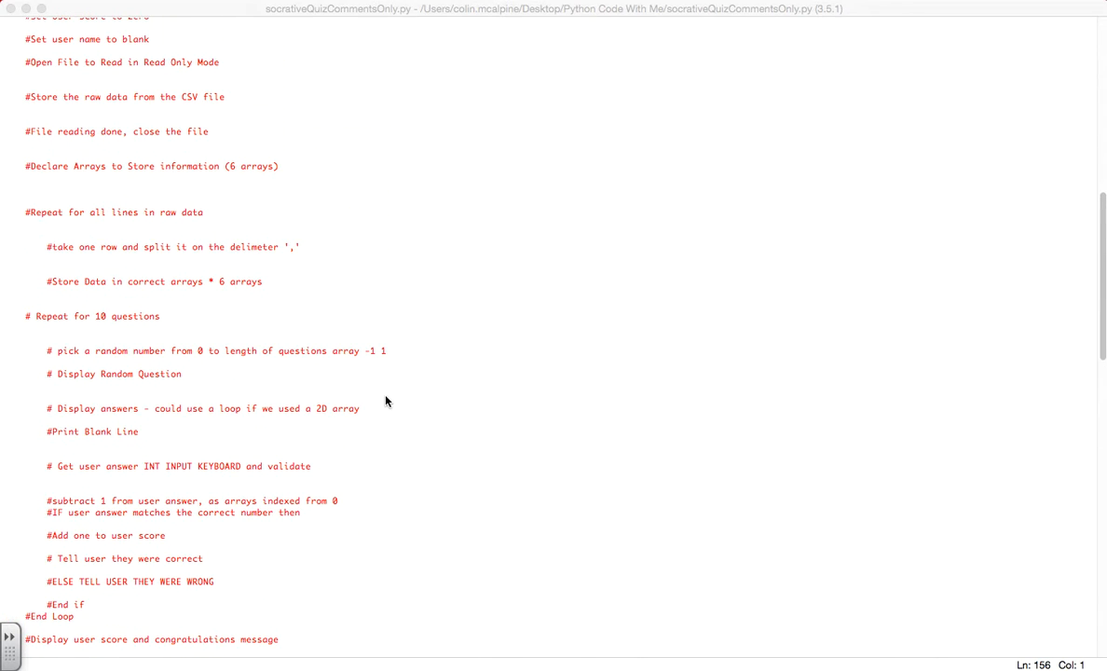
{"action": "scroll", "scroll_direction": "up", "scroll_amount": 3}
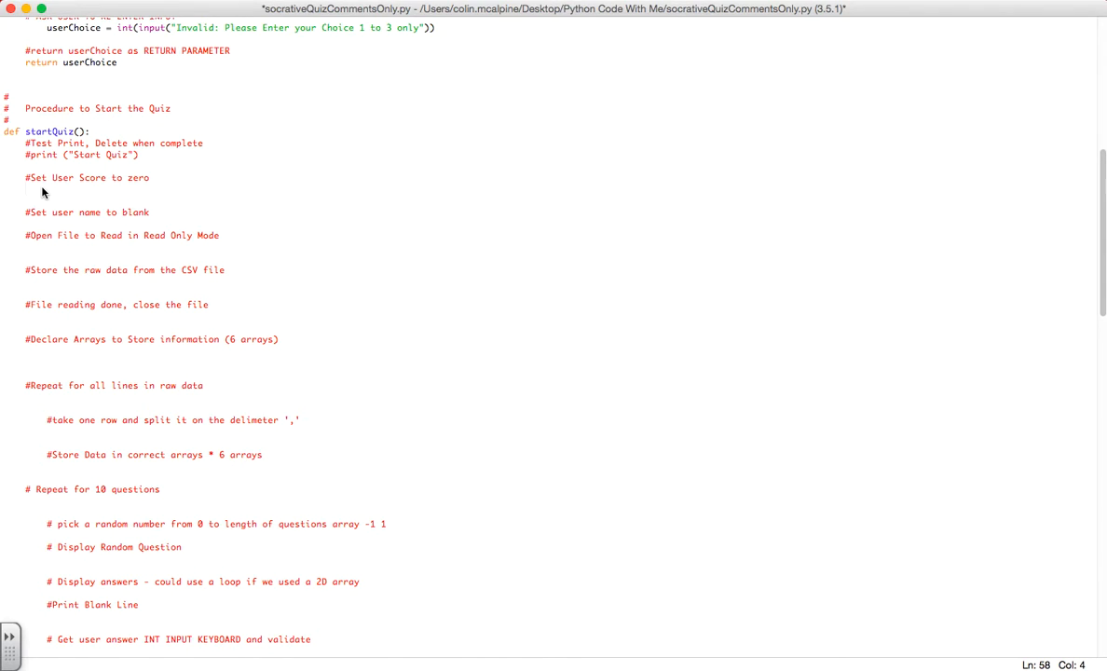
{"action": "type", "text": "userName ="}
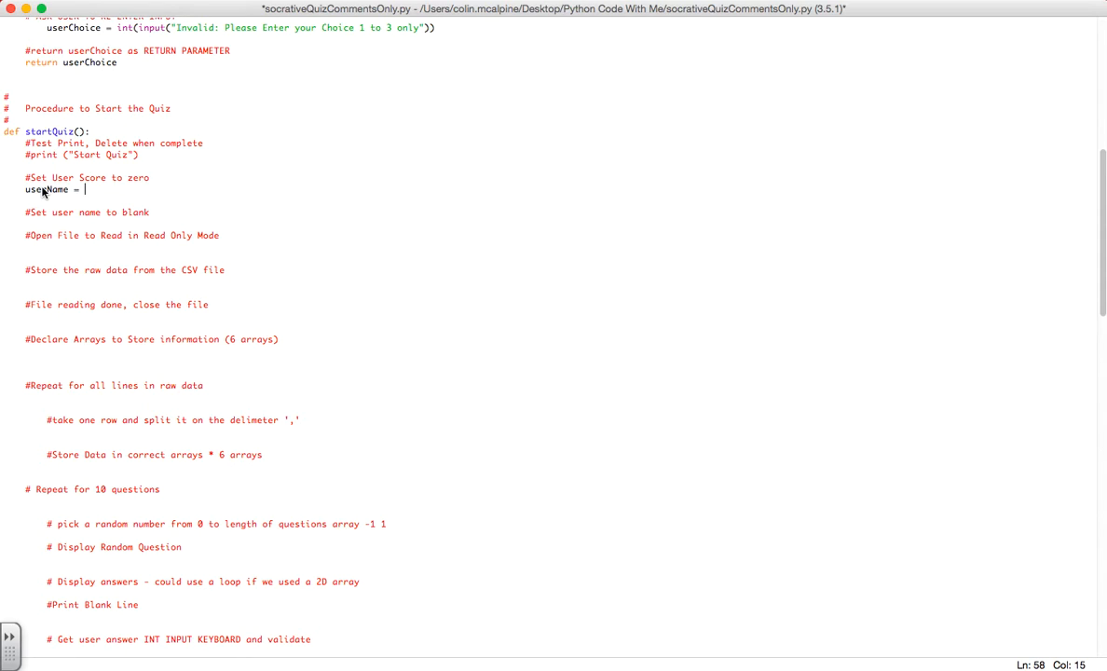
{"action": "type", "text": "\"\""}
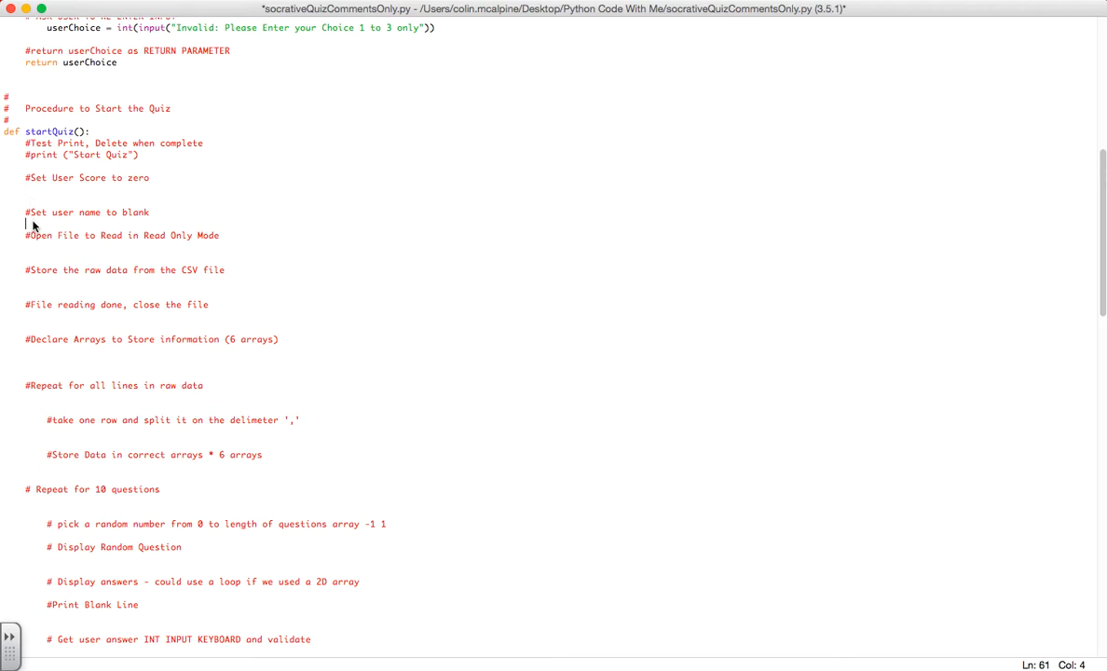
{"action": "type", "text": "userName = \"\""}
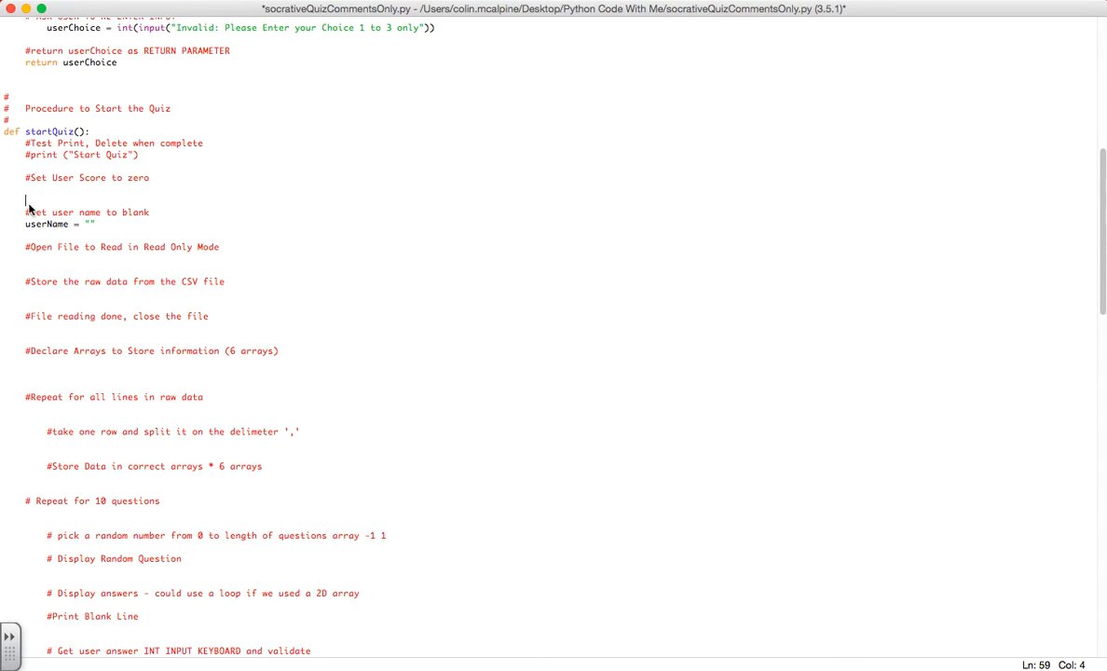
Add userScore = 0 under its comment in startQuiz
{"action": "type", "text": "user"}
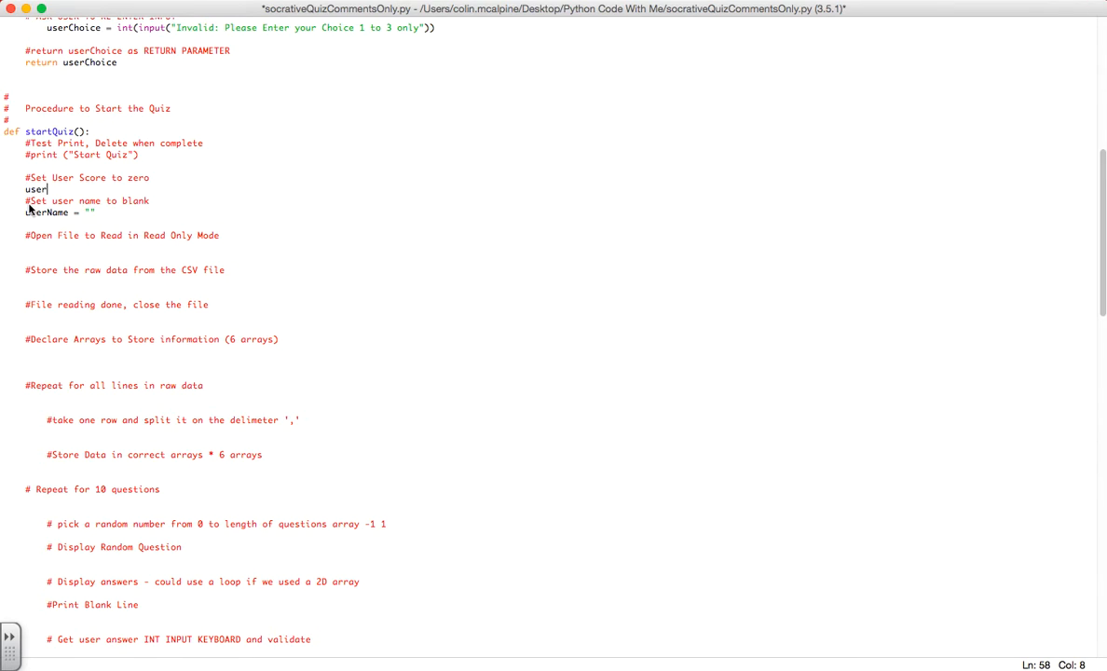
{"action": "type", "text": "Score = 0"}
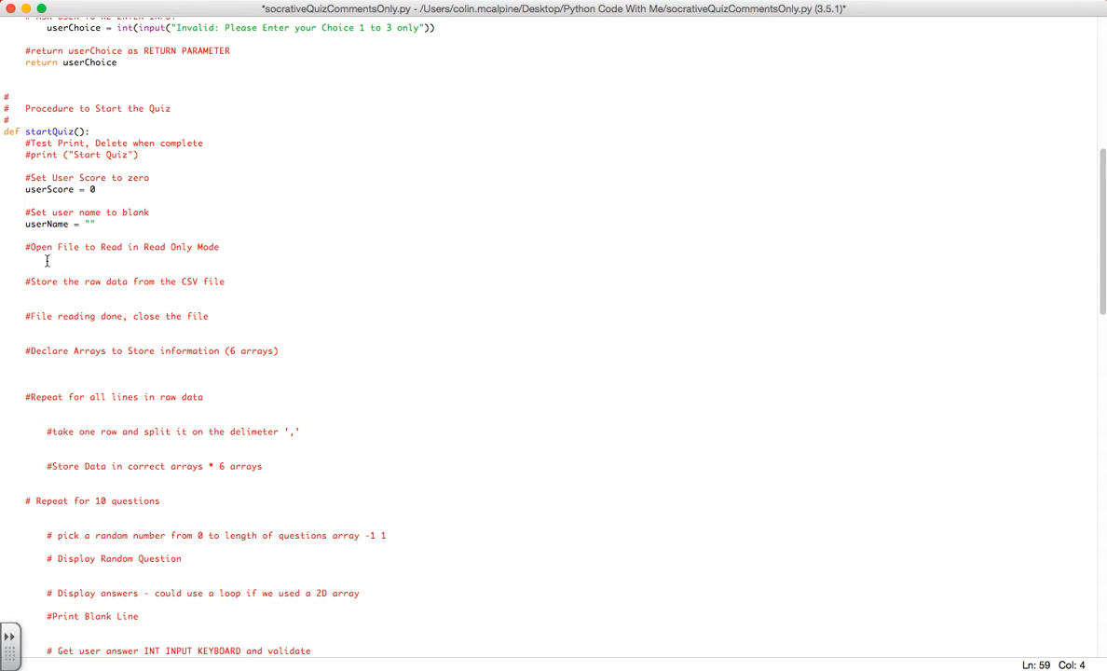
{"action": "left_click", "coordinate": [28, 258]}
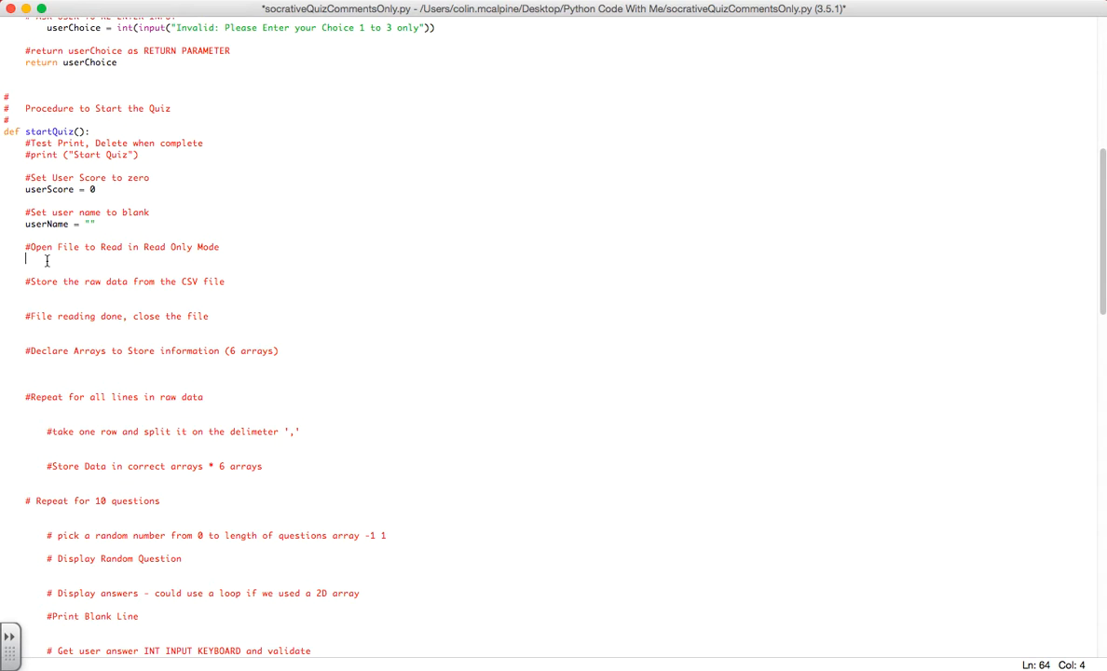
Write file = open("socrative.csv", "r") under the Open File comment
{"action": "type", "text": "fie"}
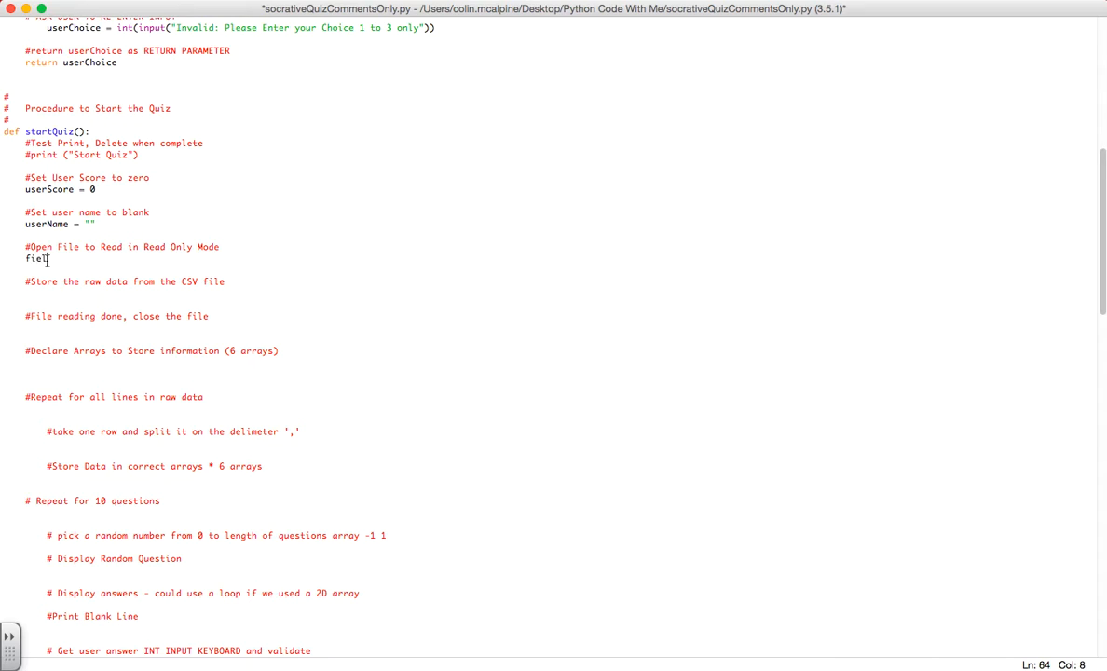
{"action": "type", "text": "="}
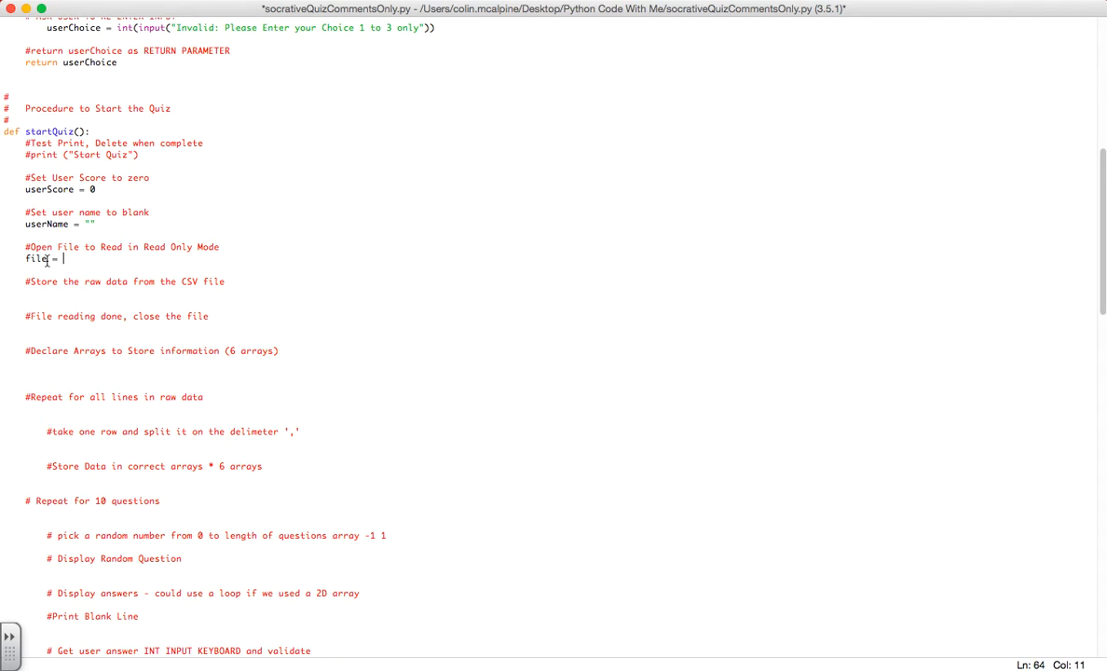
{"action": "type", "text": "open("}
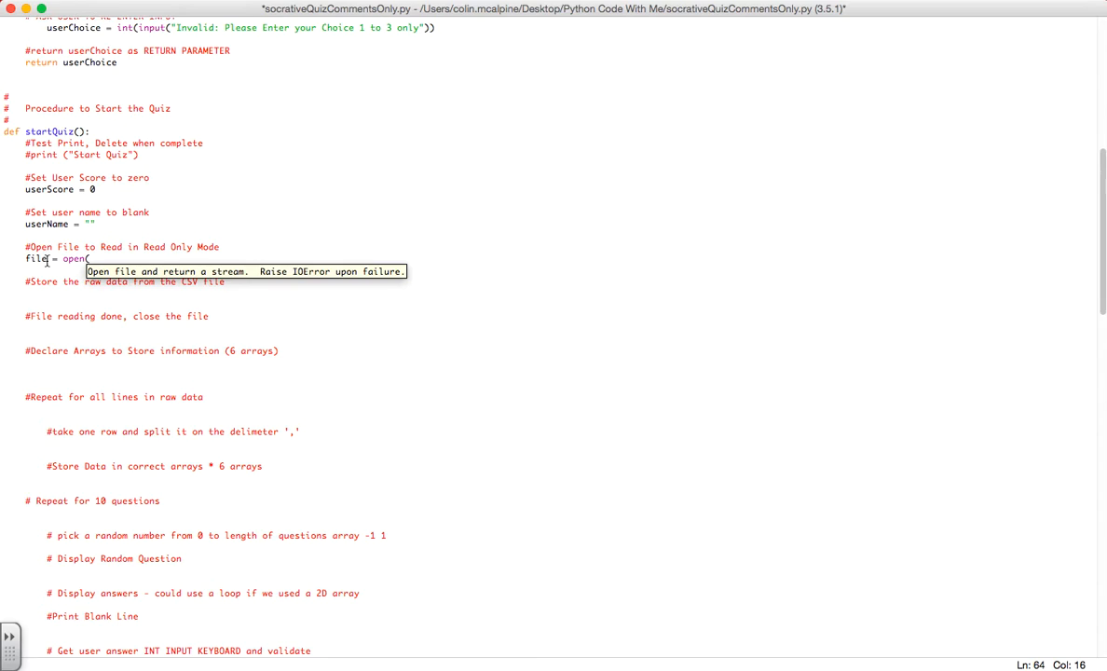
{"action": "type", "text": "\"socrative.csv"}
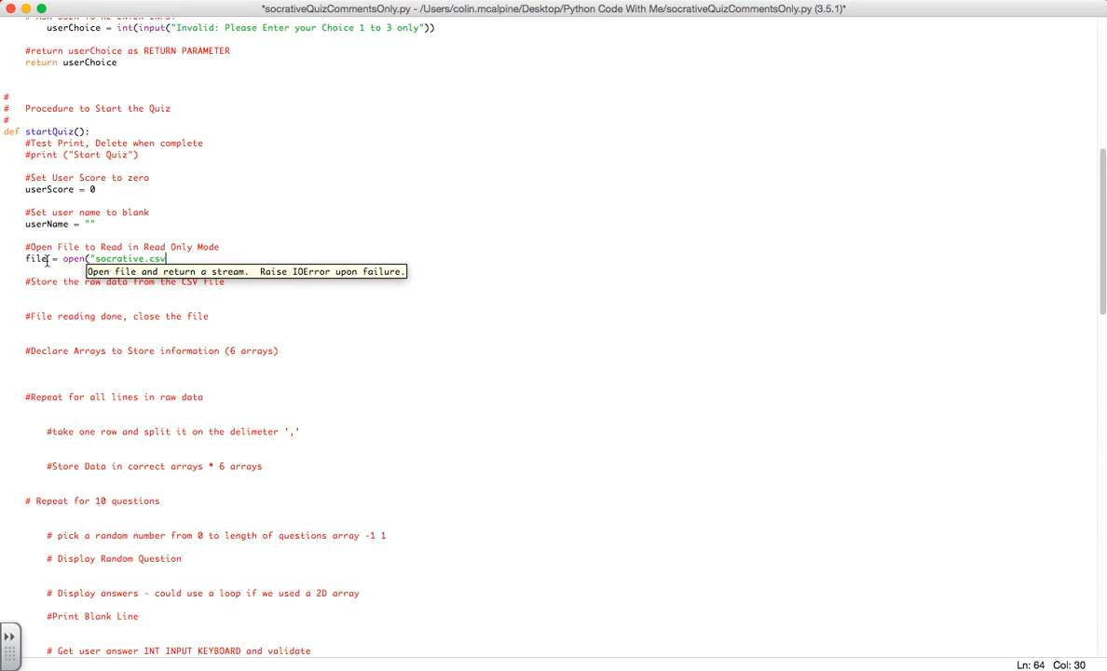
{"action": "type", "text": ")"}
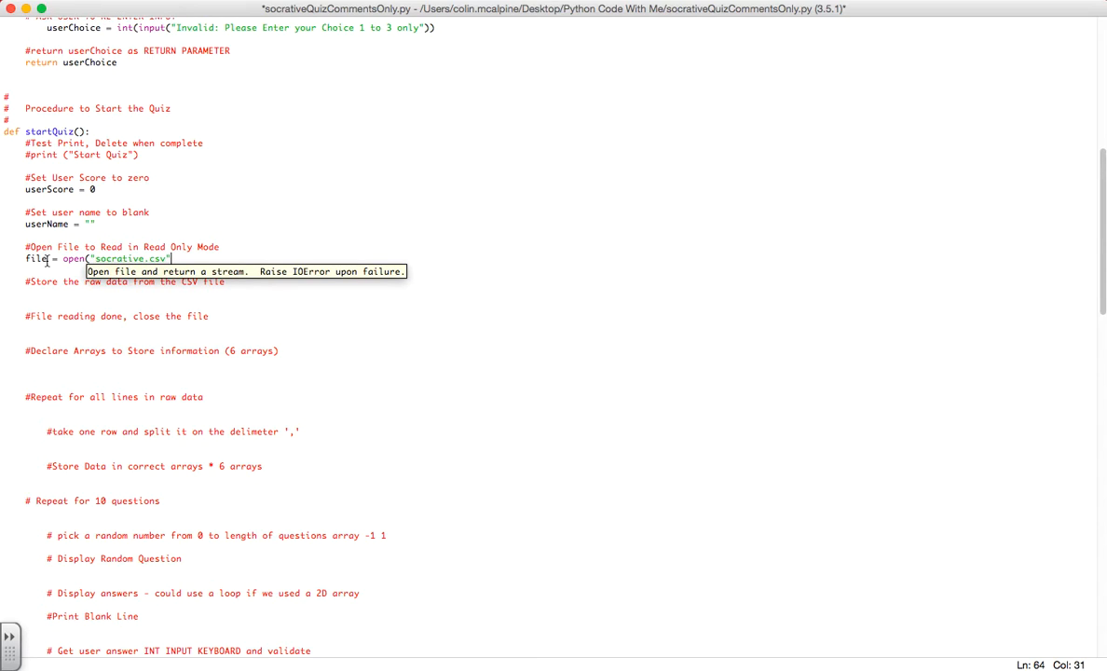
{"action": "type", "text": ", \""}
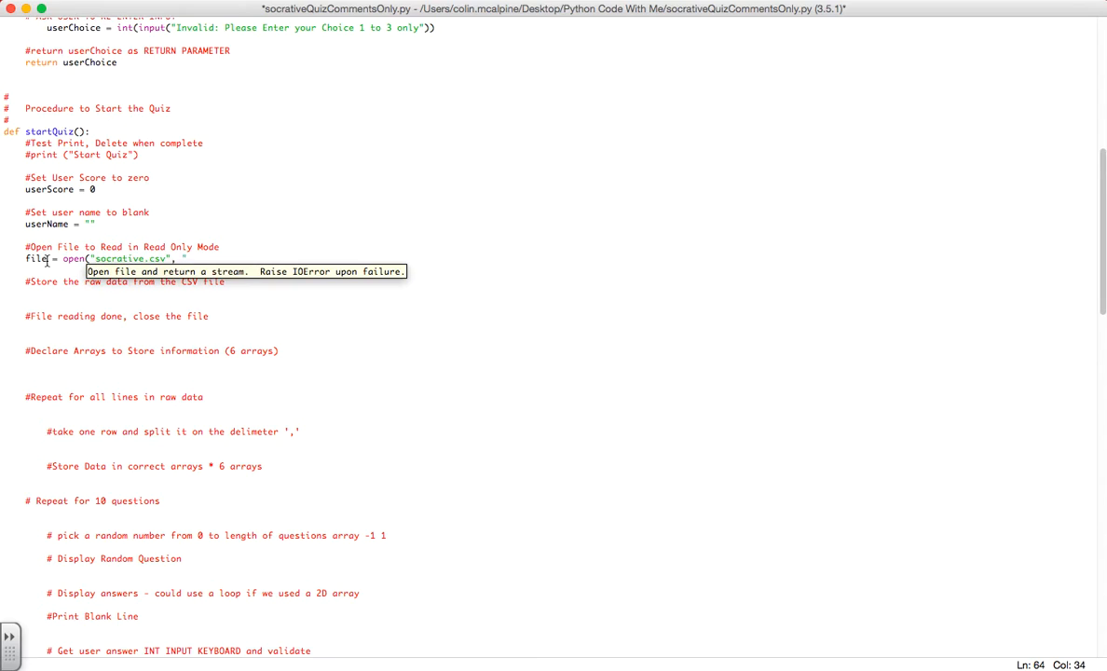
{"action": "type", "text": "r\")"}
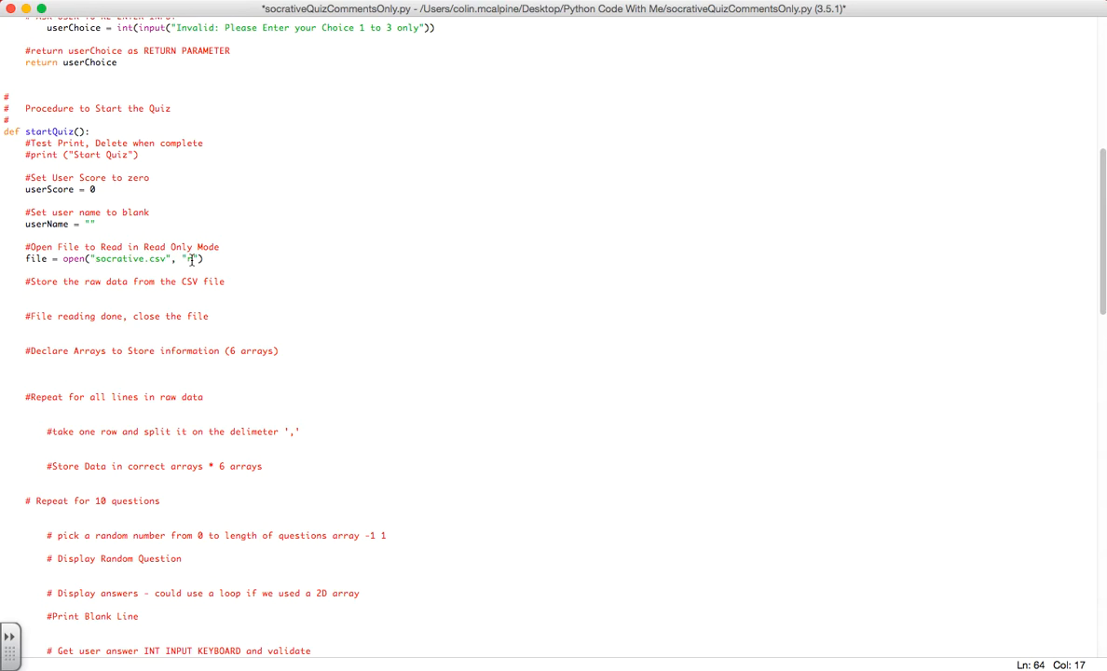
{"action": "double_click", "coordinate": [35, 258]}
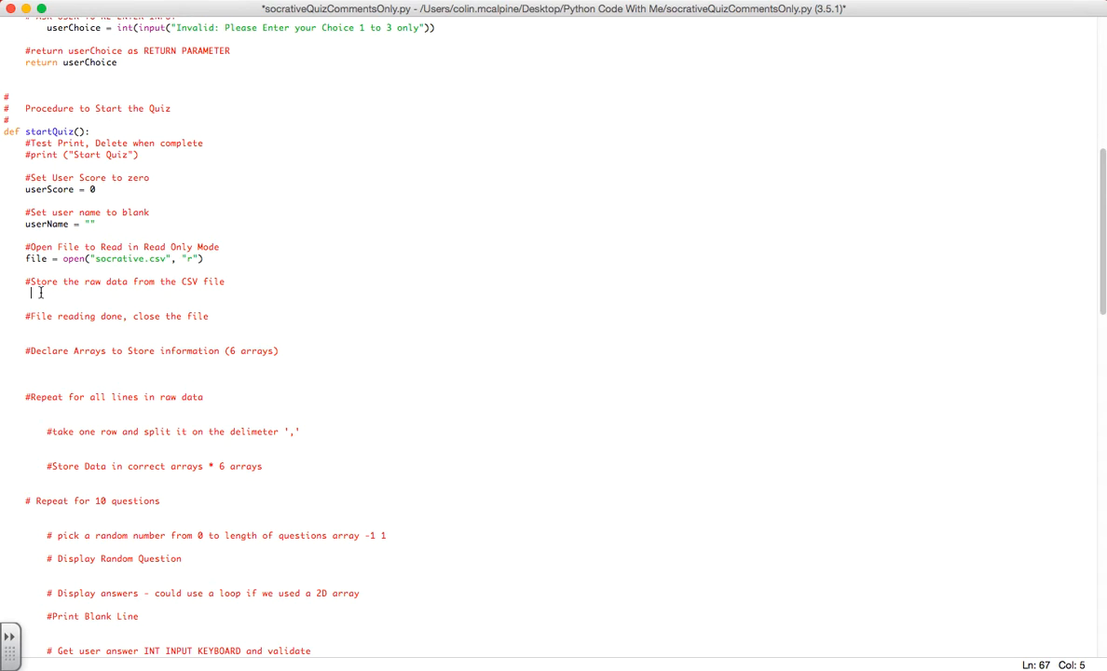
Add rawData = file.readlines() followed by print(rawData) under the store-raw-data comment
{"action": "type", "text": "row"}
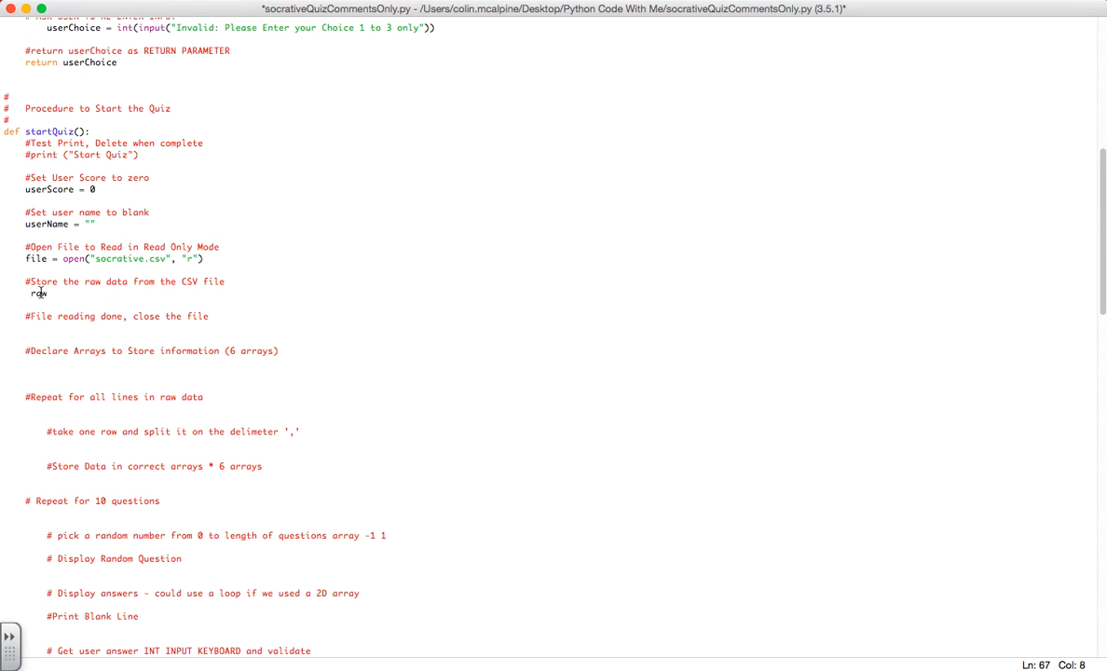
{"action": "key", "text": "BackSpace"}
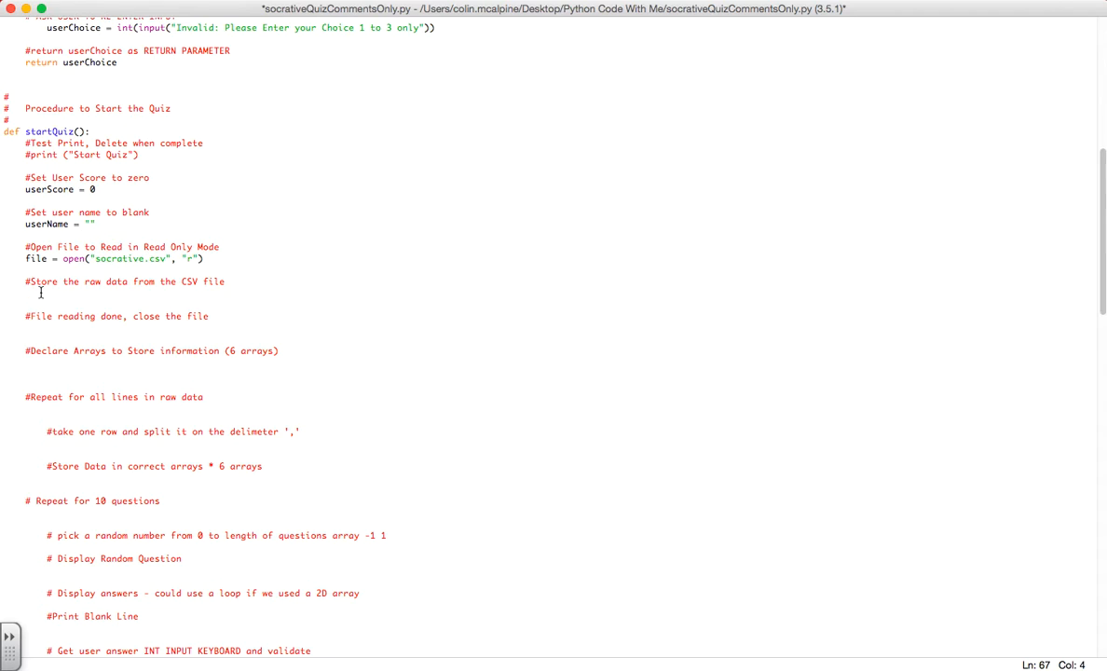
{"action": "type", "text": "rawData ="}
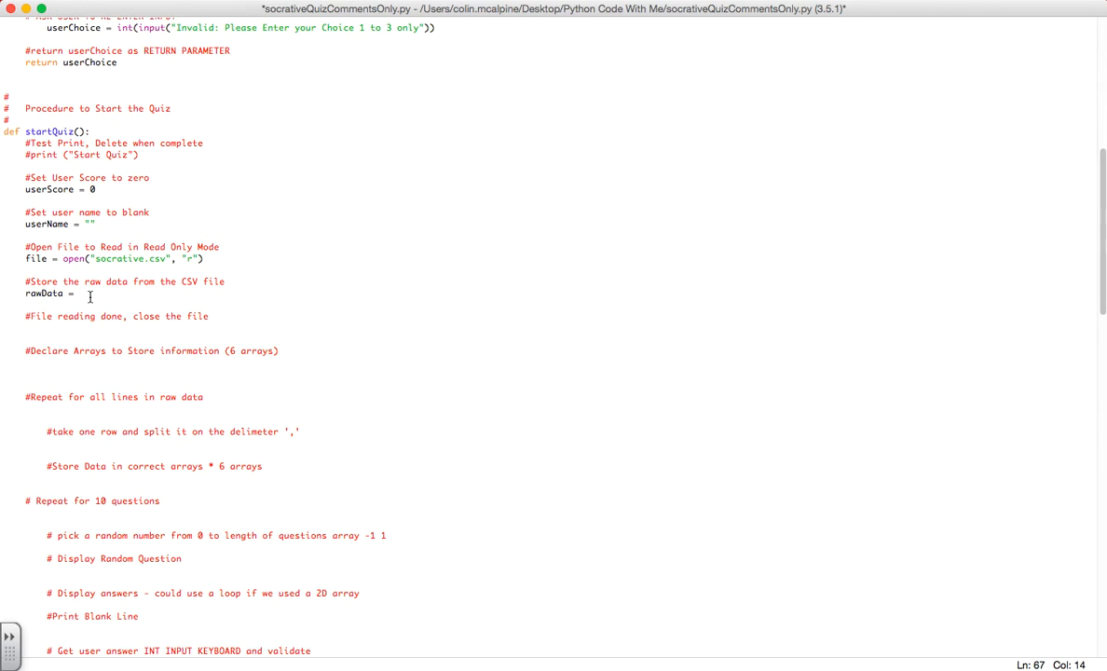
{"action": "type", "text": "file.readlines("}
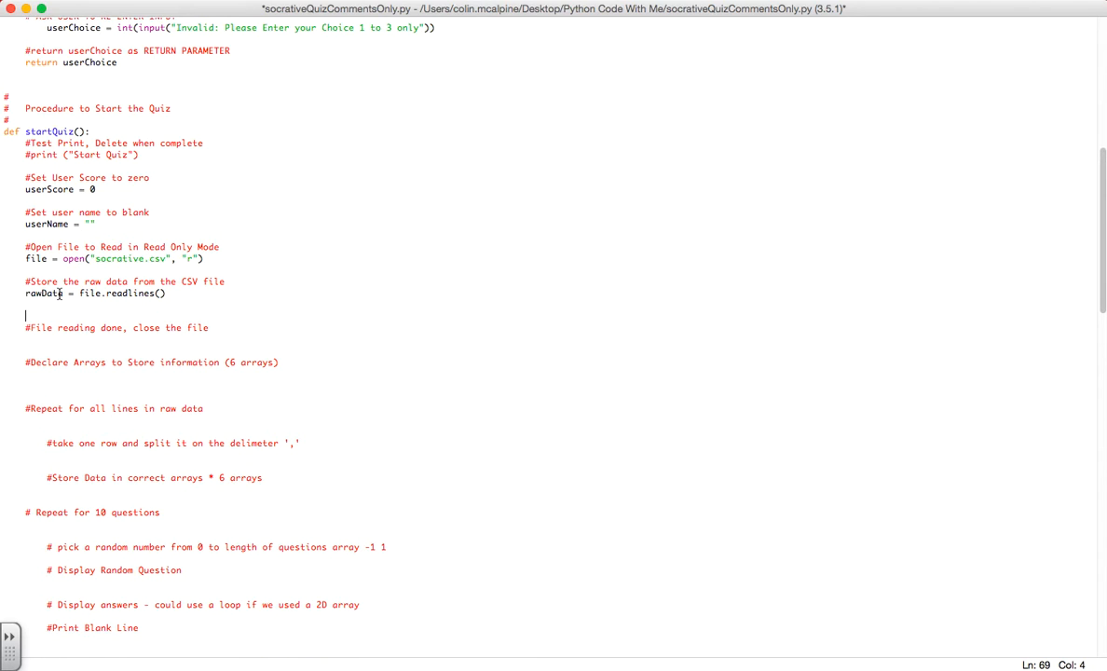
{"action": "type", "text": "print"}
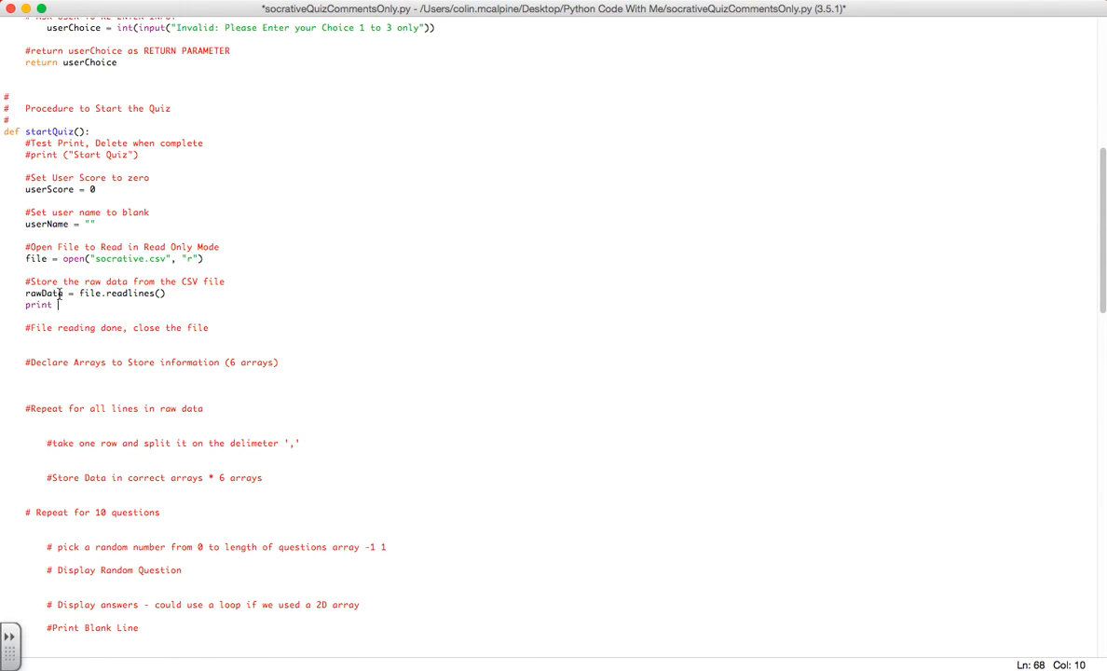
{"action": "type", "text": "(rawData)"}
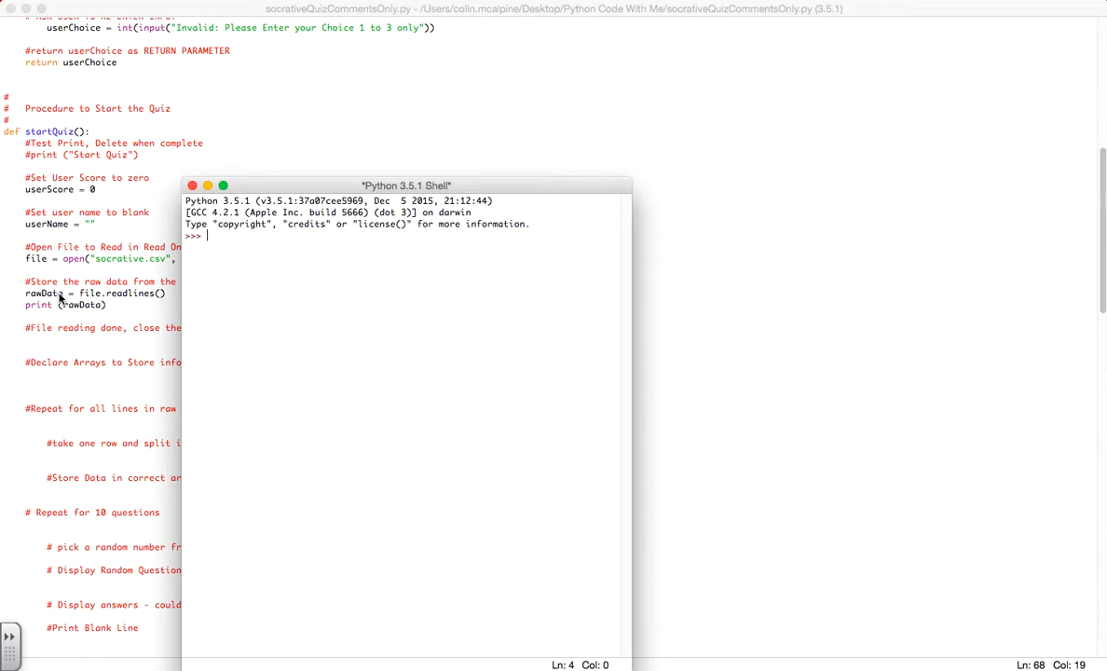
Run the module, choose option 1 to print the CSV rows, then close the shell
{"action": "key", "text": "f5"}
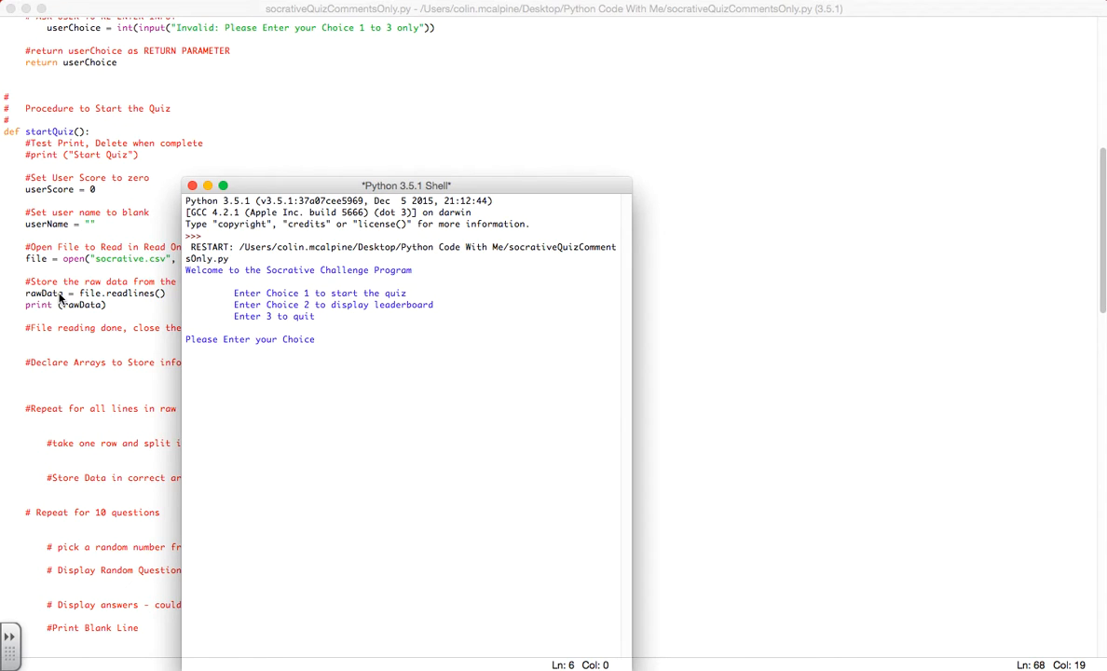
{"action": "type", "text": "1"}
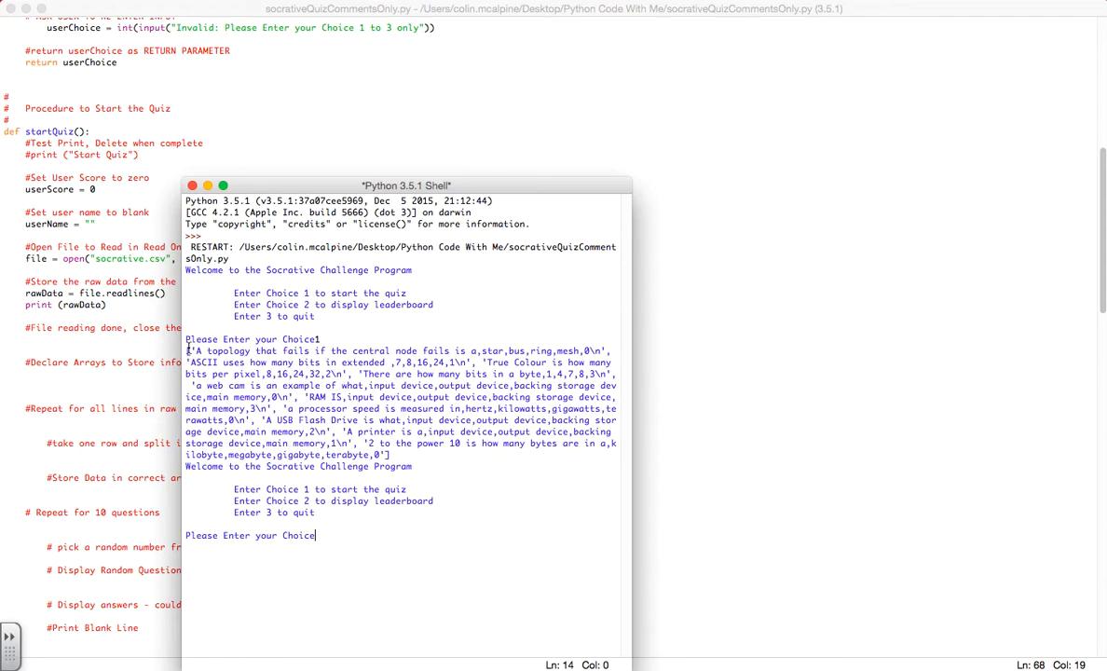
{"action": "mouse_move", "coordinate": [271, 332]}
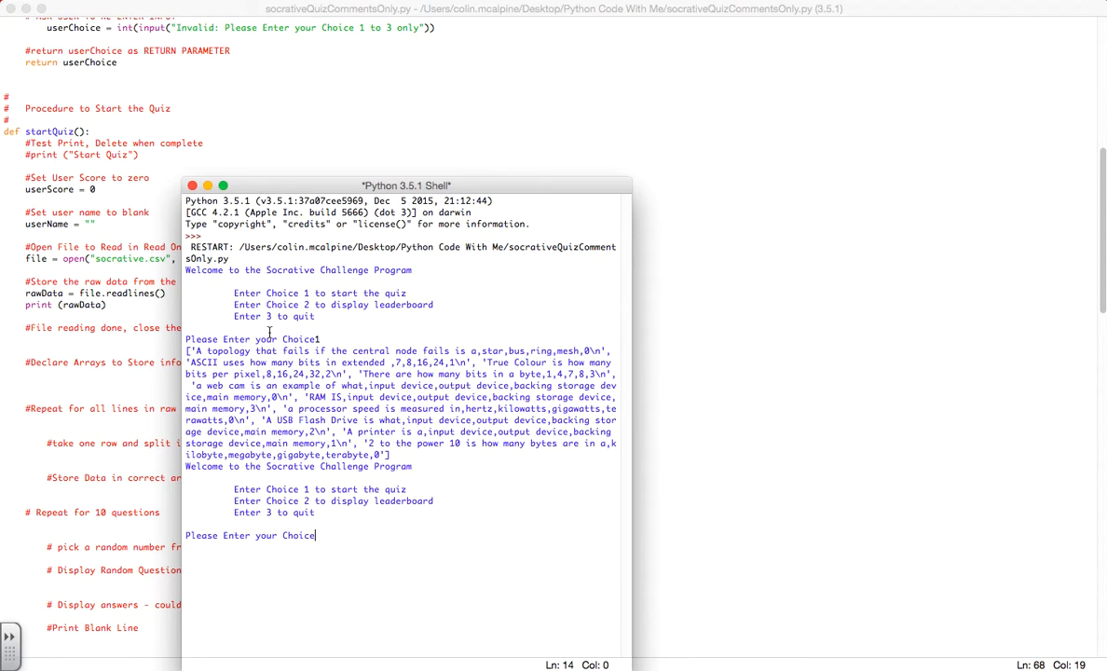
{"action": "mouse_move", "coordinate": [327, 418]}
{"action": "type", "text": "3"}
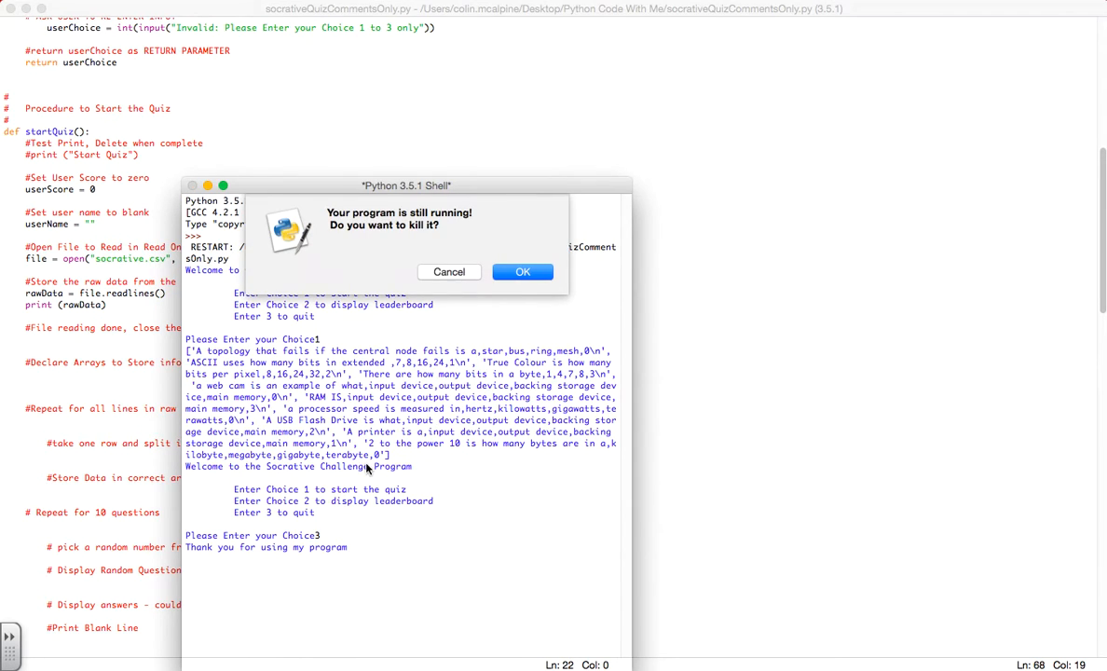
{"action": "left_click", "coordinate": [522, 271]}
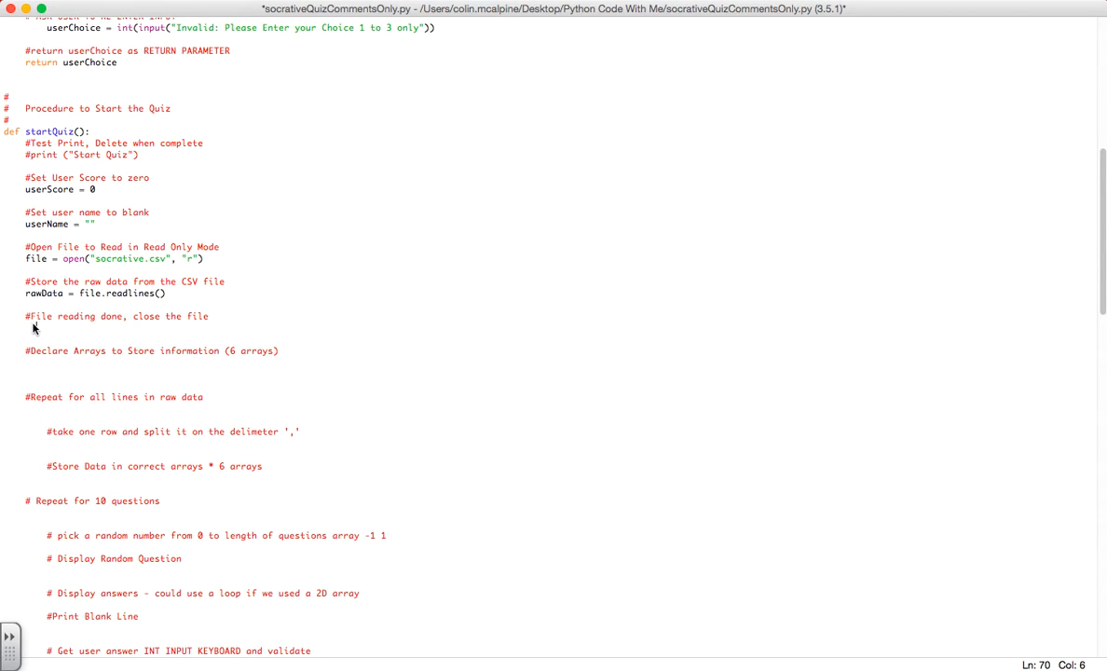
Add file.close() under the close-file comment and highlight the file open, read and close lines
{"action": "left_click", "coordinate": [28, 328]}
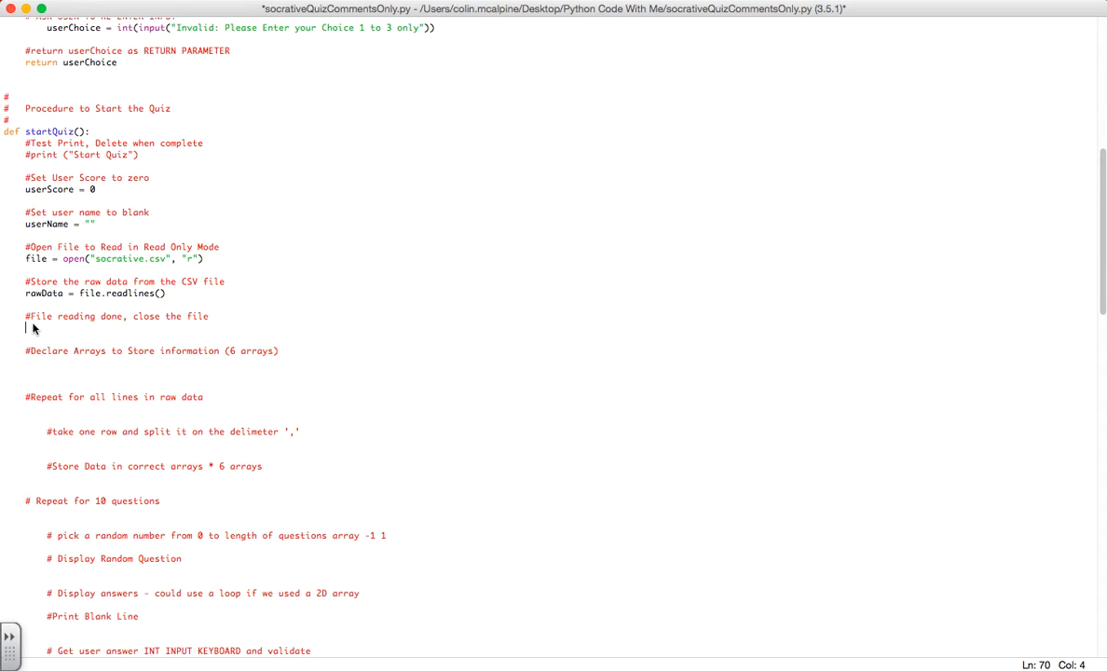
{"action": "type", "text": "fi"}
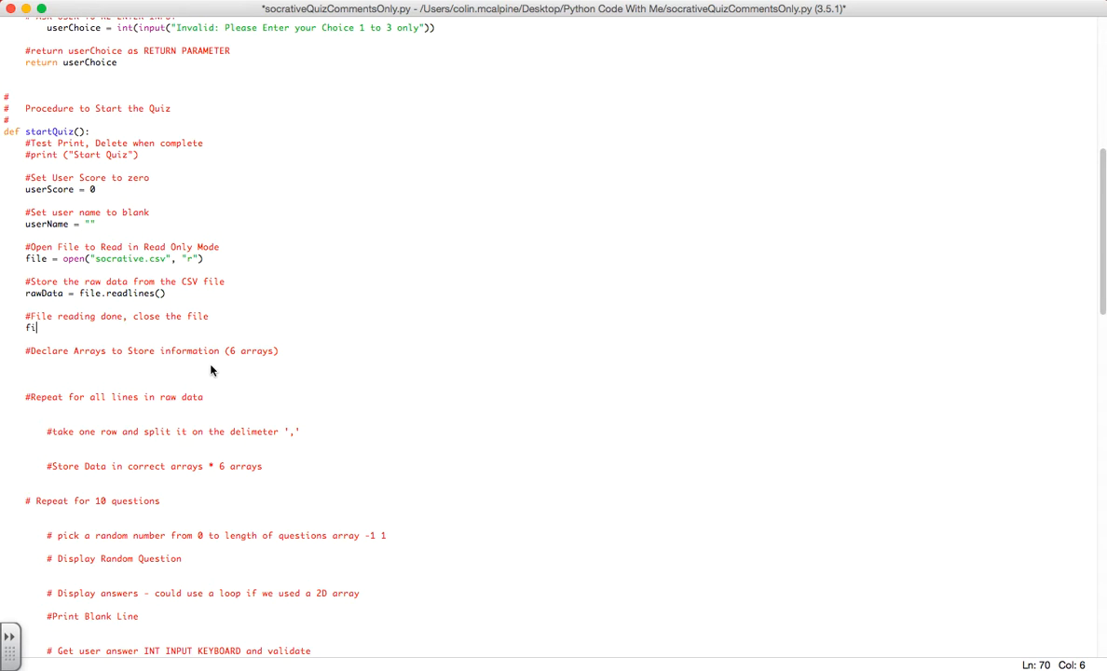
{"action": "type", "text": "le.close"}
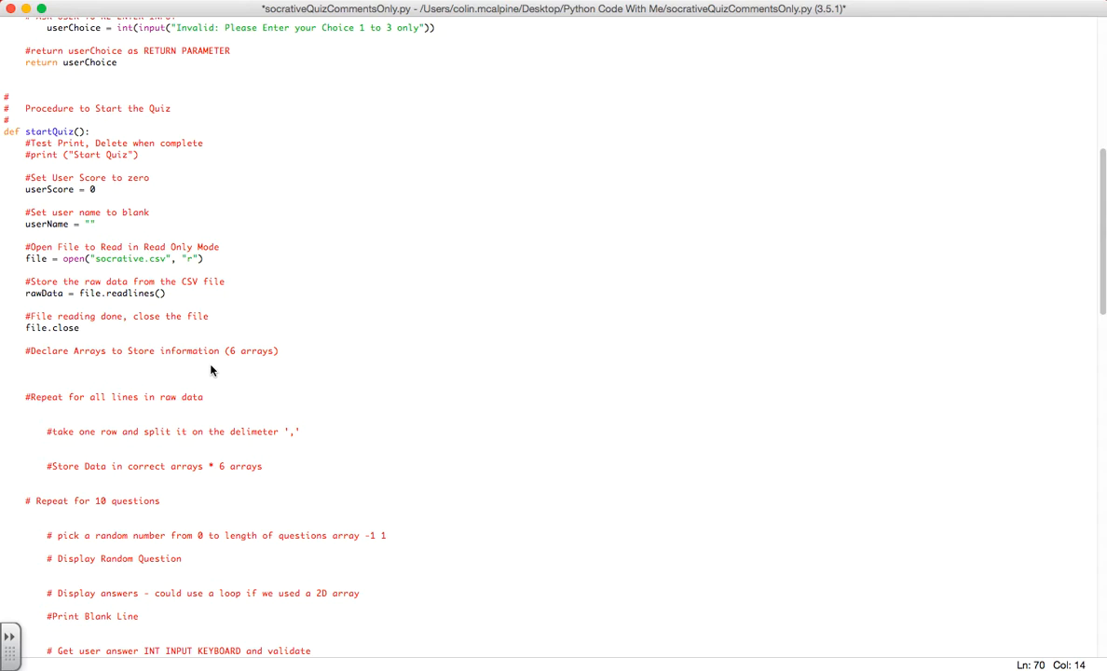
{"action": "type", "text": "()"}
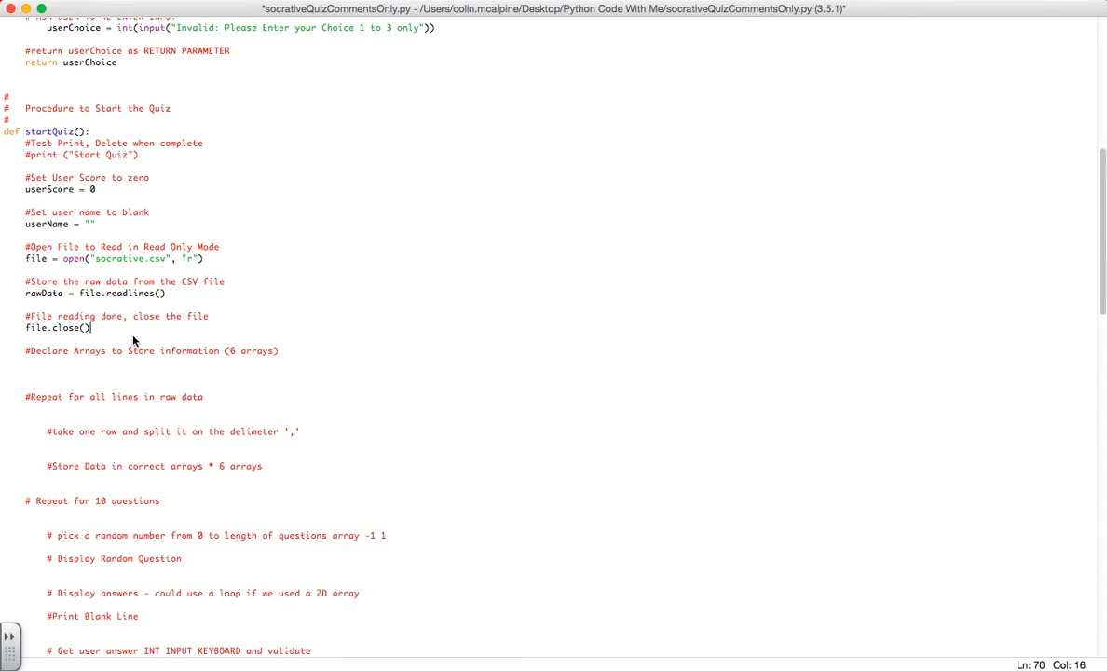
{"action": "mouse_move", "coordinate": [92, 337]}
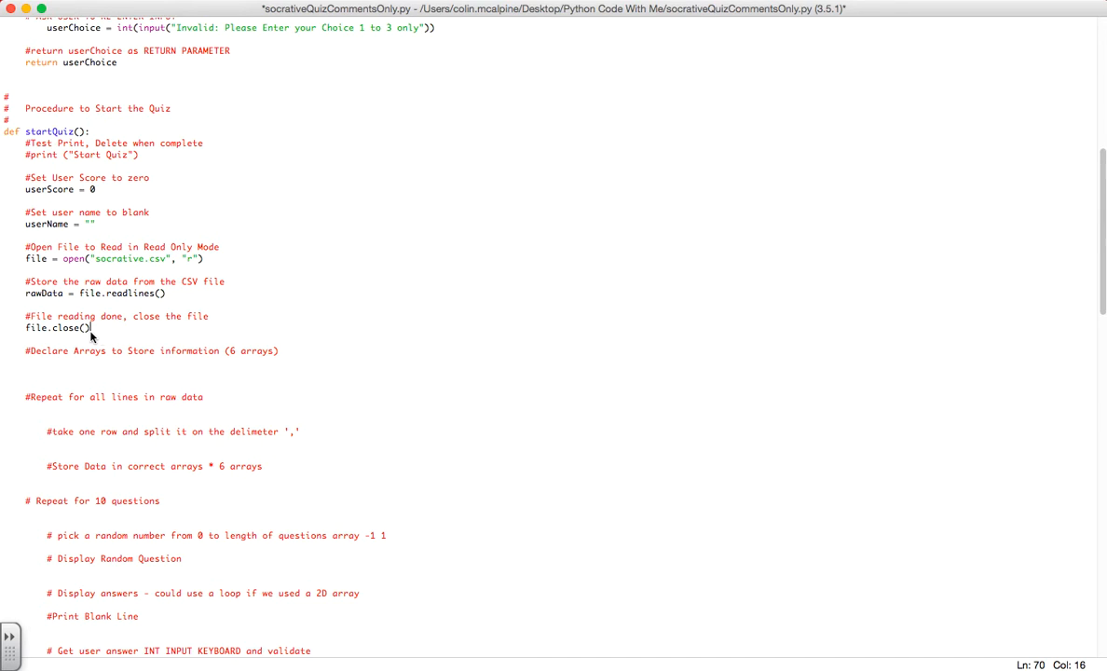
{"action": "left_click_drag", "start_coordinate": [25, 258], "coordinate": [90, 328]}
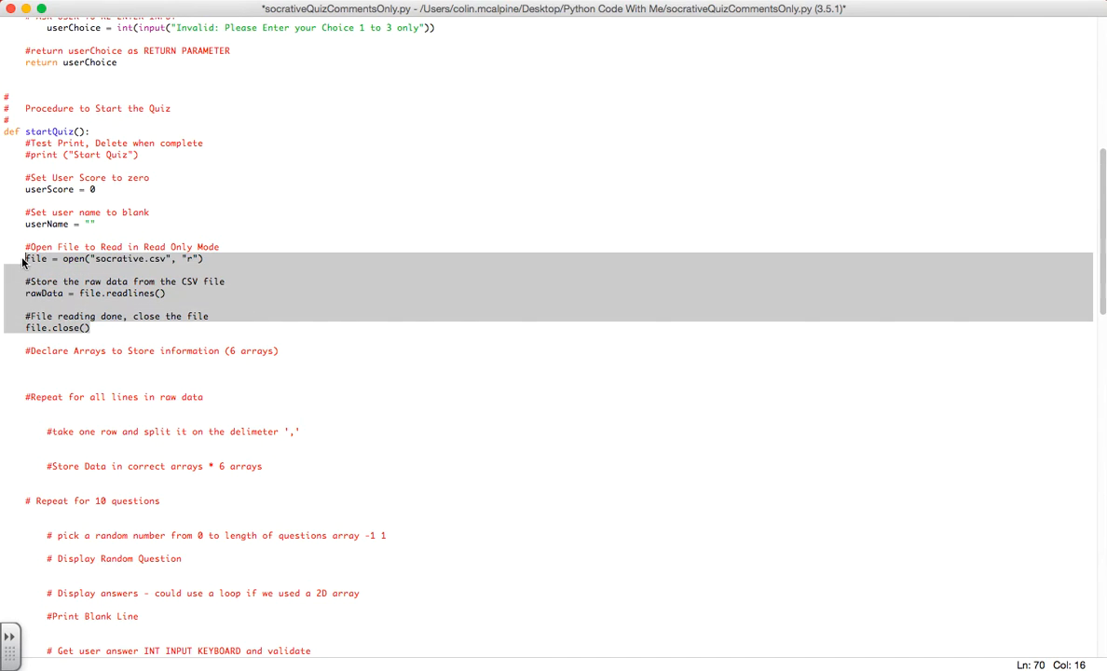
{"action": "left_click", "coordinate": [91, 328]}
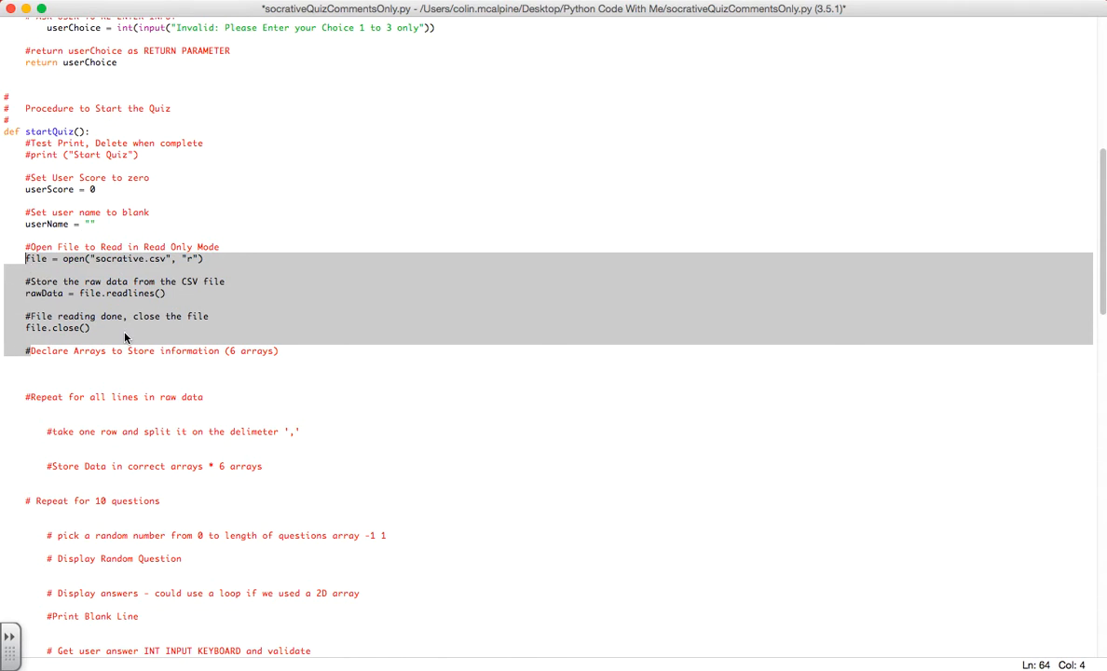
{"action": "left_click", "coordinate": [35, 363]}
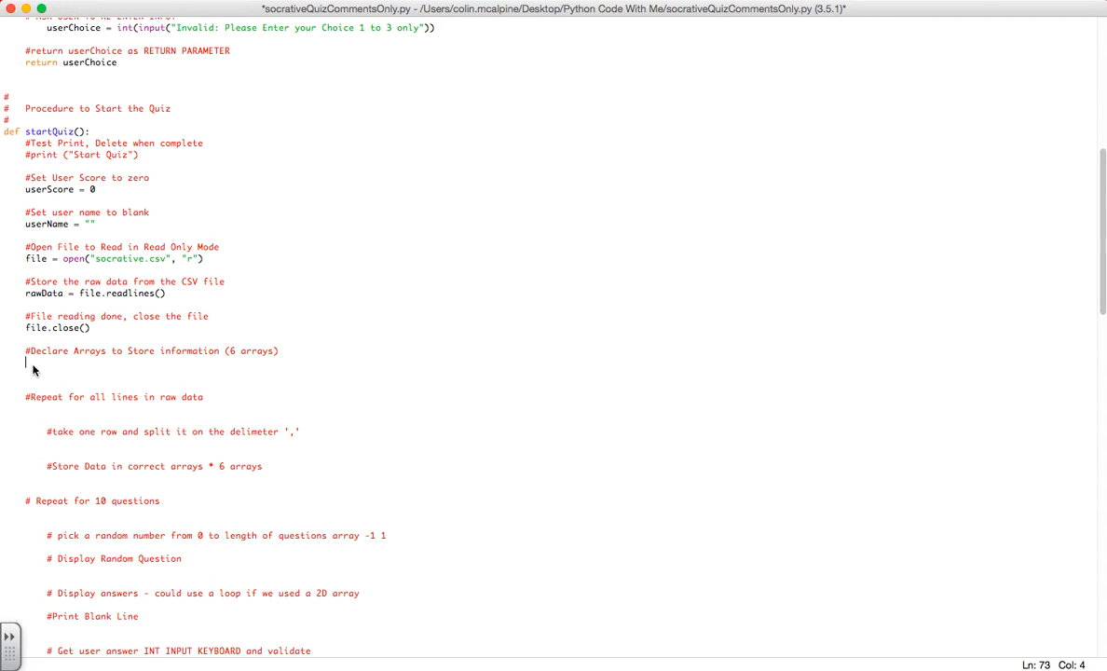
{"action": "mouse_move", "coordinate": [421, 647]}
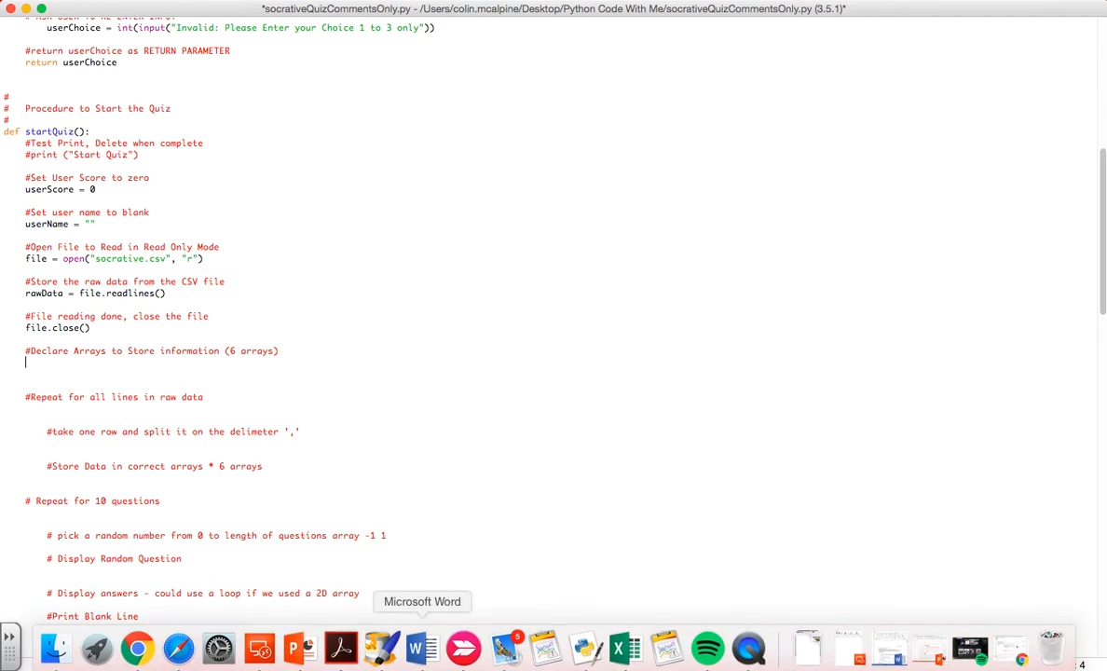
Open the recent socrative workbook in Excel and highlight columns B to F
{"action": "left_click", "coordinate": [625, 646]}
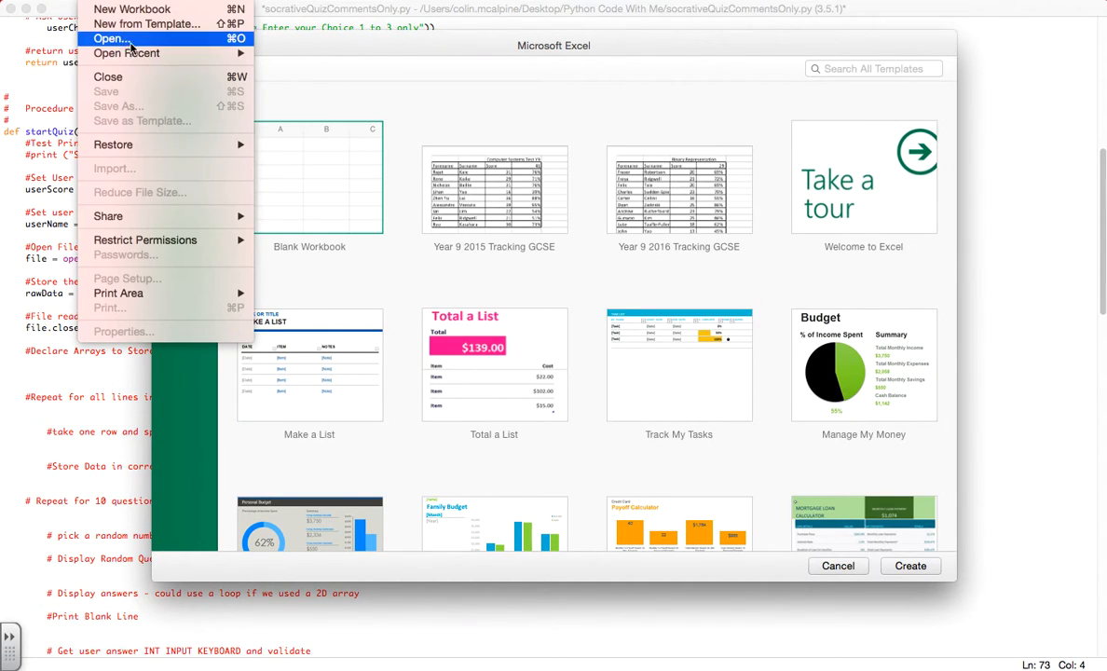
{"action": "left_click", "coordinate": [126, 53]}
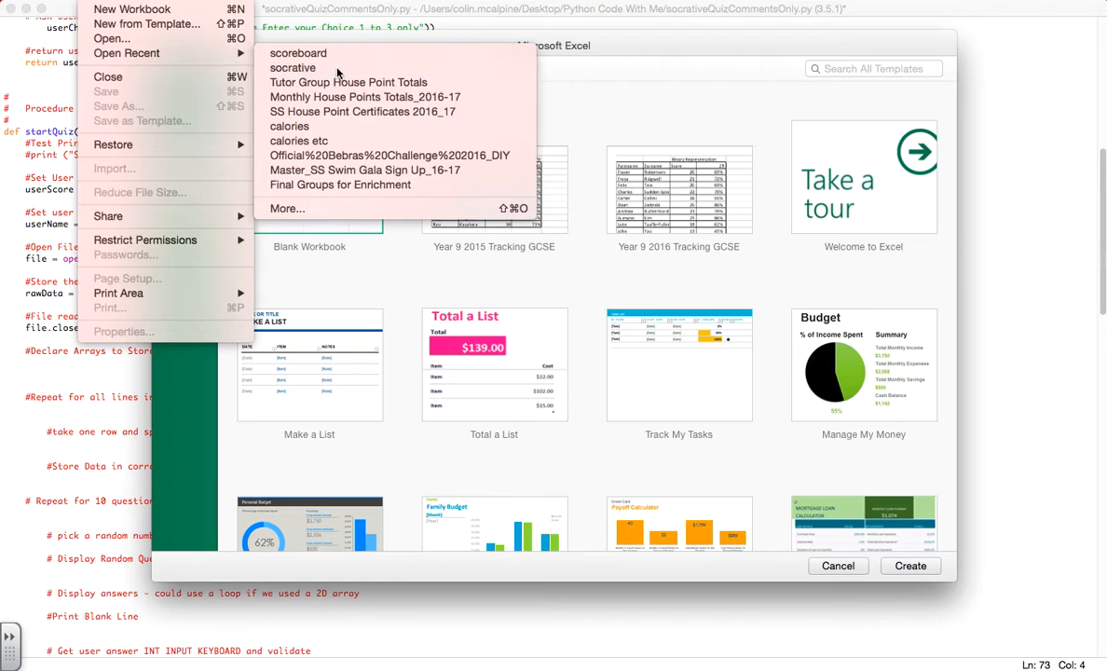
{"action": "left_click", "coordinate": [293, 67]}
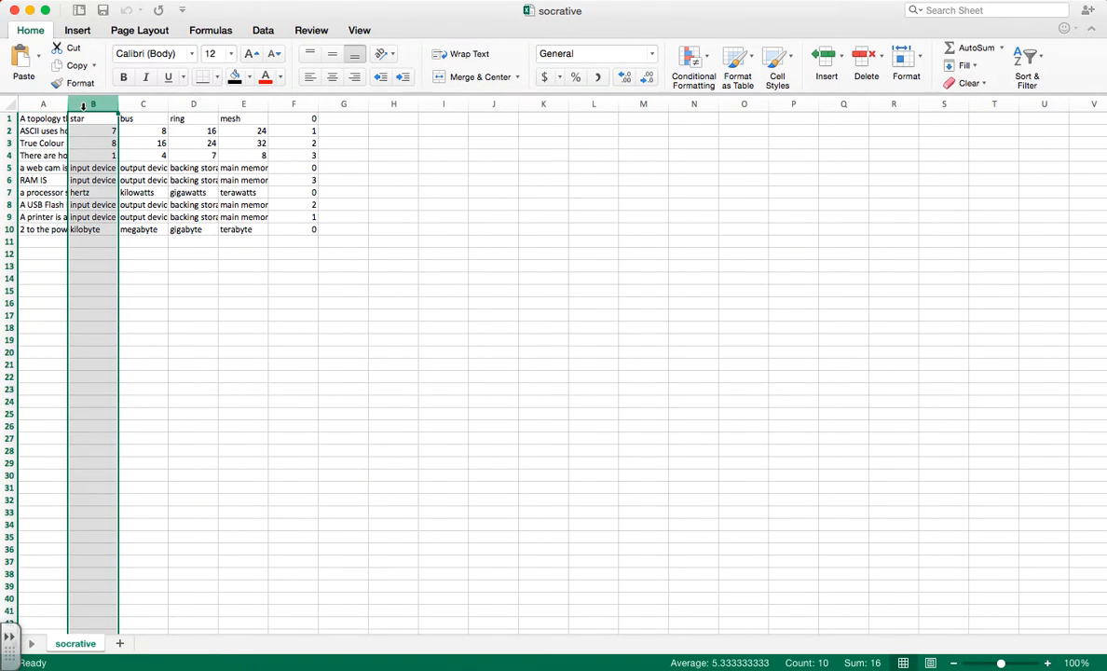
{"action": "left_click_drag", "start_coordinate": [93, 103], "coordinate": [294, 103]}
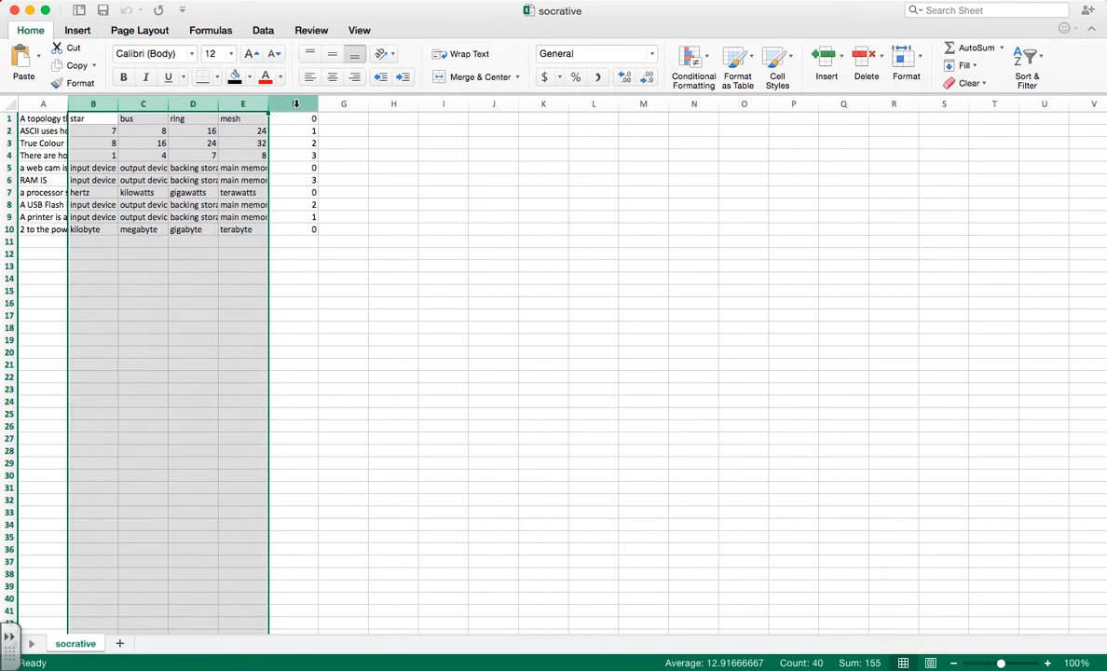
{"action": "left_click", "coordinate": [293, 103]}
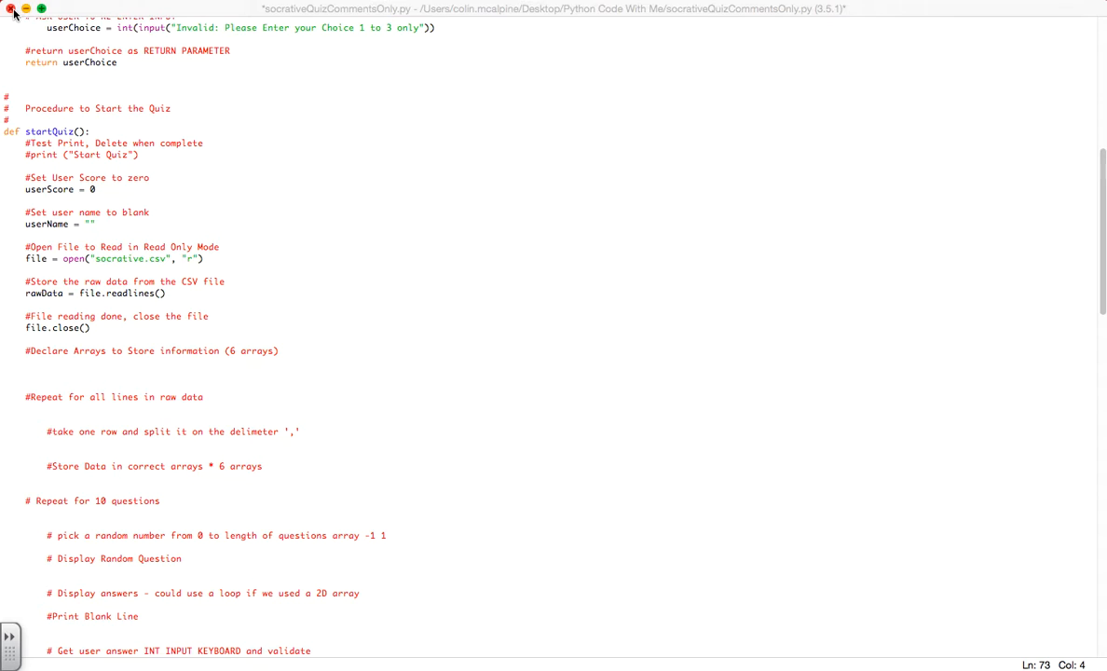
{"action": "mouse_move", "coordinate": [49, 363]}
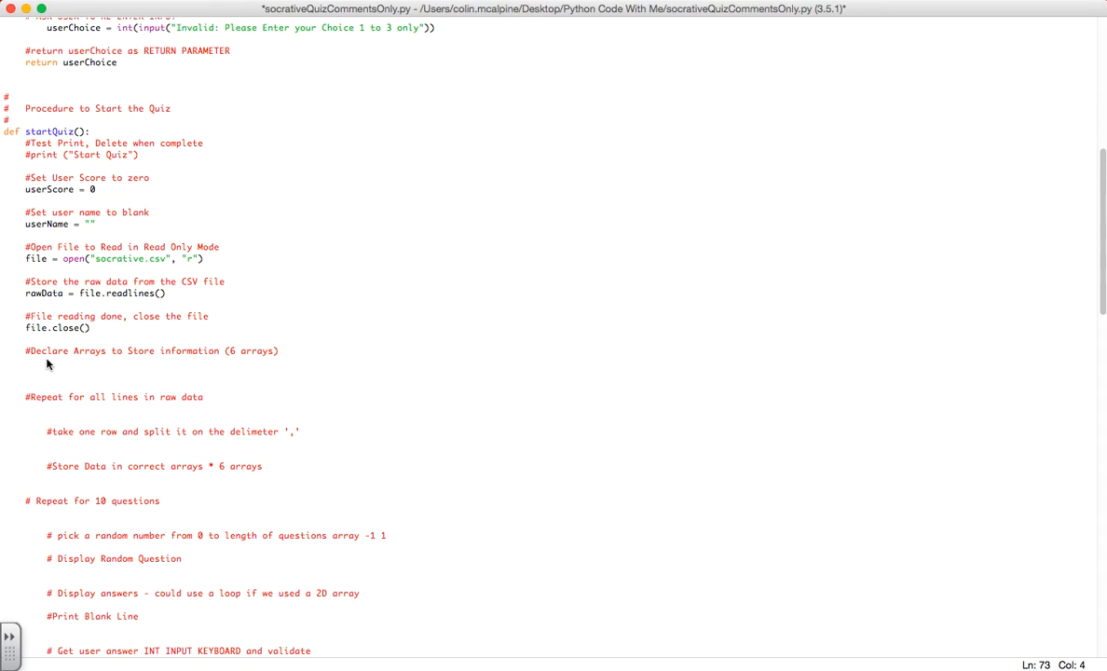
Declare questions, answer1 to answer4 and correctAnswer as empty lists, then select them
{"action": "type", "text": "questions = ["}
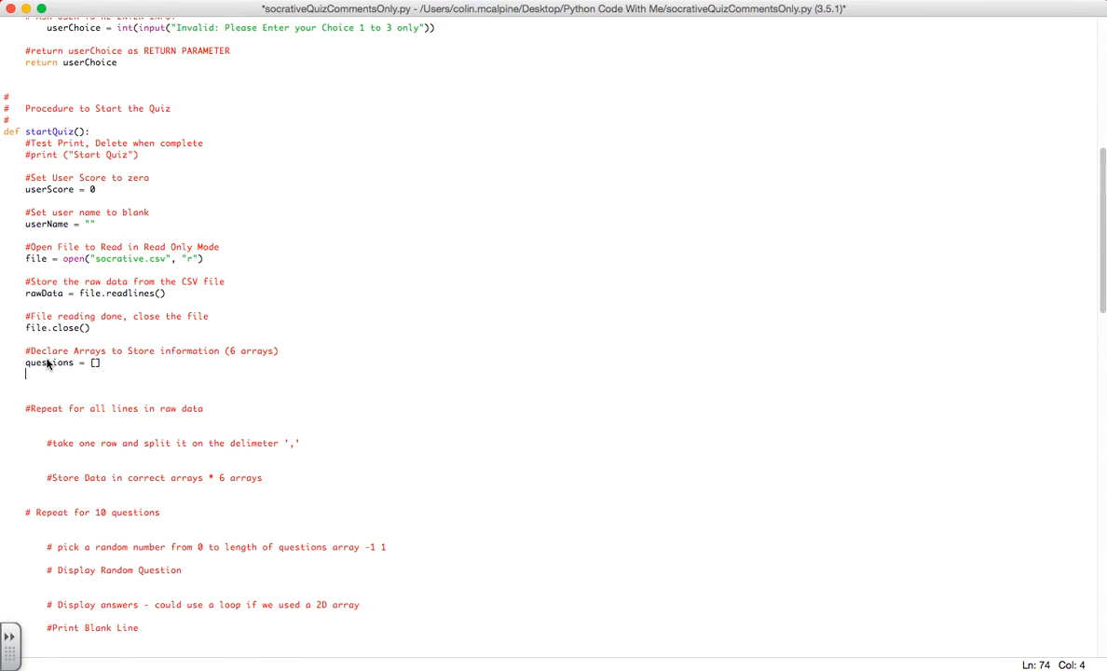
{"action": "type", "text": "answer1"}
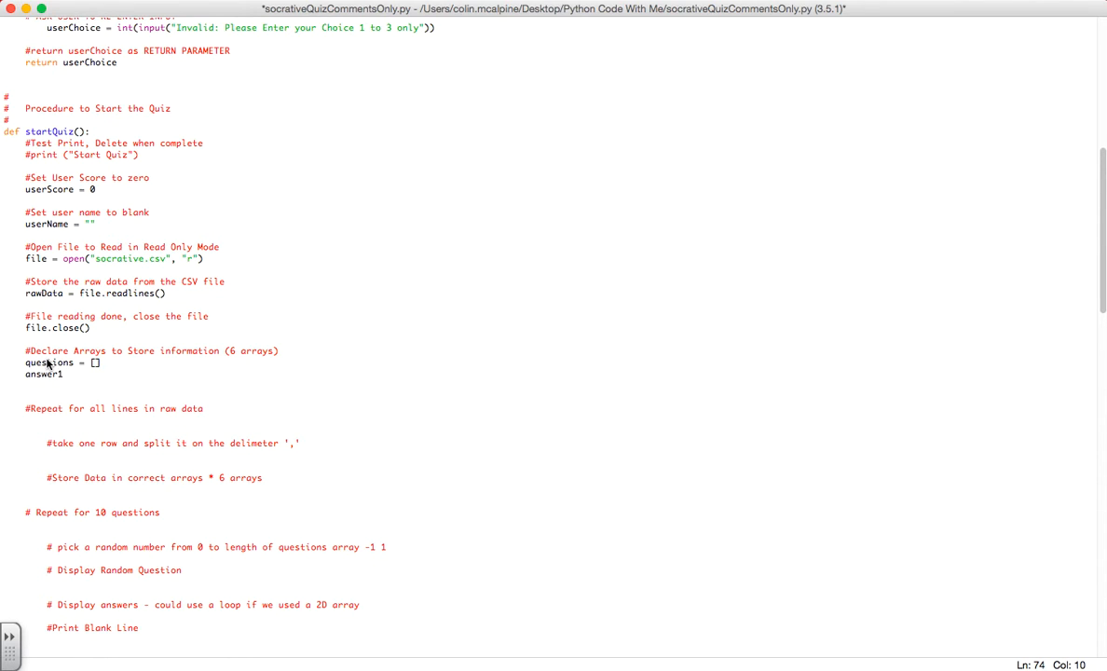
{"action": "type", "text": "= []"}
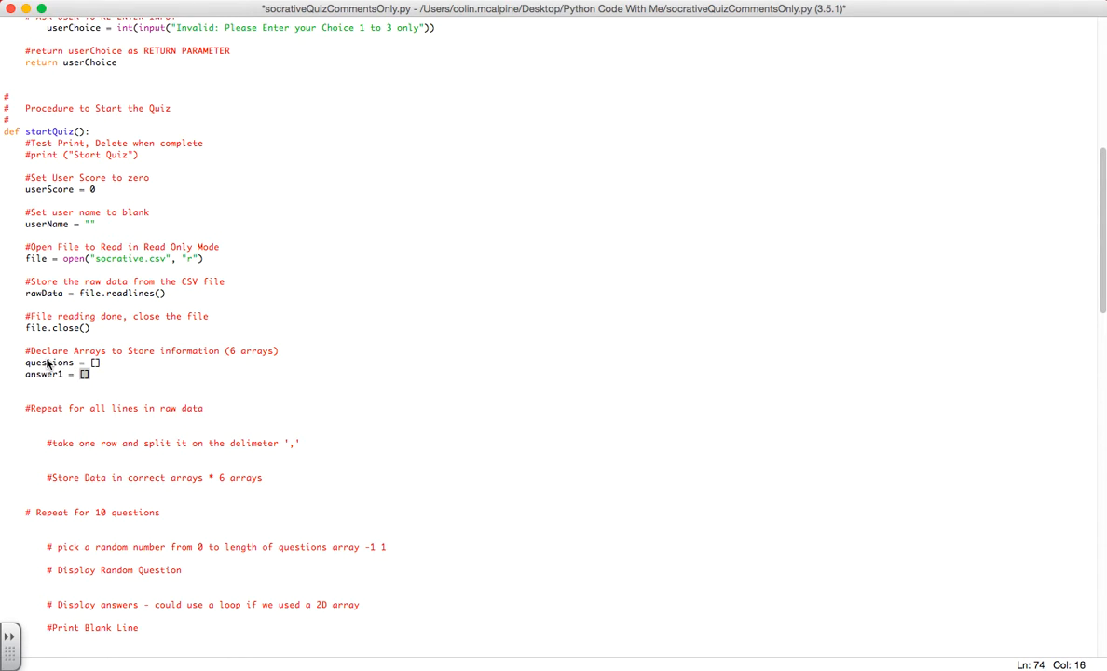
{"action": "type", "text": "answer2 = ["}
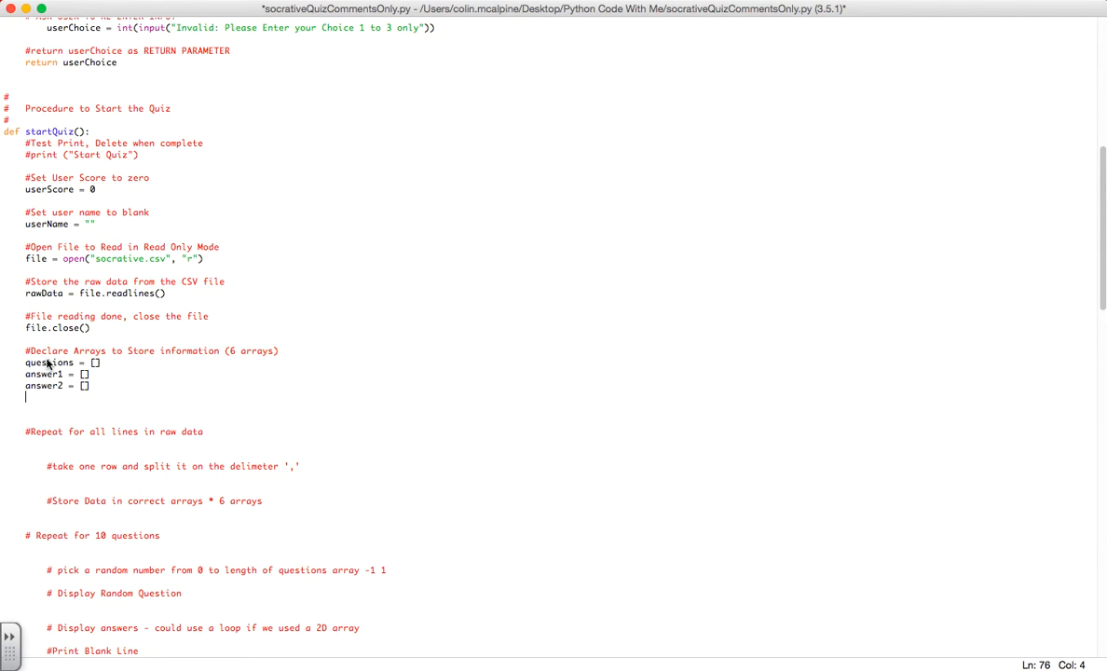
{"action": "type", "text": "answer3 = ["}
{"action": "type", "text": "answer4 = ["}
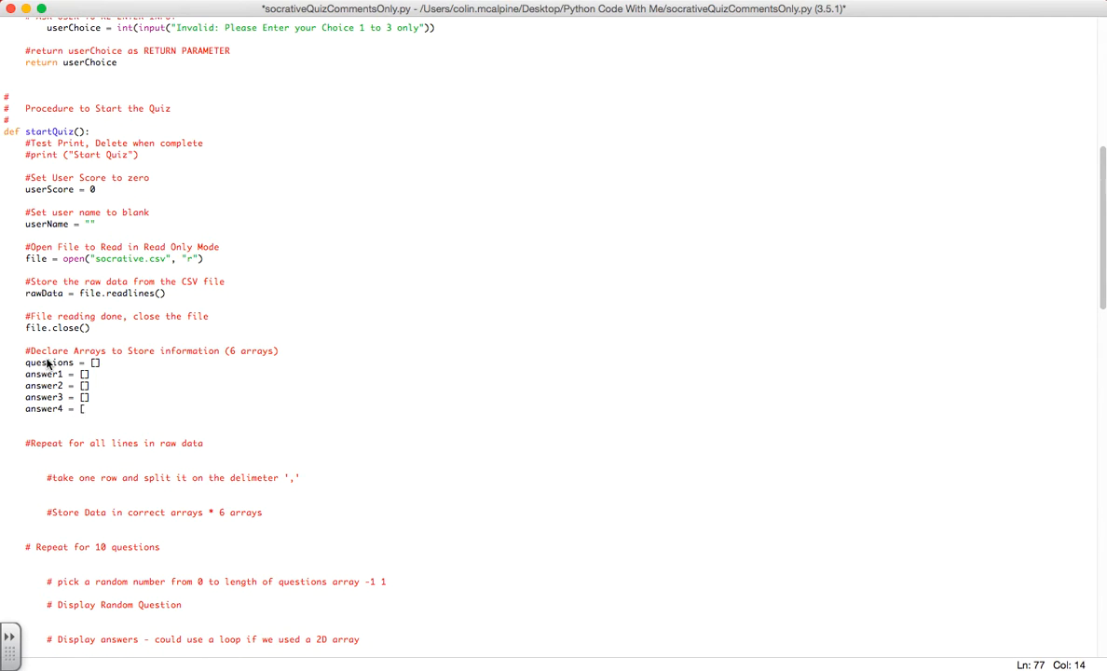
{"action": "type", "text": "correctAnswer ="}
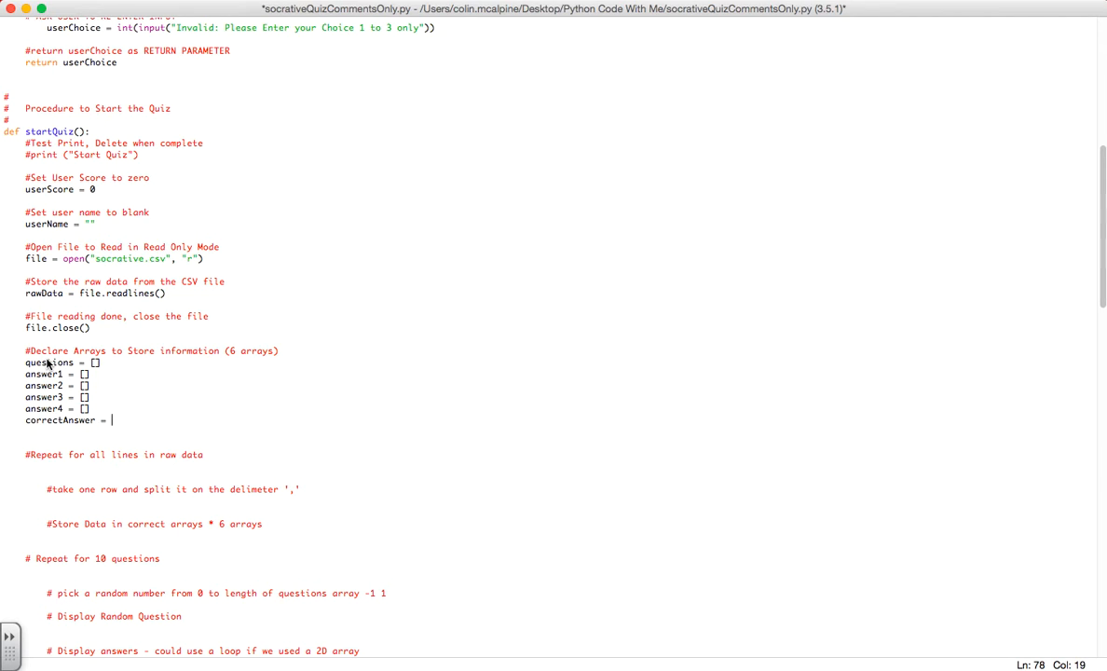
{"action": "type", "text": "[]"}
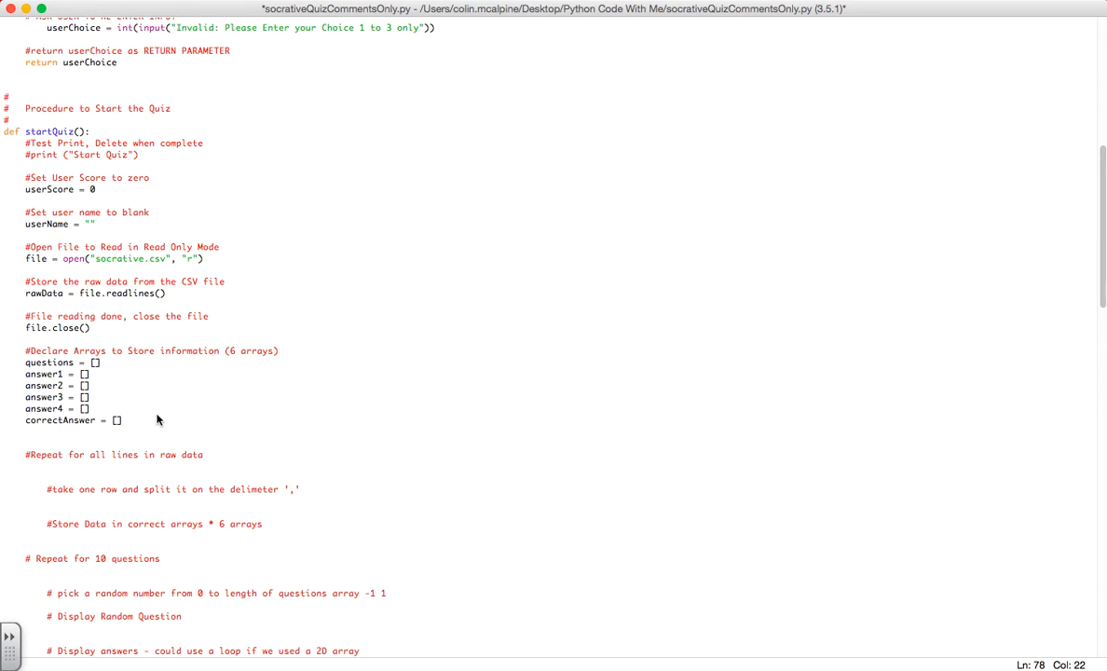
{"action": "double_click", "coordinate": [249, 350]}
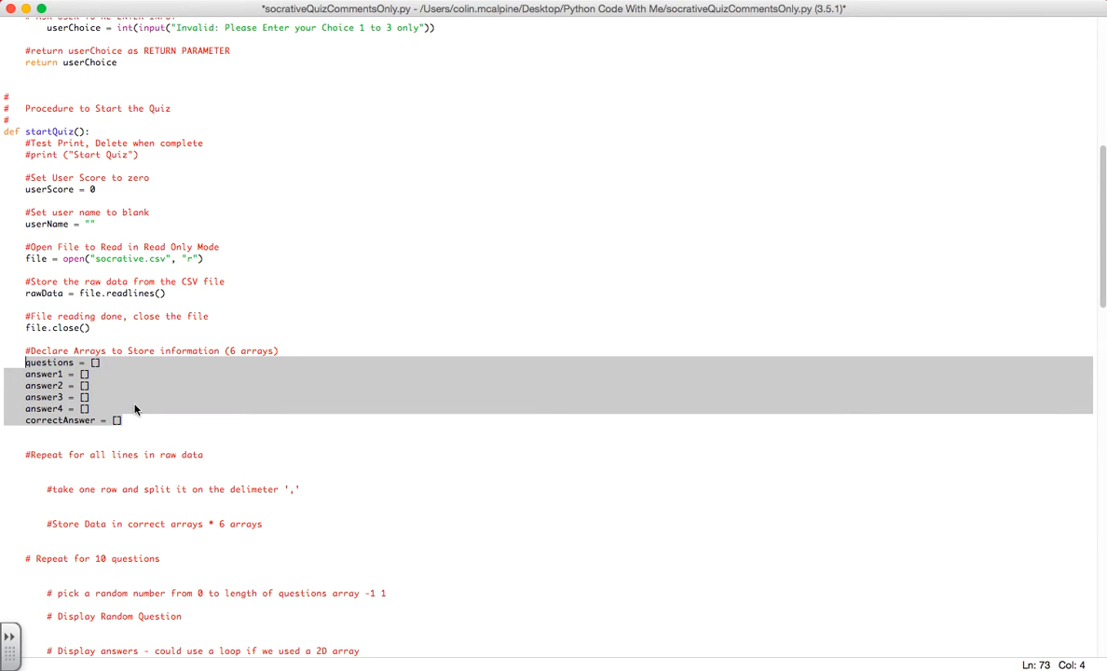
Write the loop header for index in range(len(rawData)): under the repeat comment
{"action": "left_click", "coordinate": [121, 420]}
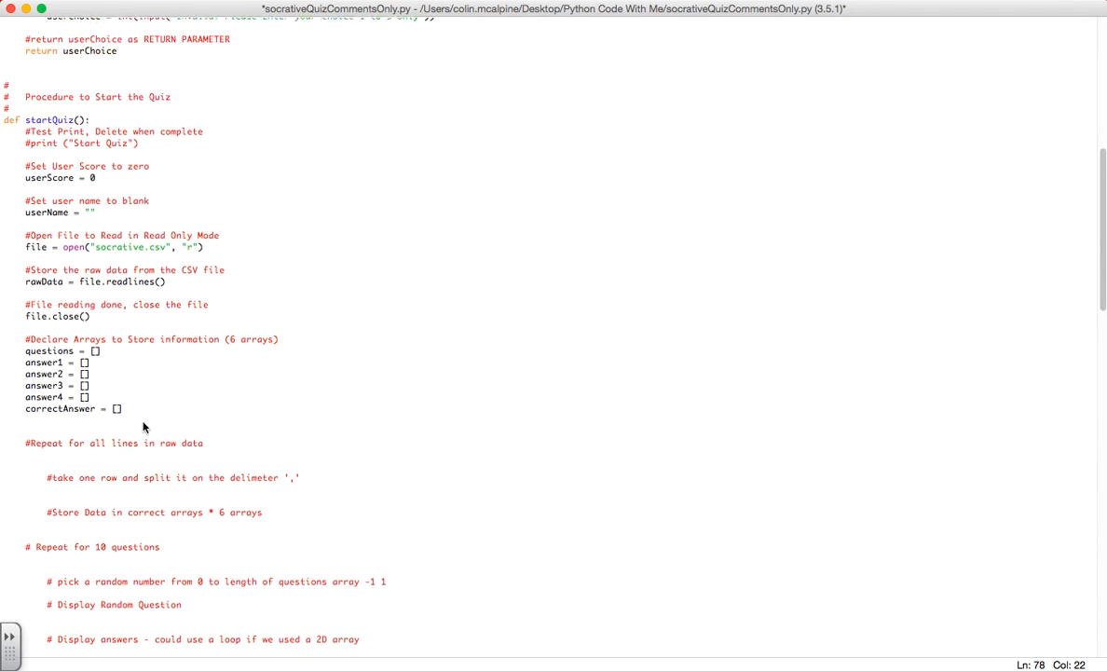
{"action": "scroll", "scroll_direction": "down", "scroll_amount": 3}
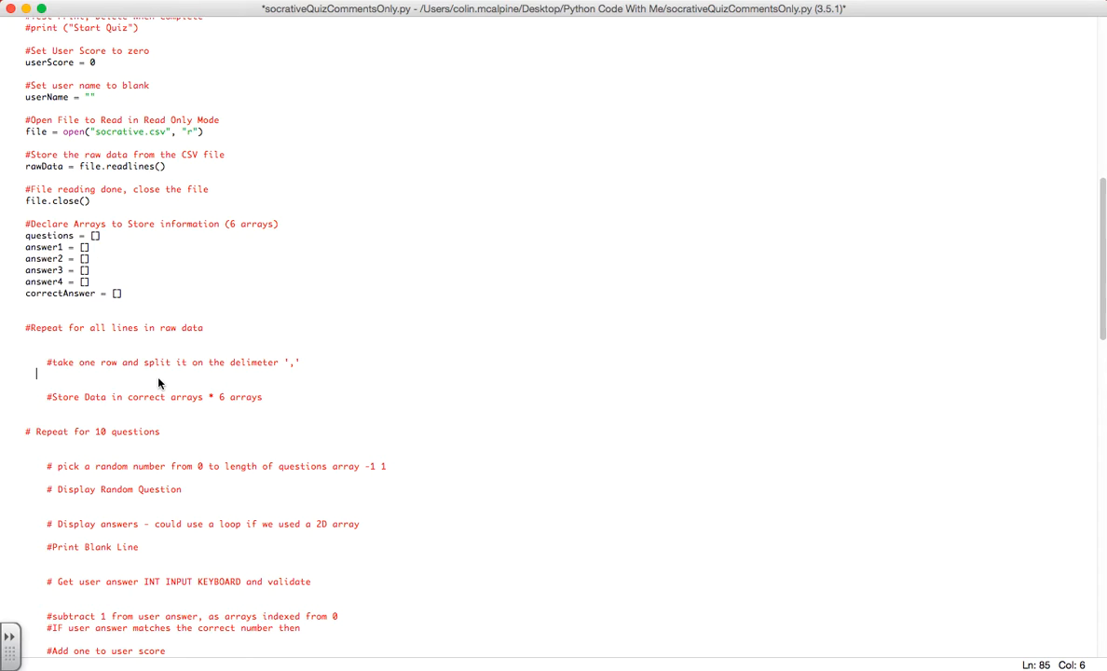
{"action": "left_click", "coordinate": [28, 338]}
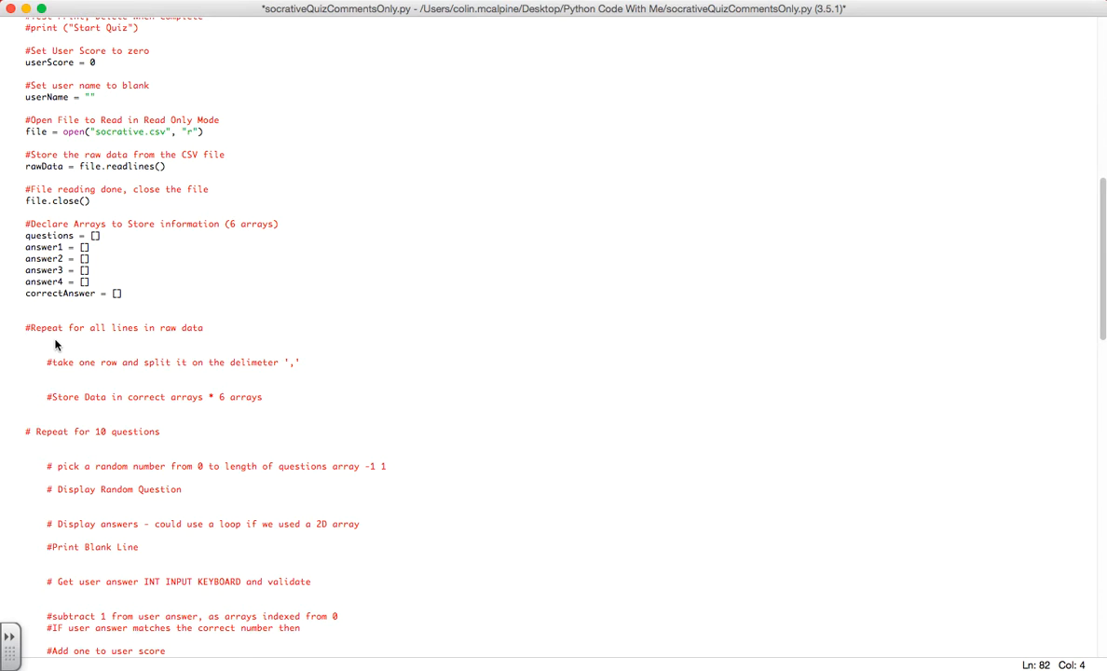
{"action": "left_click", "coordinate": [27, 338]}
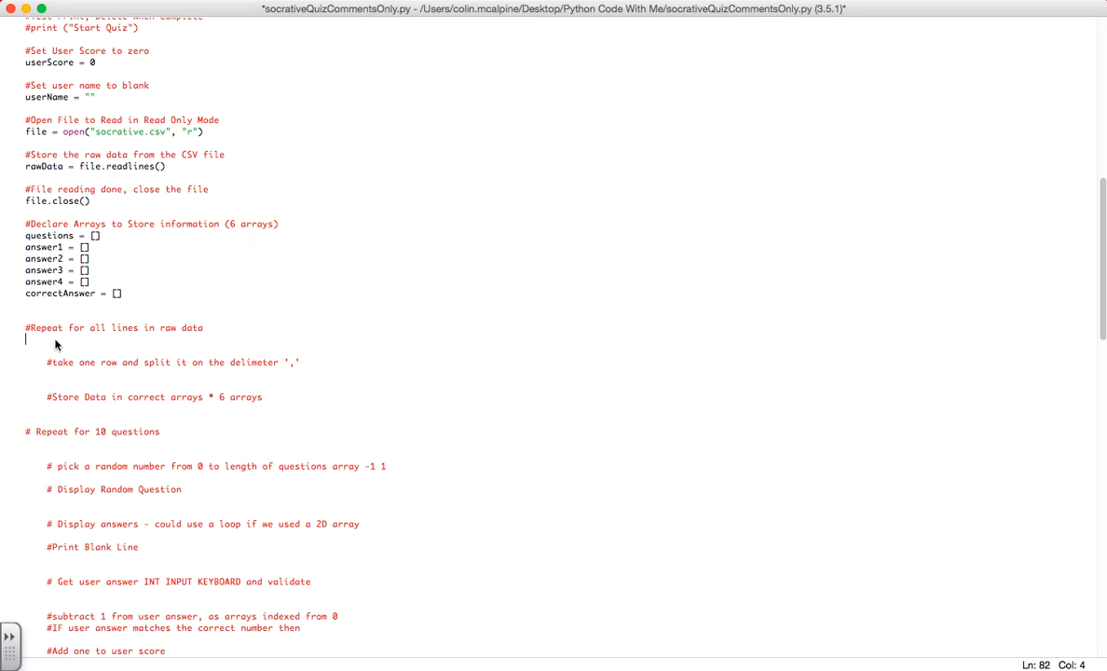
{"action": "type", "text": "for index in"}
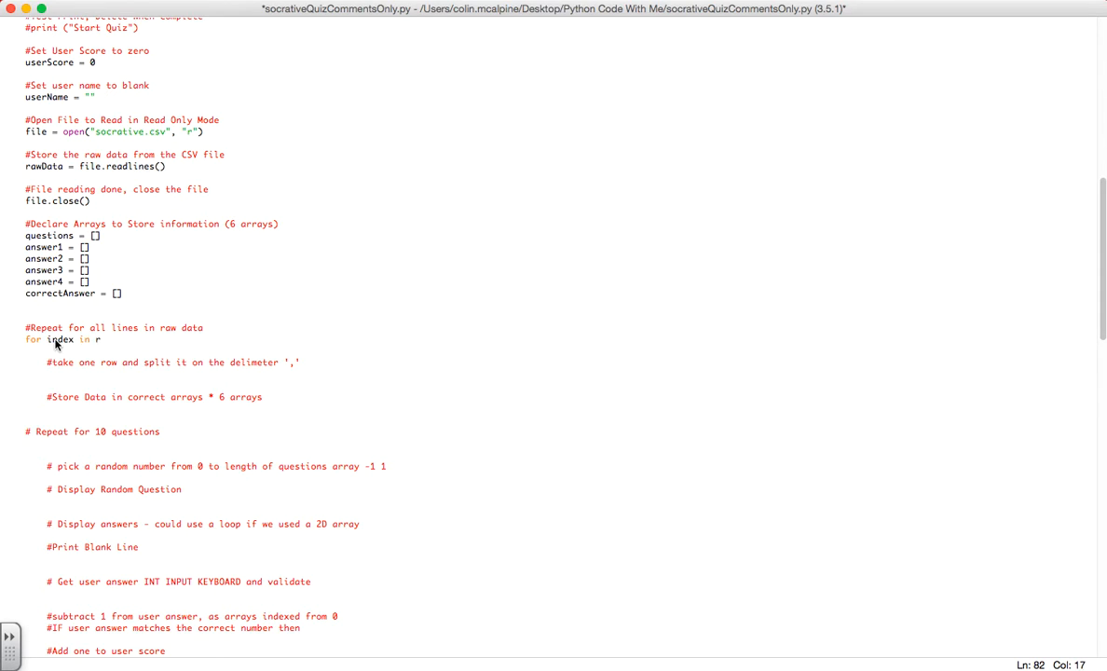
{"action": "type", "text": "range("}
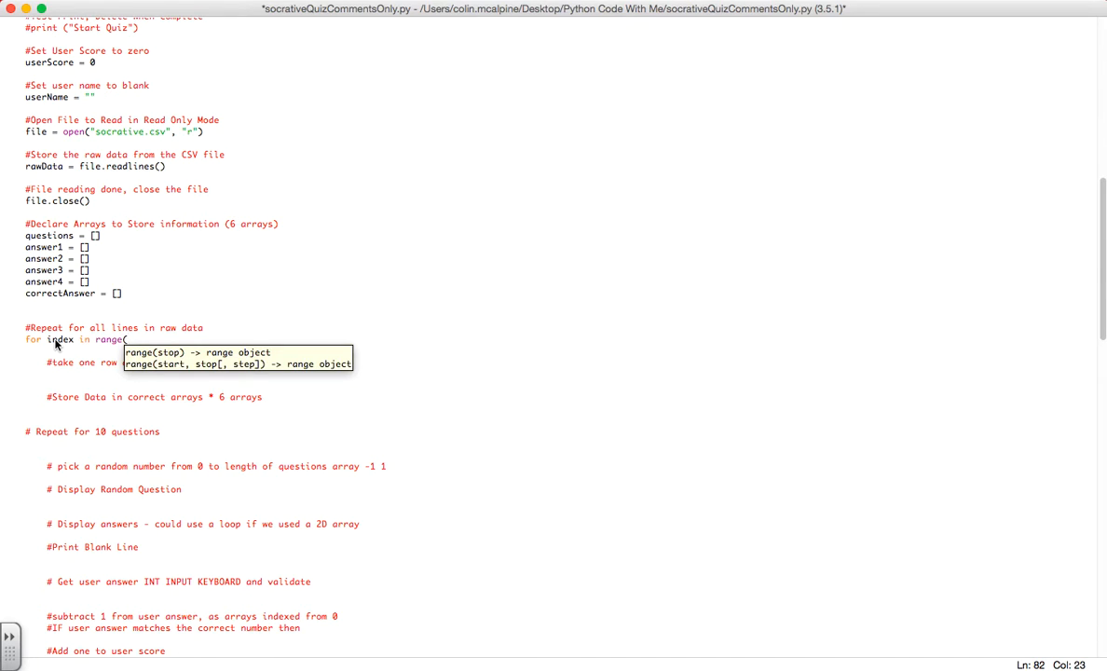
{"action": "type", "text": "len(rd"}
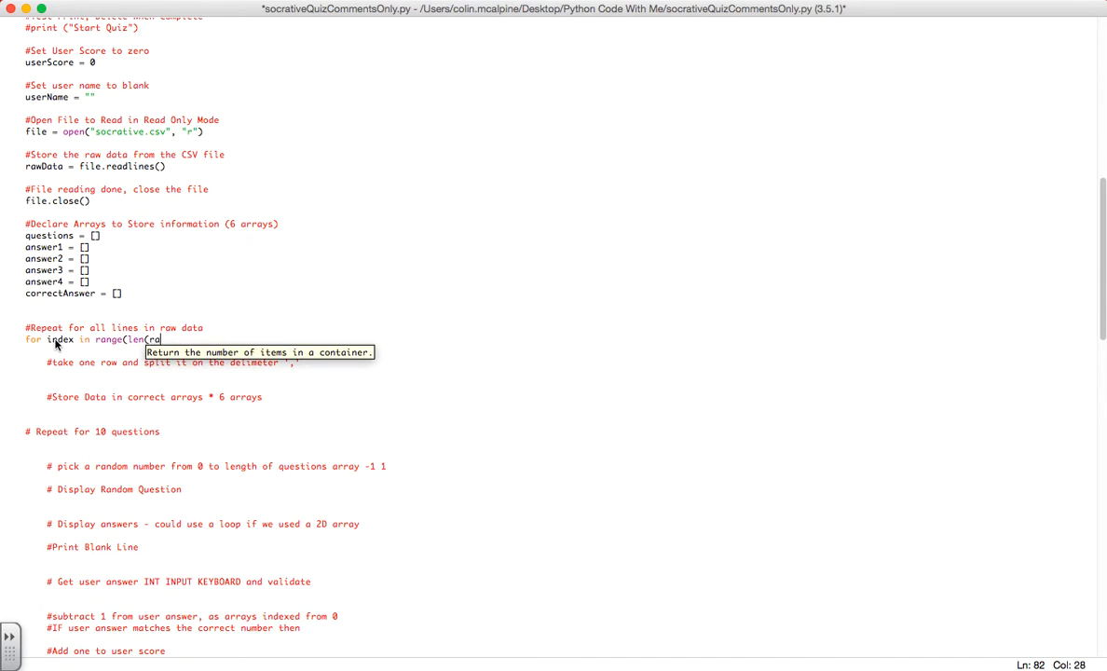
{"action": "type", "text": "awData)):"}
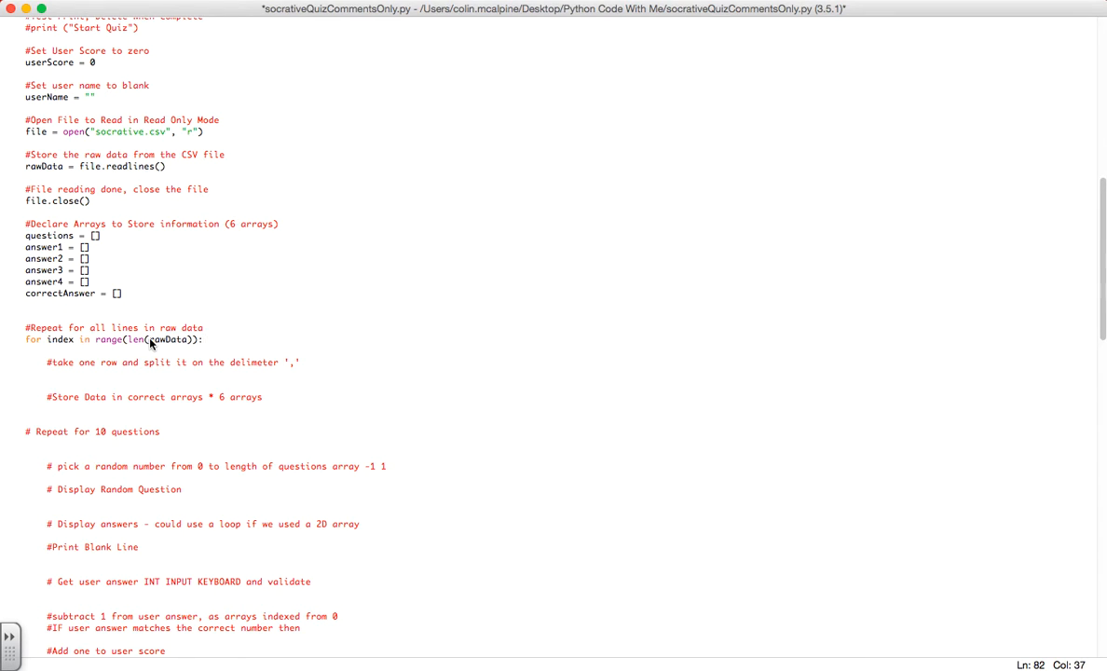
{"action": "mouse_move", "coordinate": [194, 351]}
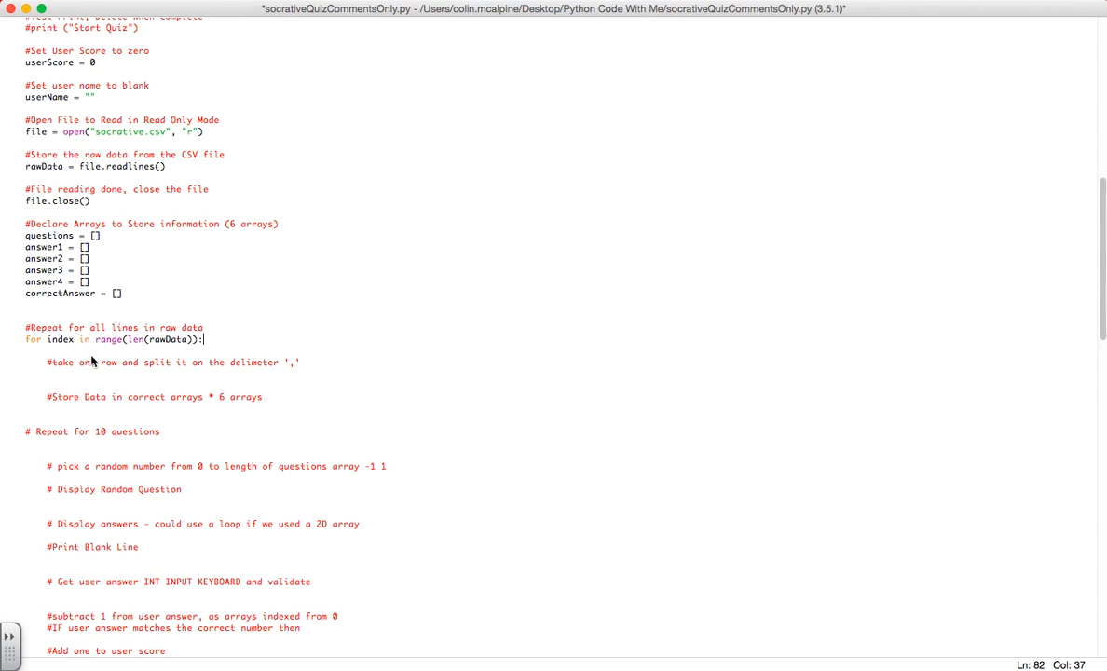
{"action": "type", "text": "prin"}
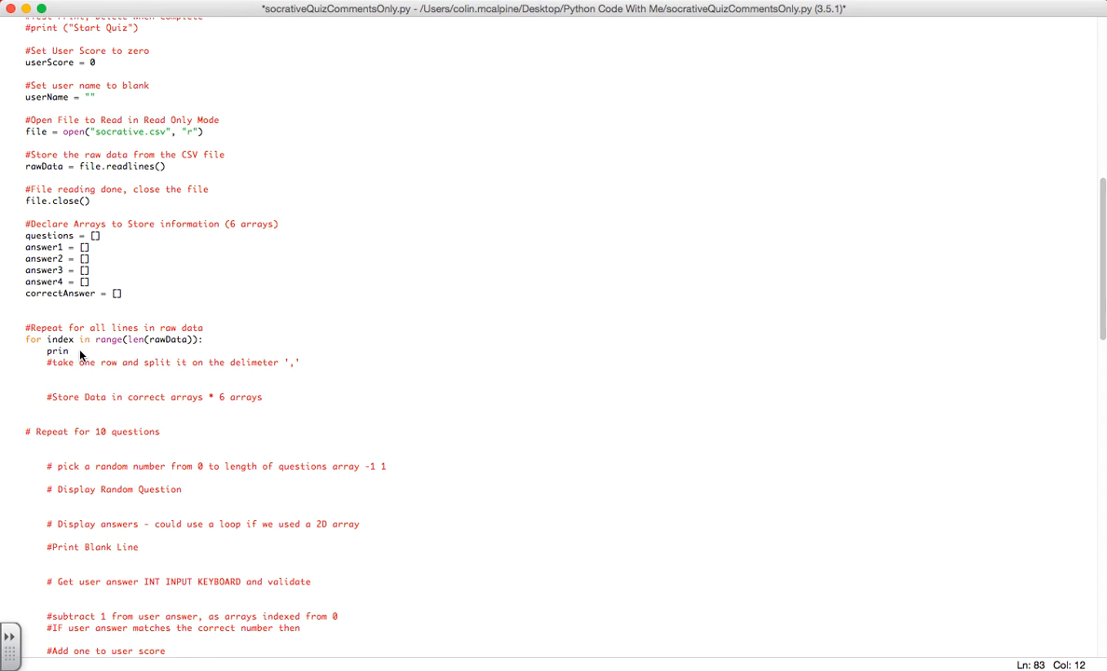
Add splitData = rawData[index].split(",") and print (splitData) inside the loop
{"action": "key", "text": "Backspace"}
{"action": "type", "text": "splitData ="}
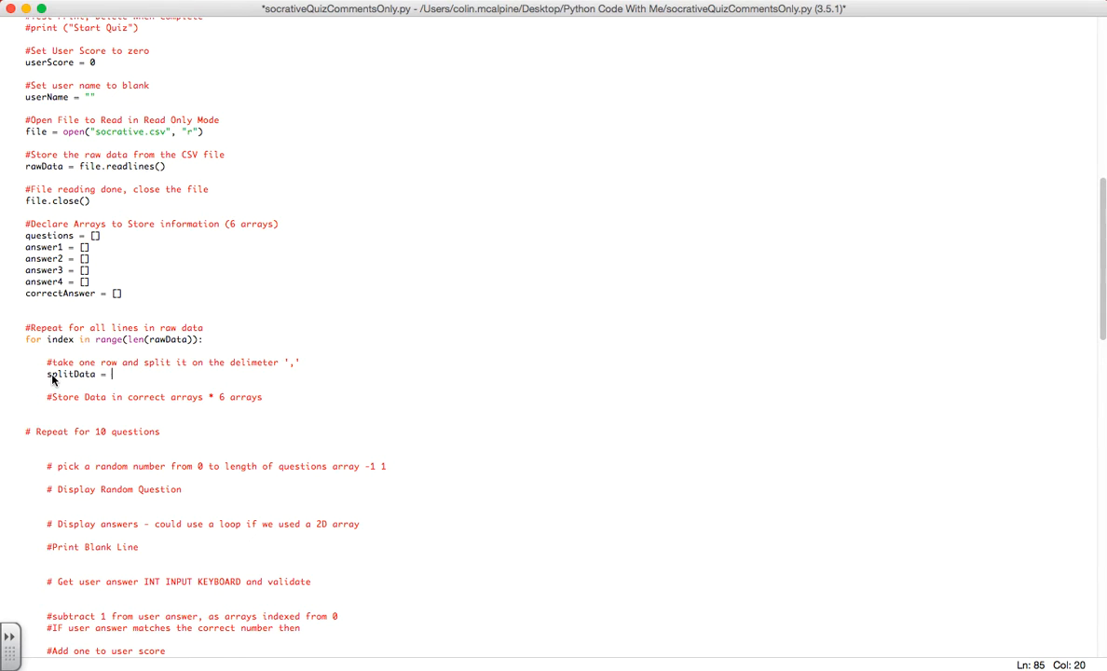
{"action": "type", "text": "rawData"}
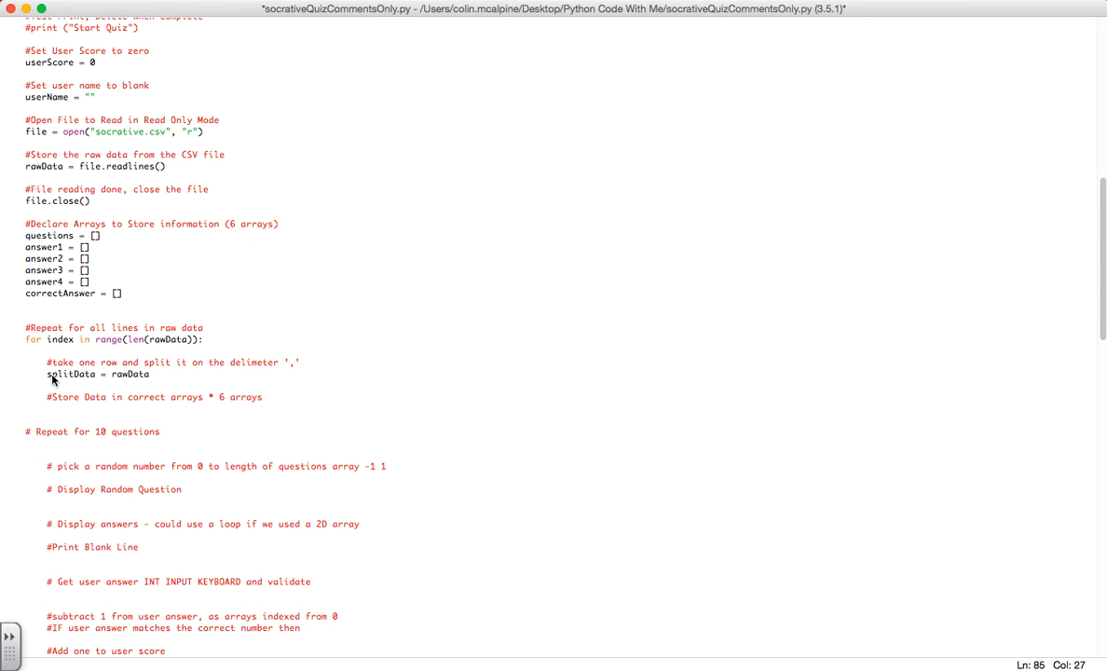
{"action": "type", "text": "[in"}
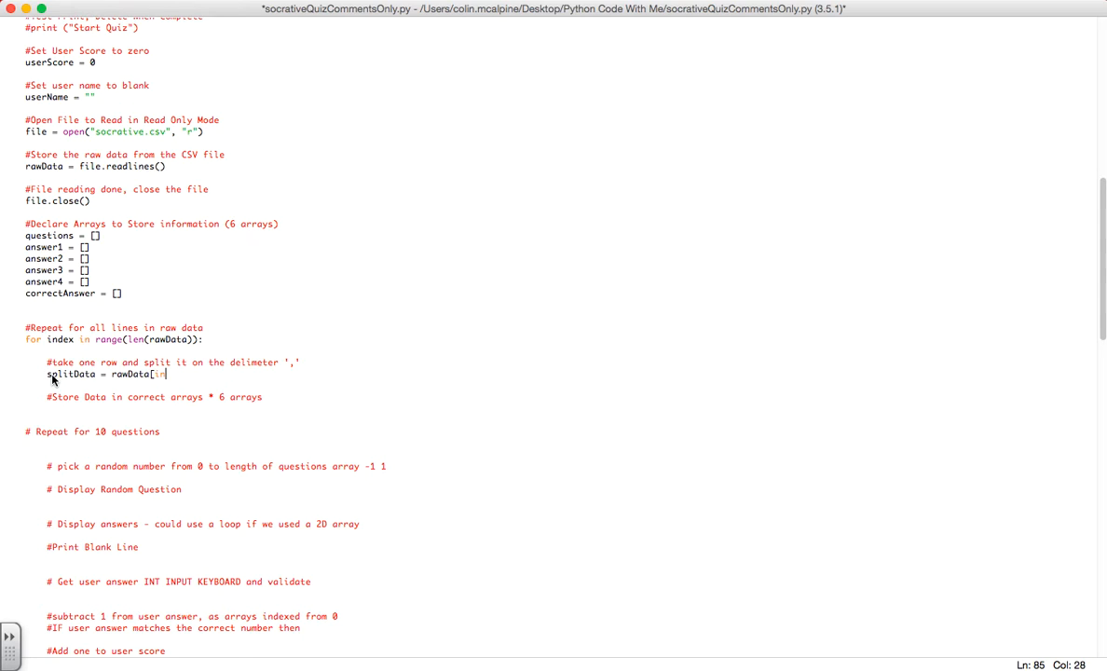
{"action": "type", "text": "index]"}
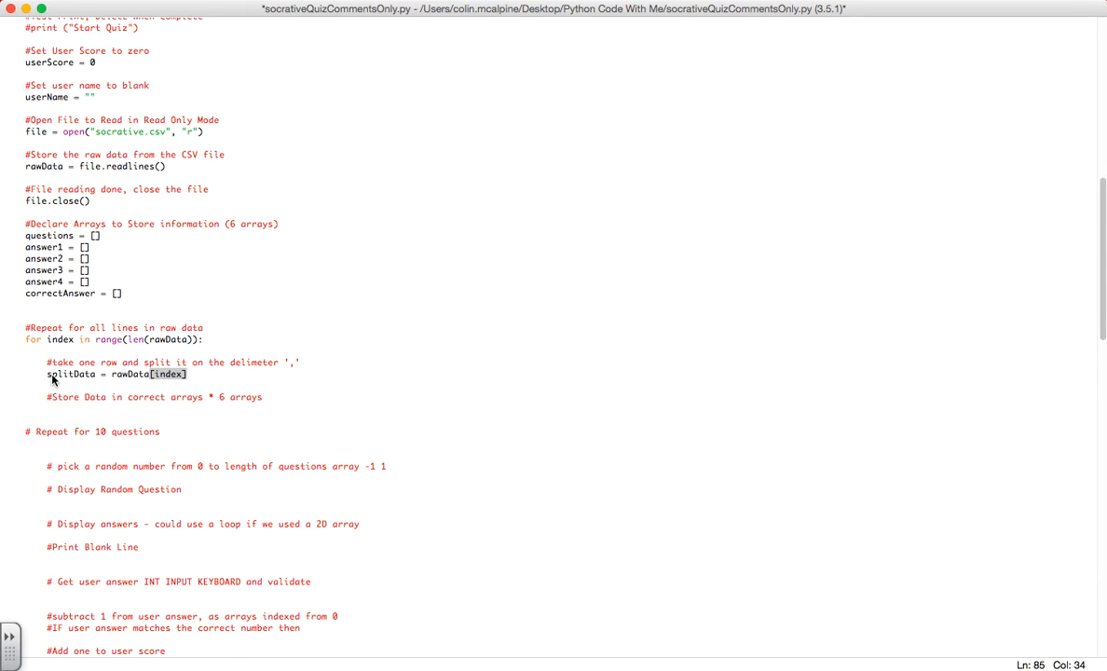
{"action": "type", "text": ".split("}
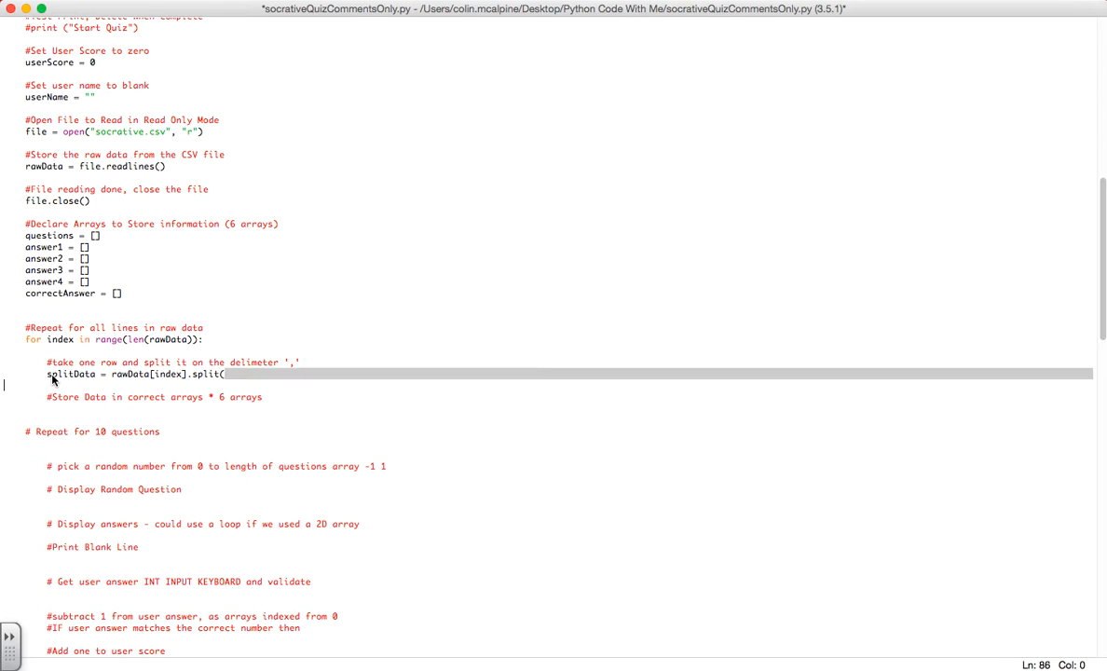
{"action": "type", "text": "\",\")"}
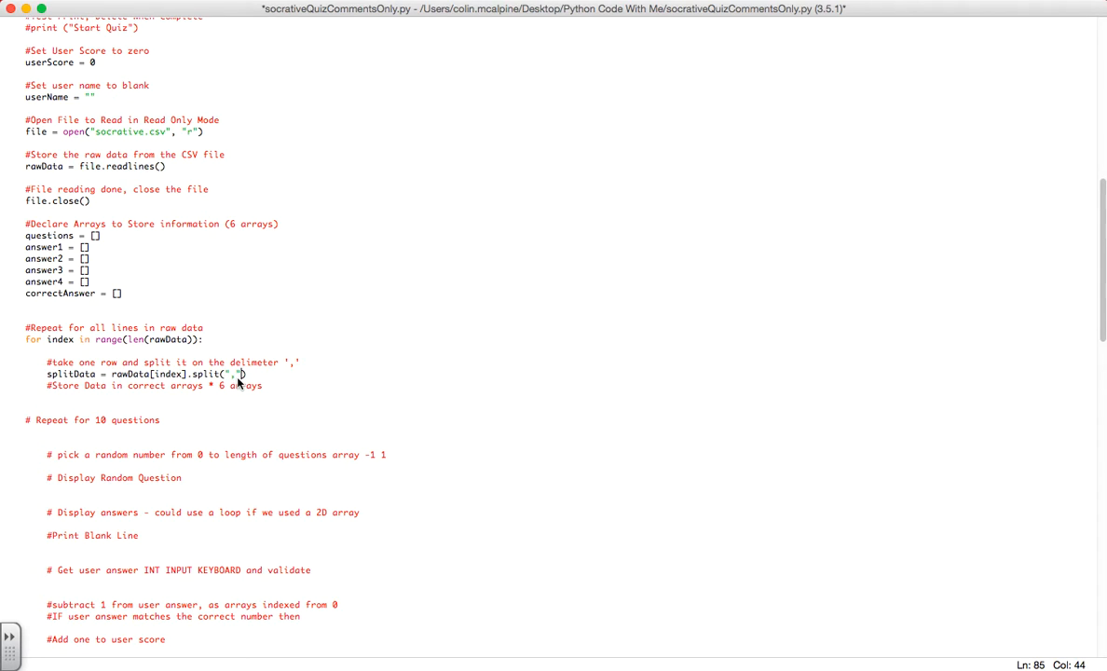
{"action": "mouse_move", "coordinate": [252, 374]}
{"action": "type", "text": "print"}
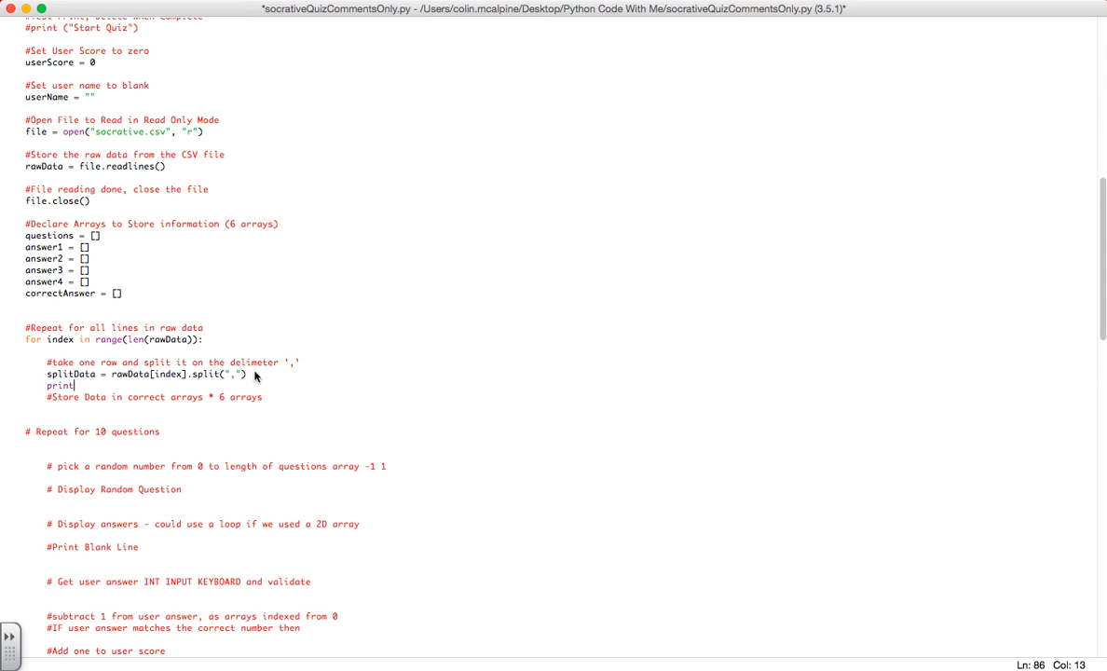
{"action": "type", "text": "(splitData"}
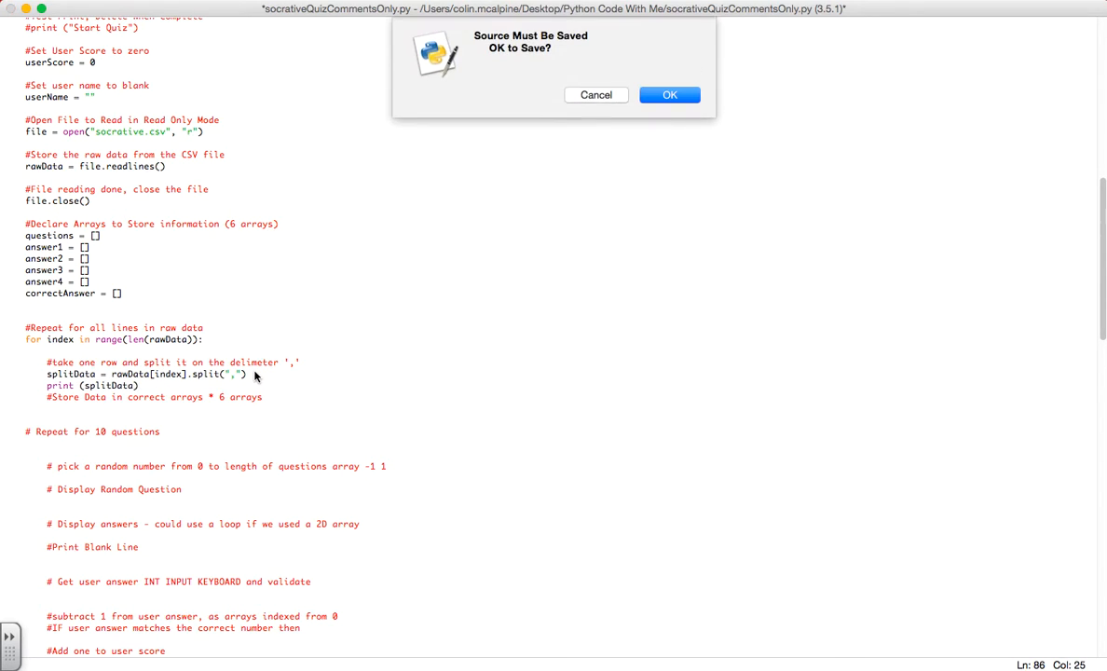
Confirm saving the script and enter choice 1 to print each split CSV row
{"action": "left_click", "coordinate": [669, 94]}
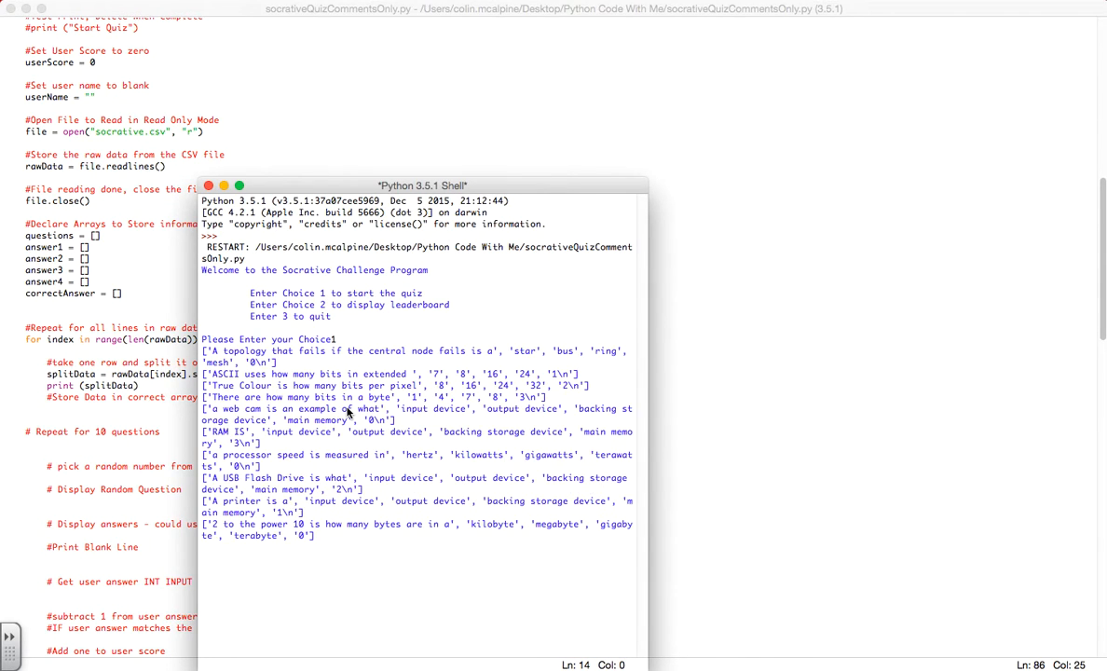
{"action": "key", "text": "Return"}
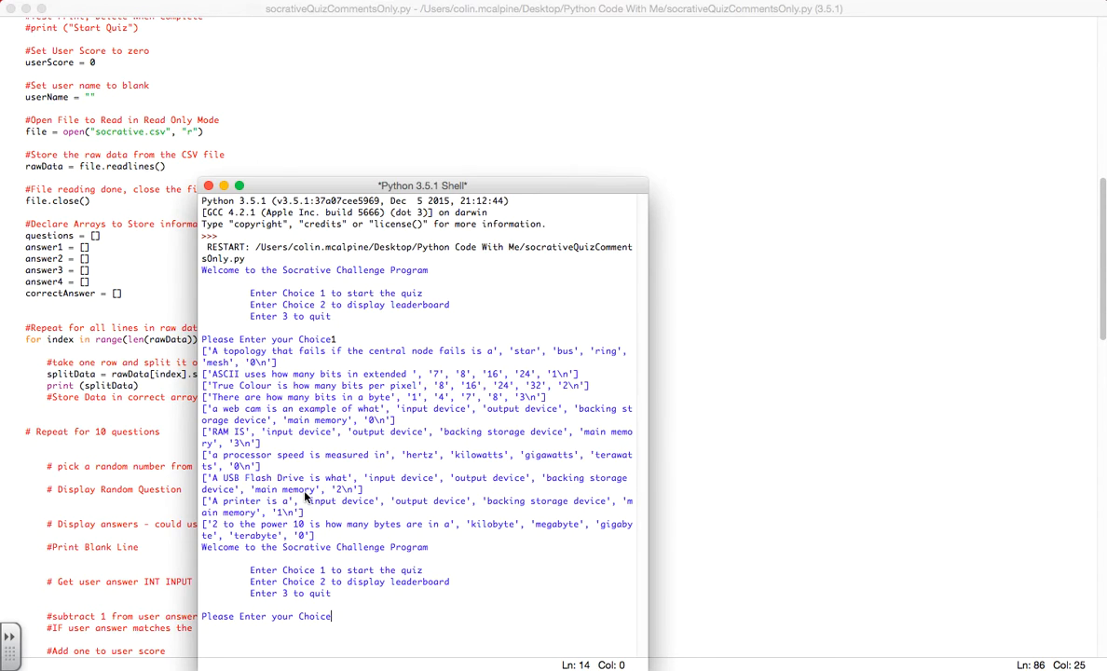
{"action": "mouse_move", "coordinate": [313, 543]}
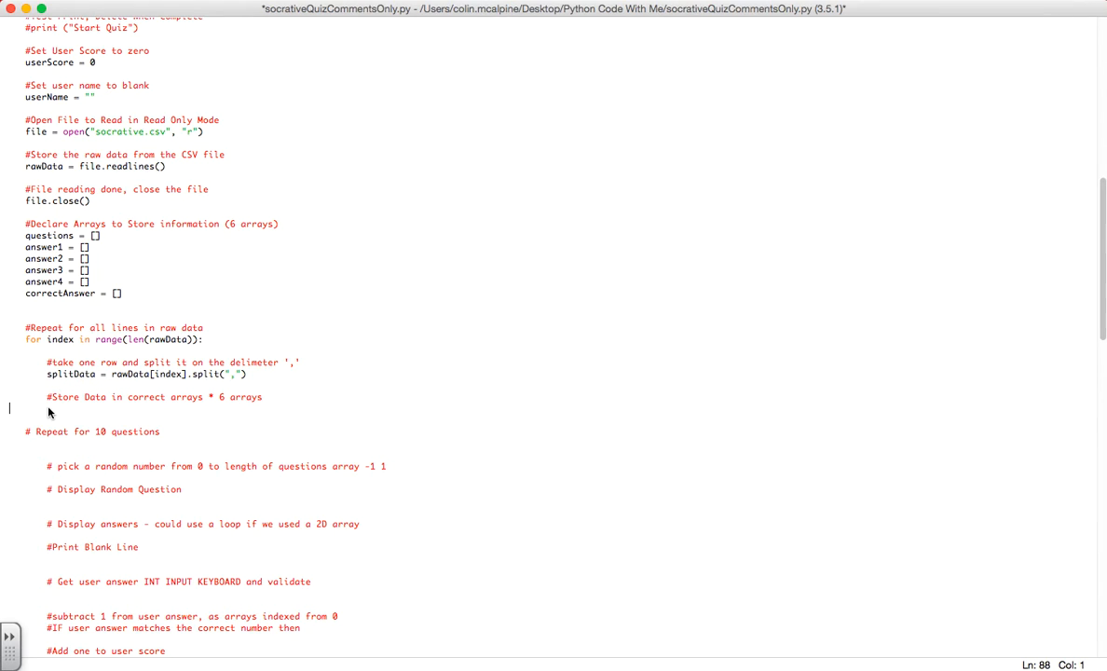
Under '#Store Data in correct arrays', add questions.append(splitData[0].strip())
{"action": "left_click", "coordinate": [77, 396]}
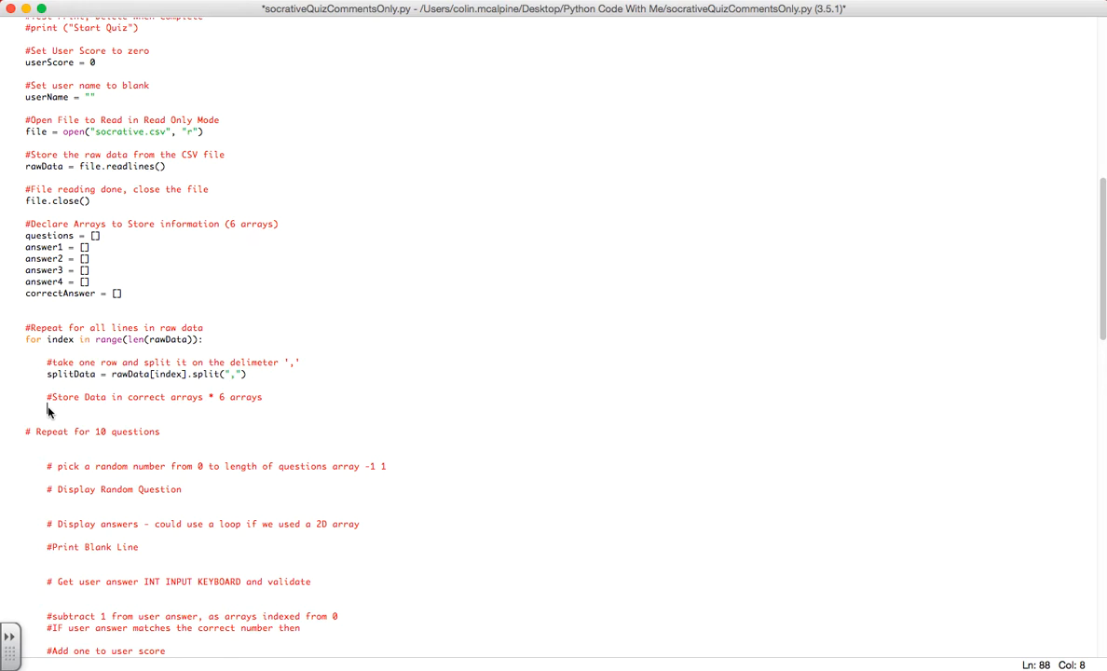
{"action": "scroll", "scroll_direction": "down", "scroll_amount": 3}
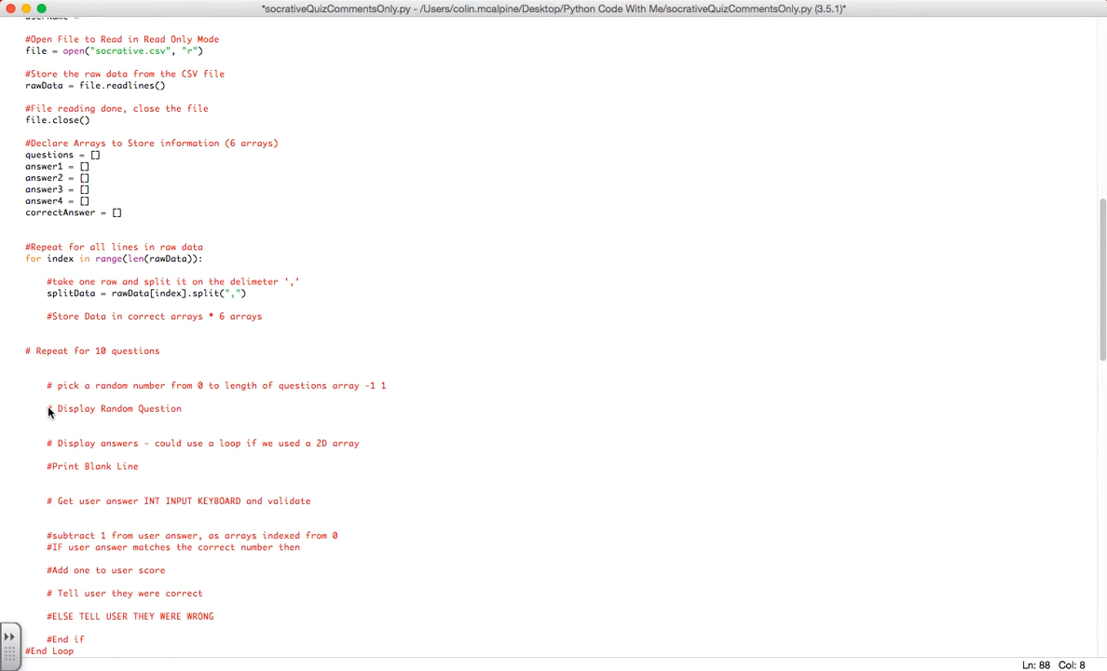
{"action": "type", "text": "quest"}
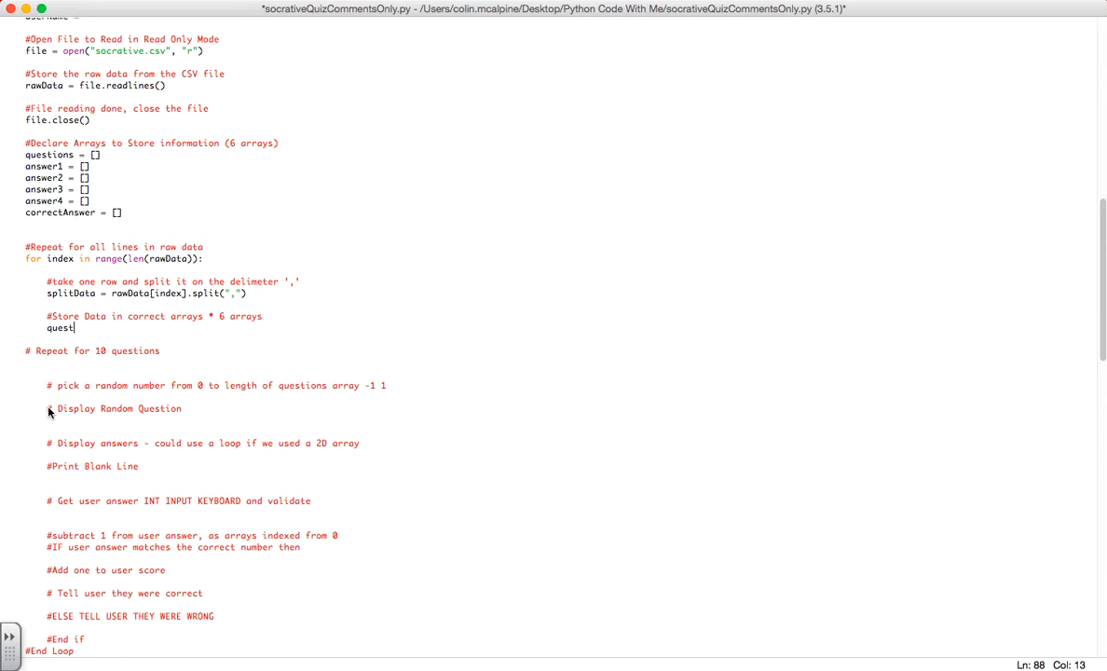
{"action": "type", "text": "ions."}
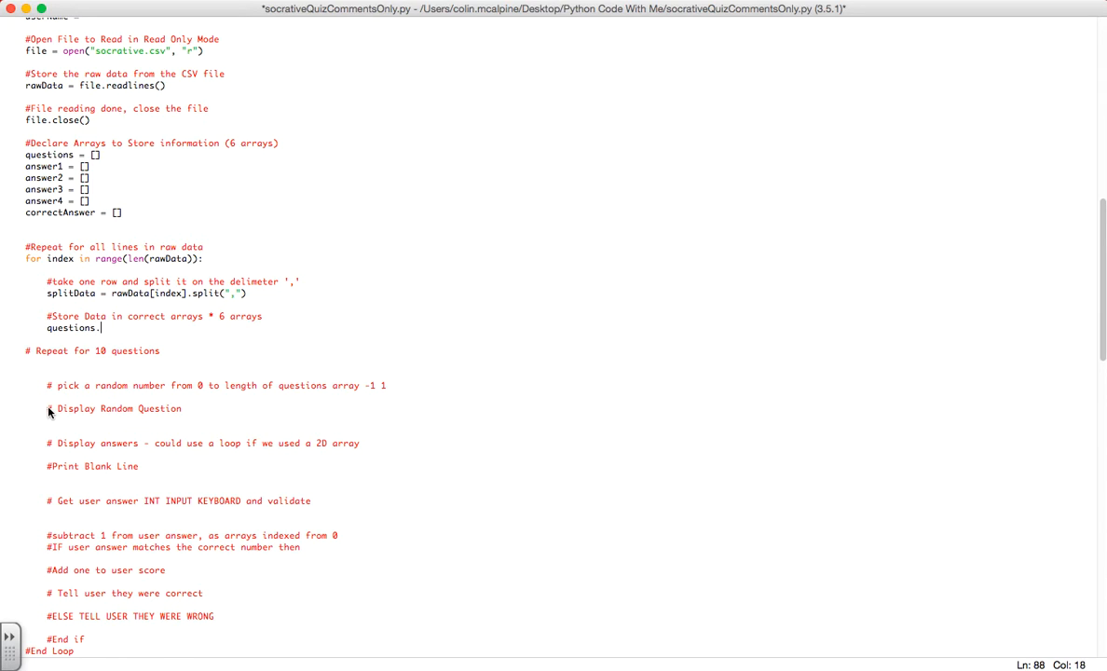
{"action": "type", "text": "append"}
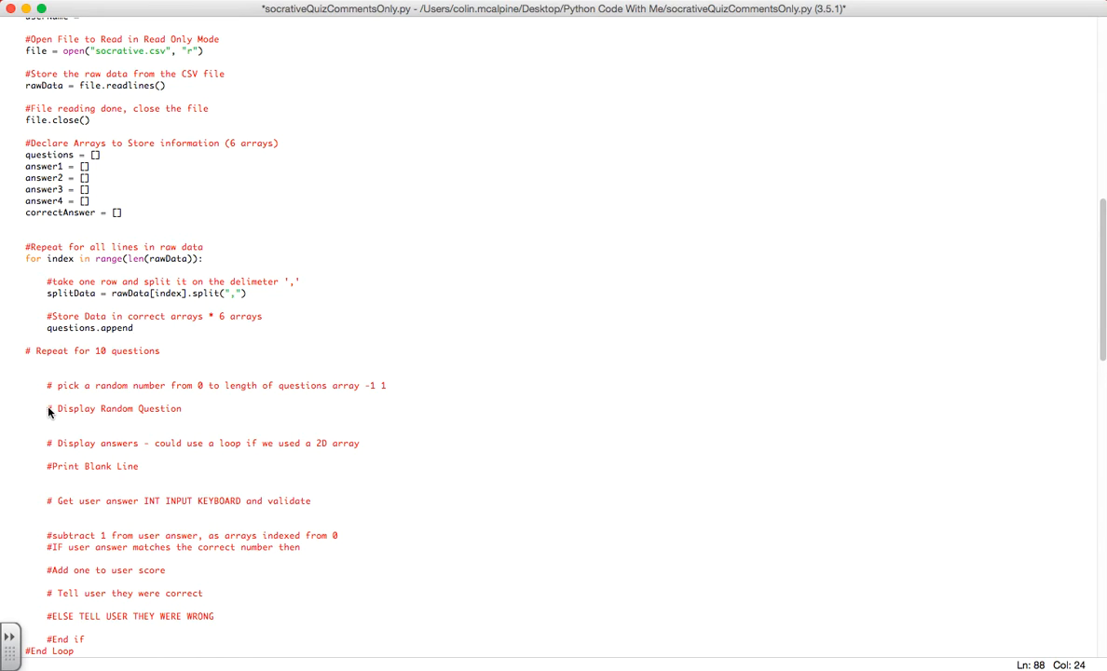
{"action": "type", "text": "(sp"}
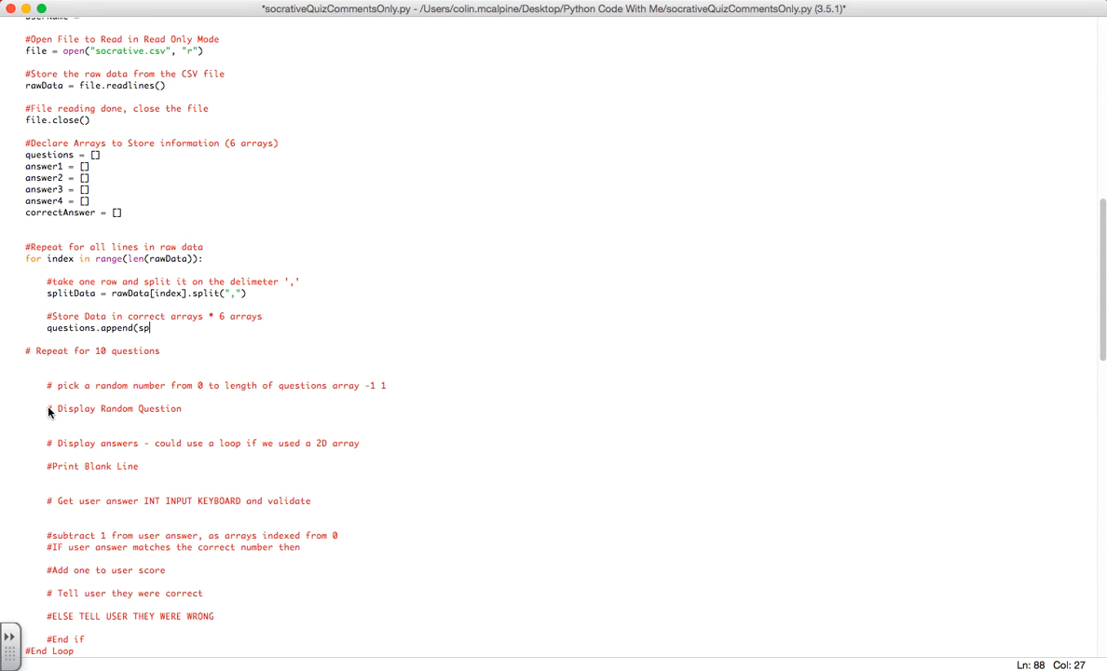
{"action": "type", "text": "litData[]"}
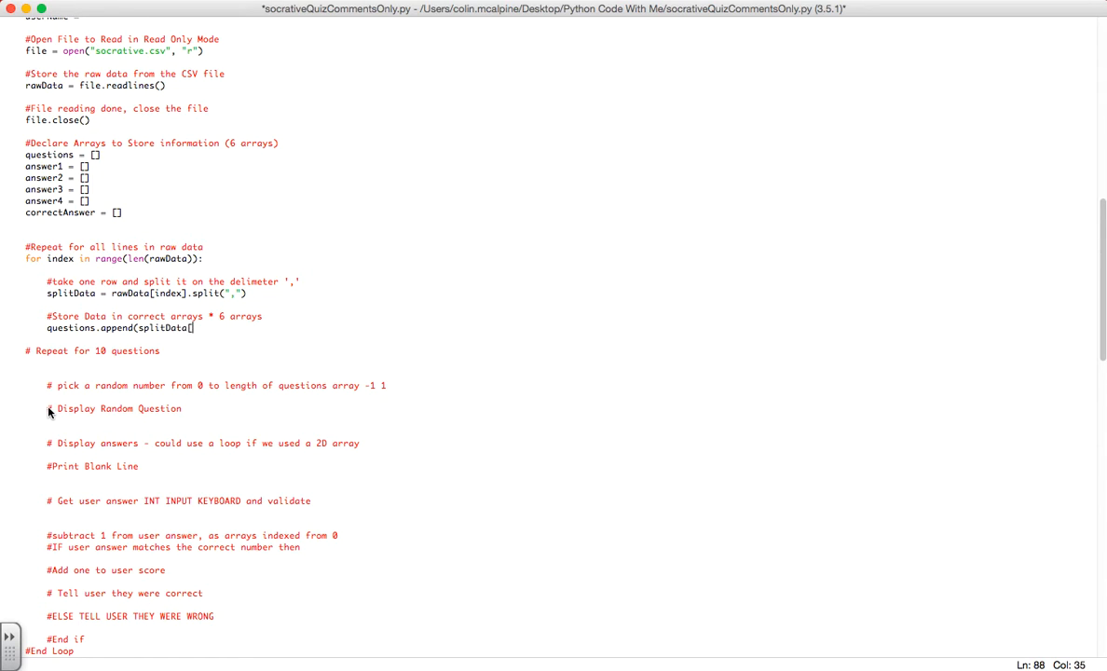
{"action": "type", "text": "0"}
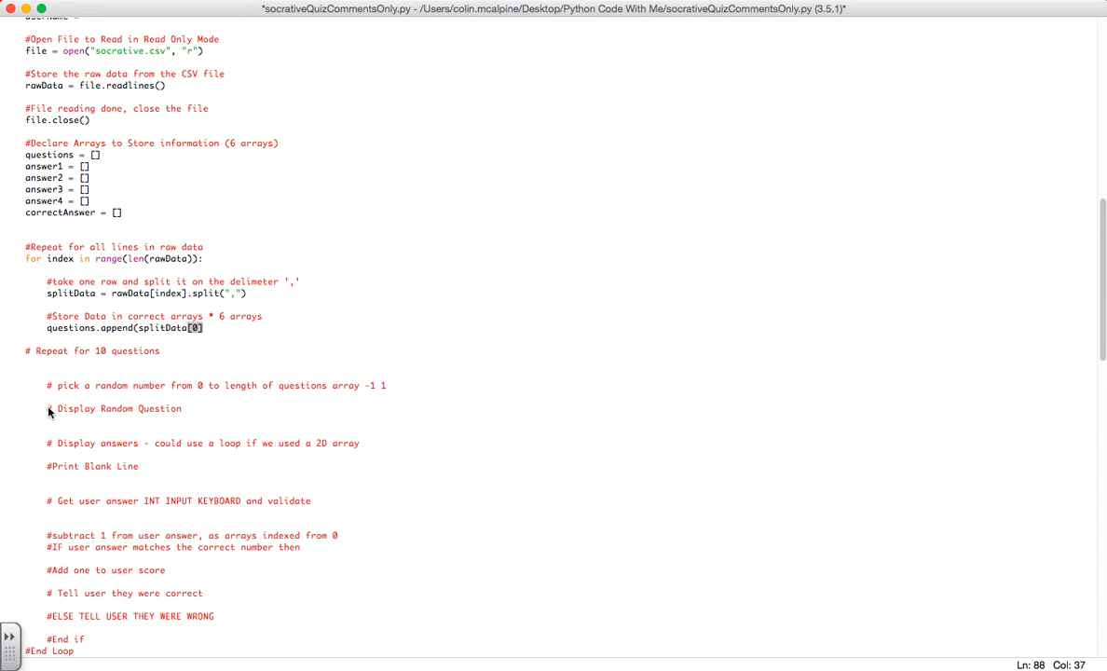
{"action": "type", "text": ".strip()"}
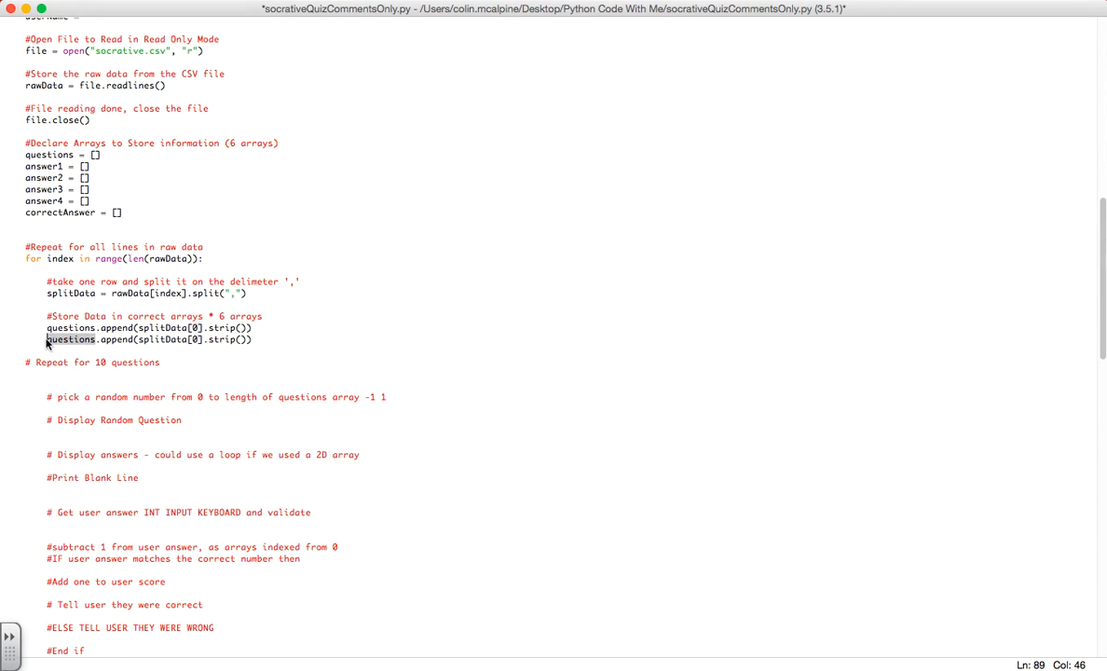
Add stripped append lines for the answer lists and correctAnswer using splitData[1] to [5]
{"action": "type", "text": "answer"}
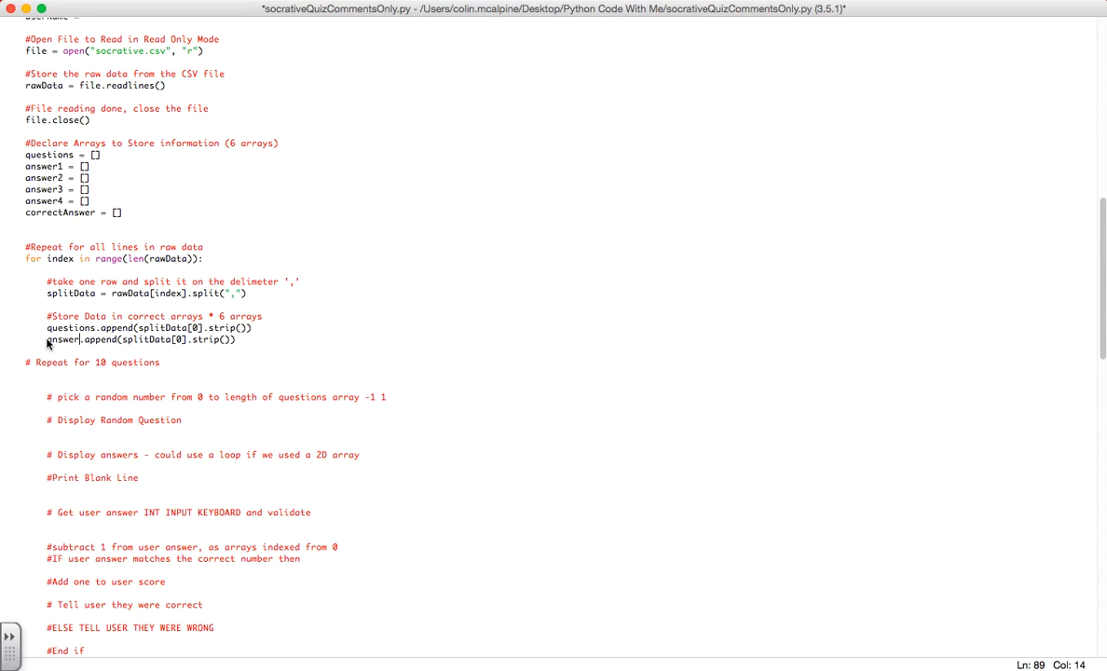
{"action": "type", "text": "s1"}
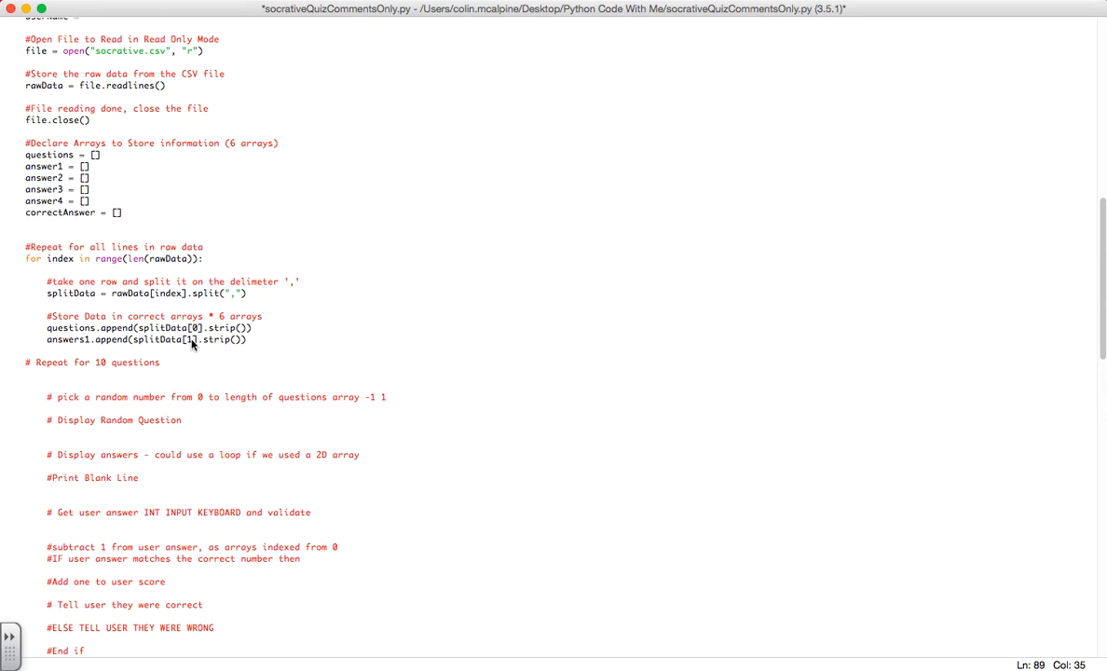
{"action": "mouse_move", "coordinate": [248, 346]}
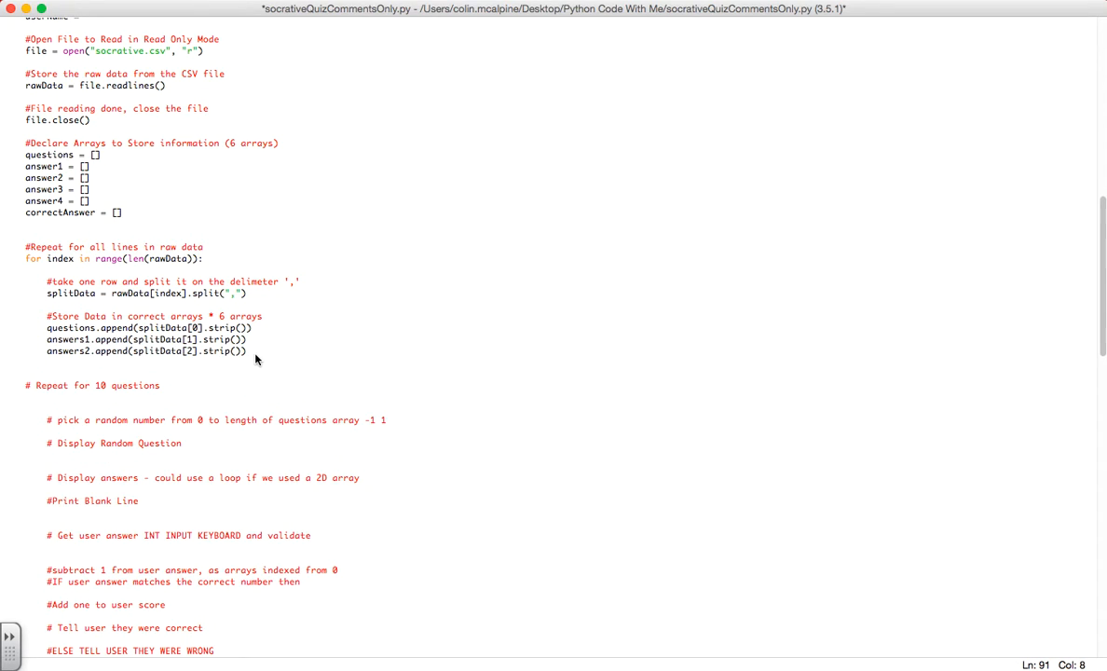
{"action": "type", "text": "answers3.append(splitData[1].strip())"}
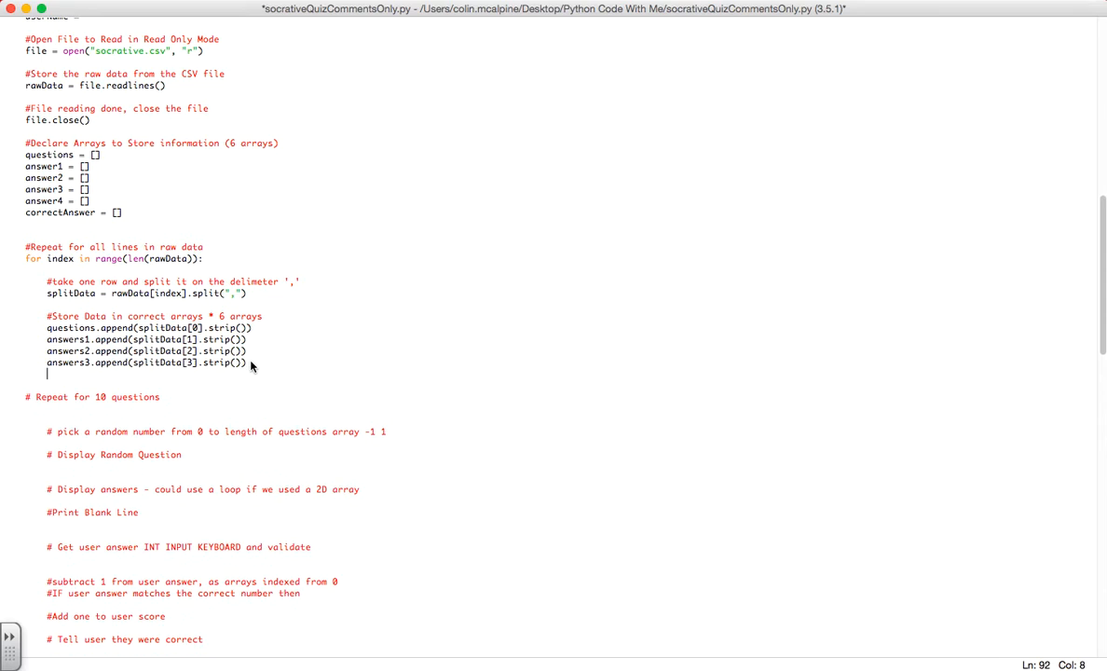
{"action": "type", "text": "answers1.append(splitData[1].strip())"}
{"action": "left_click", "coordinate": [163, 385]}
{"action": "type", "text": "correctAnswer.append(splitData[1].strip("}
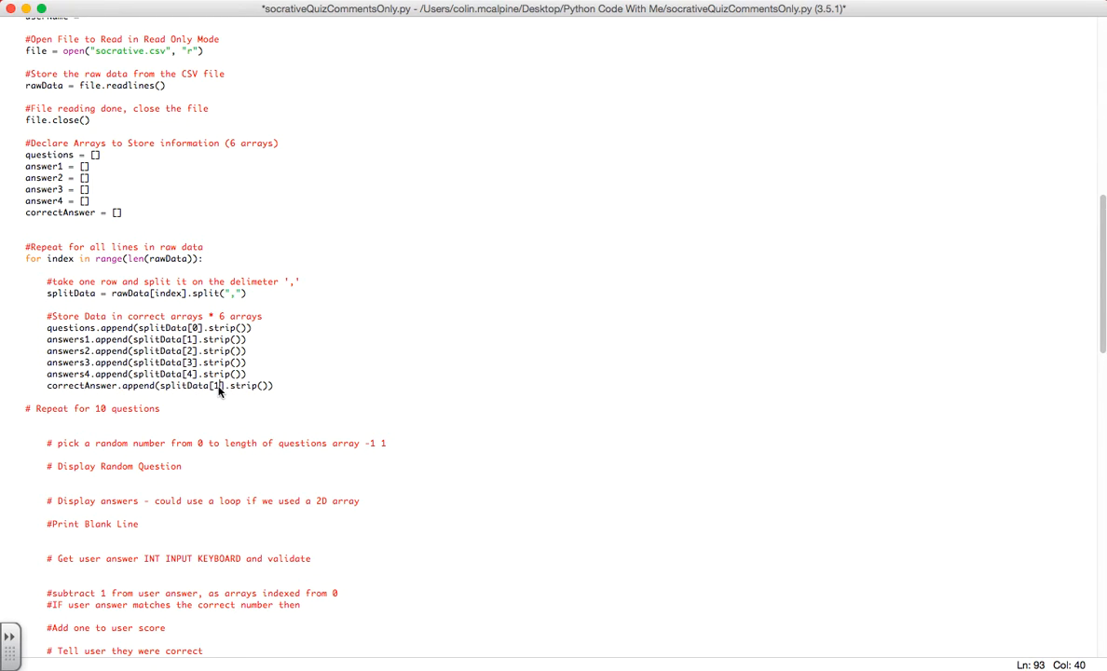
{"action": "type", "text": "5"}
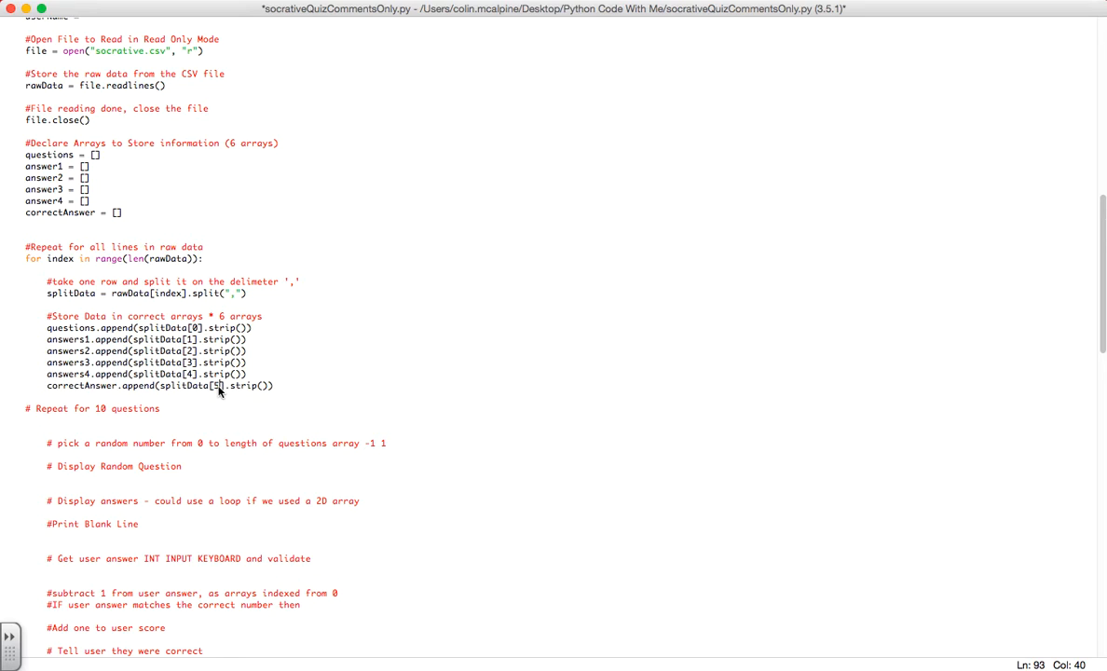
{"action": "mouse_move", "coordinate": [292, 390]}
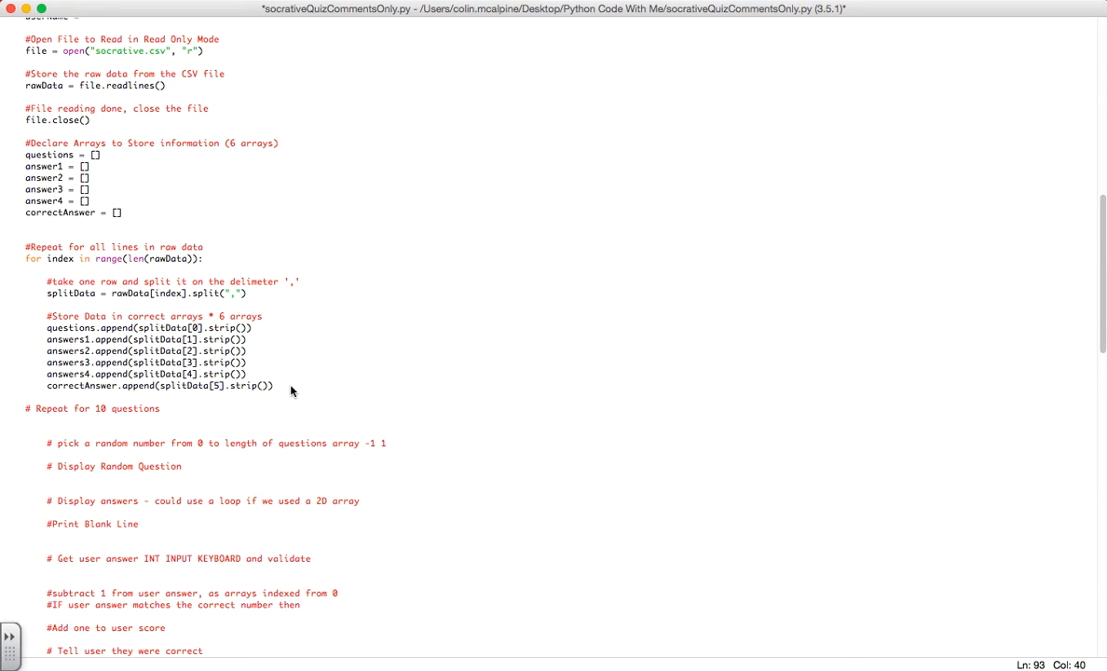
{"action": "key", "text": "enter"}
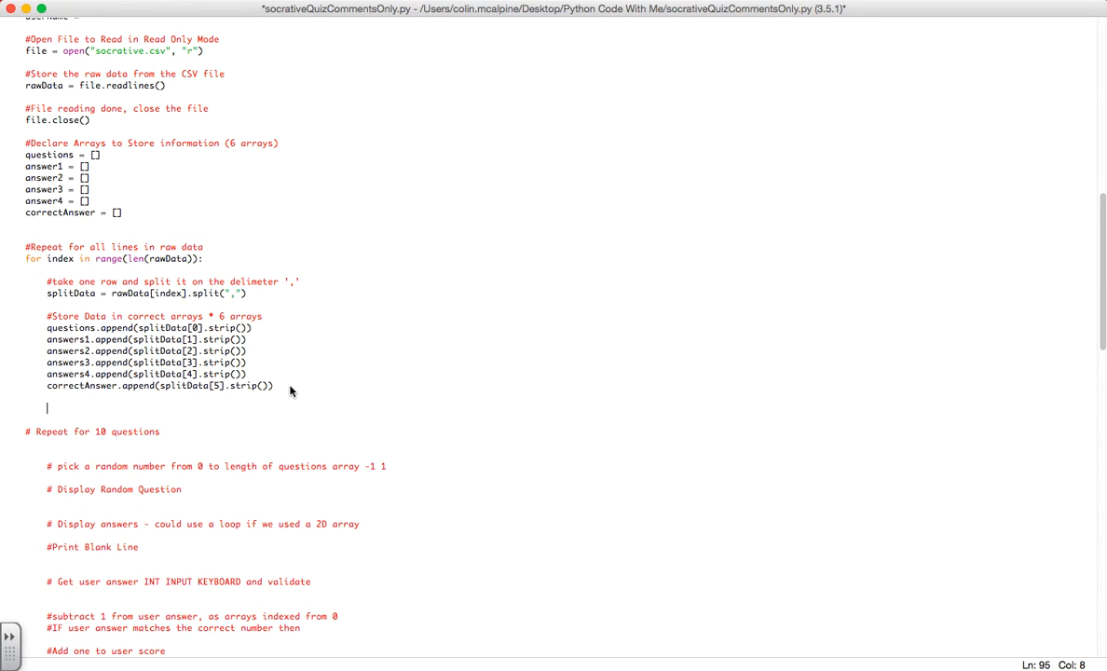
Add an unindented print (questions) after the loop and run the module with F5
{"action": "type", "text": "print"}
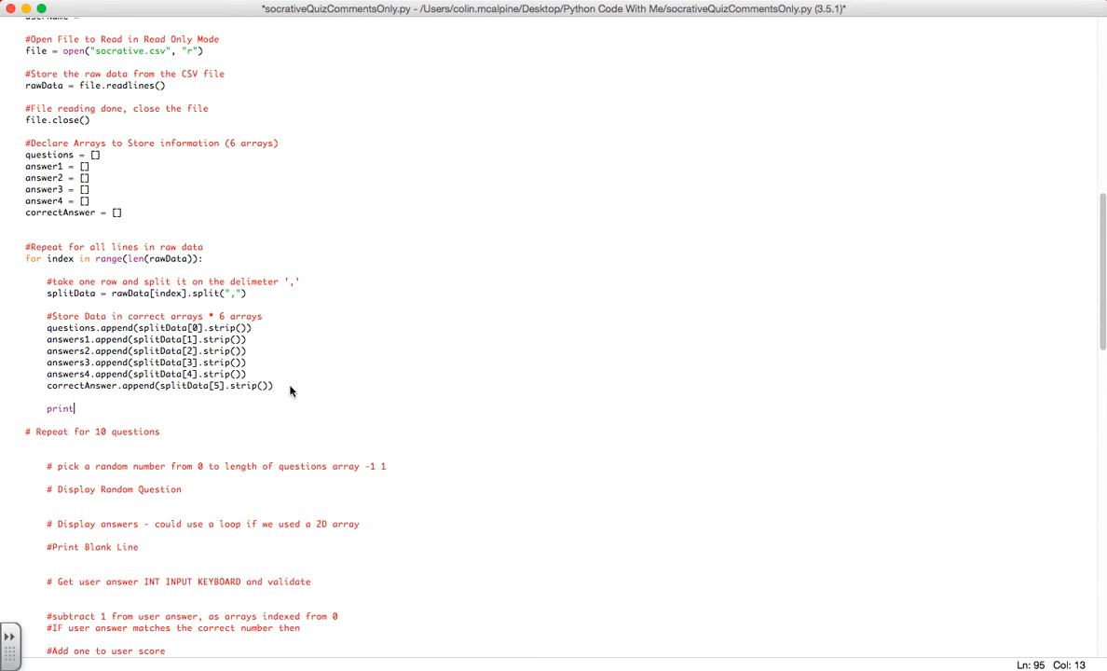
{"action": "key", "text": "backspace"}
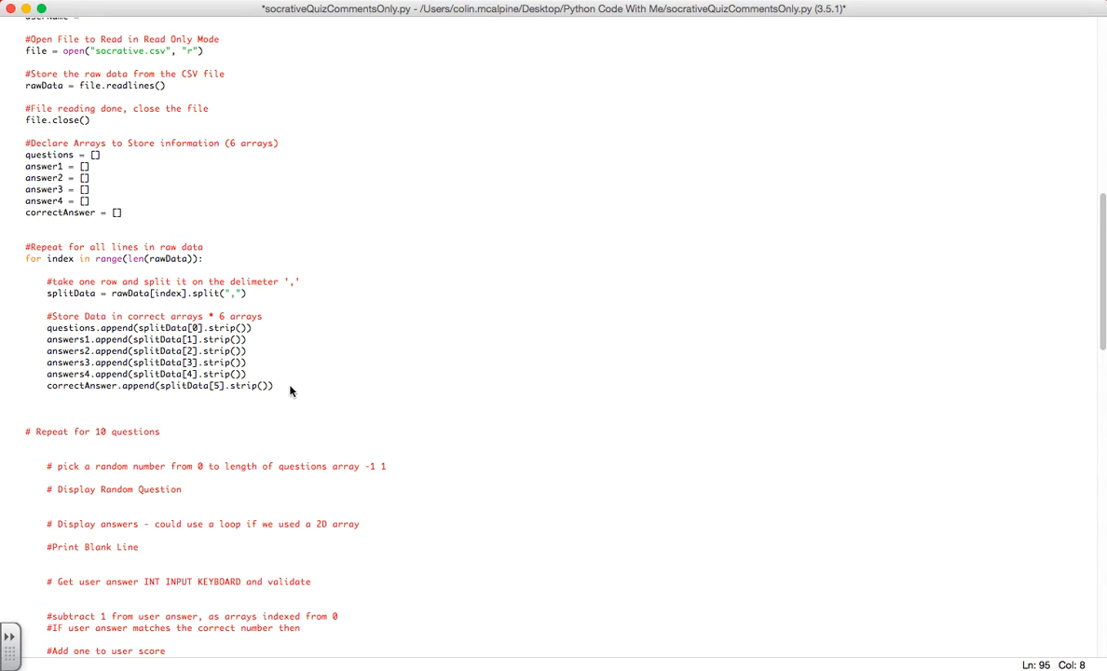
{"action": "type", "text": "print"}
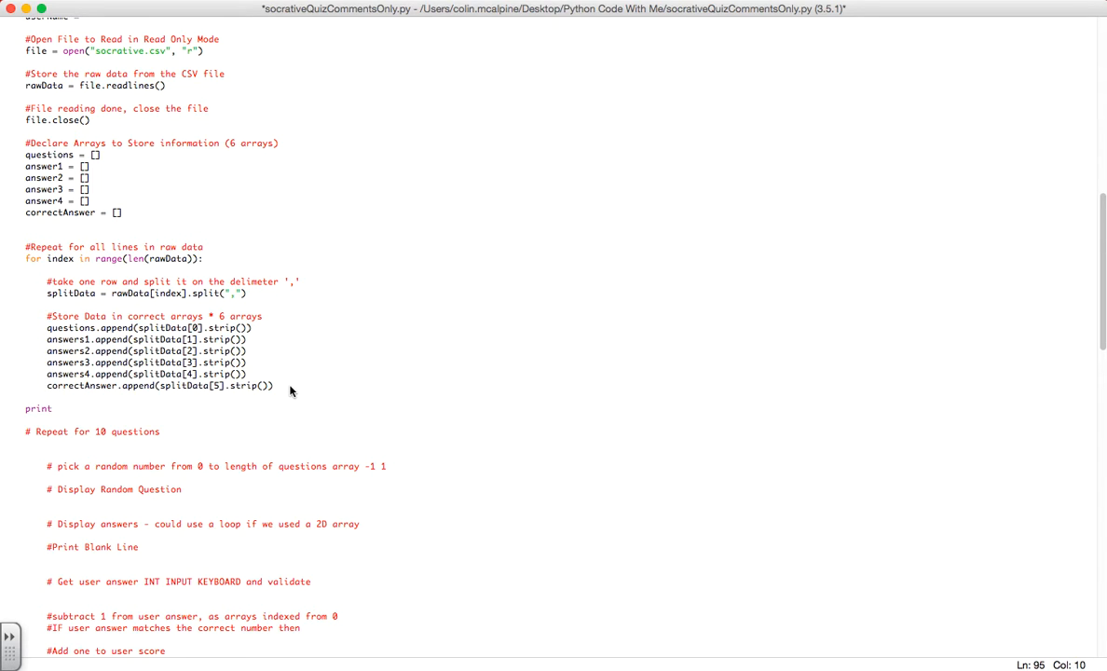
{"action": "type", "text": "(qu"}
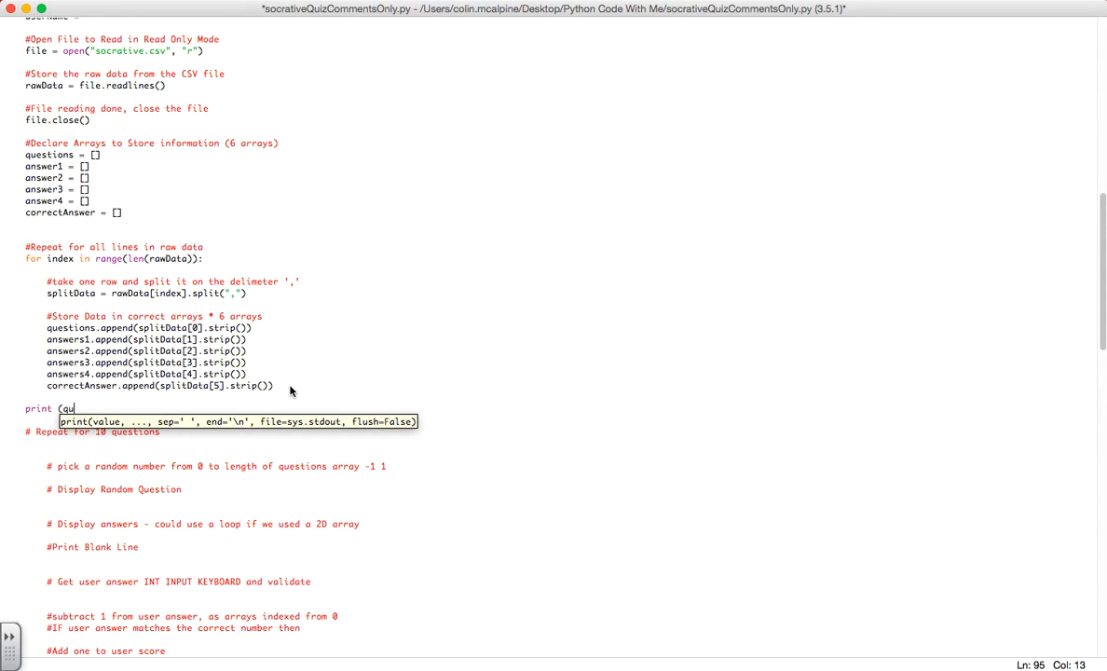
{"action": "type", "text": "estions"}
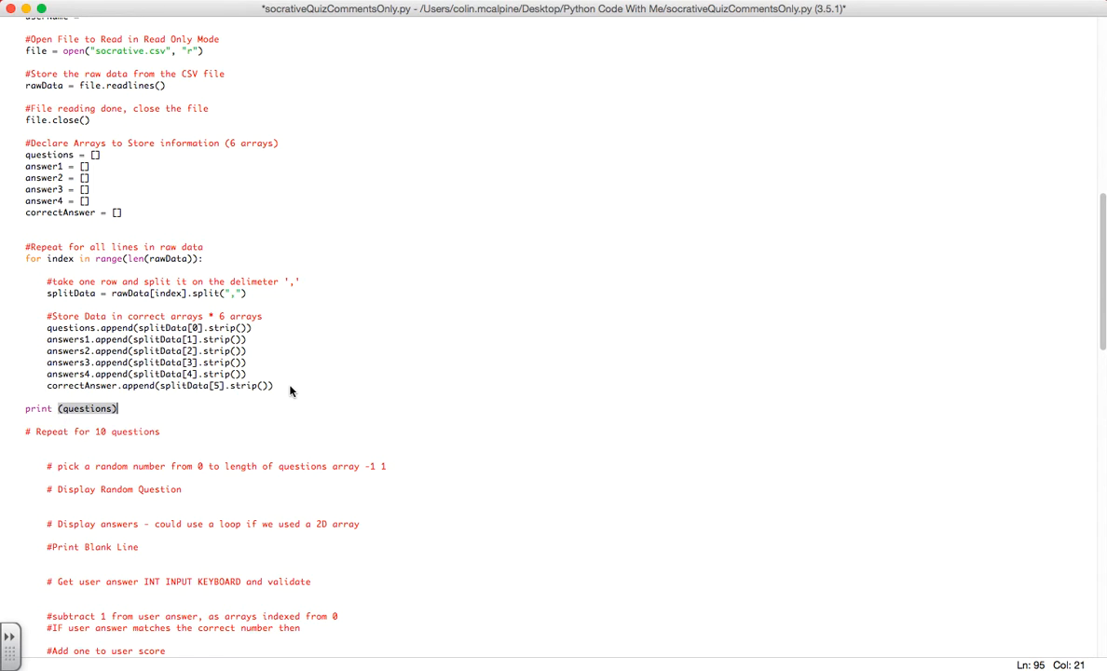
{"action": "key", "text": "F5"}
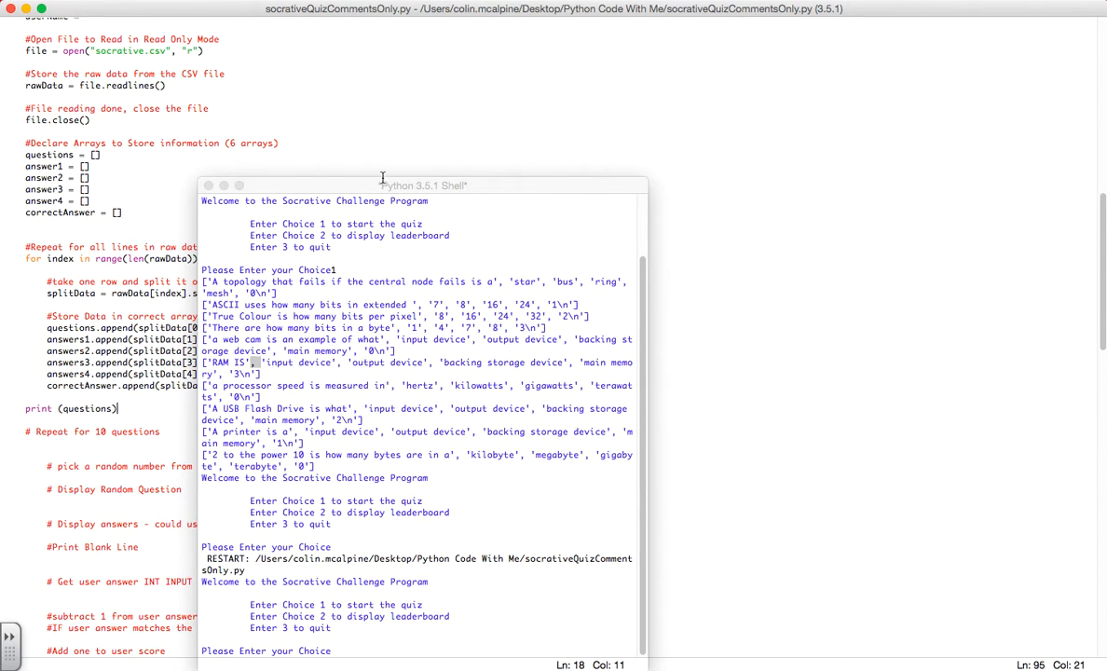
Scroll the shell output to read the NameError for 'answers1' at line 89
{"action": "left_click_drag", "start_coordinate": [422, 184], "coordinate": [422, 80]}
{"action": "type", "text": "1"}
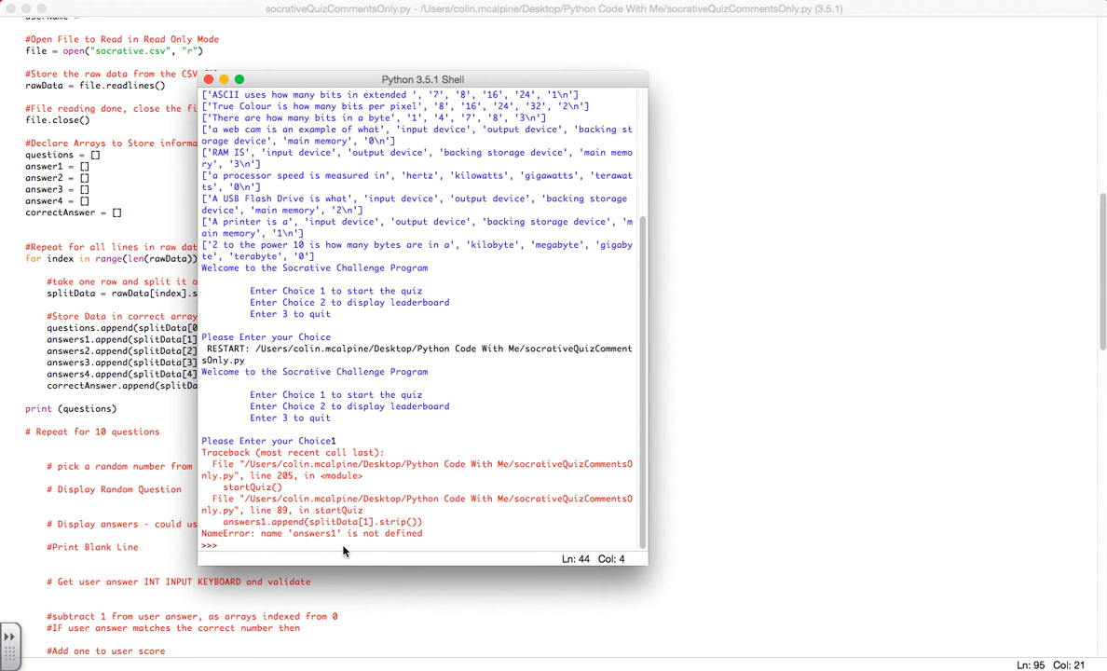
{"action": "mouse_move", "coordinate": [303, 535]}
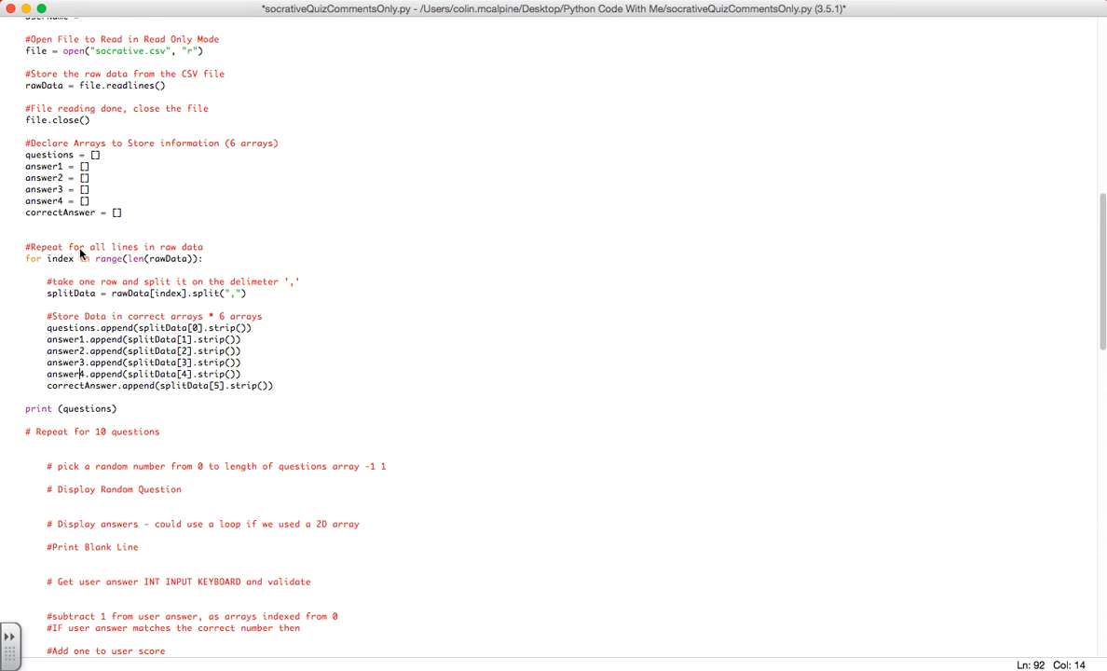
{"action": "mouse_move", "coordinate": [220, 400]}
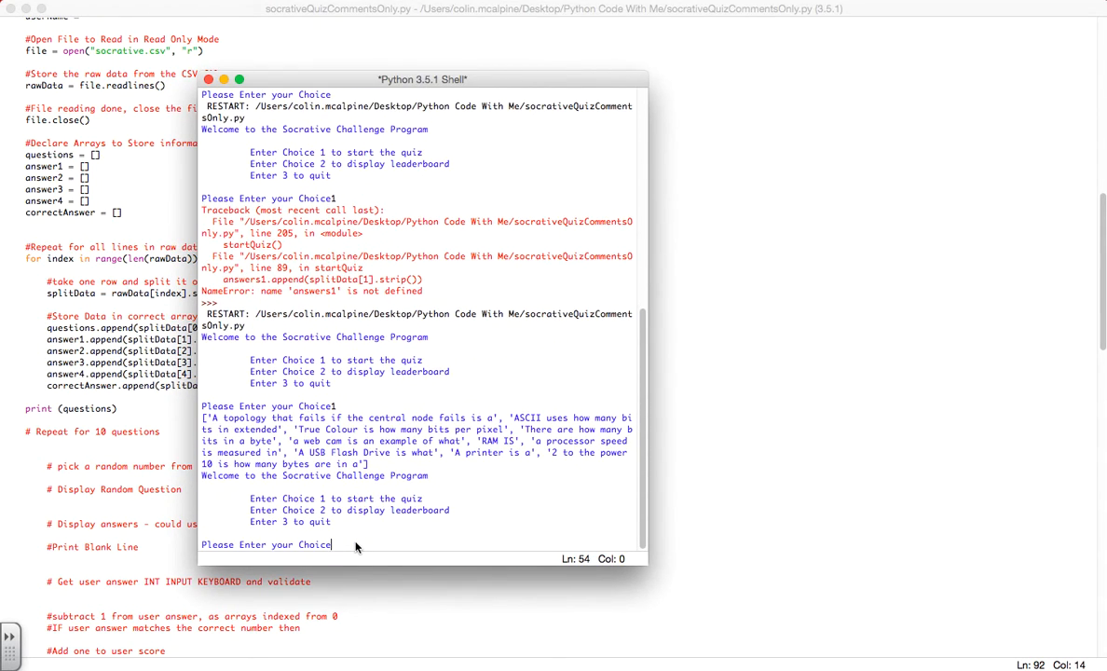
{"action": "mouse_move", "coordinate": [335, 405]}
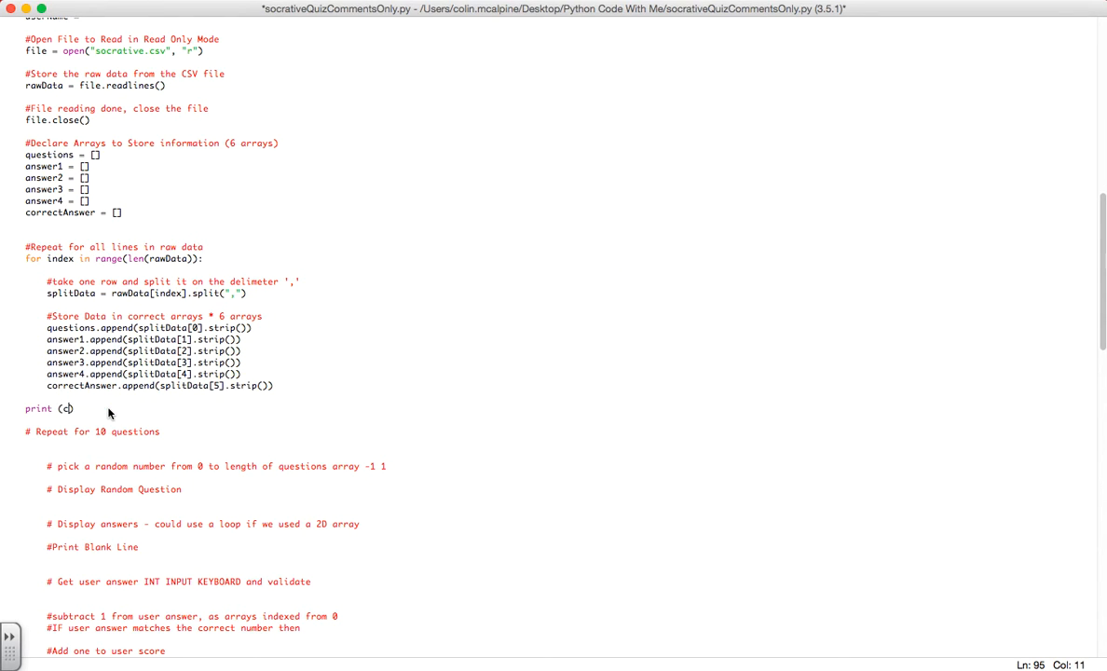
Change the debug print to print (correctAnswer) and confirm saving so it runs
{"action": "type", "text": "correctAnswer"}
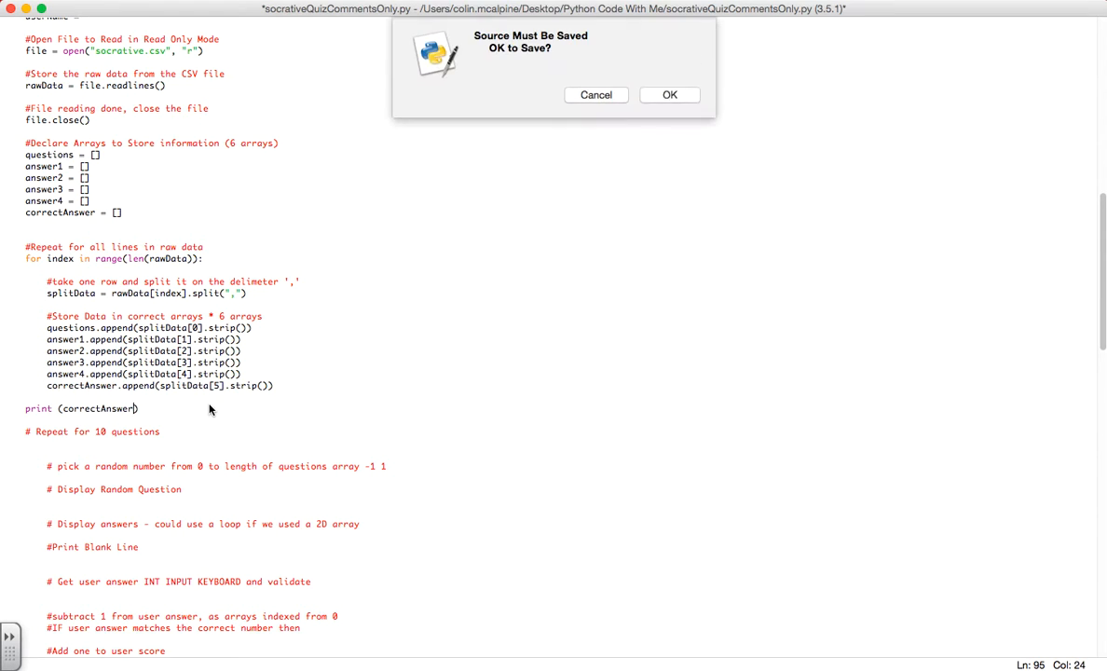
{"action": "left_click", "coordinate": [670, 94]}
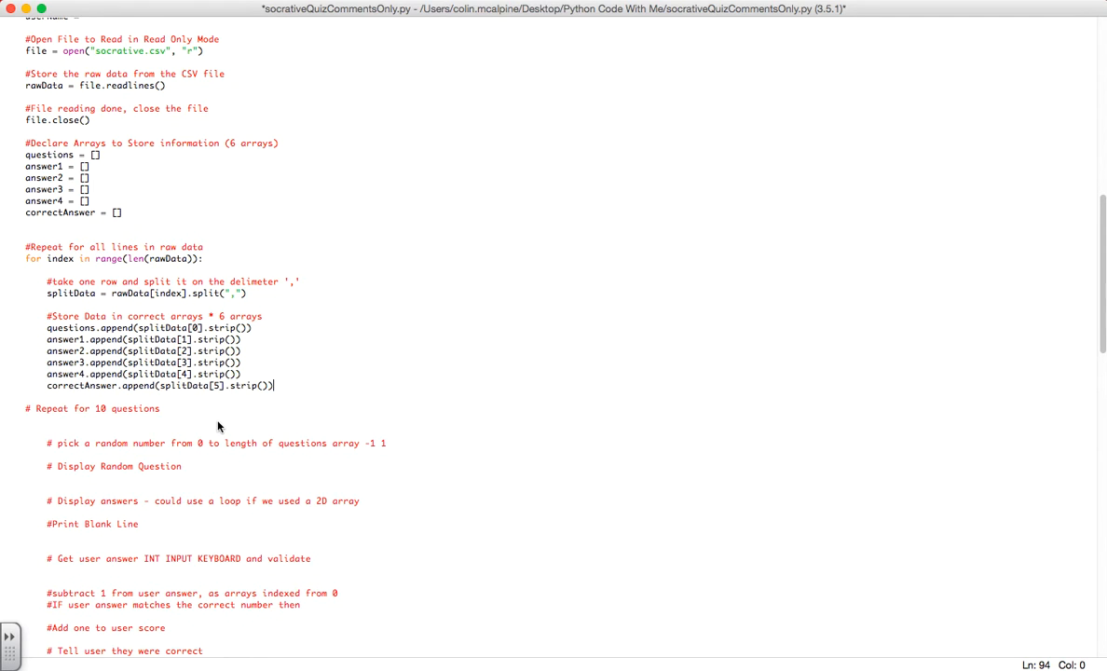
Under '# Repeat for 10 questions', type the loop header for index in range(0, 10):
{"action": "scroll", "scroll_direction": "down", "scroll_amount": 3}
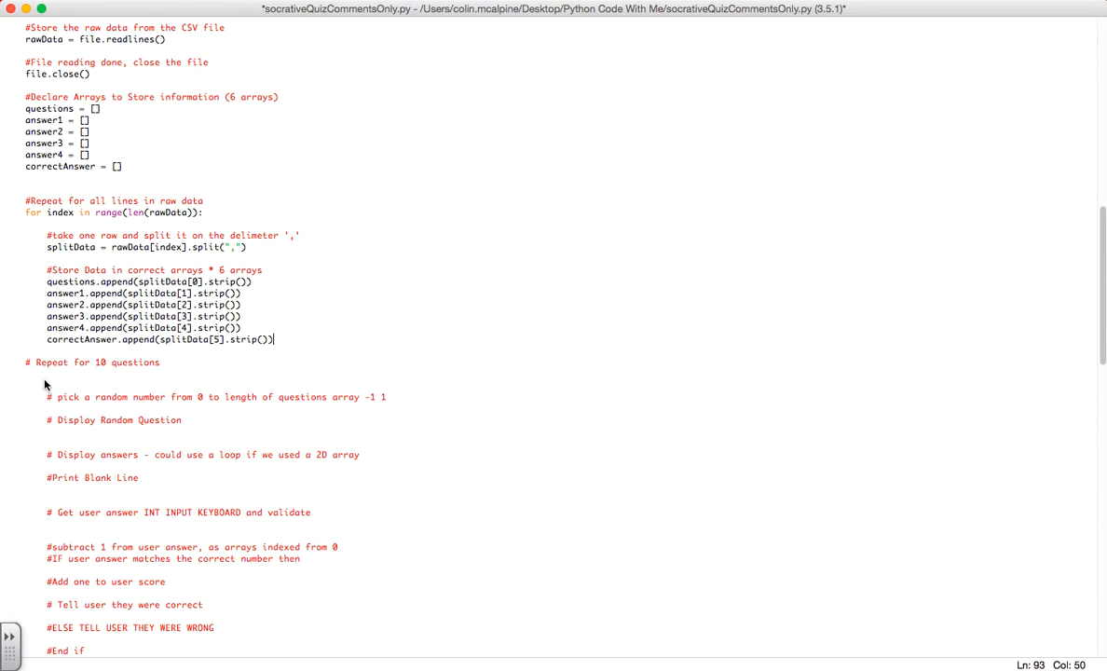
{"action": "left_click", "coordinate": [28, 374]}
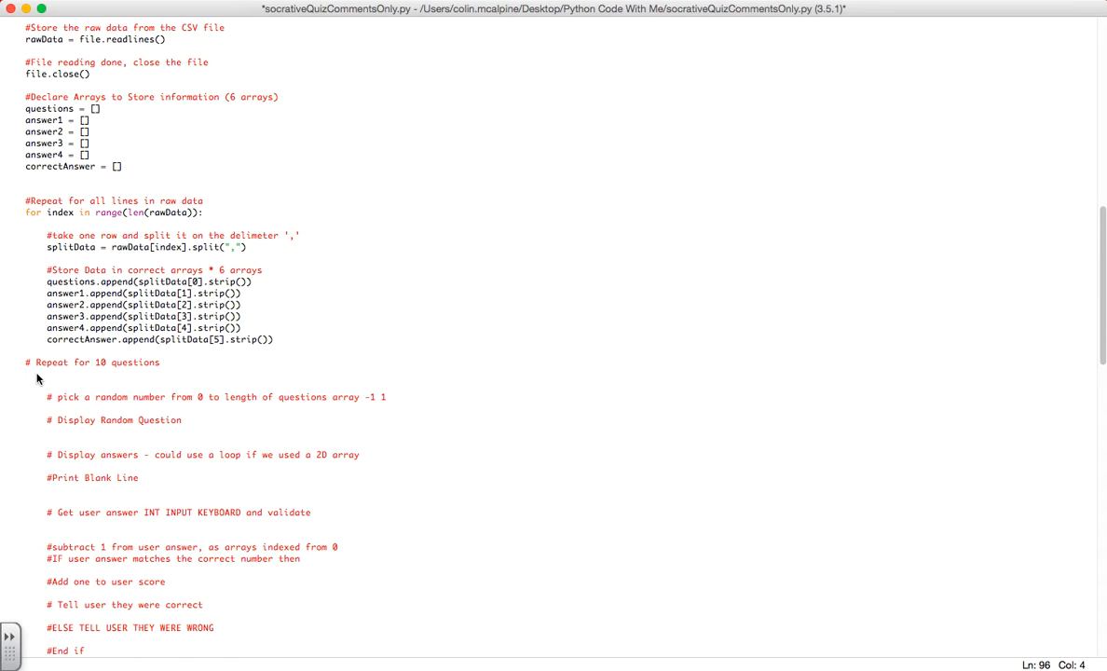
{"action": "type", "text": "for"}
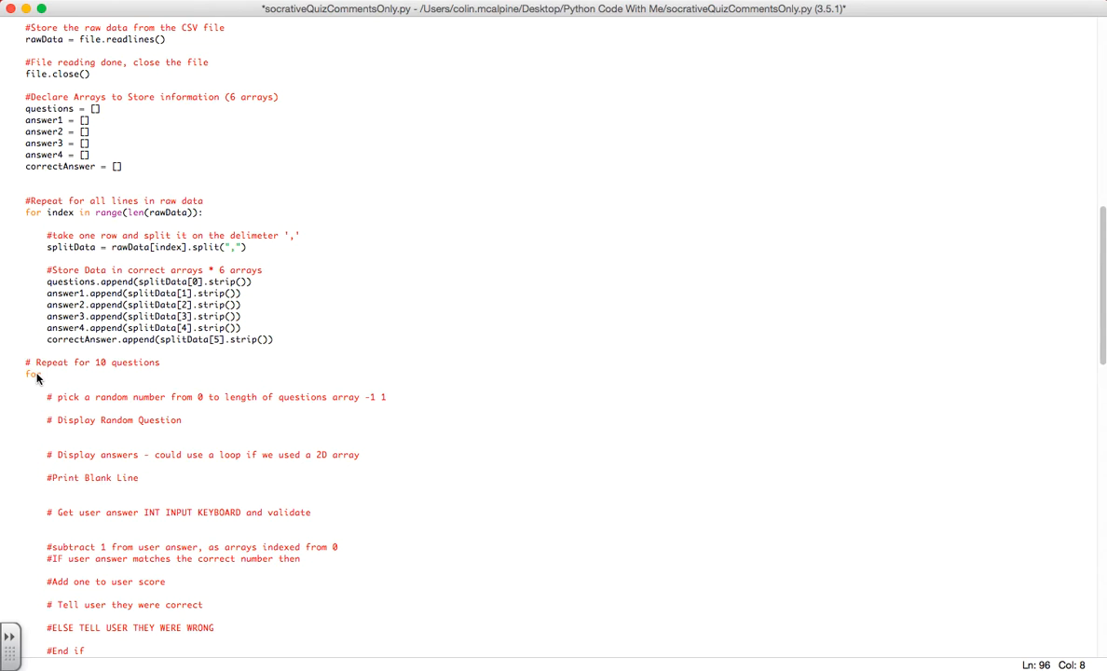
{"action": "type", "text": "index in"}
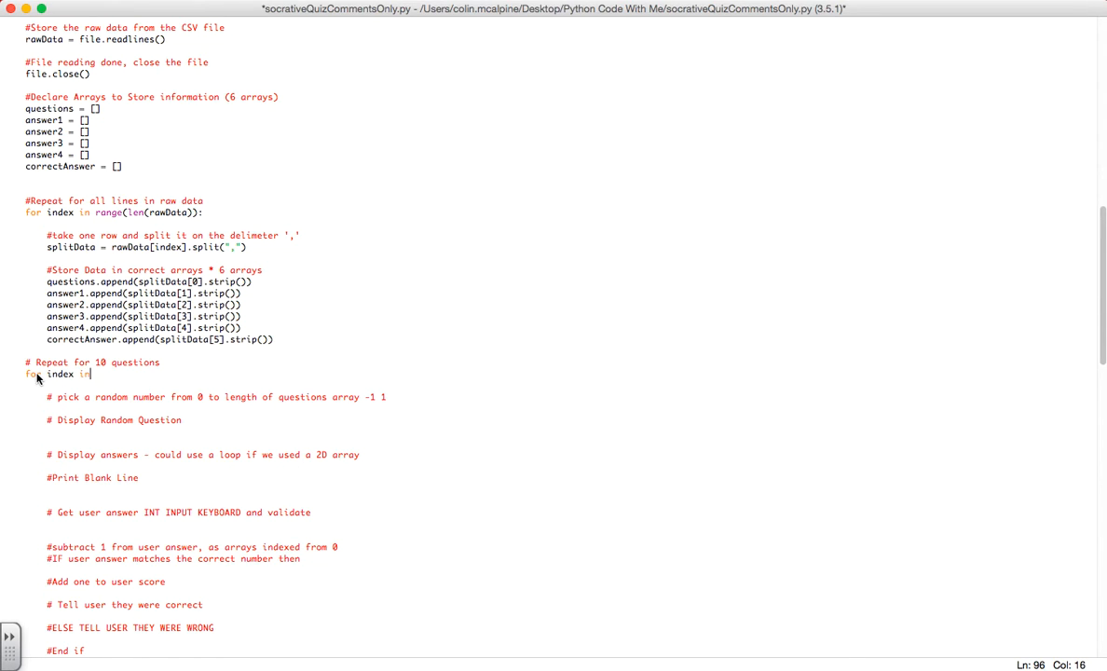
{"action": "type", "text": "range(0,"}
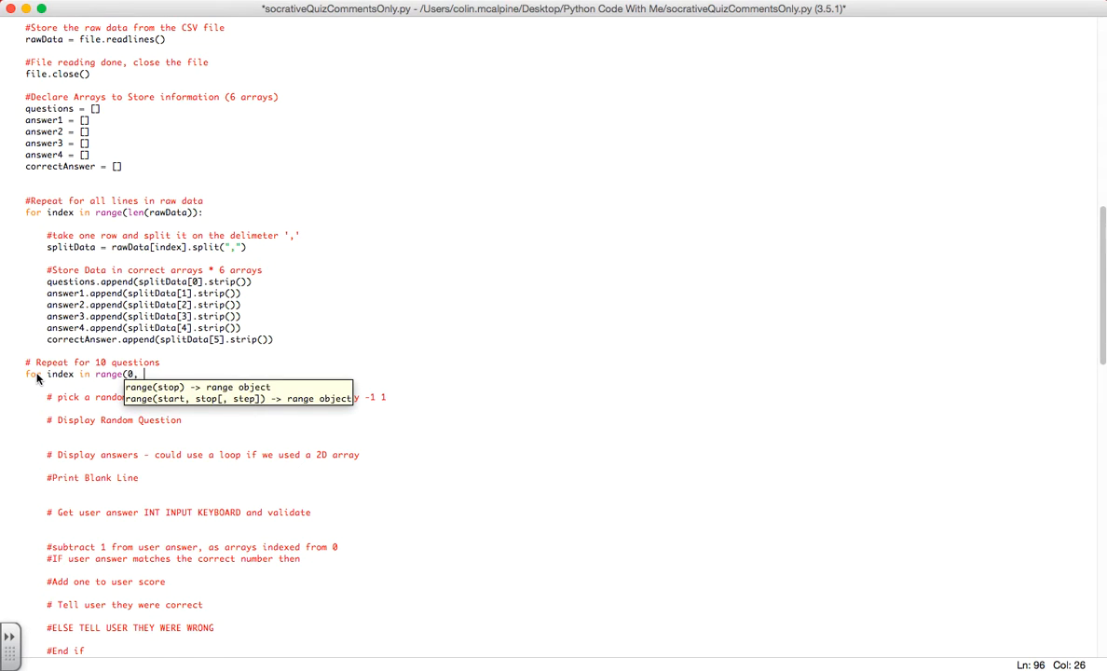
{"action": "type", "text": "10):"}
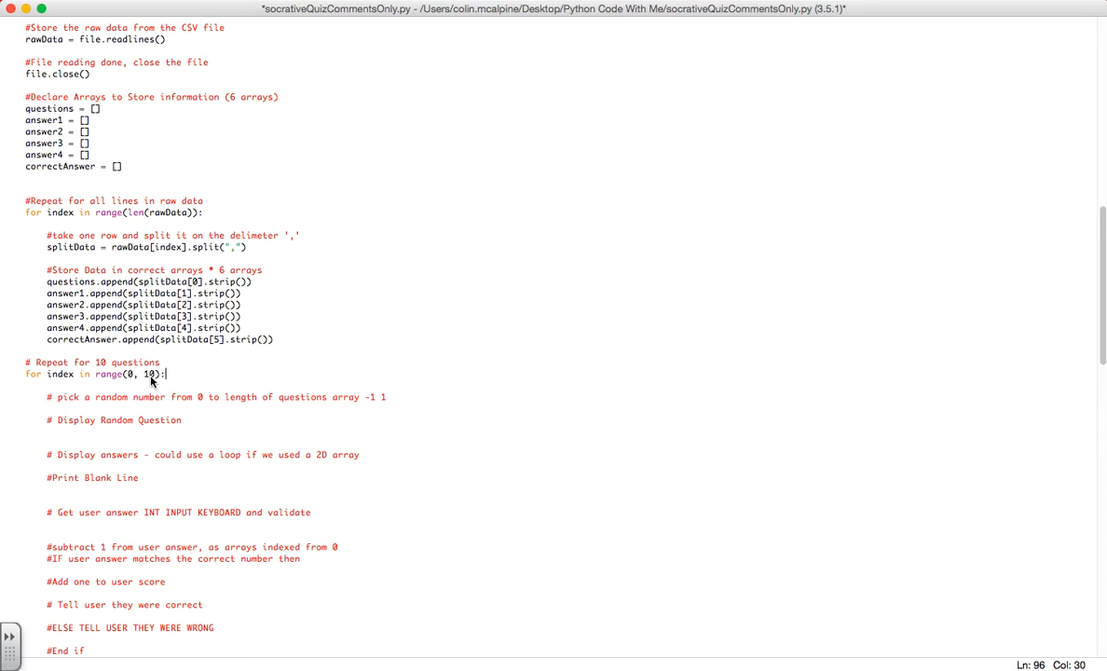
{"action": "mouse_move", "coordinate": [402, 406]}
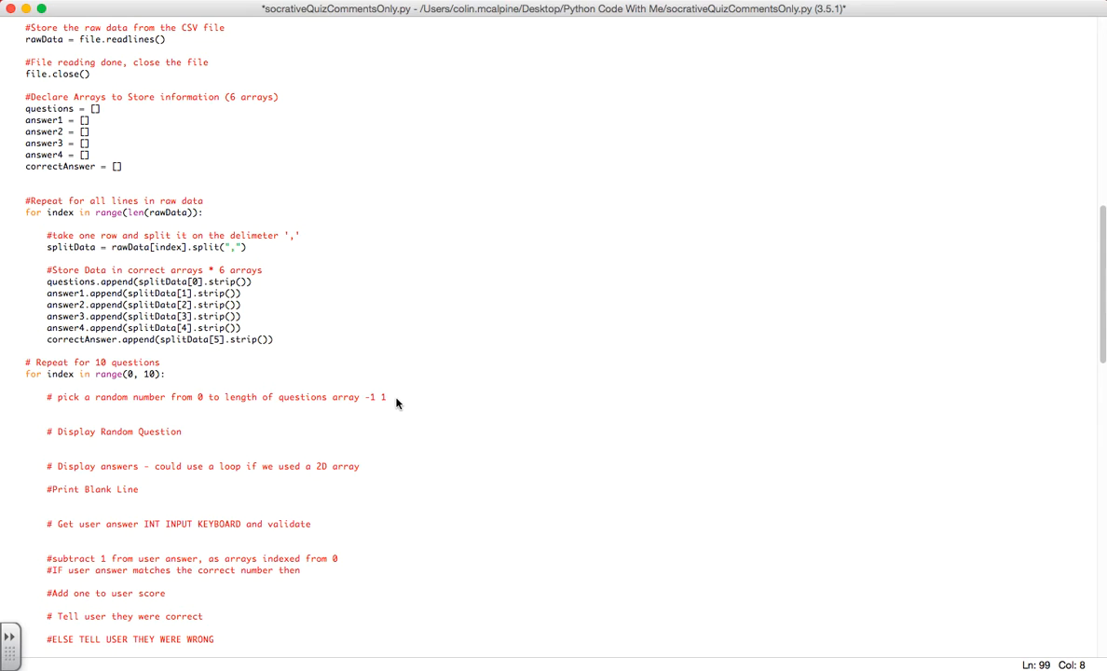
Inside the loop, write randomQ = randint(0, len(questions) - 1)
{"action": "type", "text": "random"}
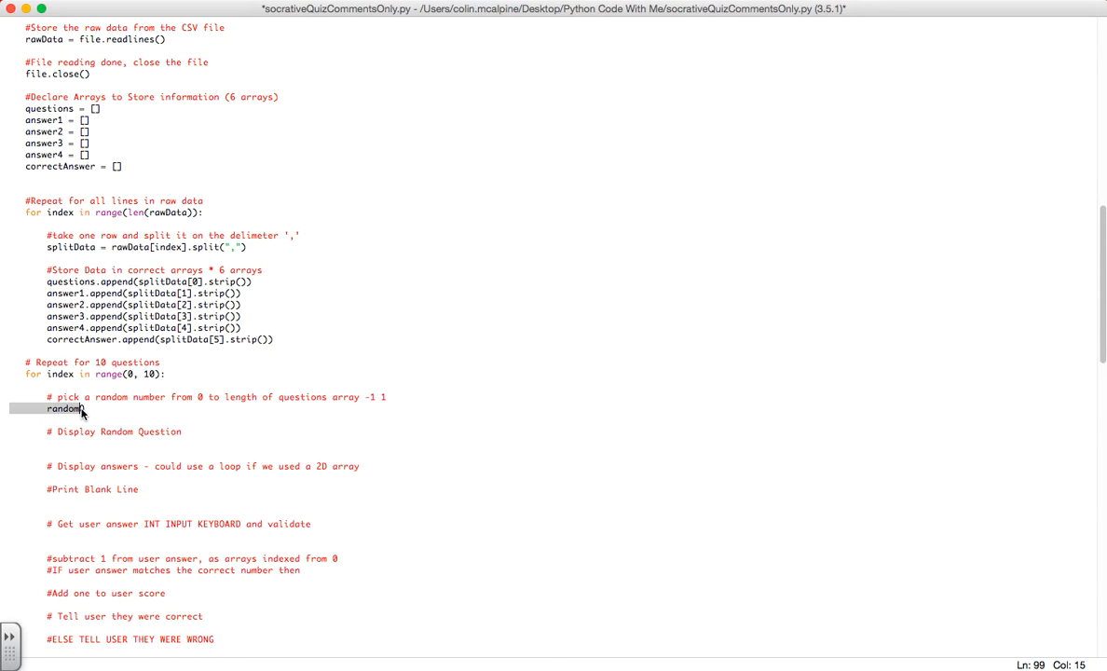
{"action": "type", "text": "Q"}
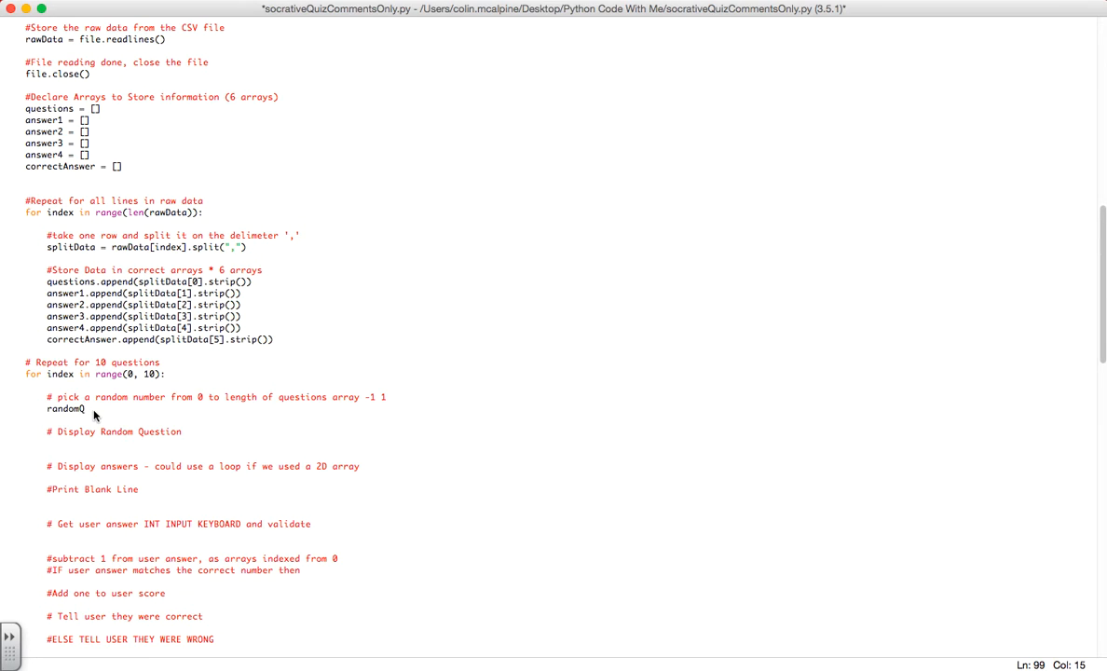
{"action": "type", "text": "= randint("}
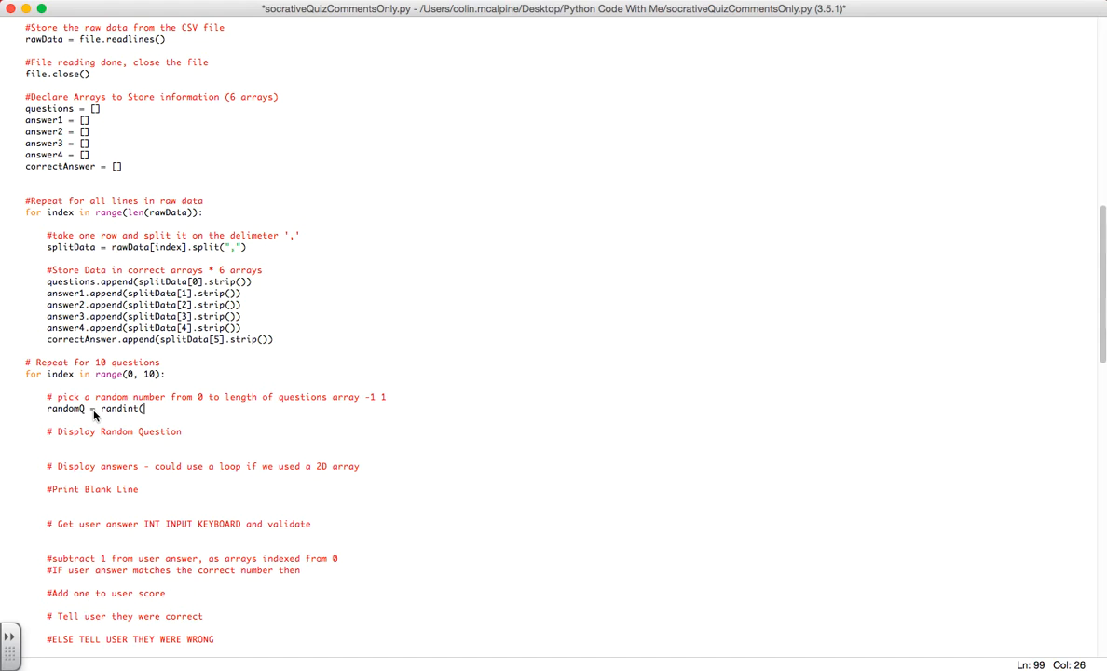
{"action": "type", "text": "0,"}
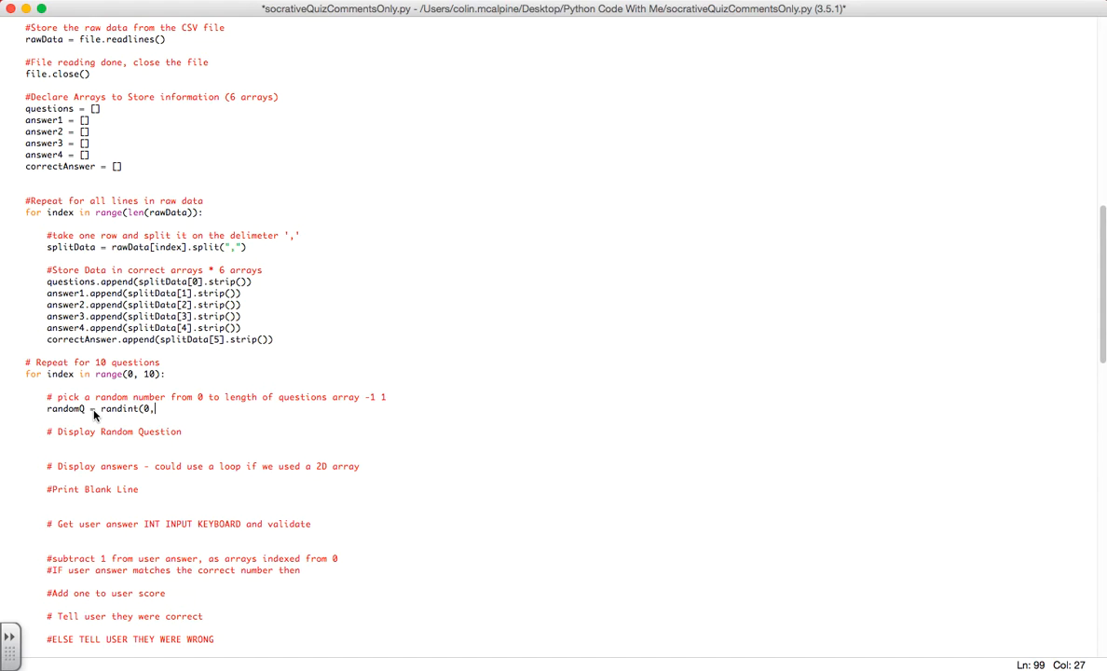
{"action": "type", "text": "len("}
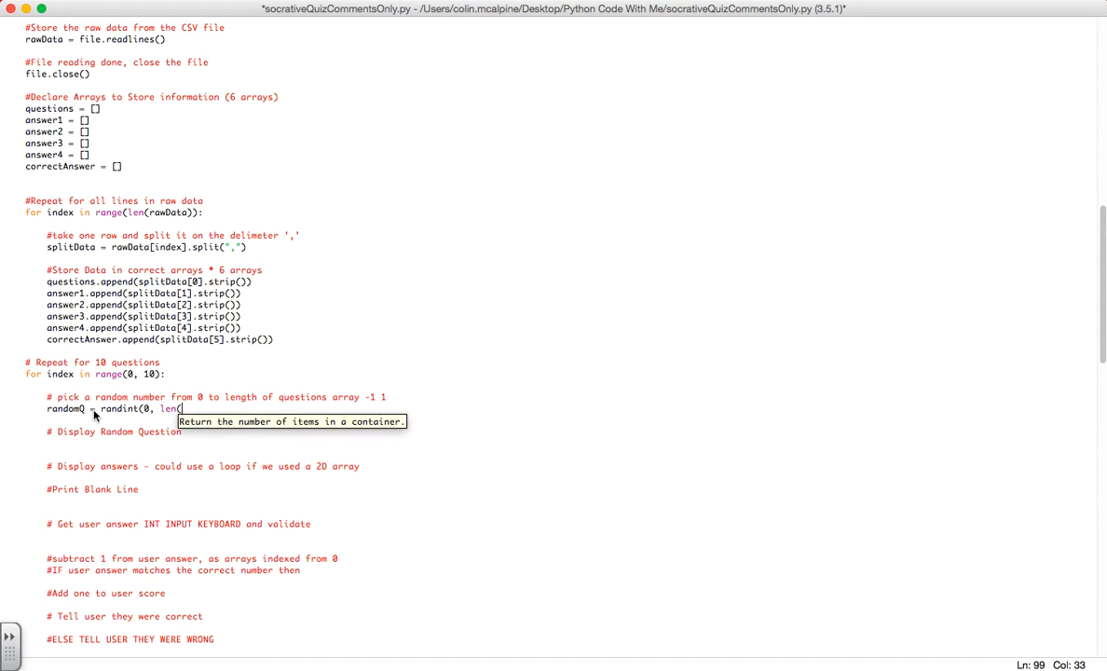
{"action": "type", "text": "questions)"}
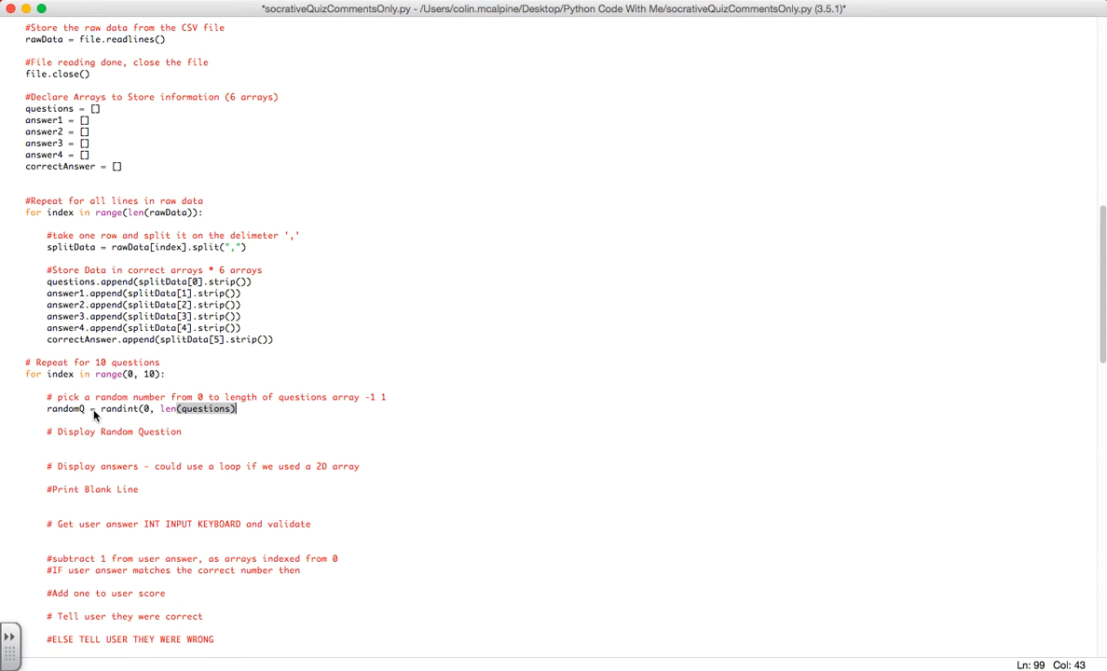
{"action": "type", "text": "- 1"}
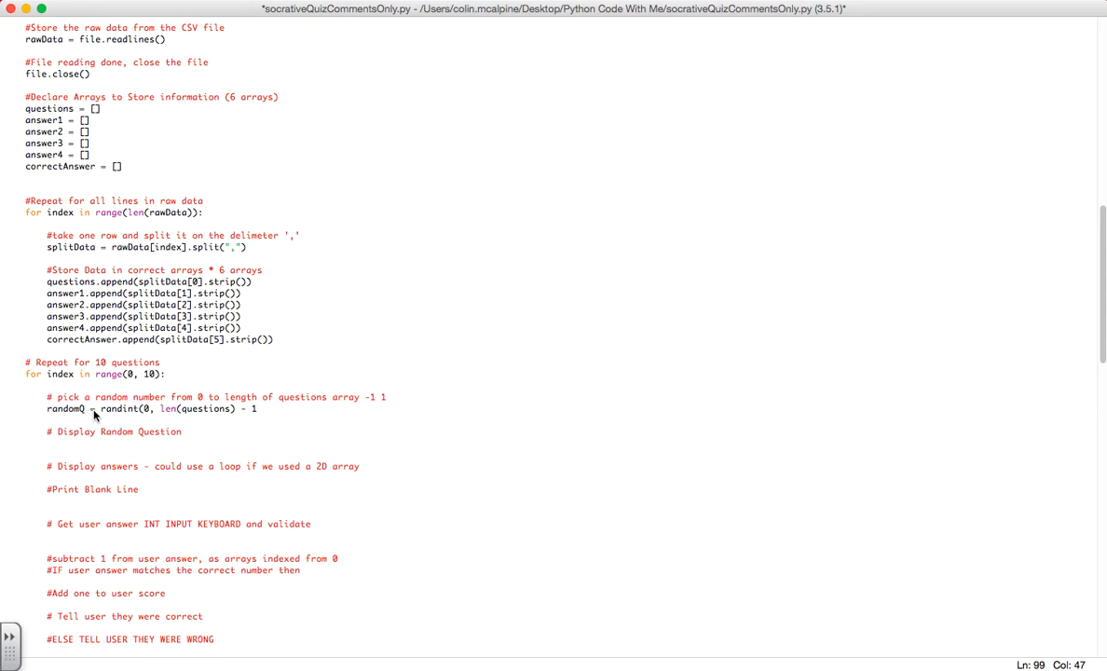
{"action": "type", "text": ")"}
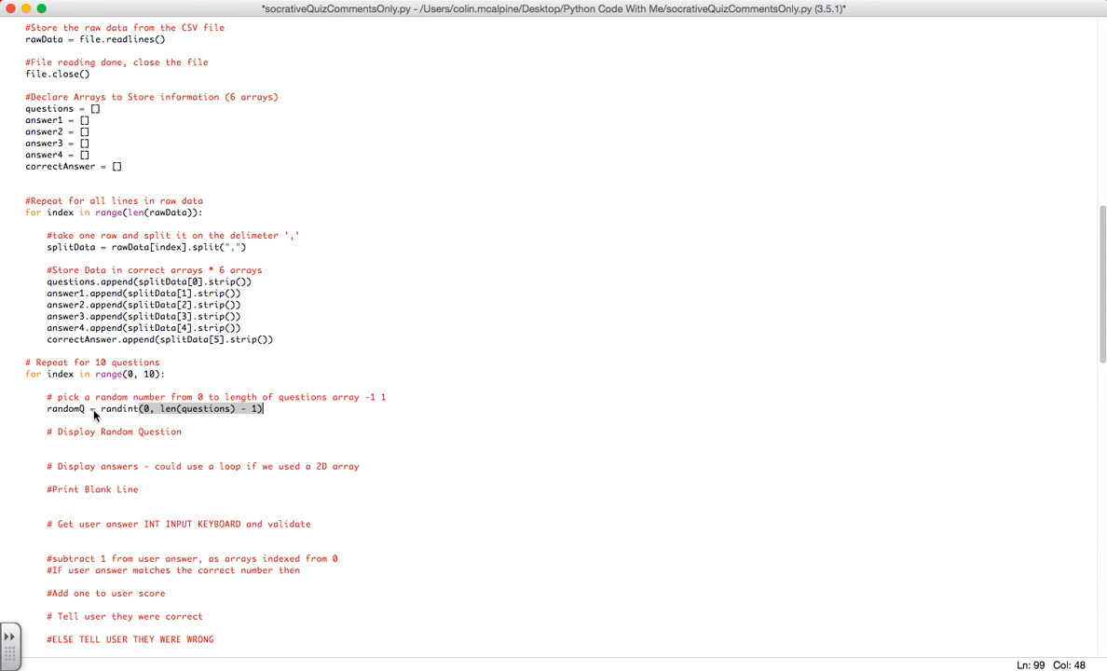
{"action": "left_click", "coordinate": [184, 431]}
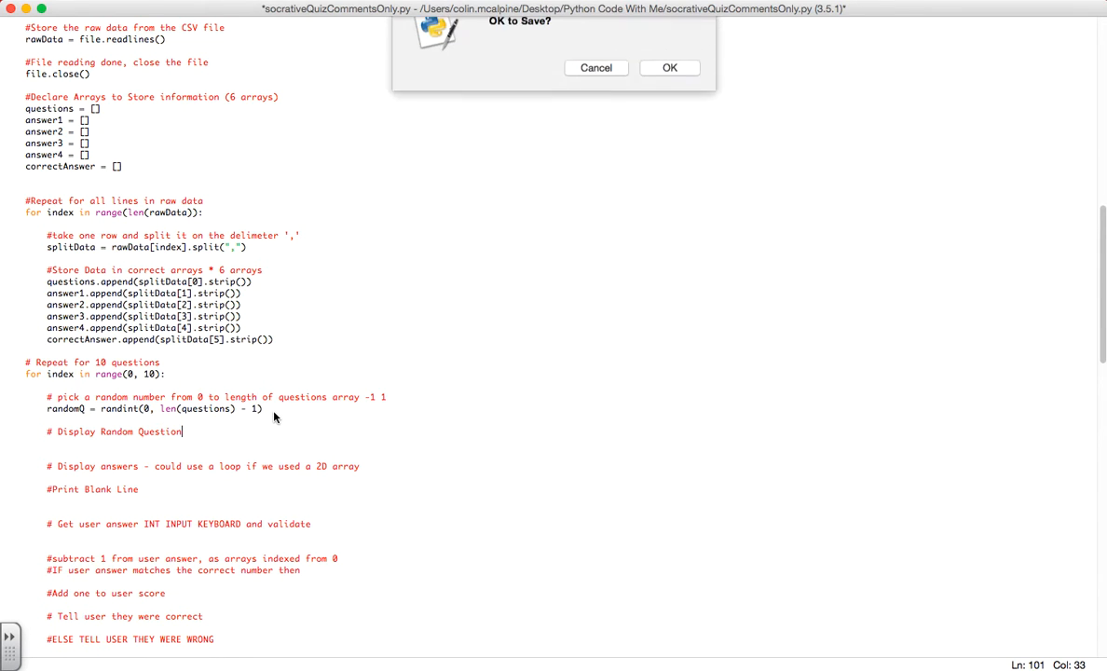
Save the script and add 'from random import *' under the #Imports comment
{"action": "left_click", "coordinate": [669, 67]}
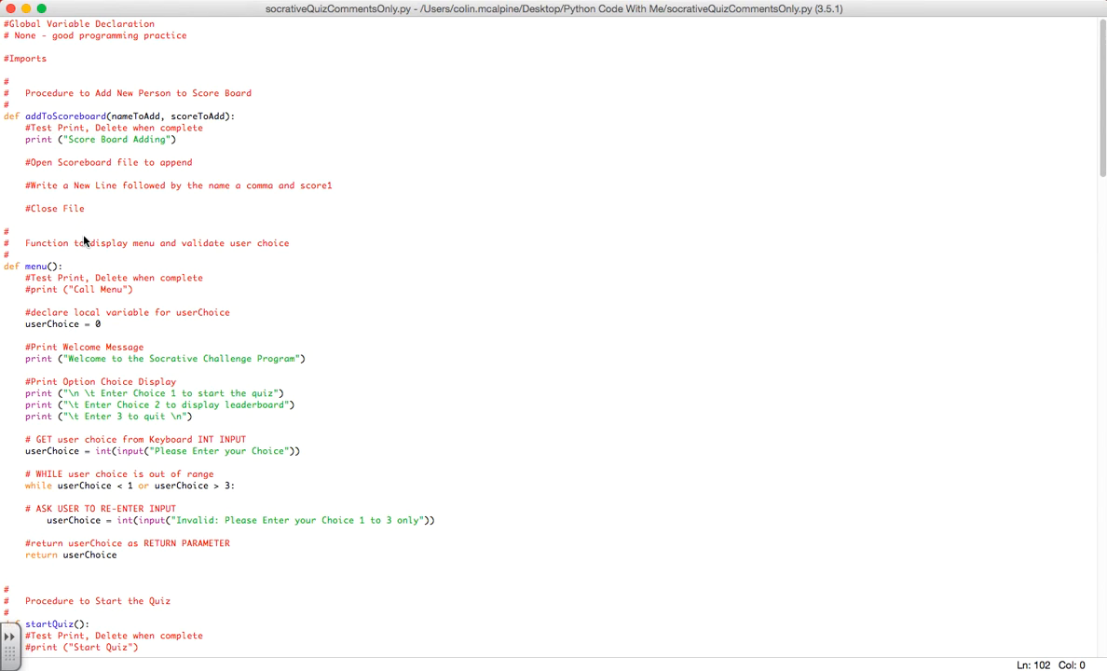
{"action": "left_click", "coordinate": [9, 58]}
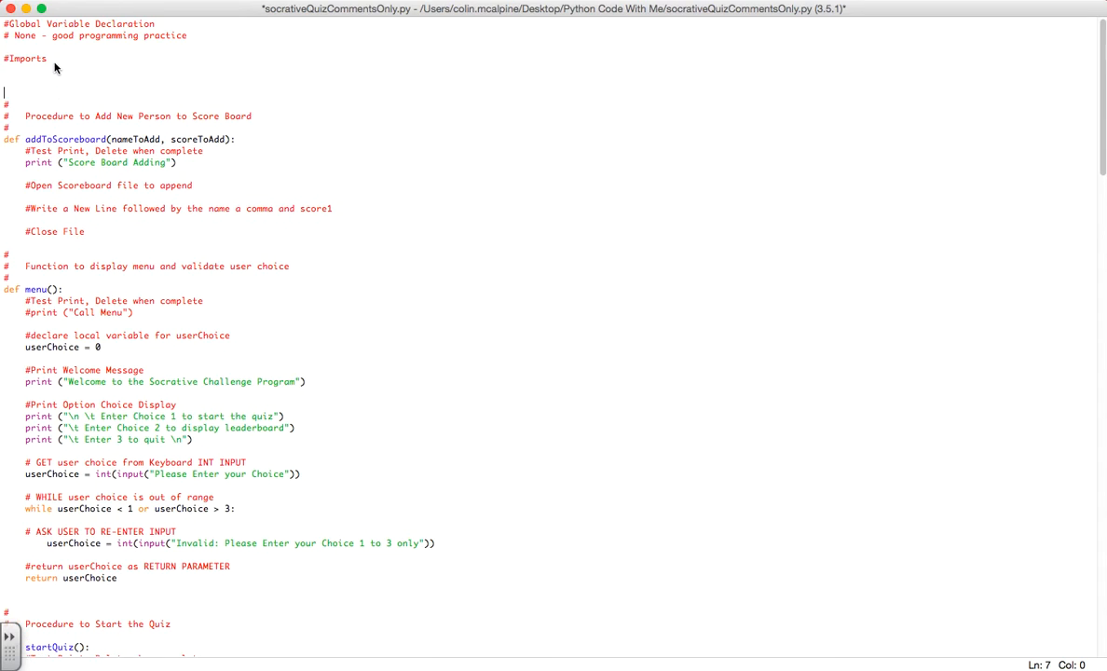
{"action": "type", "text": "from random import *"}
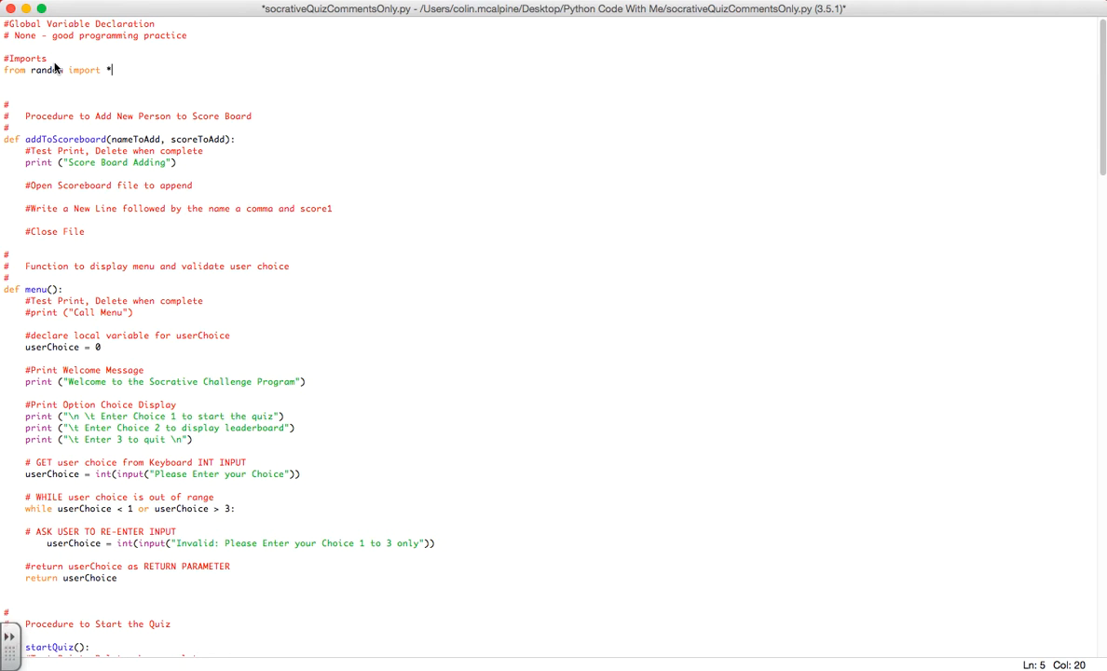
{"action": "scroll", "scroll_direction": "down", "scroll_amount": 3}
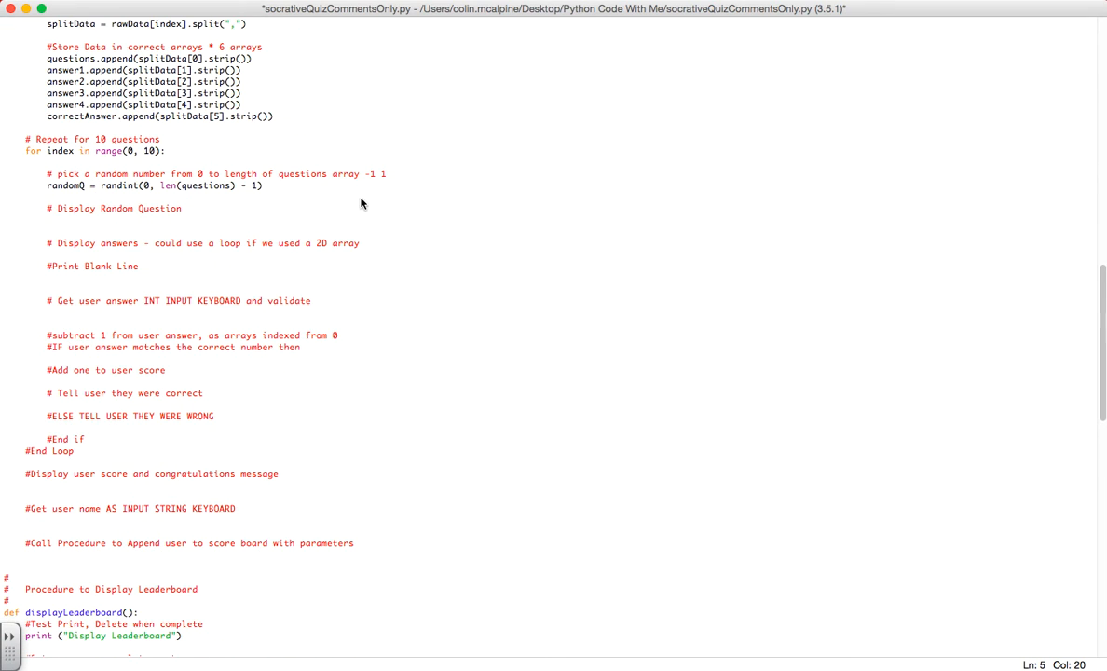
{"action": "scroll", "scroll_direction": "down", "scroll_amount": 3}
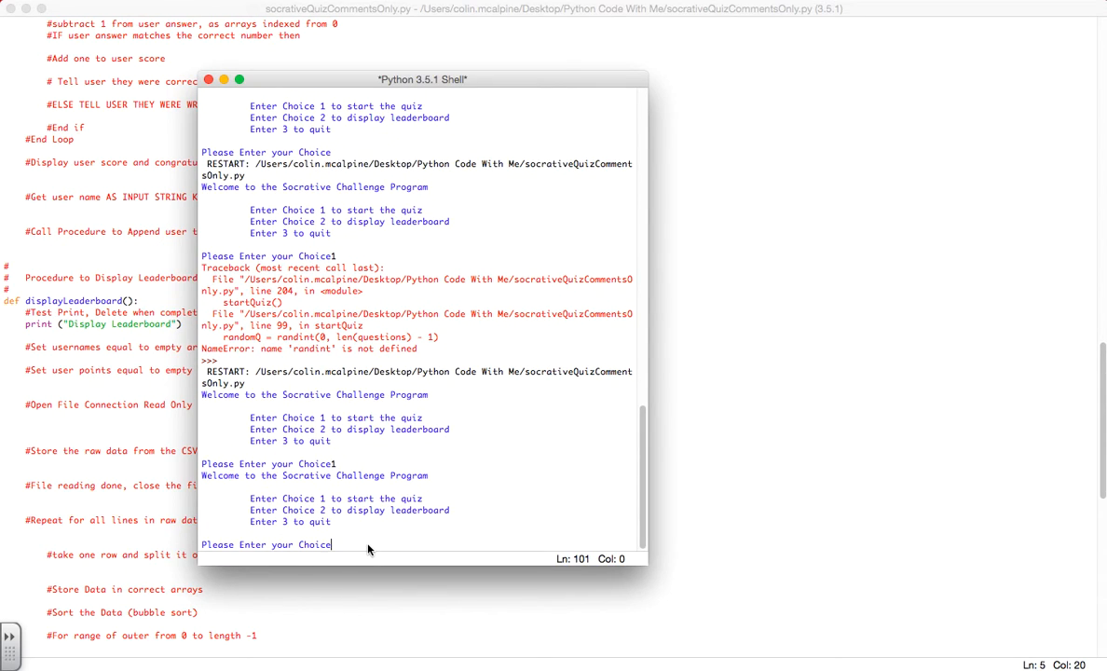
{"action": "mouse_move", "coordinate": [325, 362]}
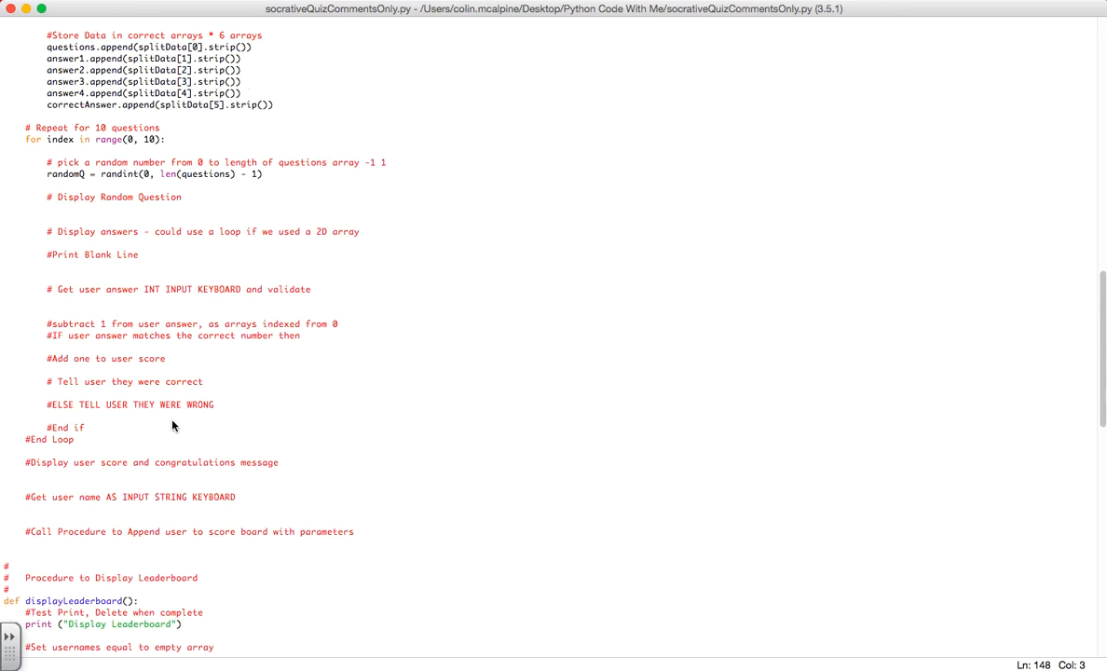
Under '# Display Random Question', add print (questions[randomQ]) and save to run
{"action": "scroll", "scroll_direction": "up", "scroll_amount": 3}
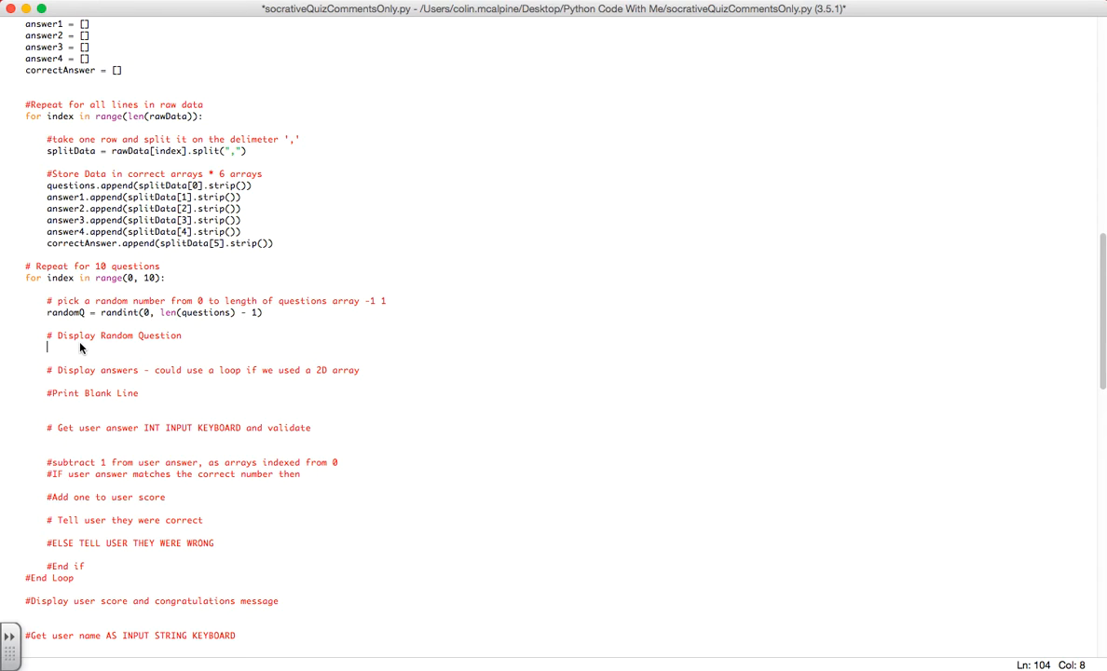
{"action": "type", "text": "print("}
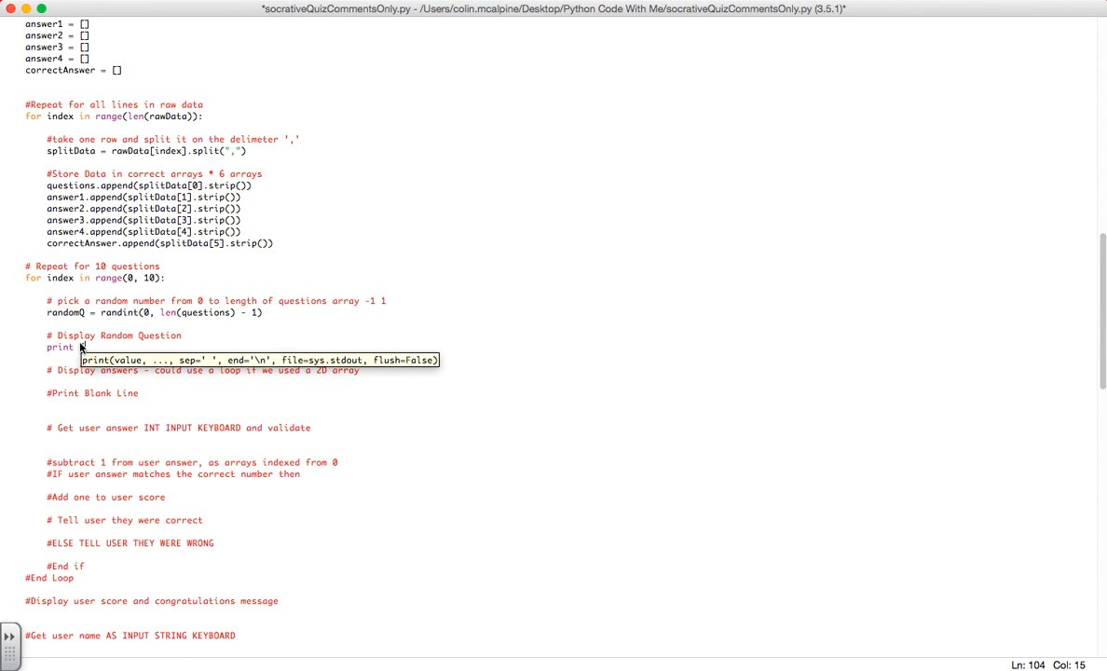
{"action": "type", "text": "question[randomQ"}
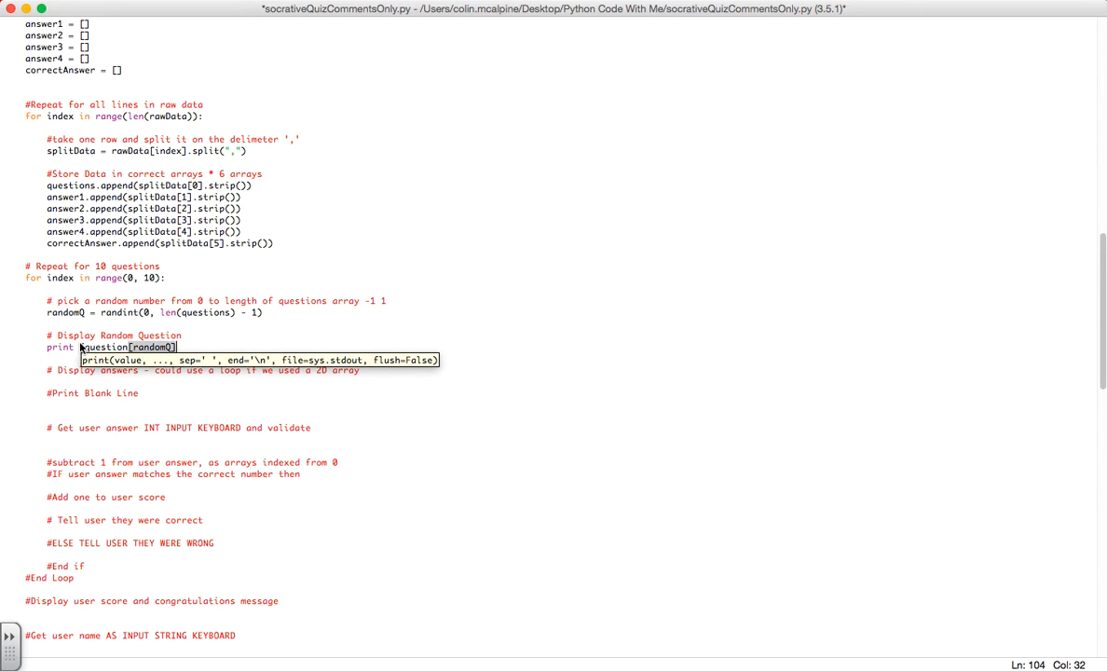
{"action": "type", "text": ")"}
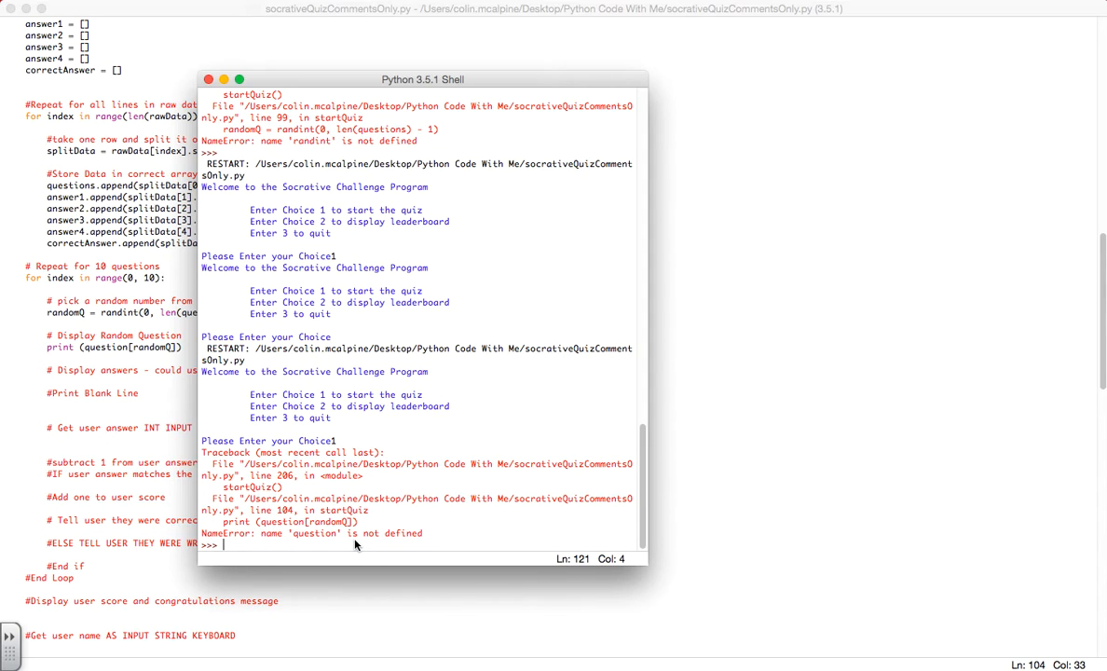
{"action": "mouse_move", "coordinate": [300, 542]}
{"action": "type", "text": "s"}
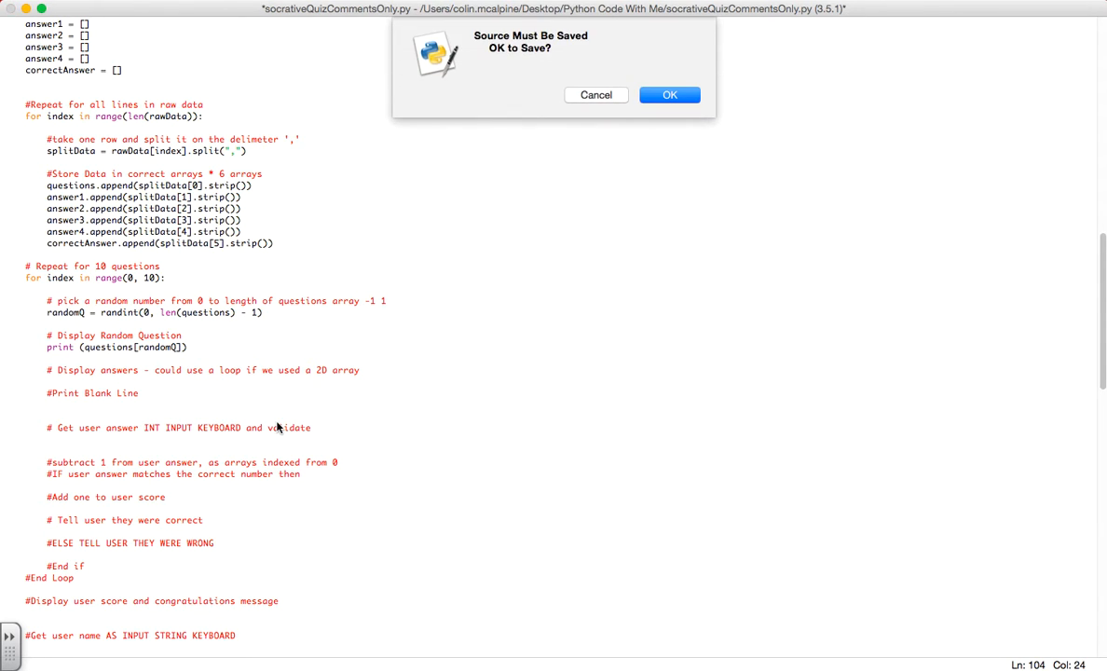
{"action": "left_click", "coordinate": [669, 94]}
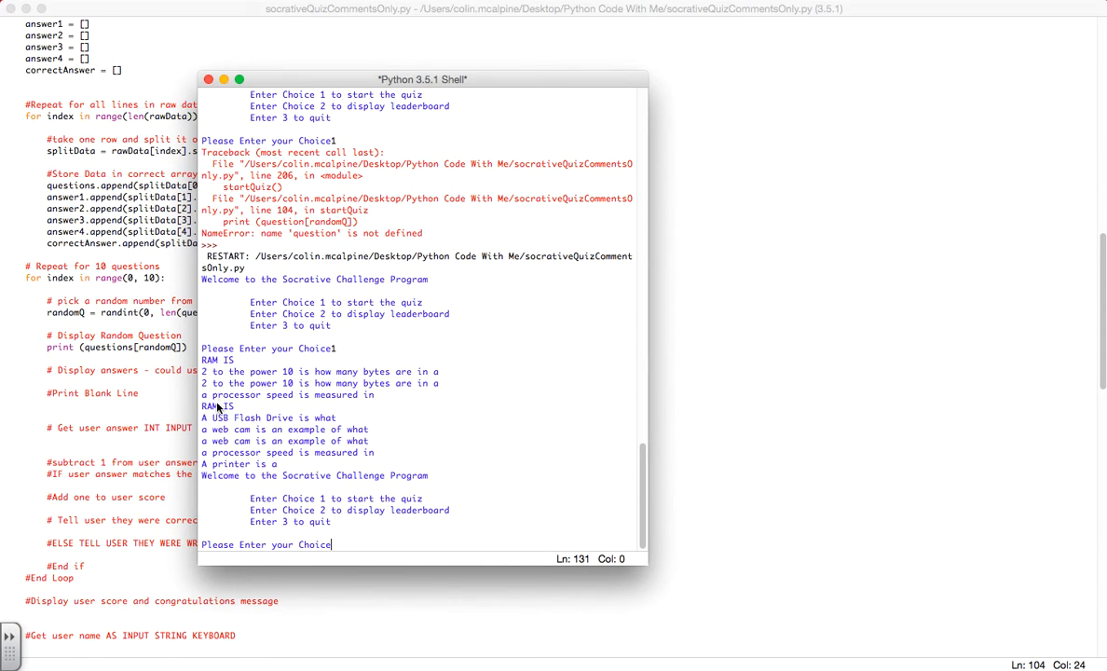
{"action": "mouse_move", "coordinate": [227, 467]}
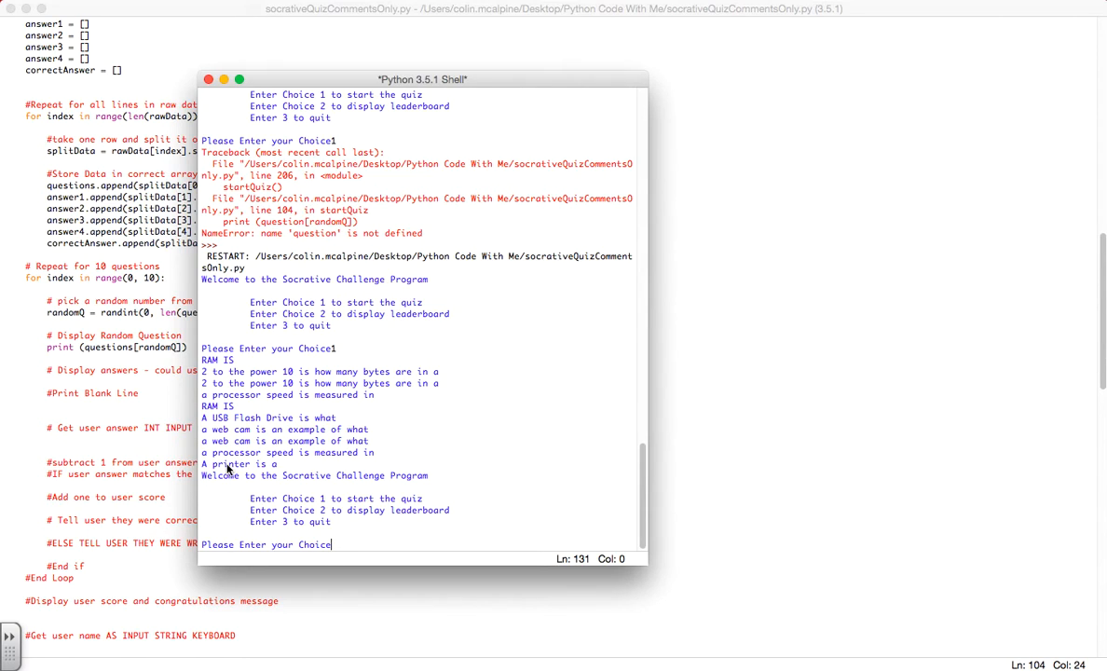
{"action": "mouse_move", "coordinate": [169, 436]}
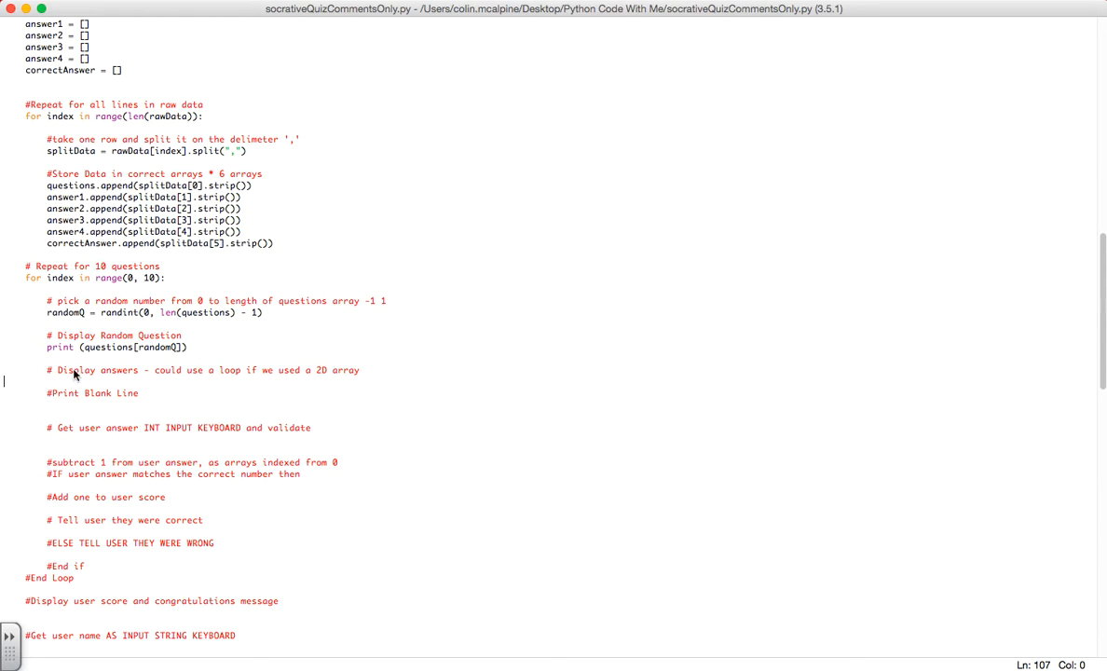
{"action": "mouse_move", "coordinate": [137, 371]}
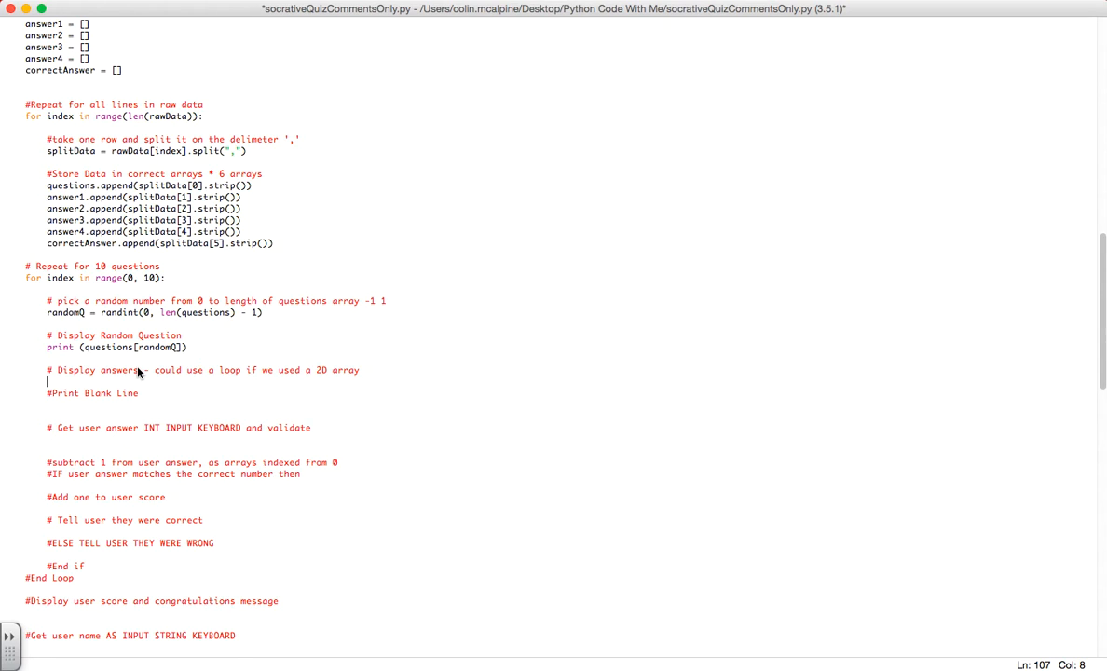
Print numbered answers like print ("2", answer2[randomQ]), then print (""), and save to run
{"action": "type", "text": "print (\""}
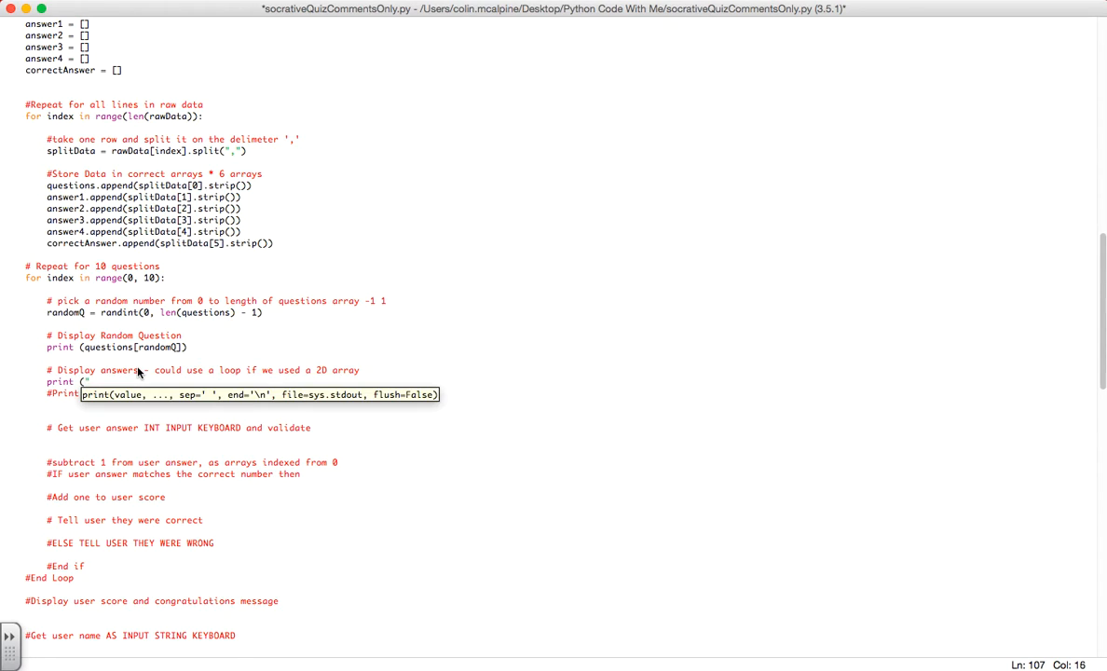
{"action": "type", "text": "1"}
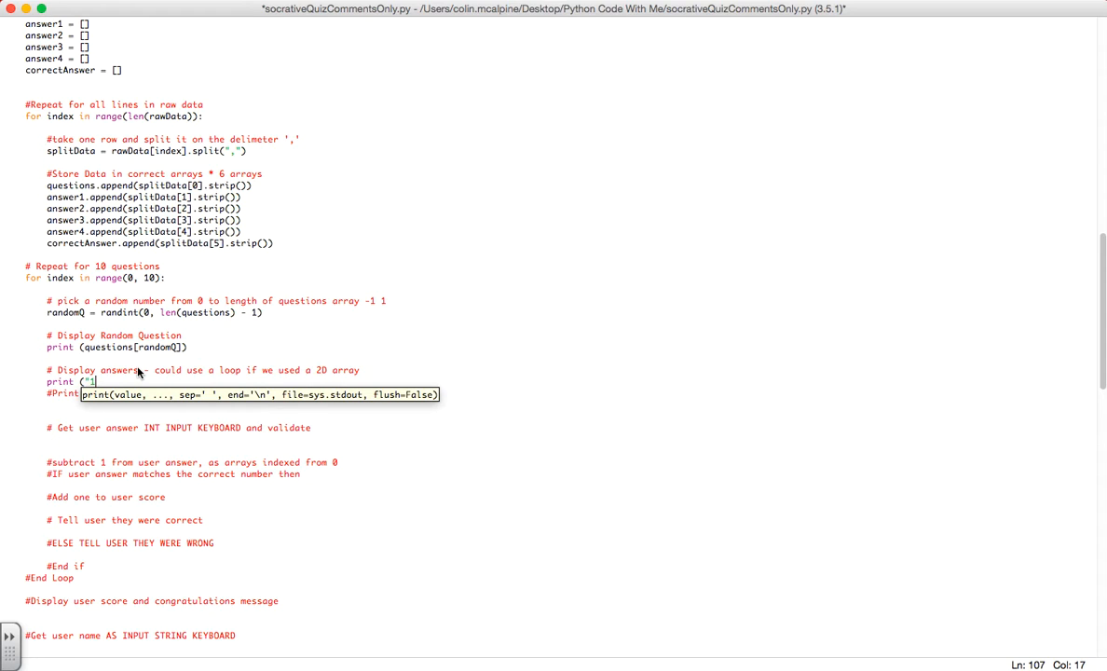
{"action": "type", "text": ", answer1"}
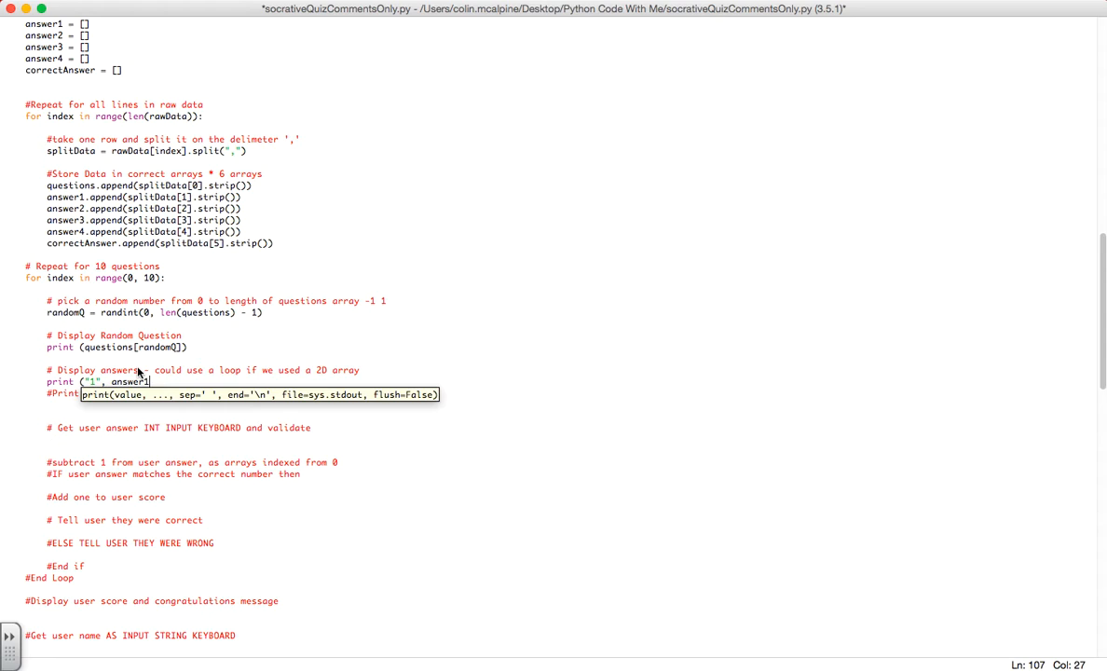
{"action": "type", "text": "[random"}
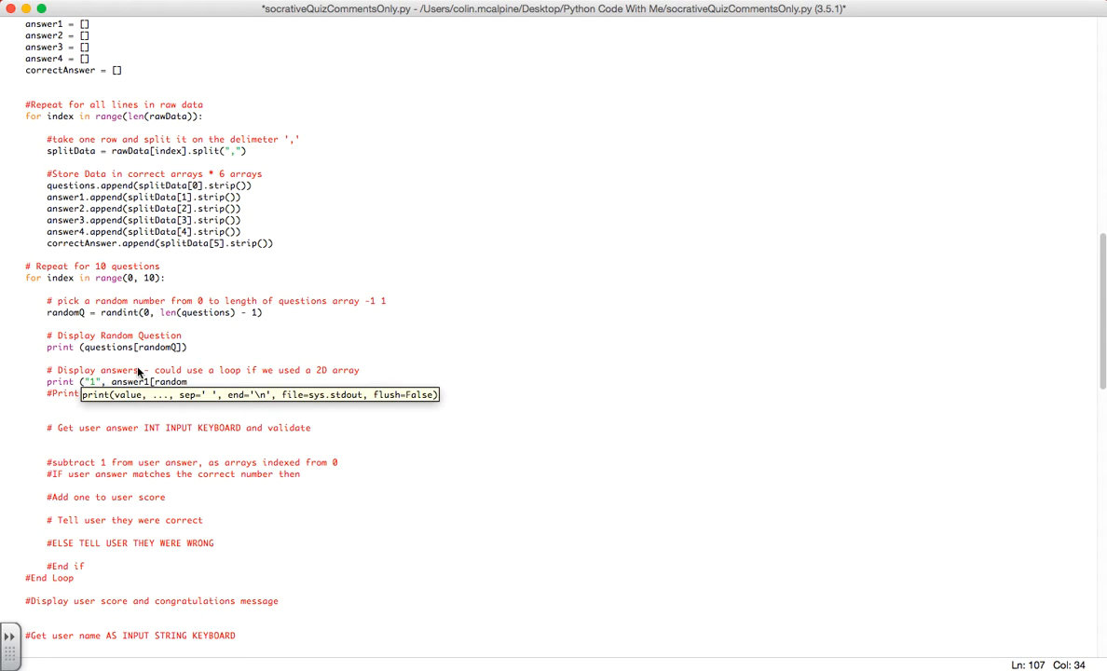
{"action": "type", "text": "Q"}
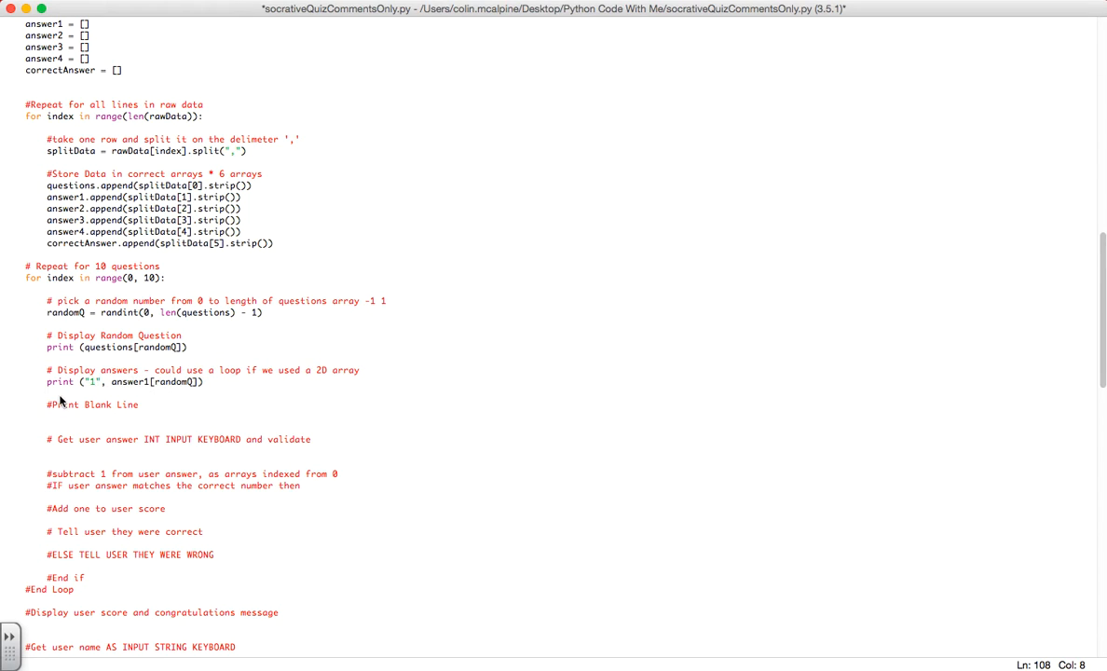
{"action": "type", "text": "print (\"2\", answer2[randomQ])"}
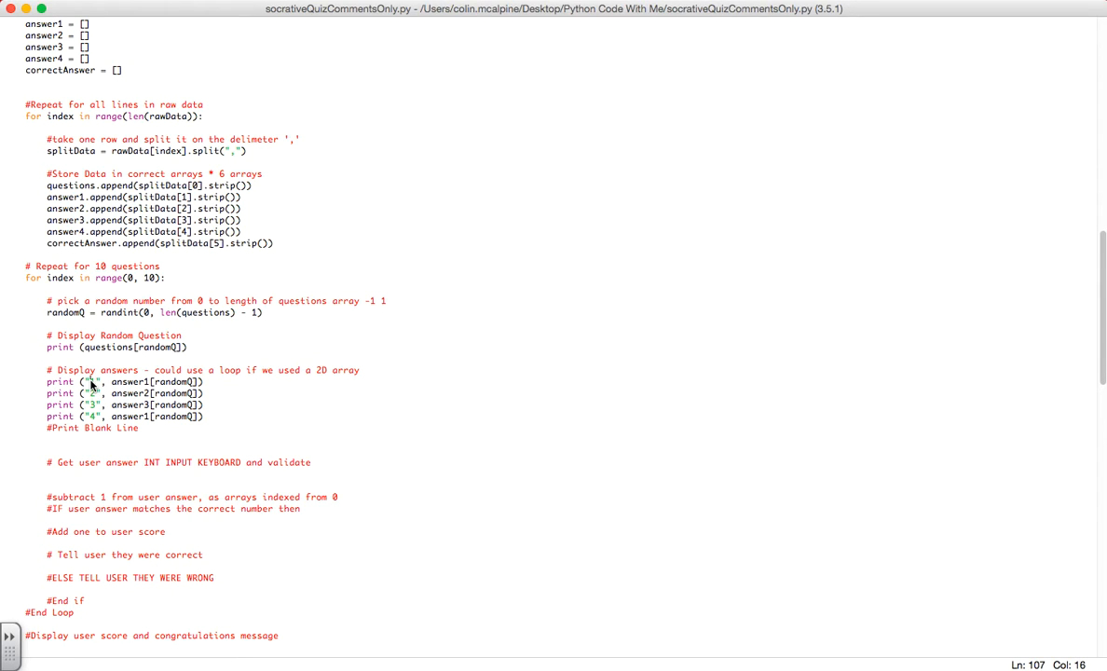
{"action": "type", "text": "1"}
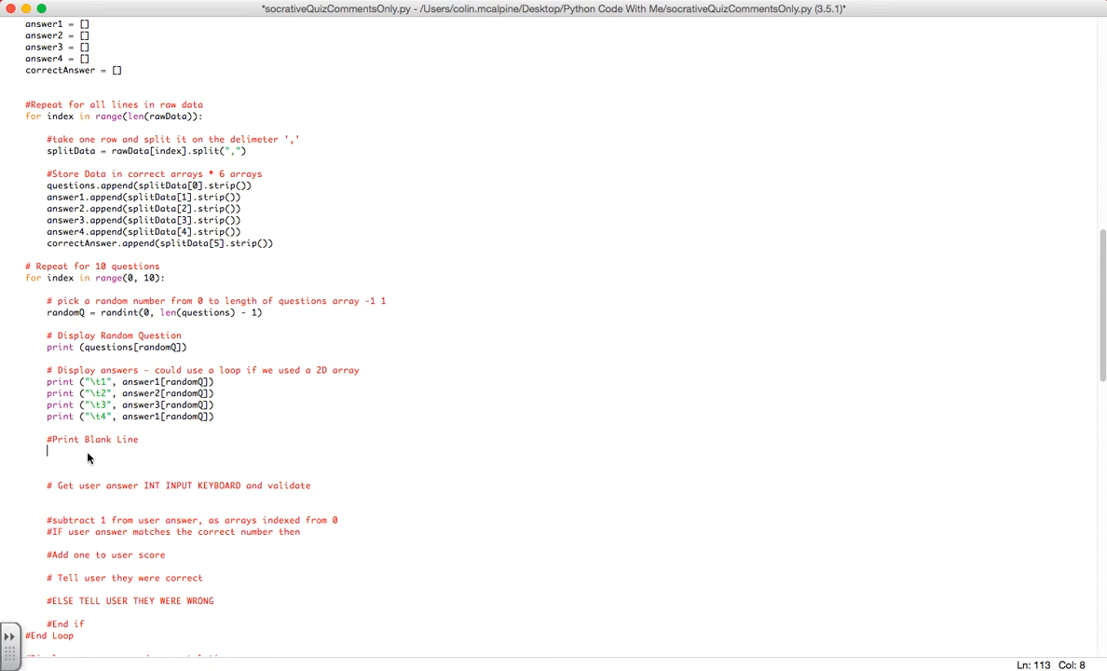
{"action": "type", "text": "print"}
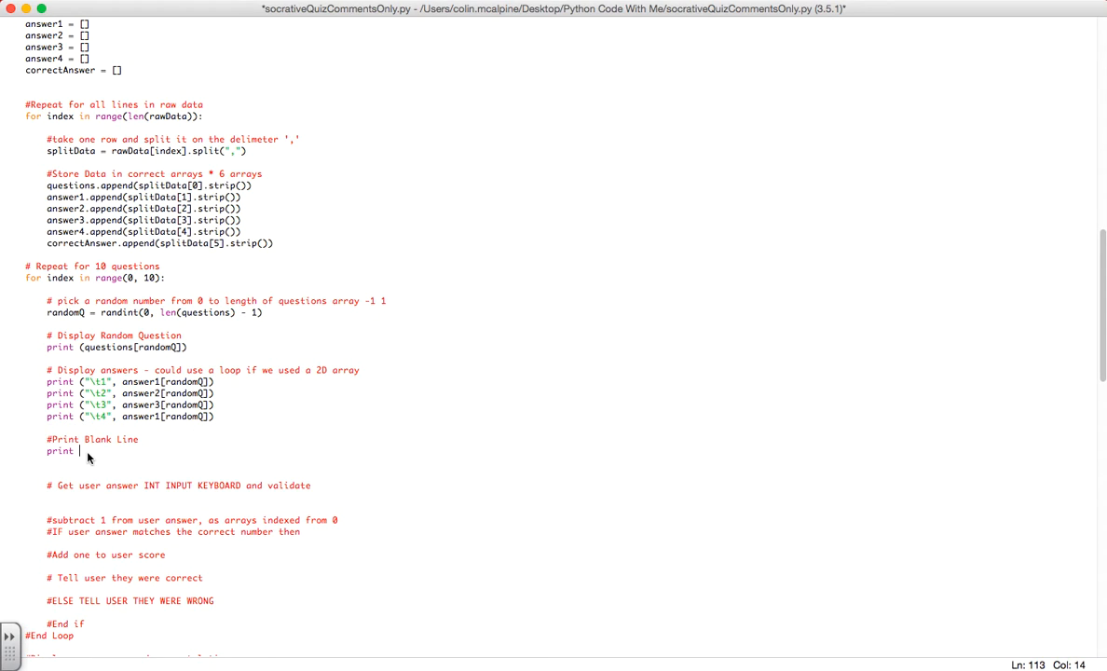
{"action": "type", "text": "(\"\")"}
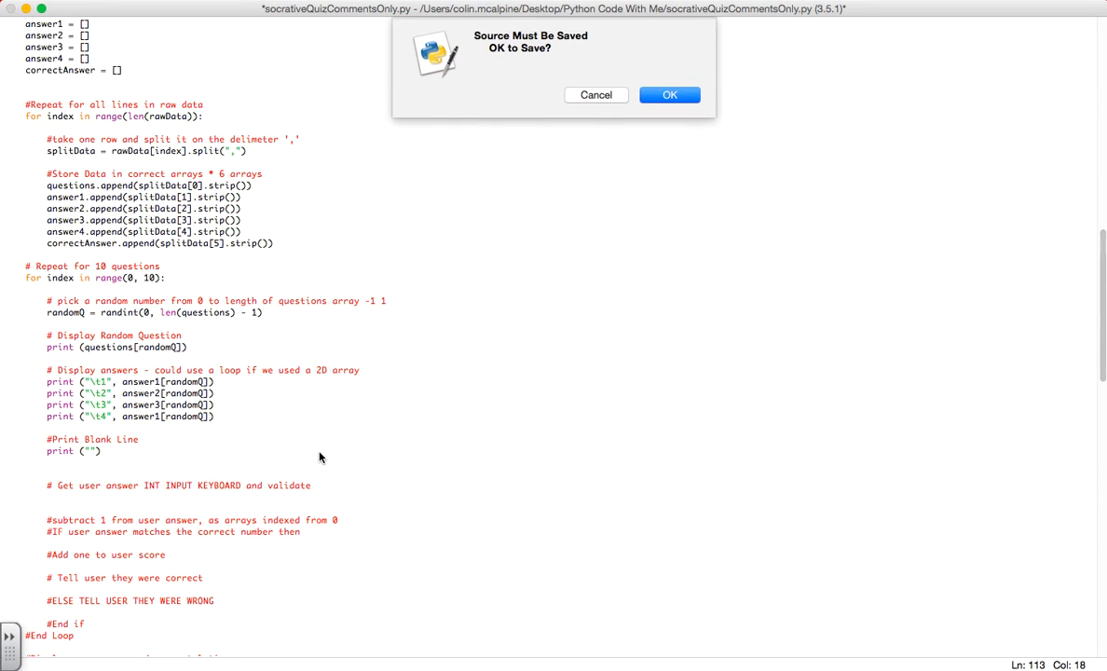
{"action": "left_click", "coordinate": [669, 94]}
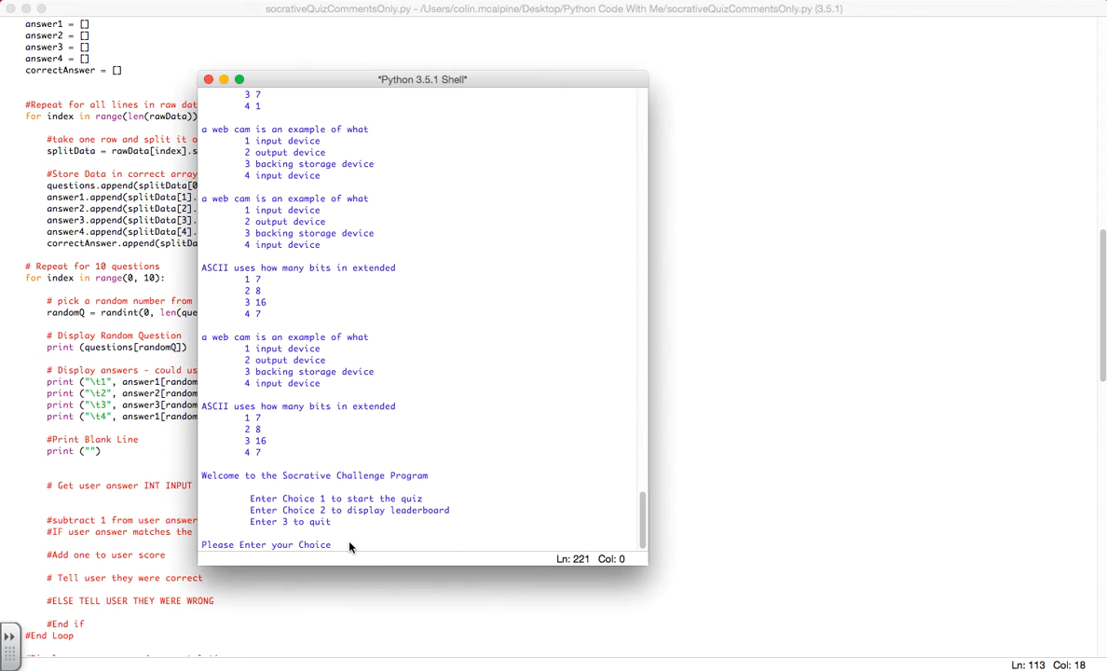
{"action": "mouse_move", "coordinate": [276, 482]}
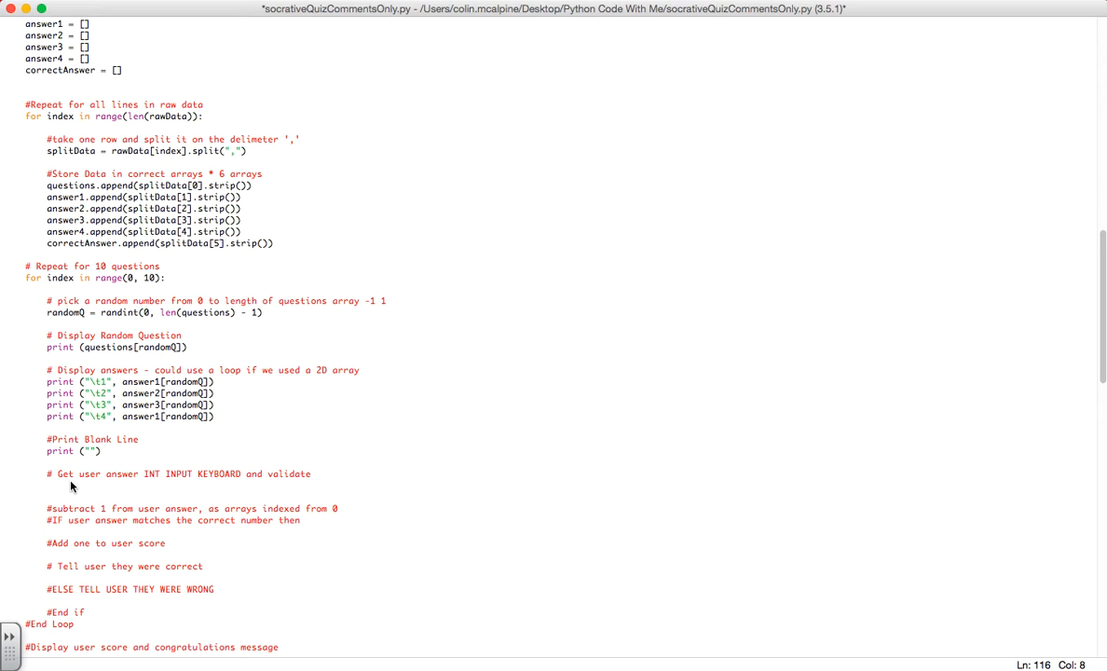
Read userAnswer as an integer from an 'Enter Choice 1 to 4 for your answer' prompt
{"action": "left_click", "coordinate": [48, 485]}
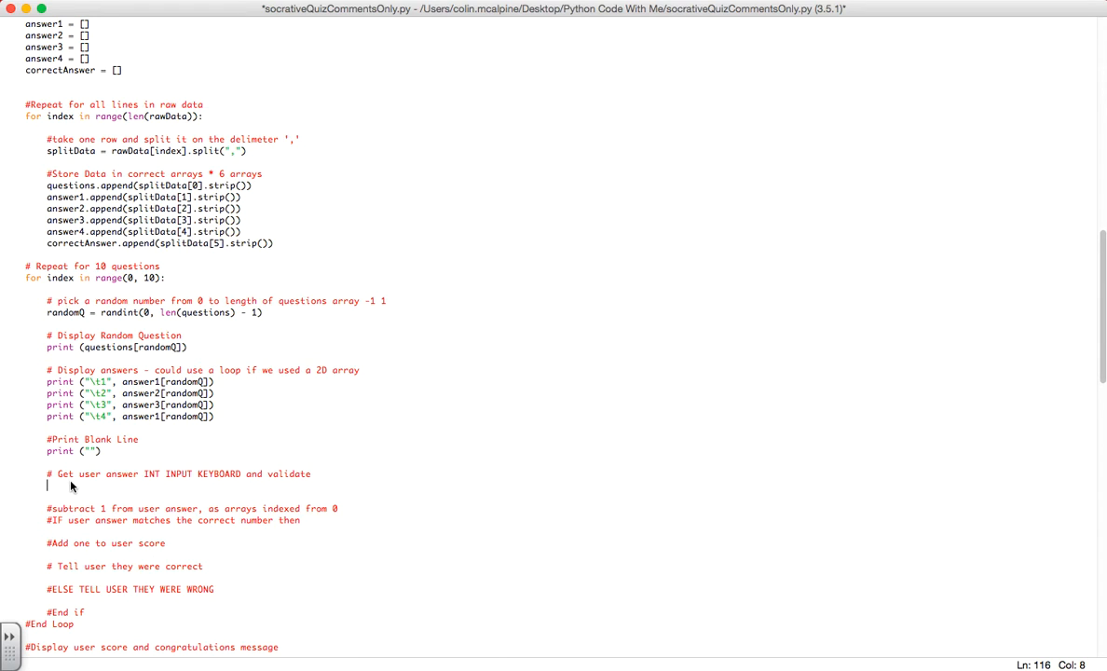
{"action": "scroll", "scroll_direction": "up", "scroll_amount": 3}
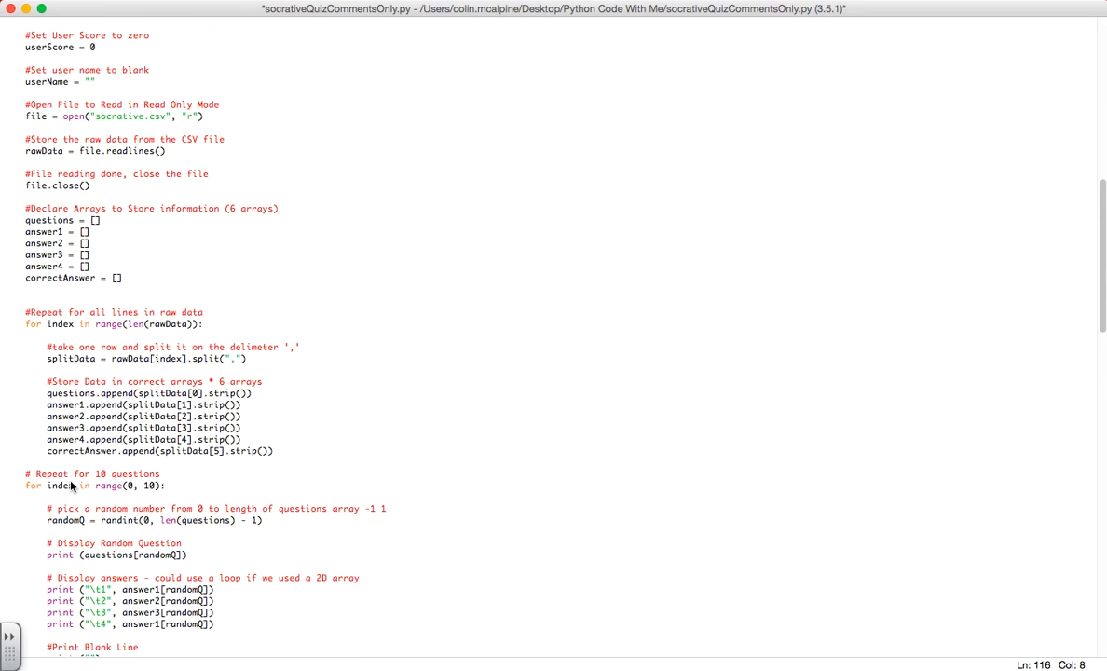
{"action": "scroll", "scroll_direction": "up", "scroll_amount": 3}
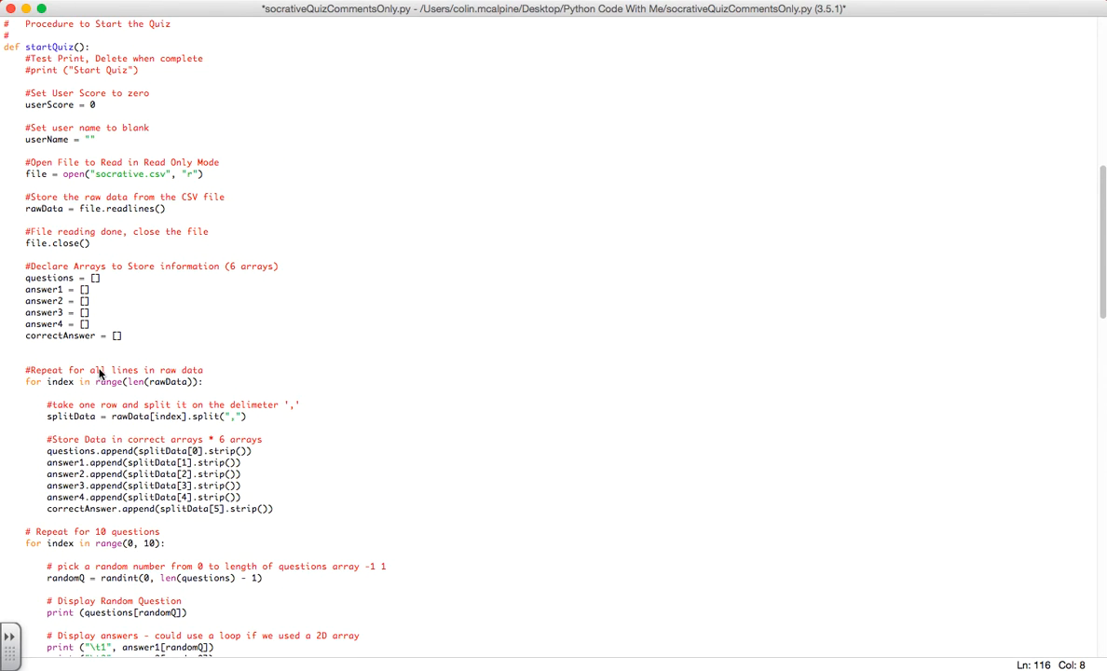
{"action": "scroll", "scroll_direction": "up", "scroll_amount": 3}
{"action": "type", "text": "userAnswer = int(input"}
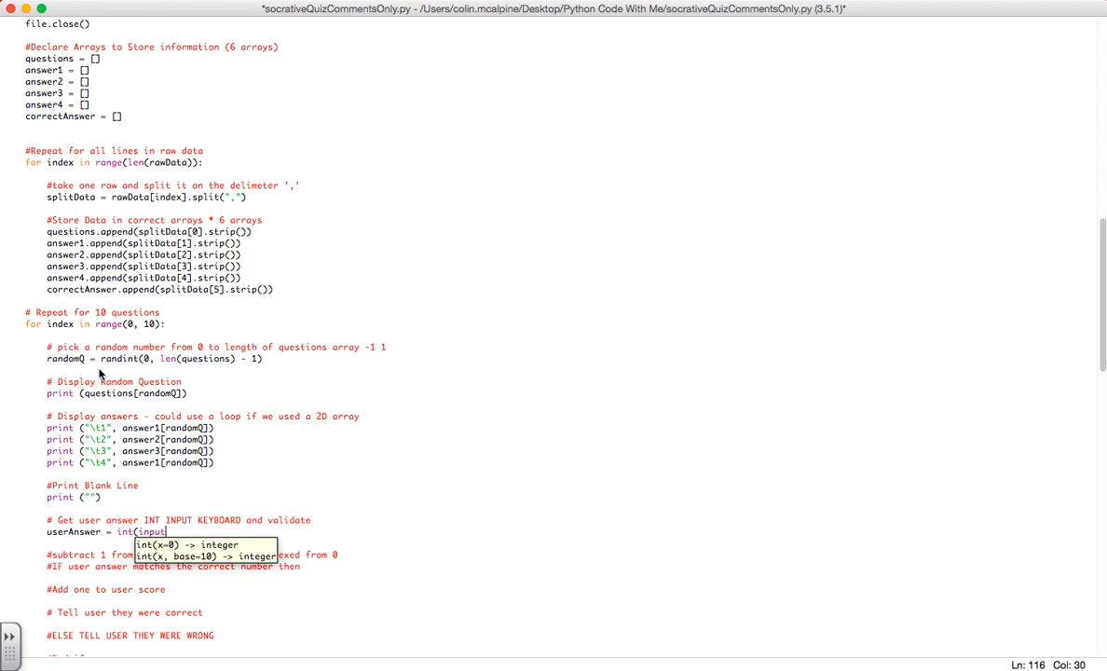
{"action": "type", "text": "(\"Enter Ch"}
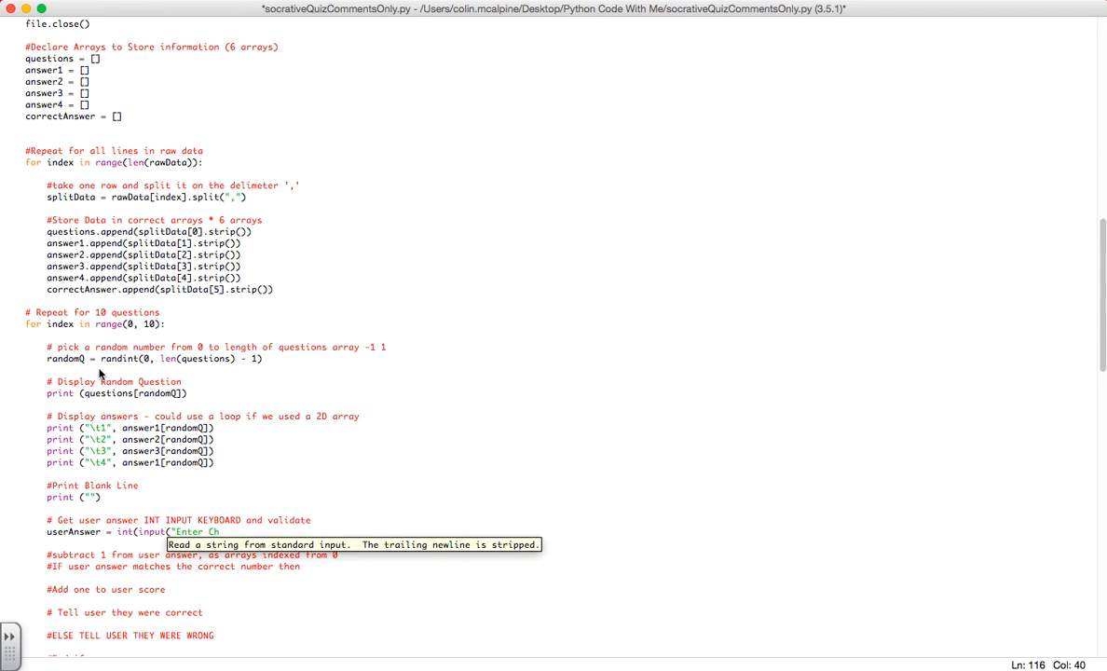
{"action": "type", "text": "oice 1 to 4"}
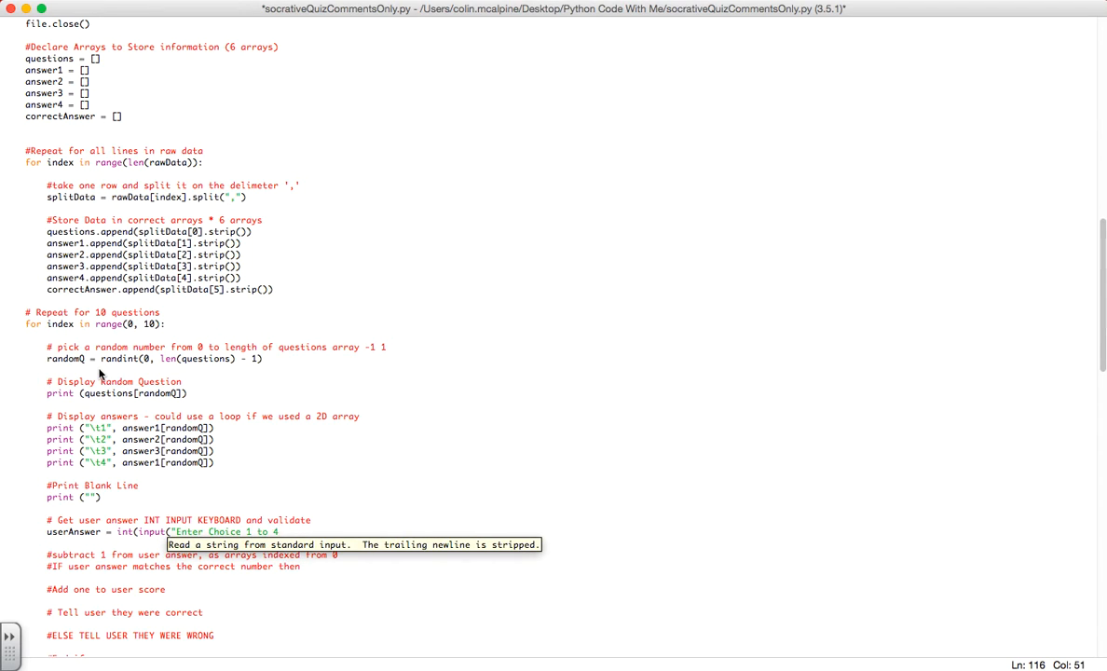
{"action": "type", "text": "for your anse"}
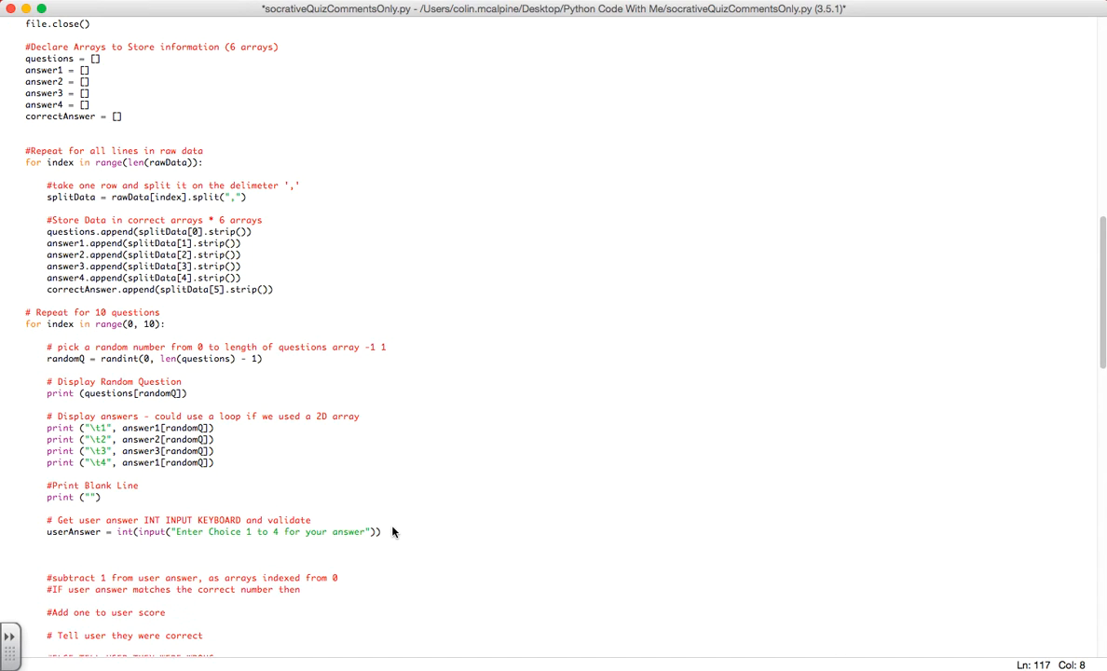
Add a while userAnswer < 1 or userAnswer > 4 loop re-prompting with INVALID CHOICE, then save and run
{"action": "type", "text": "while"}
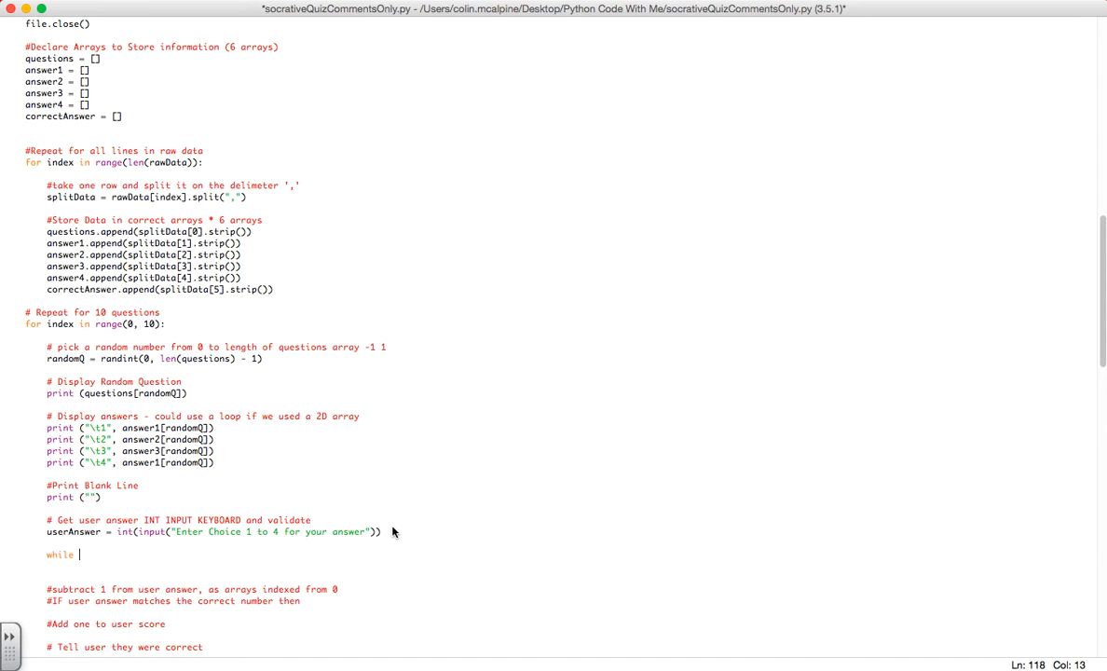
{"action": "type", "text": "userAnswer"}
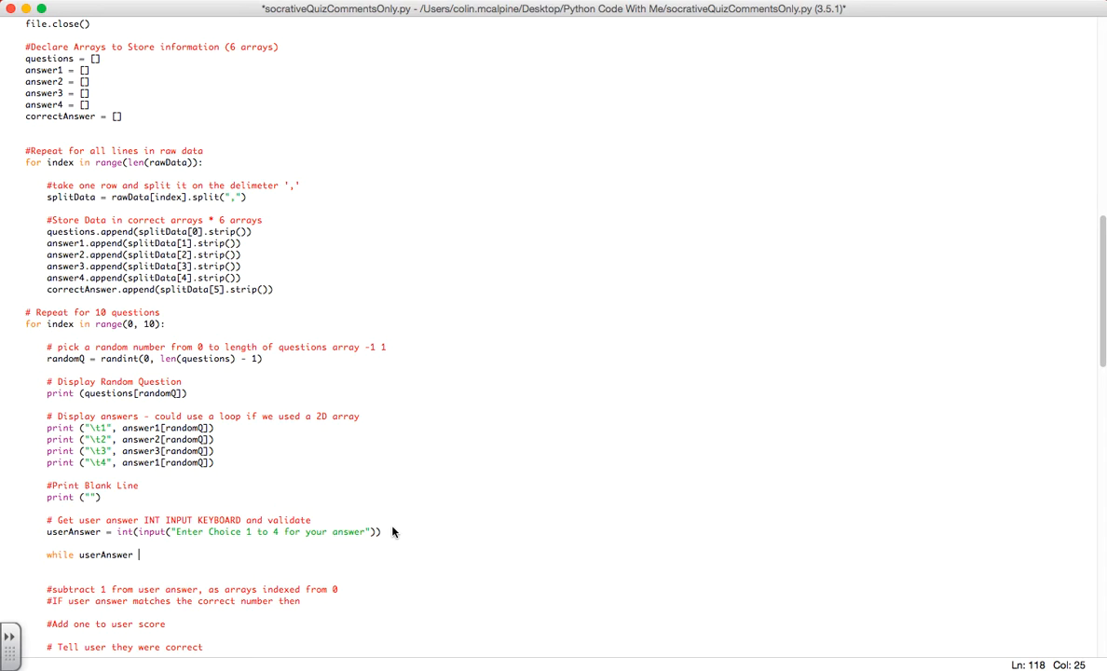
{"action": "type", "text": "< 1 or userA"}
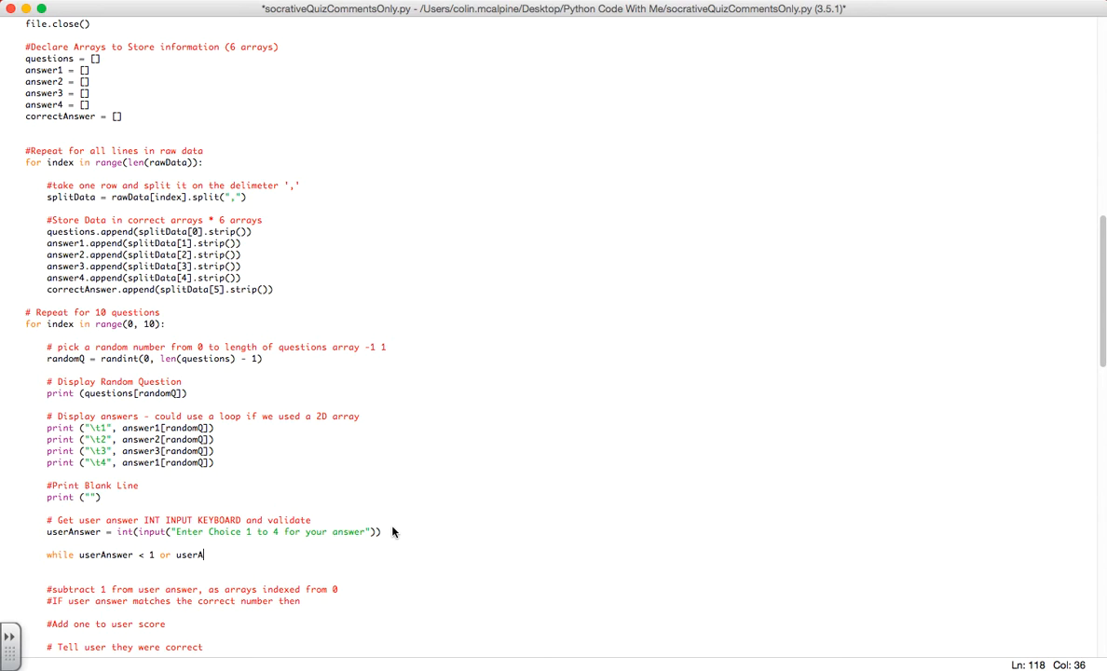
{"action": "type", "text": "nswer > 4:"}
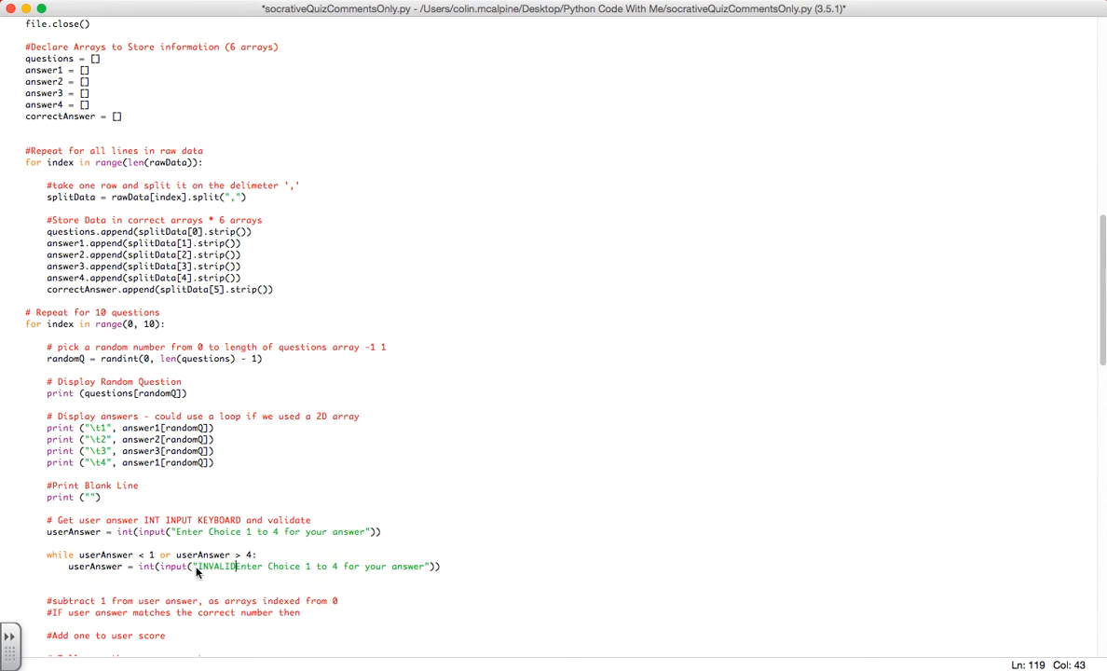
{"action": "type", "text": "CHOICE:"}
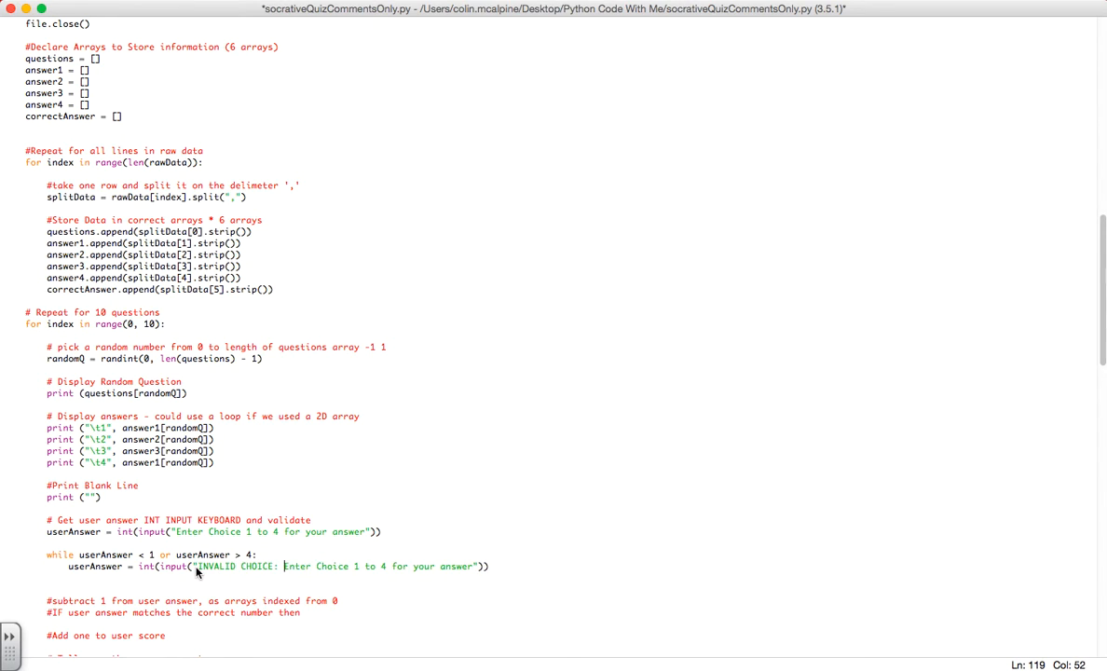
{"action": "mouse_move", "coordinate": [483, 566]}
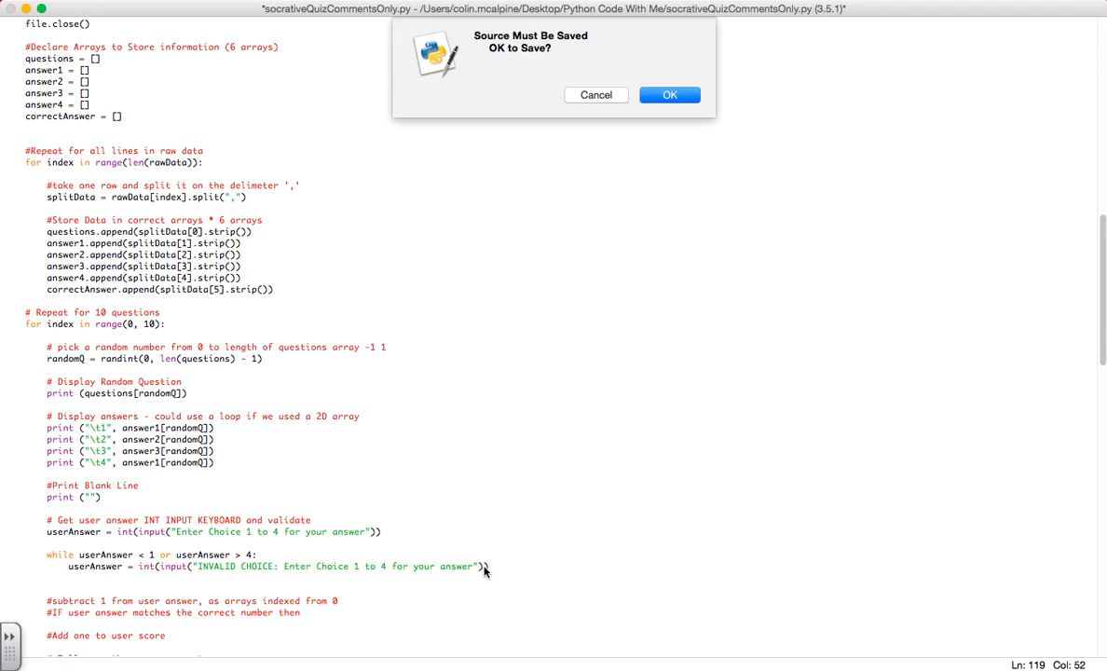
{"action": "left_click", "coordinate": [669, 94]}
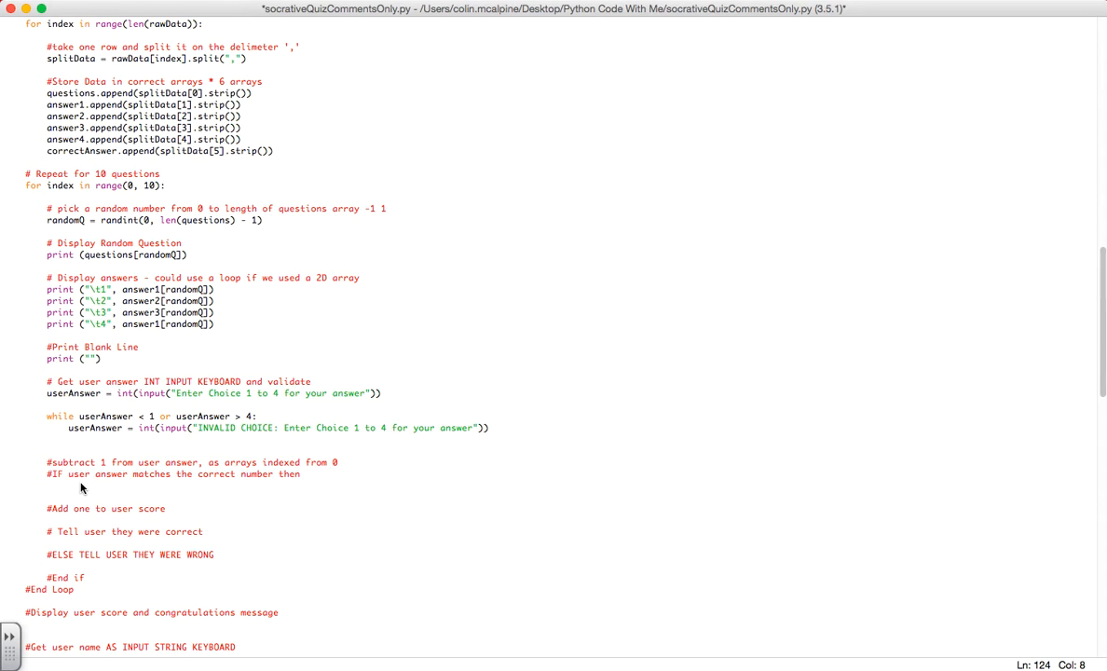
Place userAnswer = userAnswer - 1 under the subtract-one comment
{"action": "left_click", "coordinate": [51, 485]}
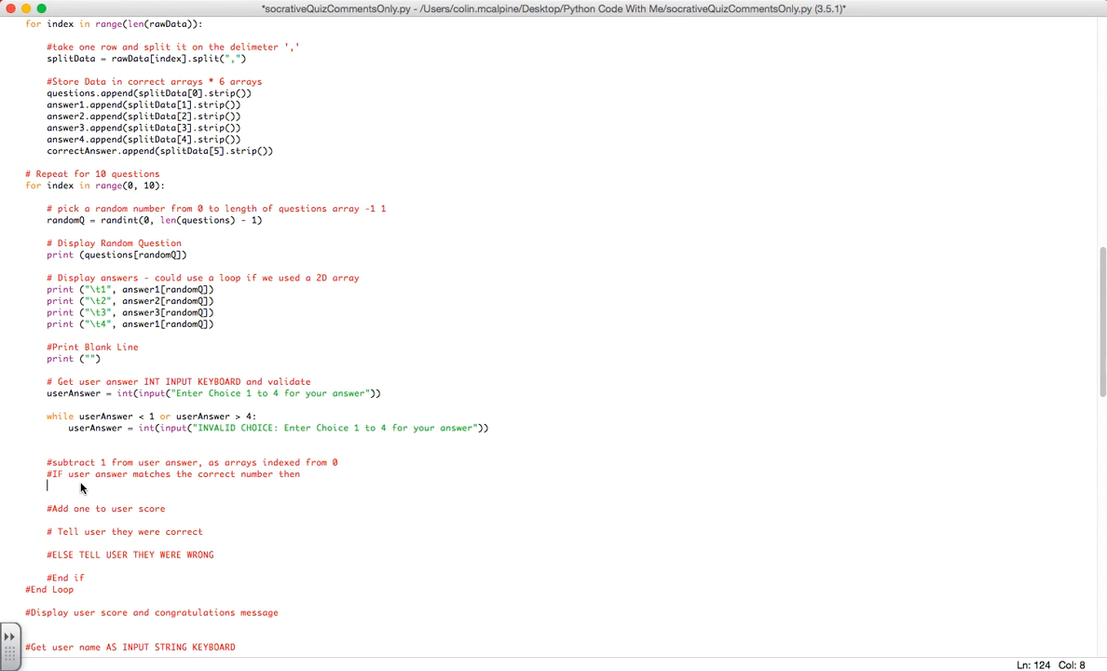
{"action": "type", "text": "userAnswer"}
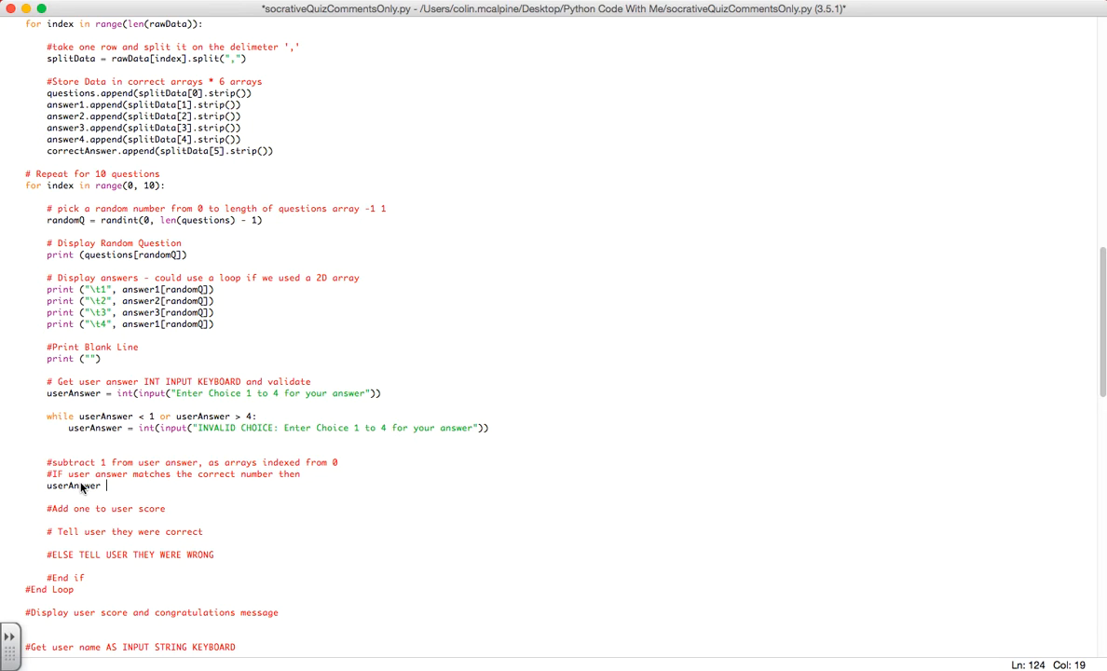
{"action": "type", "text": "= userAnswer - 1"}
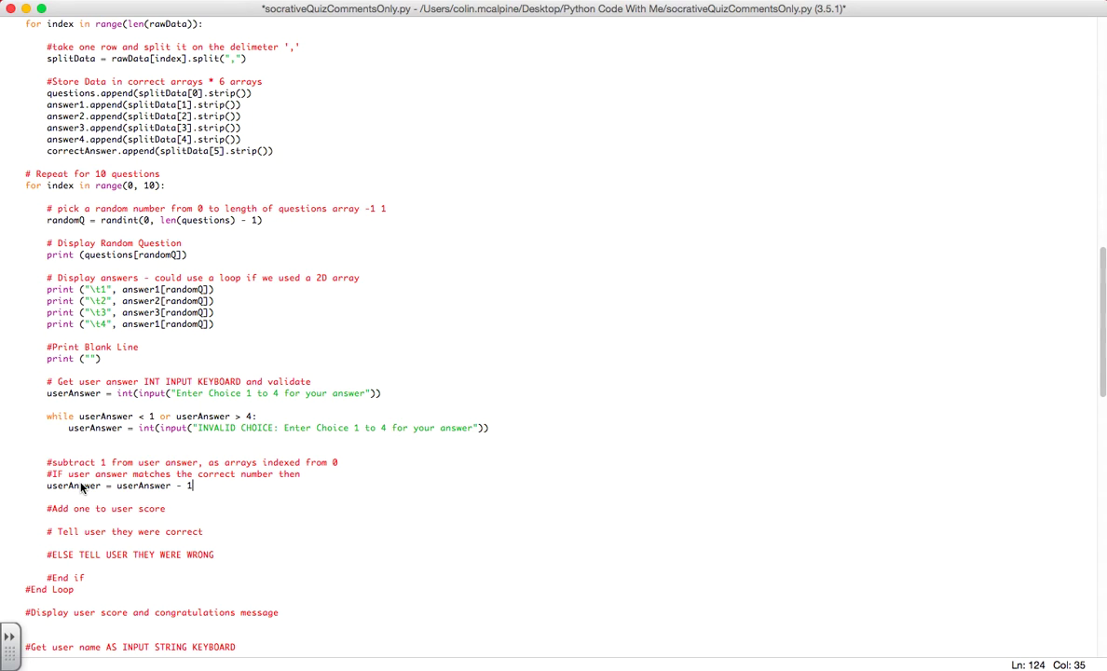
{"action": "mouse_move", "coordinate": [273, 530]}
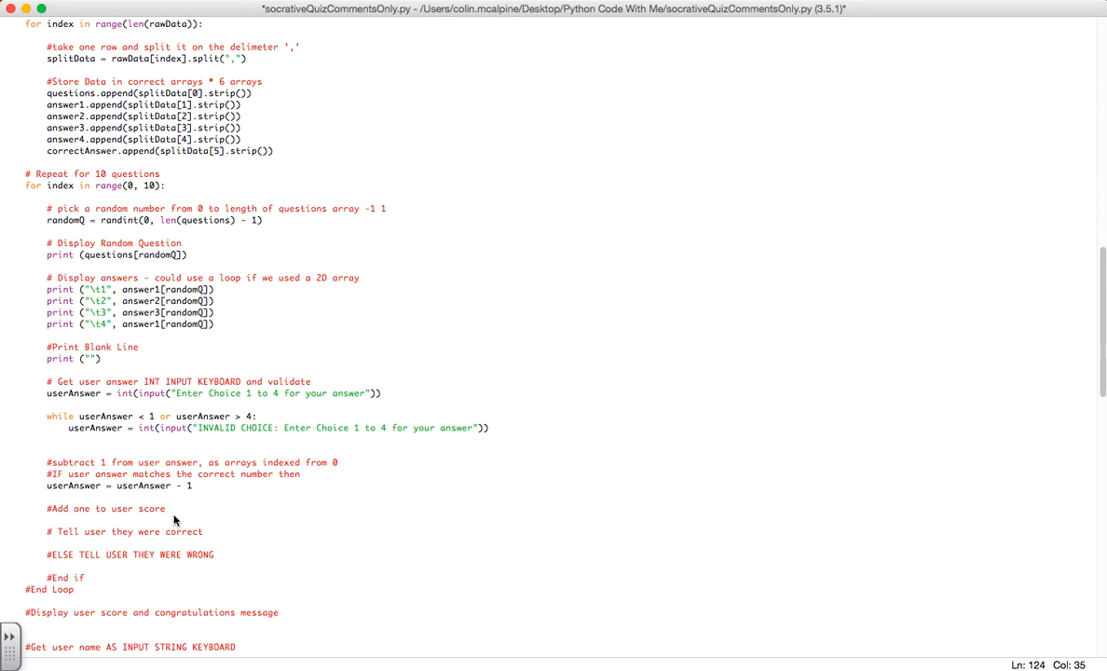
{"action": "mouse_move", "coordinate": [261, 478]}
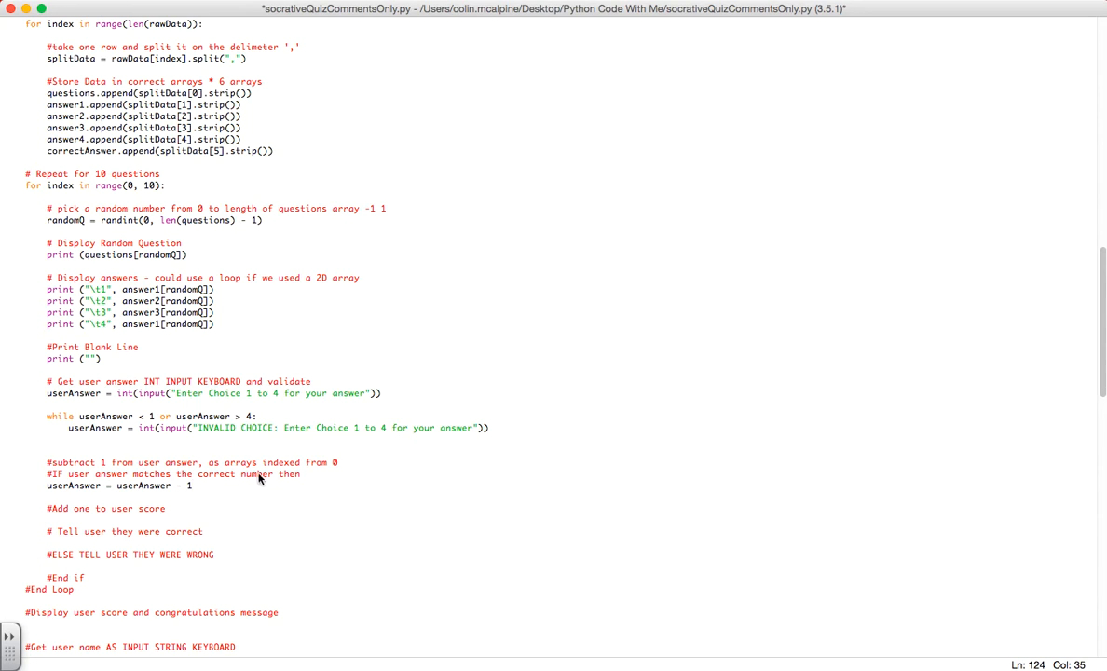
{"action": "left_click", "coordinate": [342, 462]}
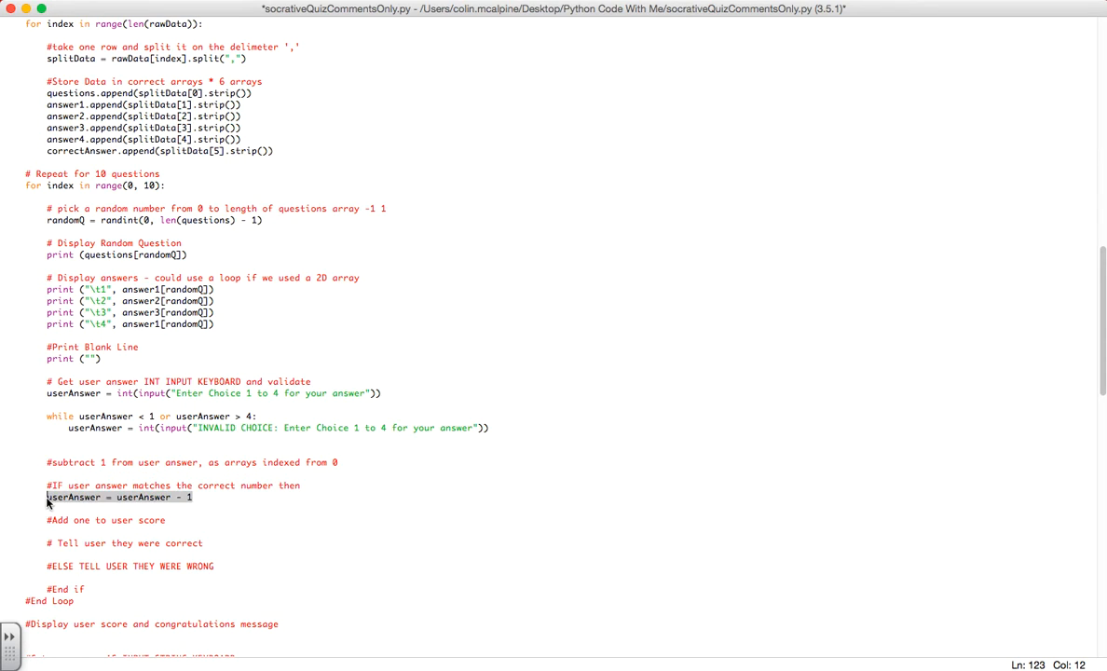
{"action": "key", "text": "Backspace"}
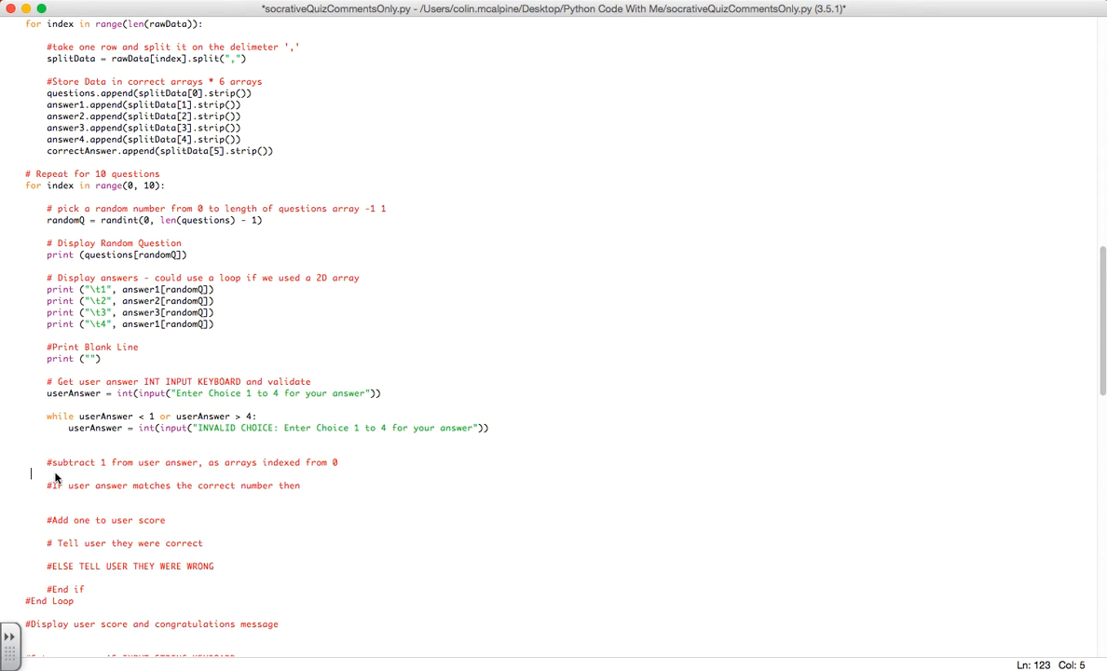
{"action": "type", "text": "userAnswer = userAnswer - 1"}
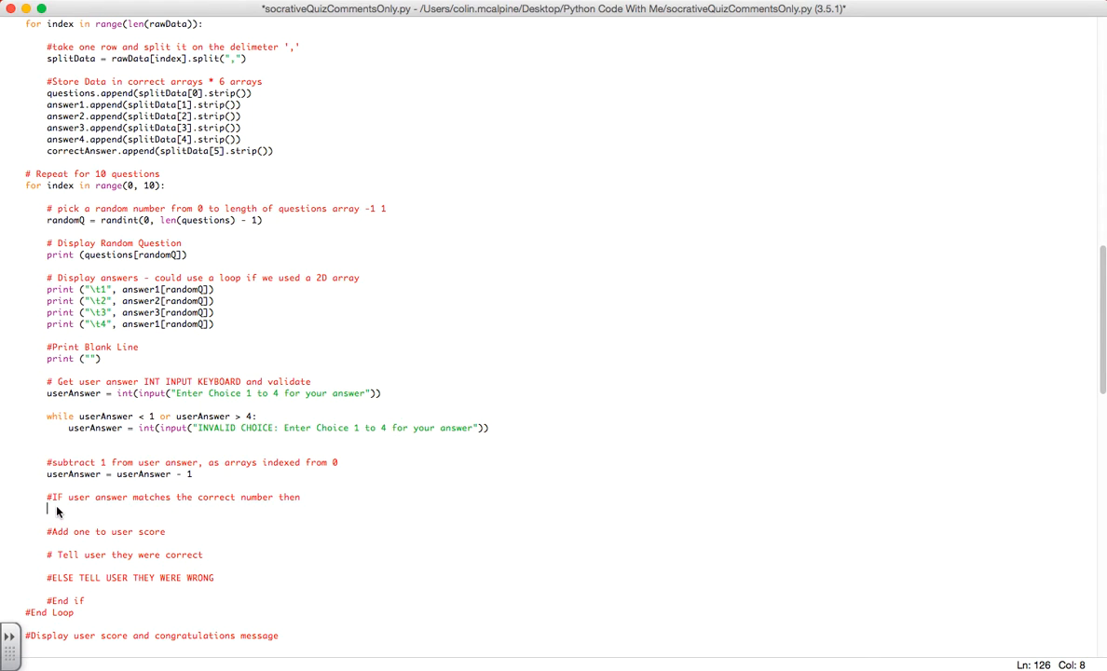
Write the check if userAnswer == int(correctAnswer[randomQ]): under the answer-matching comment
{"action": "type", "text": "if us"}
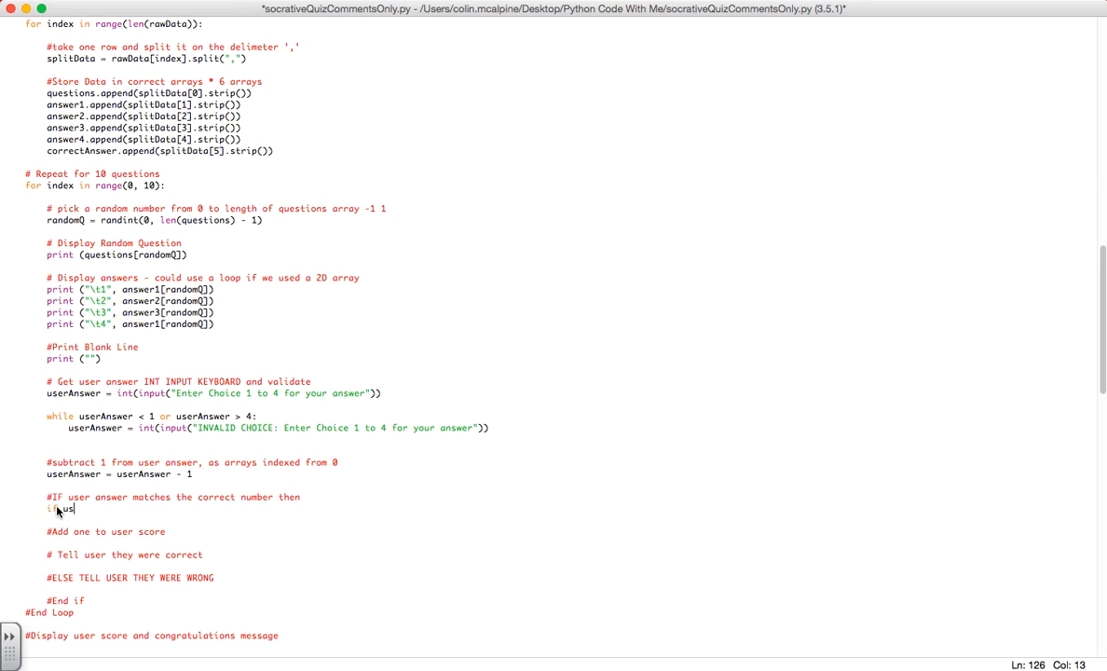
{"action": "type", "text": "userAnswer =="}
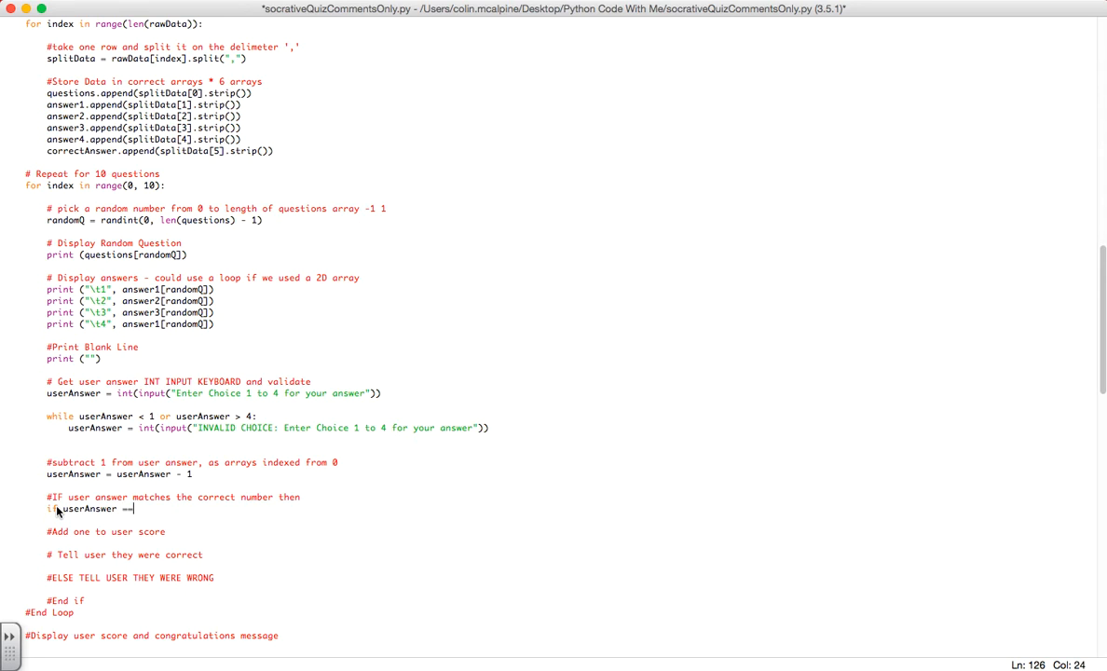
{"action": "type", "text": "\" \""}
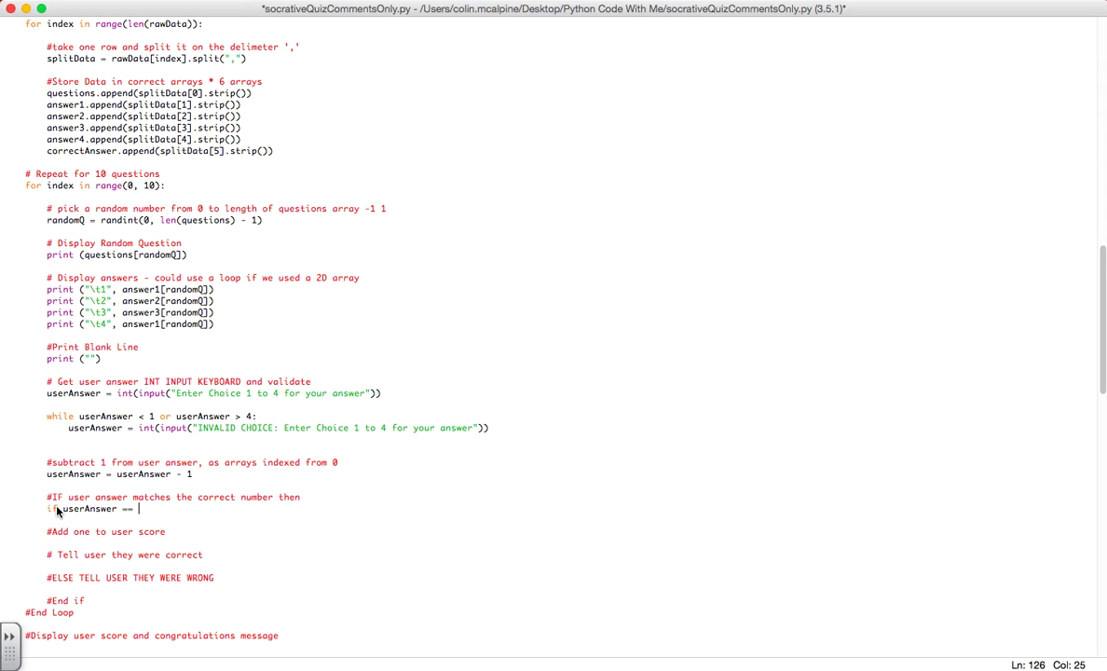
{"action": "type", "text": "corre"}
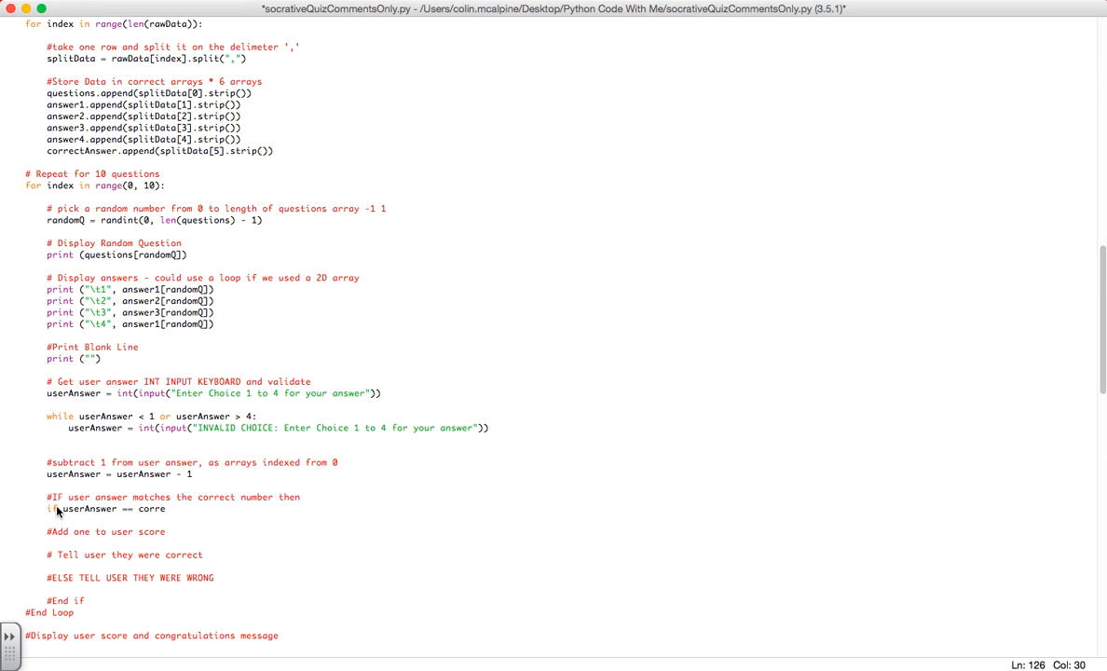
{"action": "type", "text": "ctAnswer[]:"}
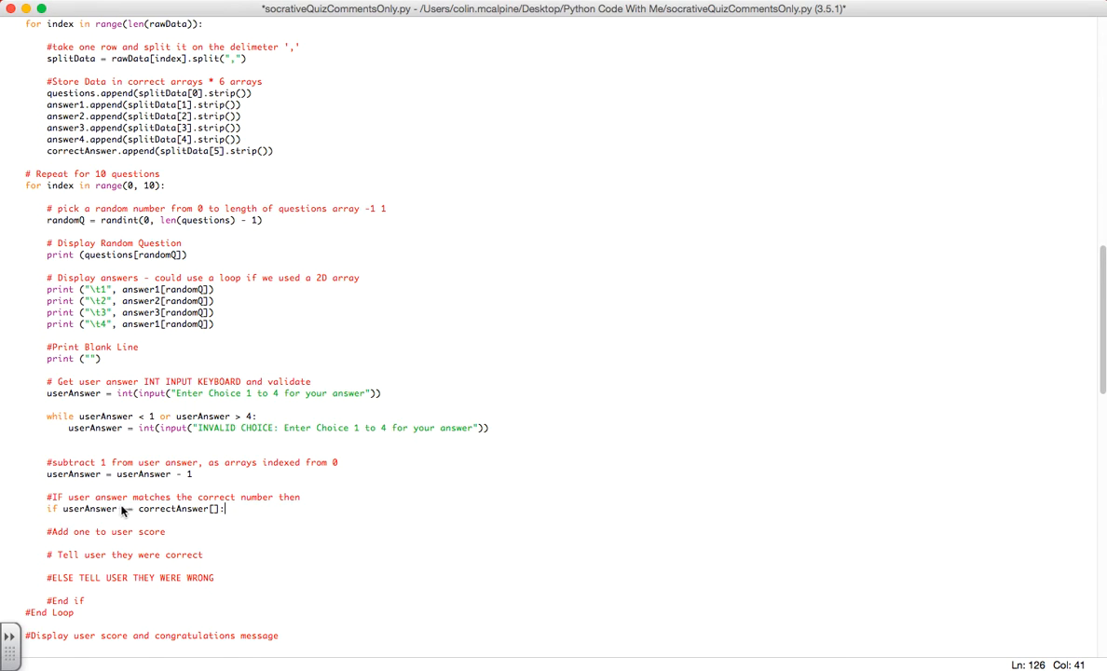
{"action": "type", "text": "="}
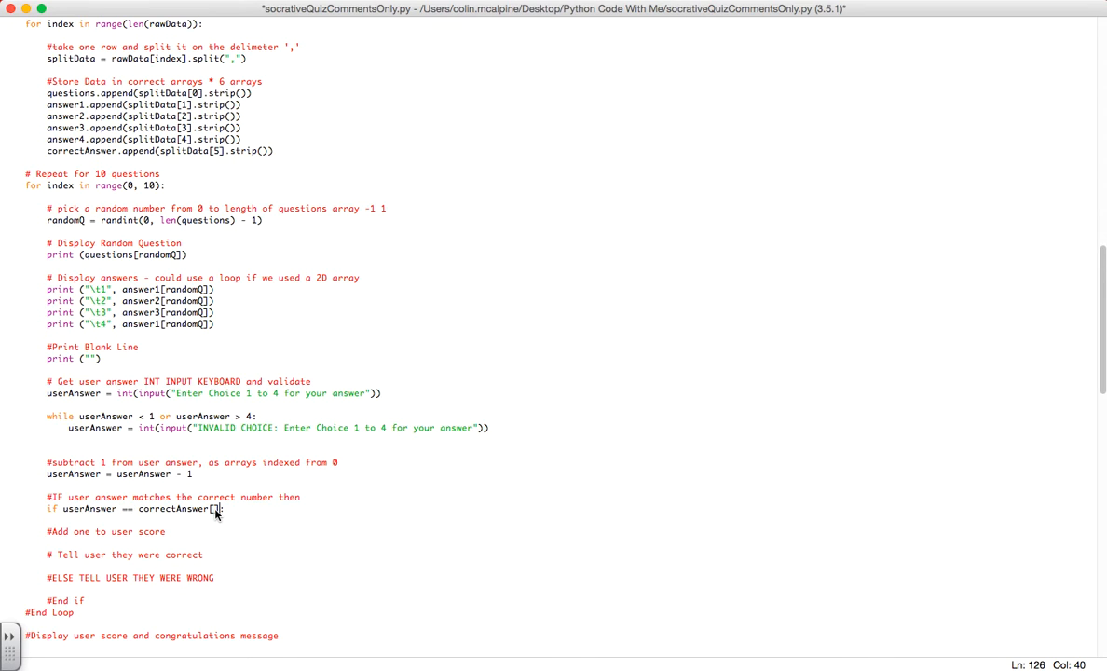
{"action": "key", "text": "Left"}
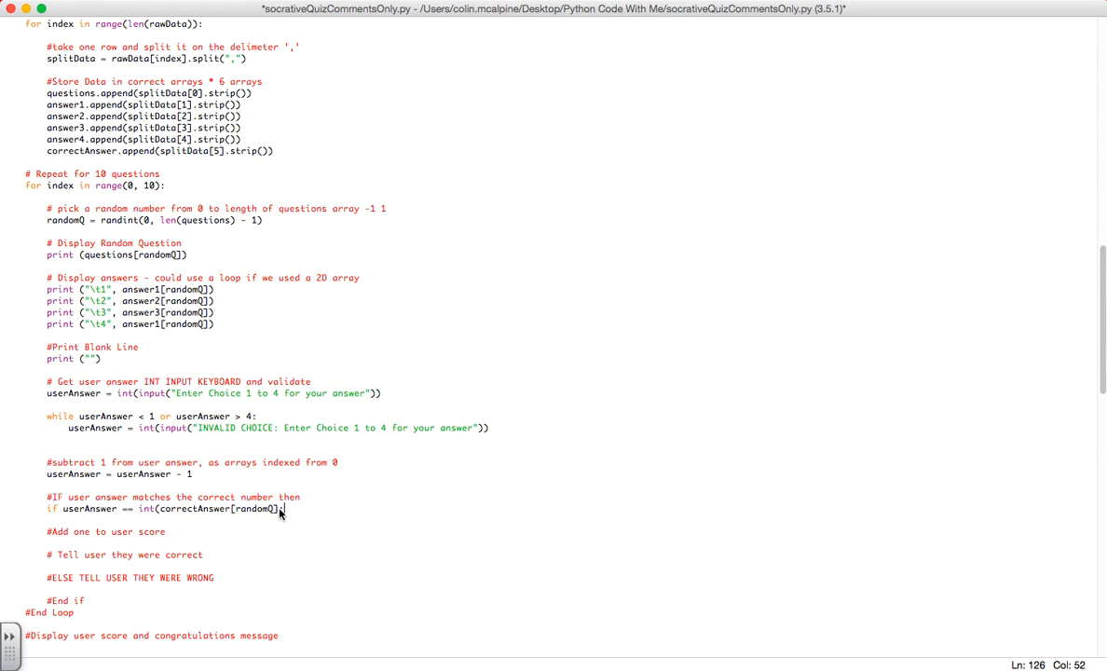
{"action": "key", "text": "Left"}
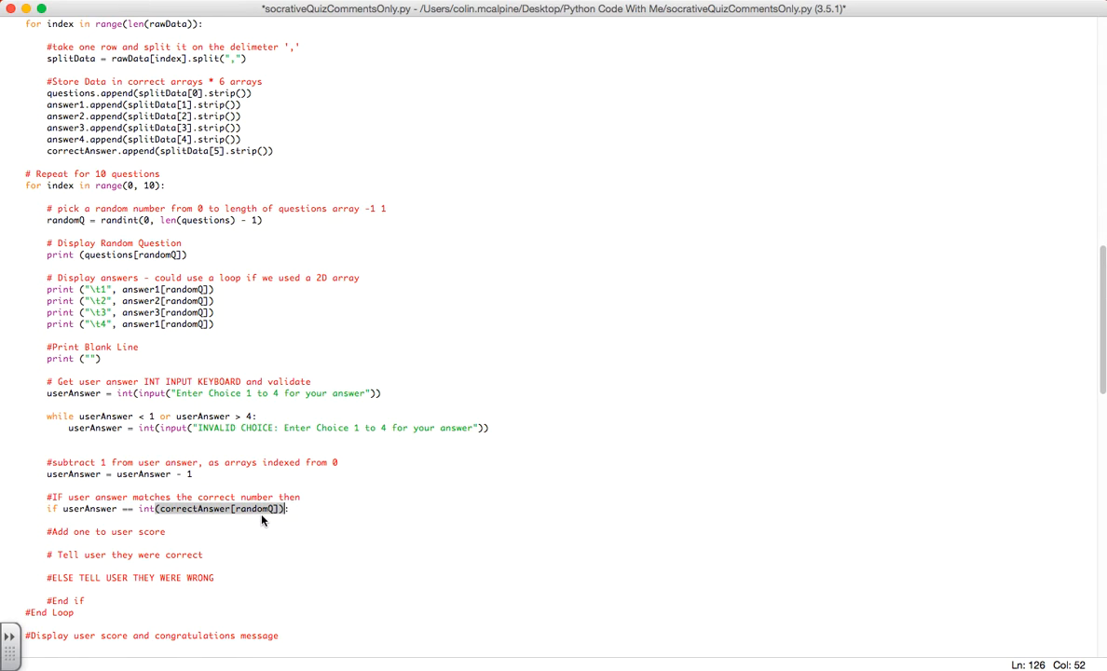
{"action": "left_click", "coordinate": [64, 531]}
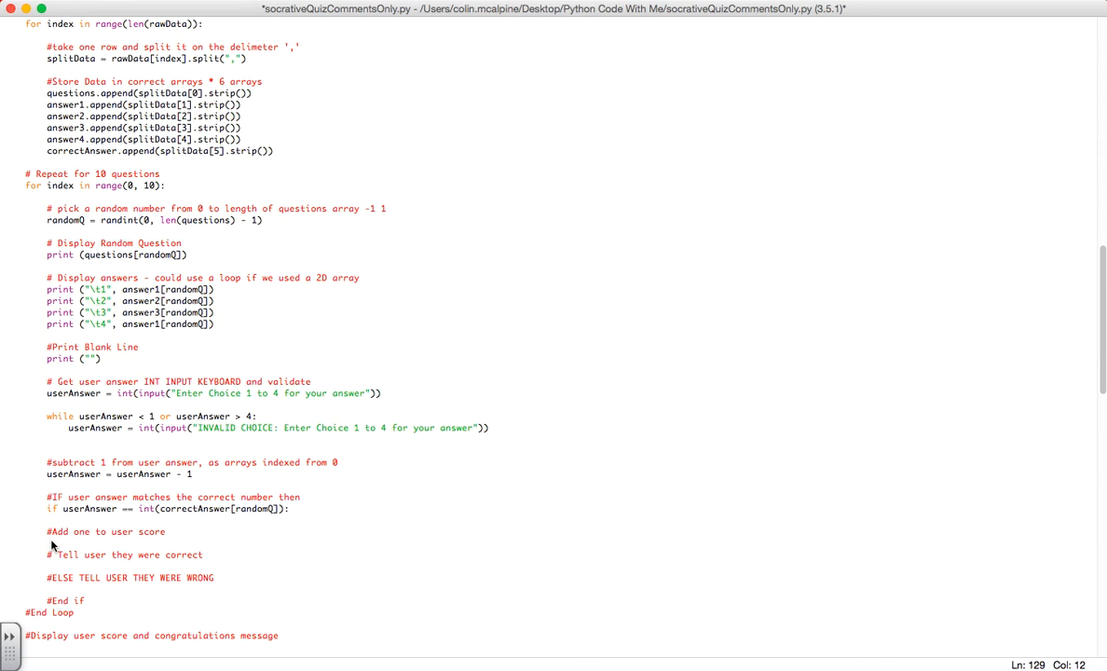
Write userScore = userScore + 1 and print('Correct'), with an else printing 'Incorrect'
{"action": "type", "text": "userScore = userScore +"}
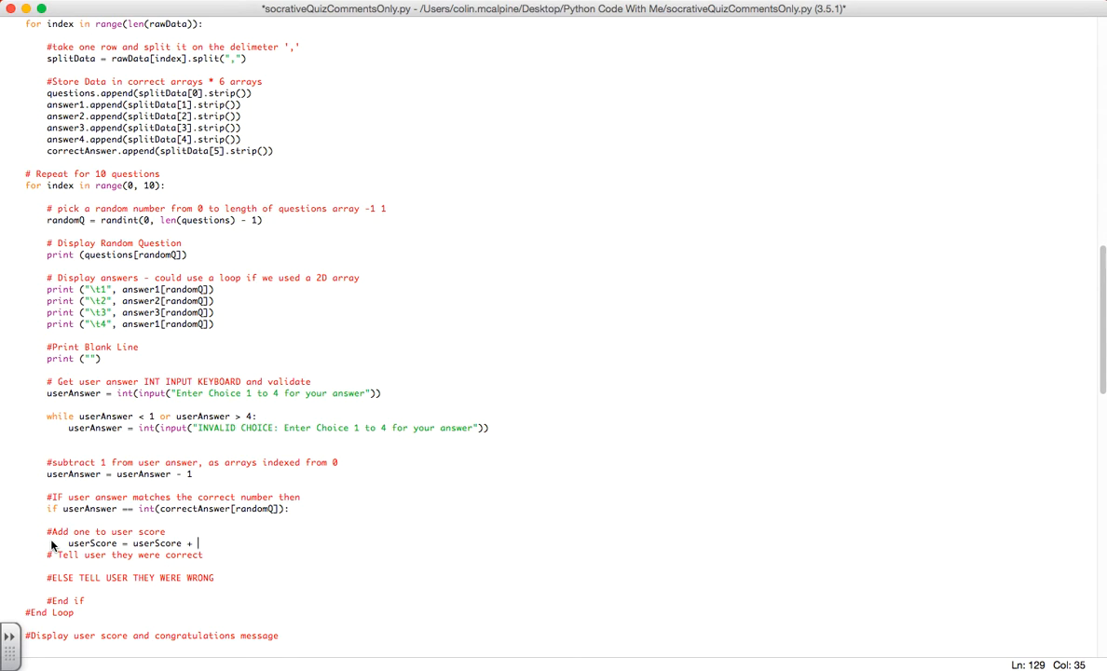
{"action": "type", "text": "1"}
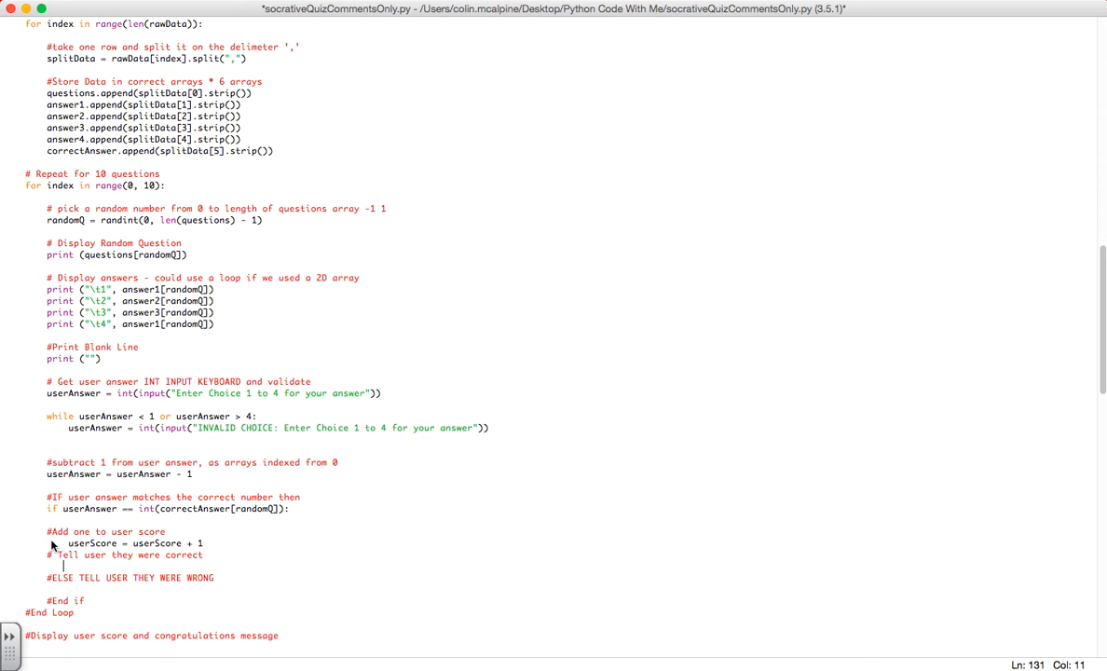
{"action": "type", "text": "print"}
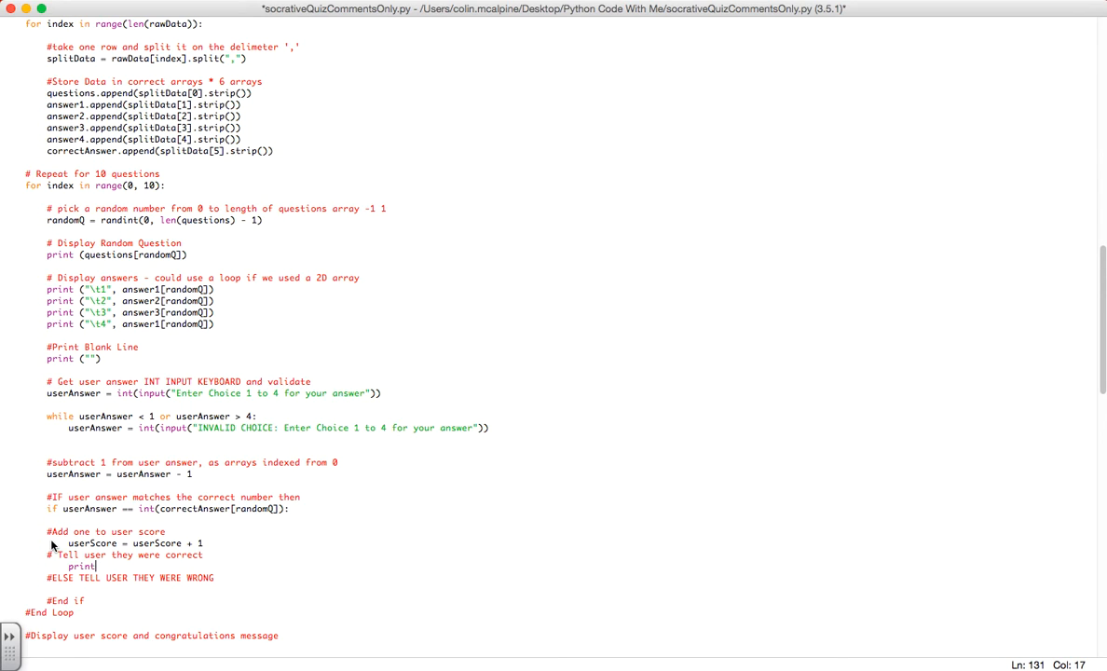
{"action": "type", "text": "(\"Correct"}
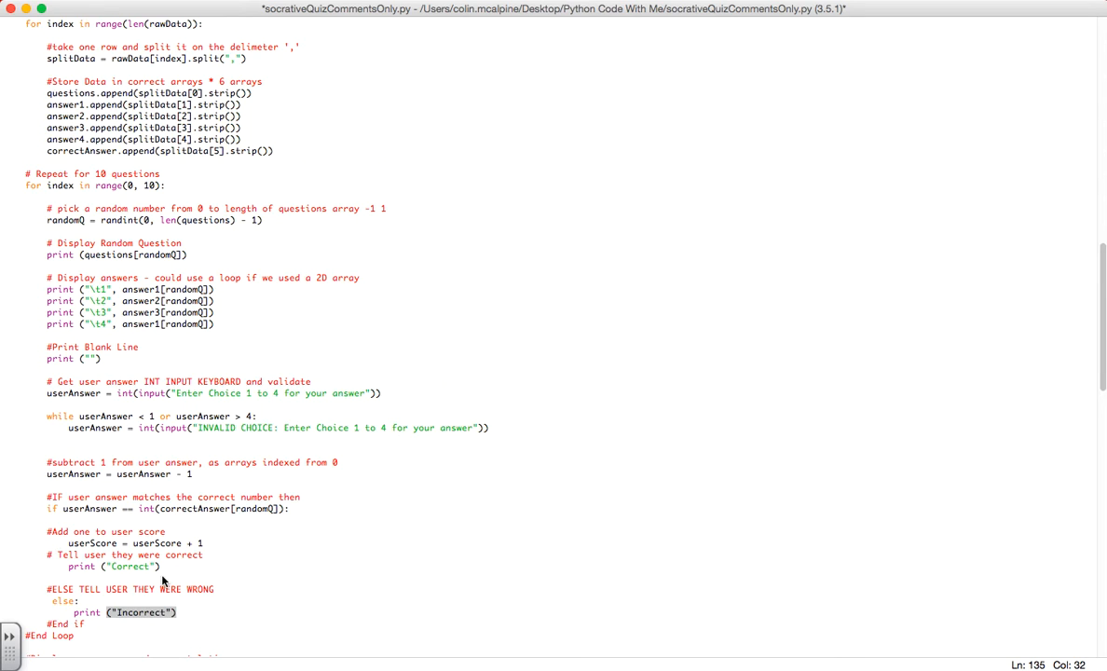
{"action": "scroll", "scroll_direction": "down", "scroll_amount": 3}
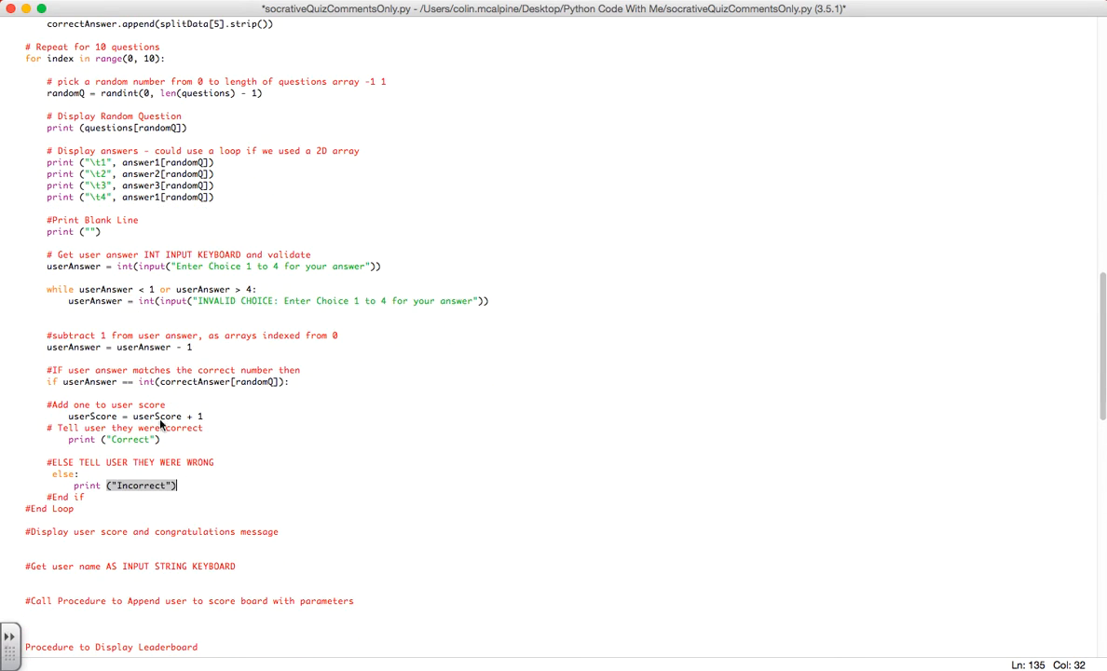
{"action": "scroll", "scroll_direction": "down", "scroll_amount": 3}
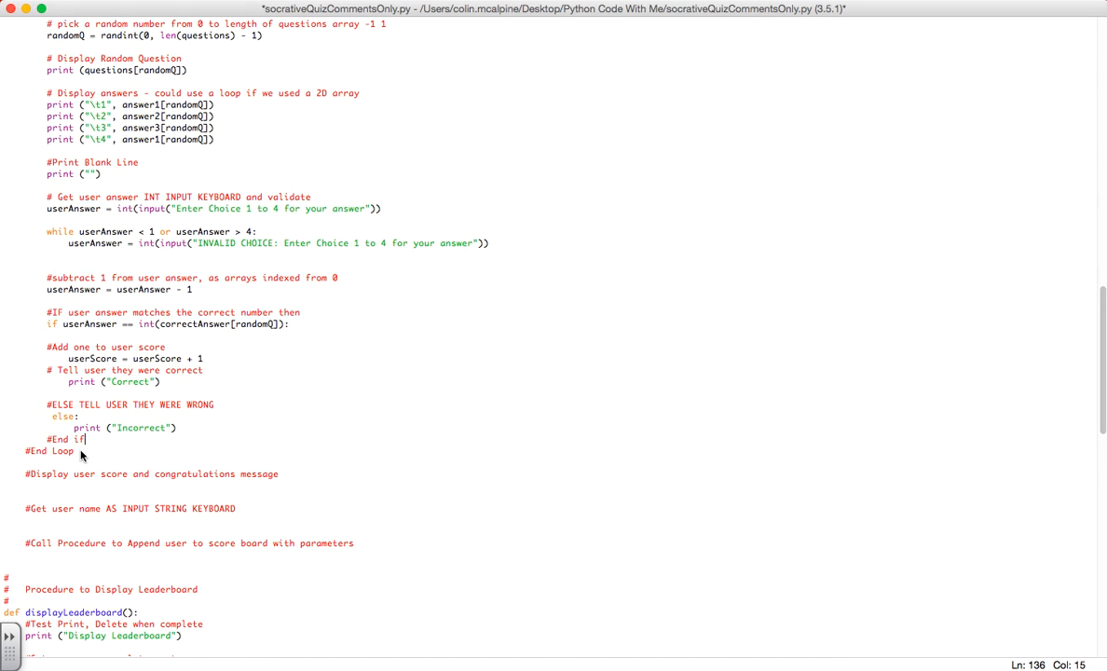
{"action": "scroll", "scroll_direction": "up", "scroll_amount": 3}
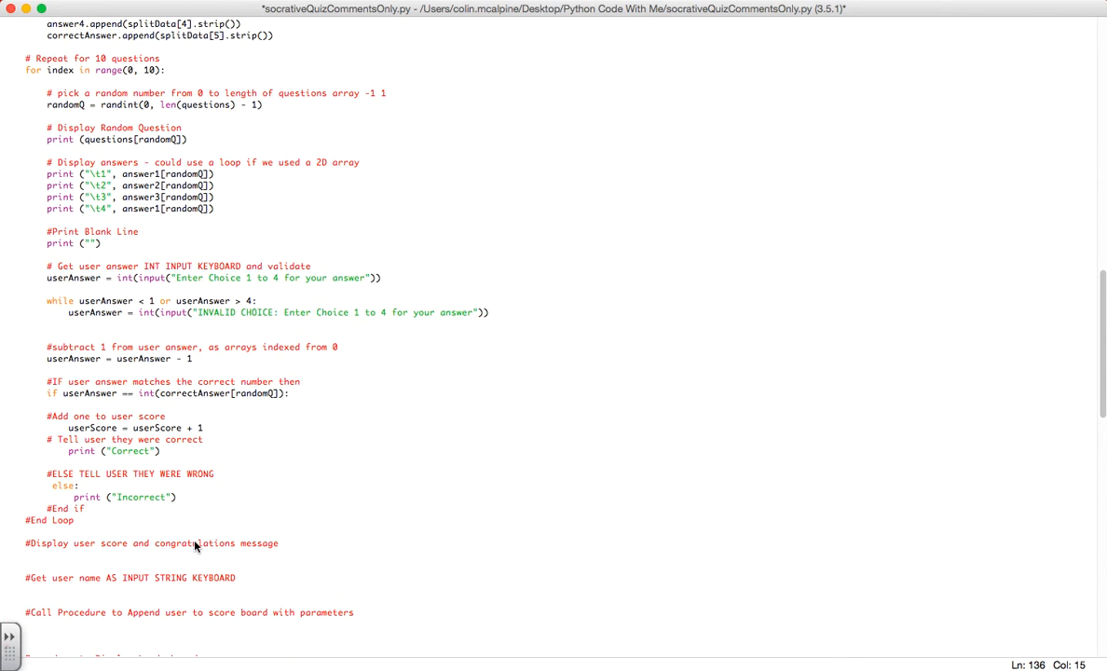
{"action": "mouse_move", "coordinate": [164, 538]}
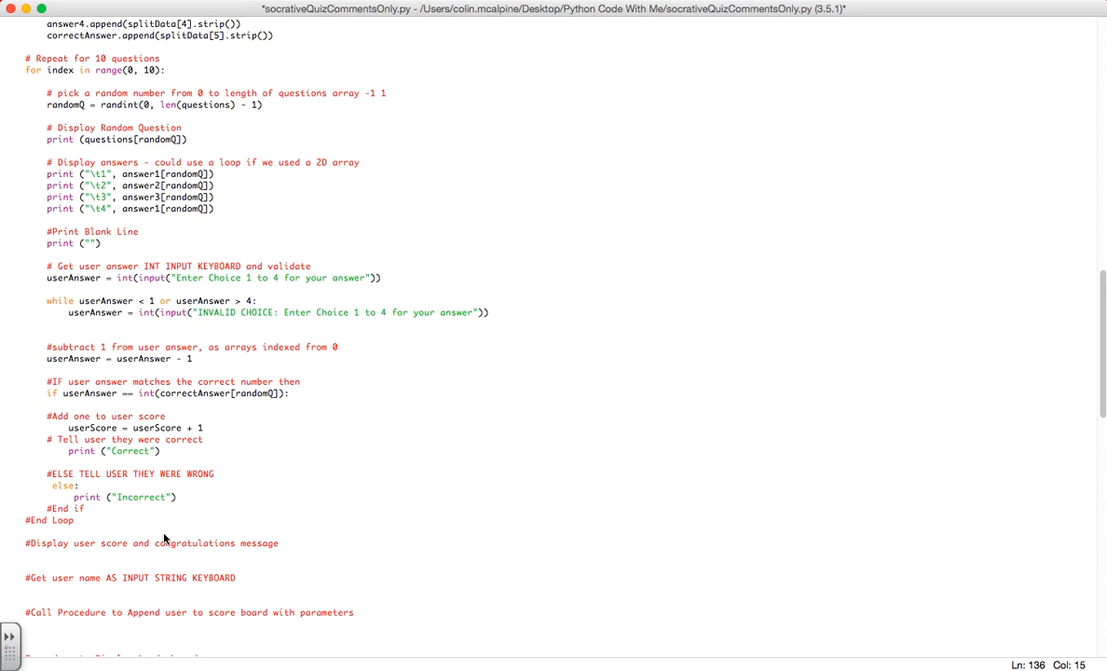
{"action": "mouse_move", "coordinate": [48, 529]}
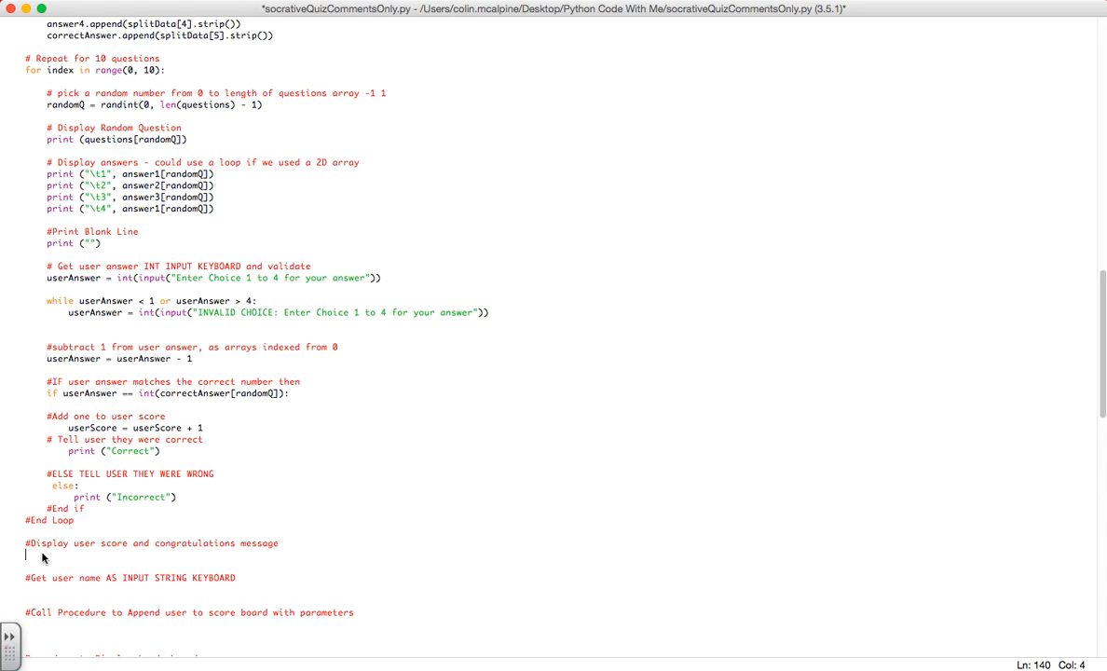
Add print('Congratulations, you scored ', userScore) under the display-score comment
{"action": "type", "text": "print"}
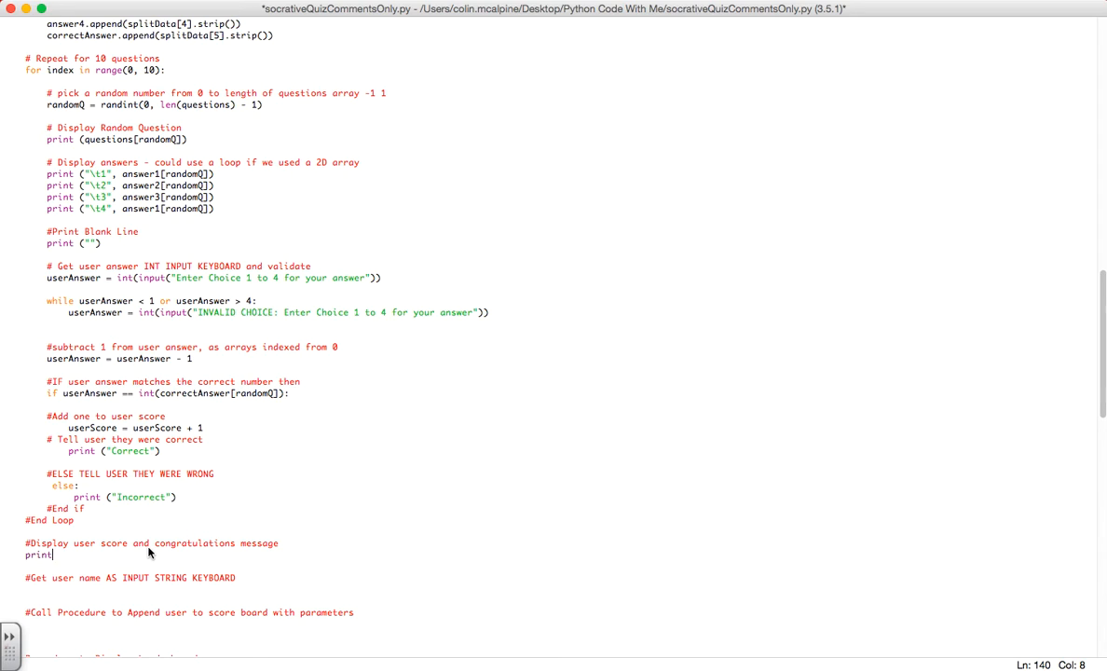
{"action": "type", "text": "(\"Congr"}
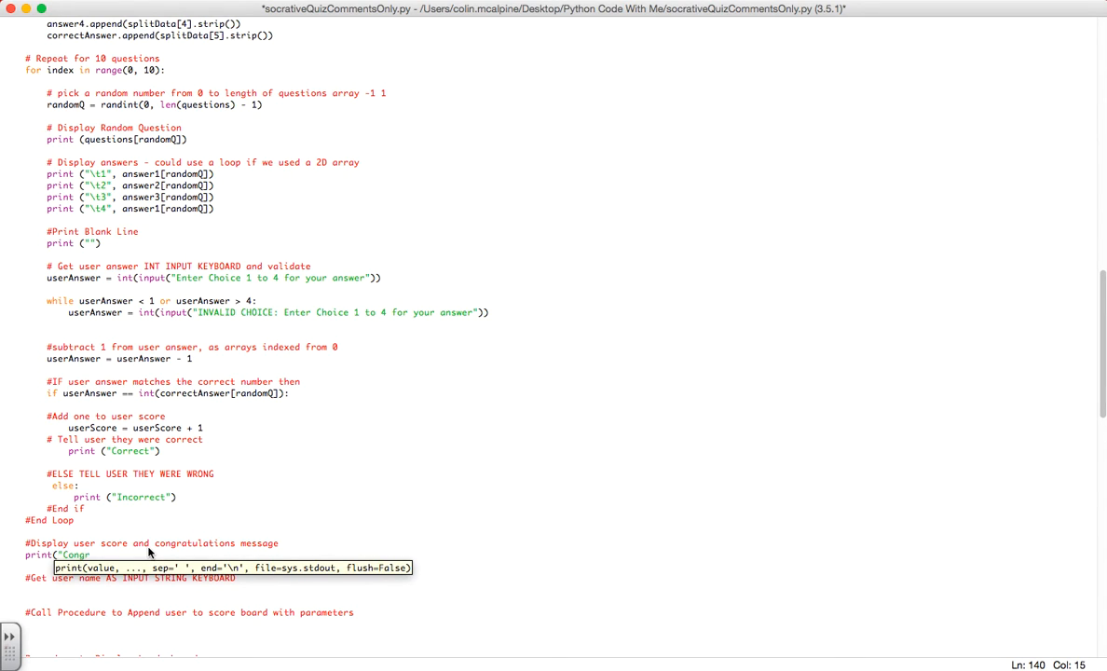
{"action": "type", "text": "ati"}
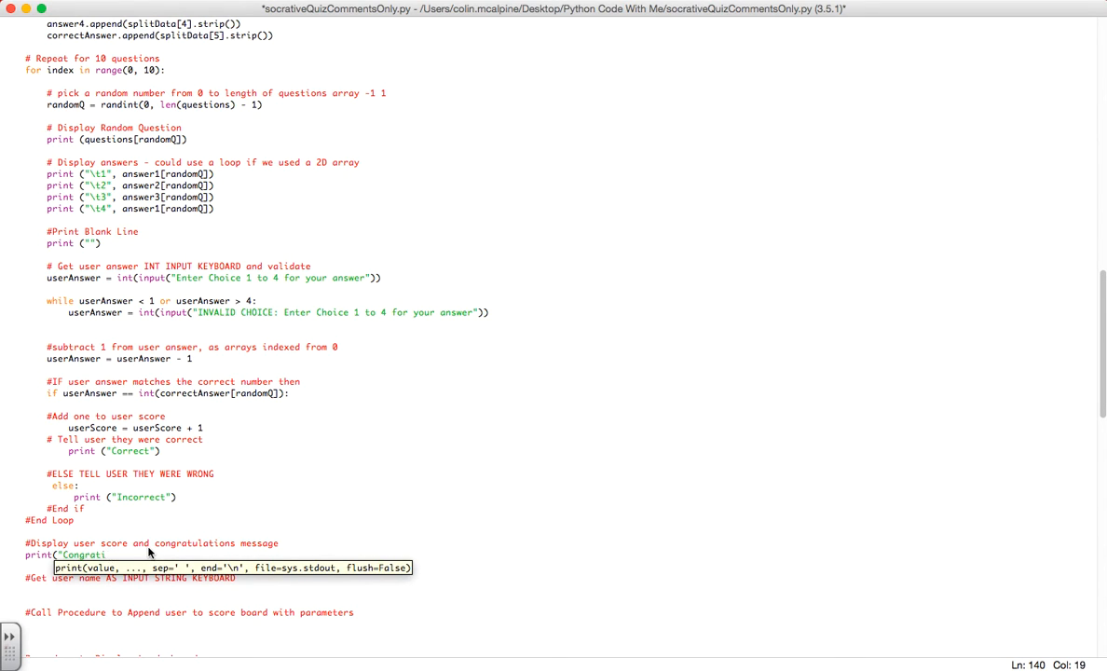
{"action": "type", "text": "ulations, you scored \", us"}
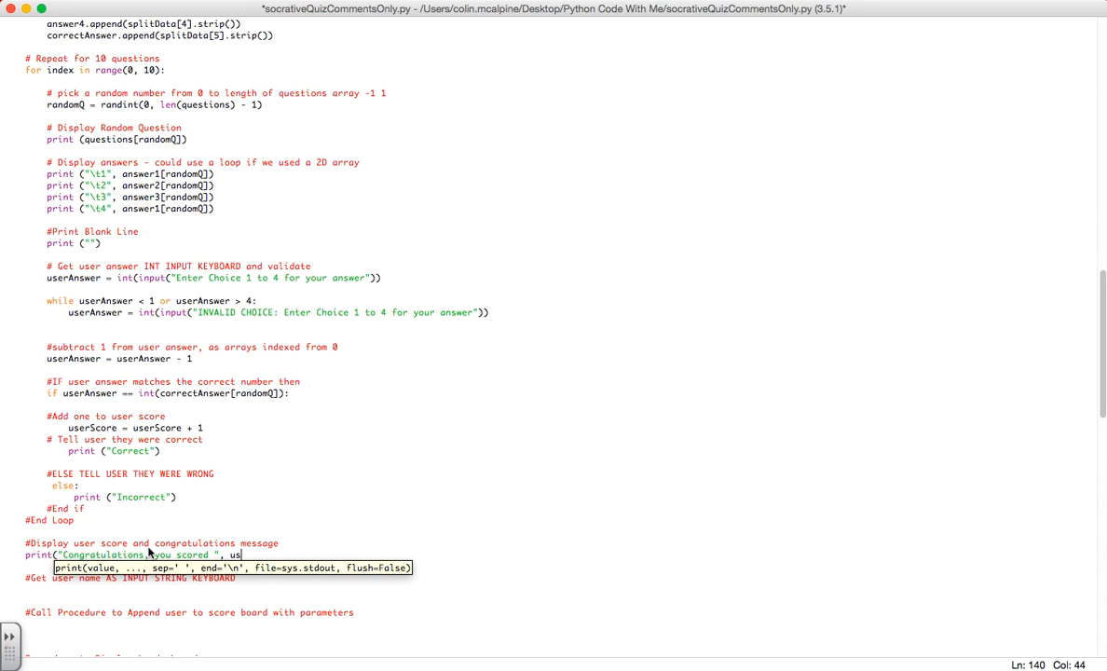
{"action": "type", "text": "erScore)"}
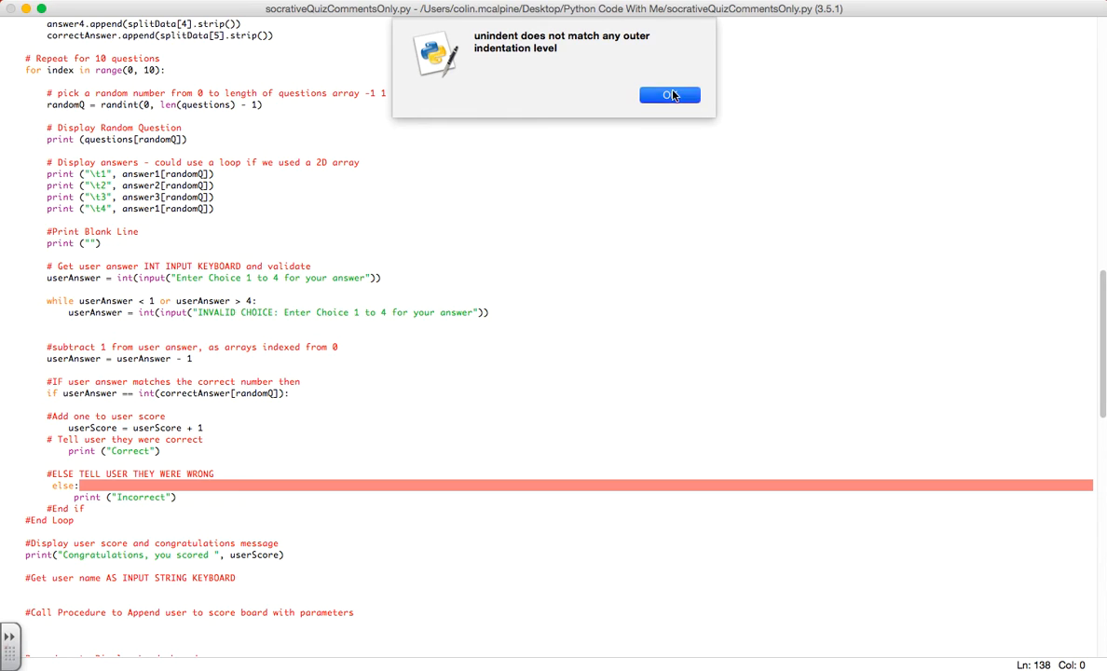
Dismiss the unindent error dialog so the else line can be realigned
{"action": "left_click", "coordinate": [669, 95]}
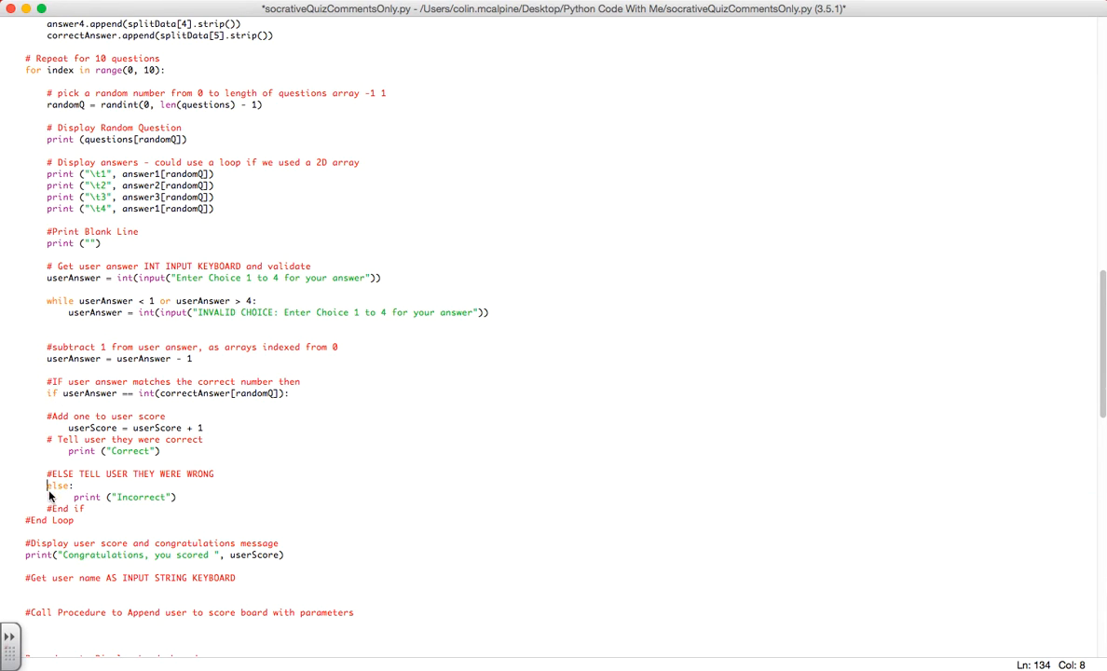
{"action": "mouse_move", "coordinate": [190, 475]}
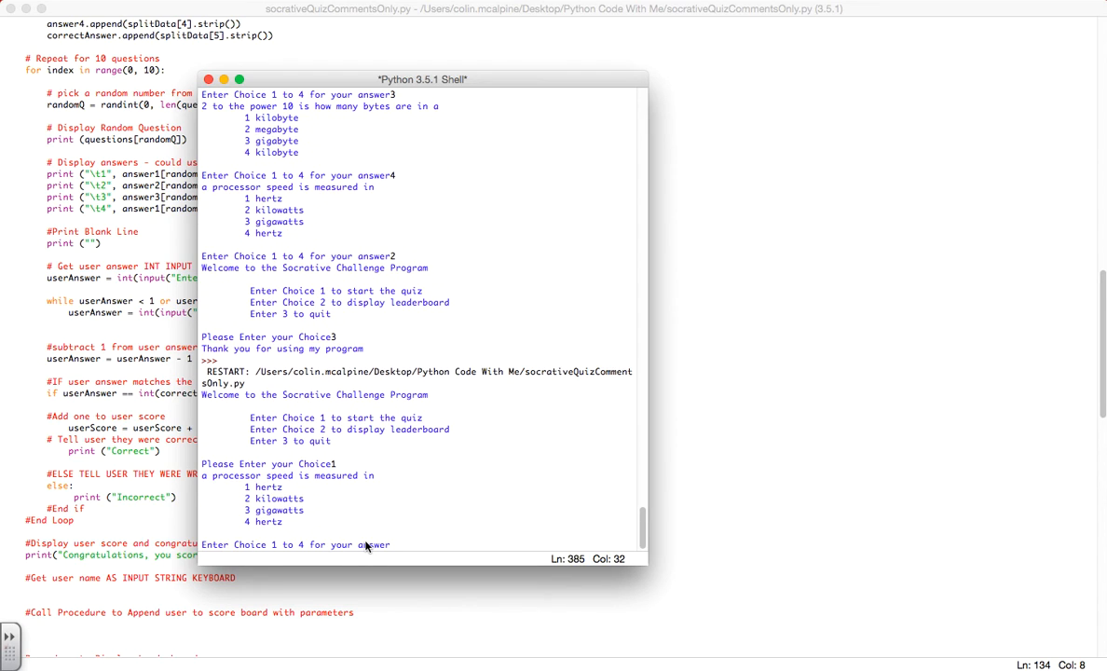
Enter choice 1 in the Python Shell to start the quiz
{"action": "type", "text": "1"}
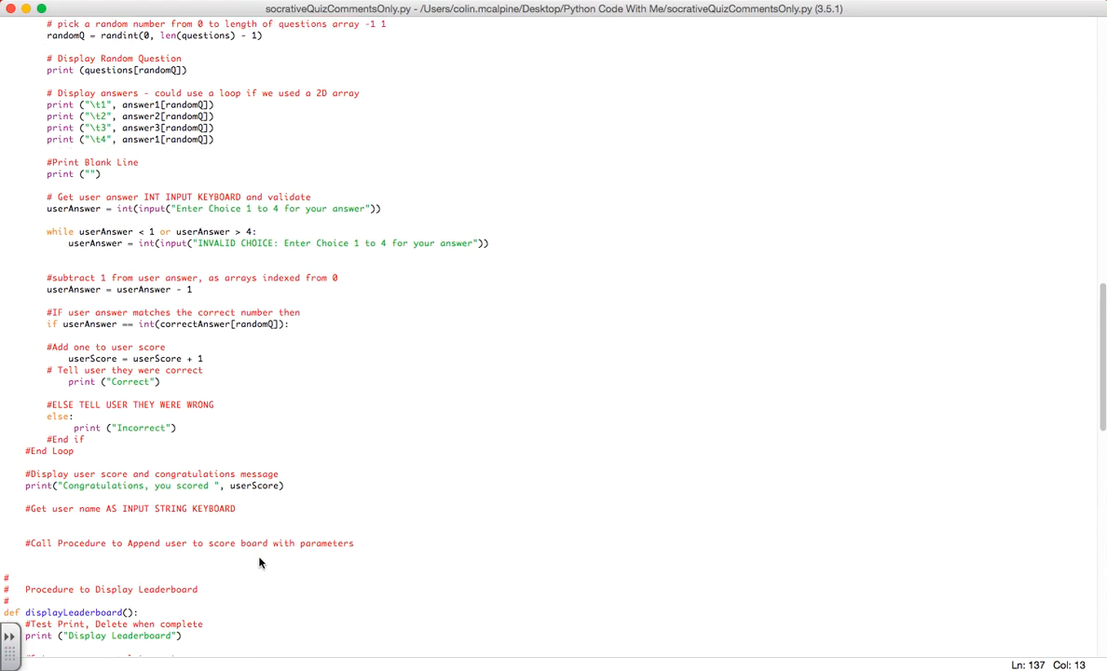
Add userName = input('Please enter your name for the leaderboard') under the get-user-name comment
{"action": "scroll", "scroll_direction": "down", "scroll_amount": 3}
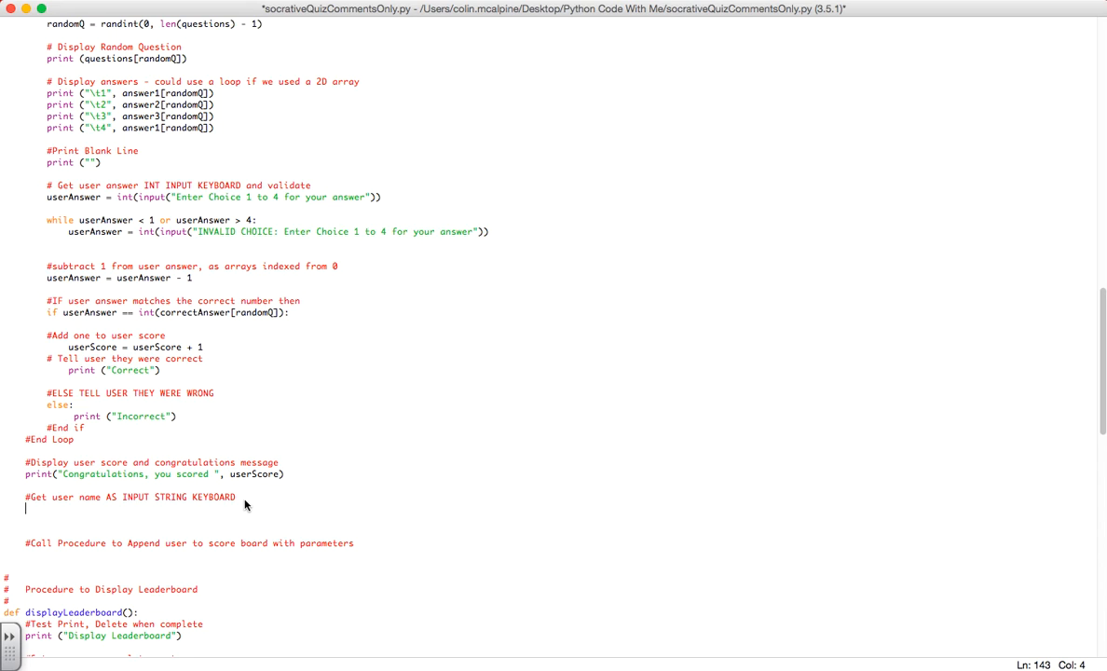
{"action": "type", "text": "user"}
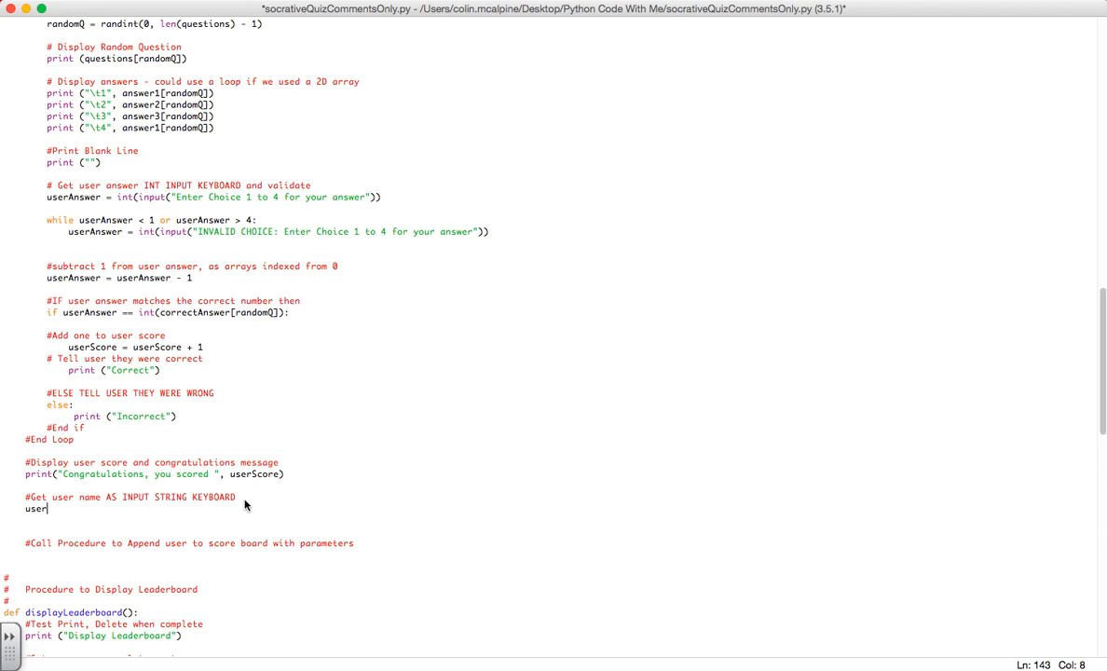
{"action": "type", "text": "Name"}
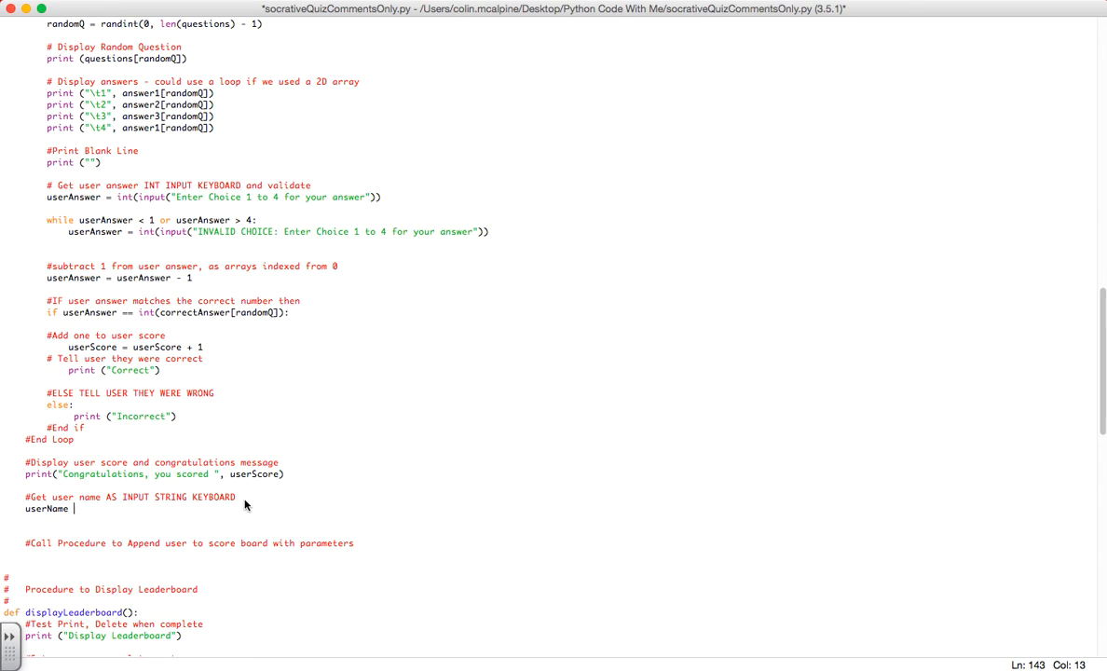
{"action": "type", "text": "="}
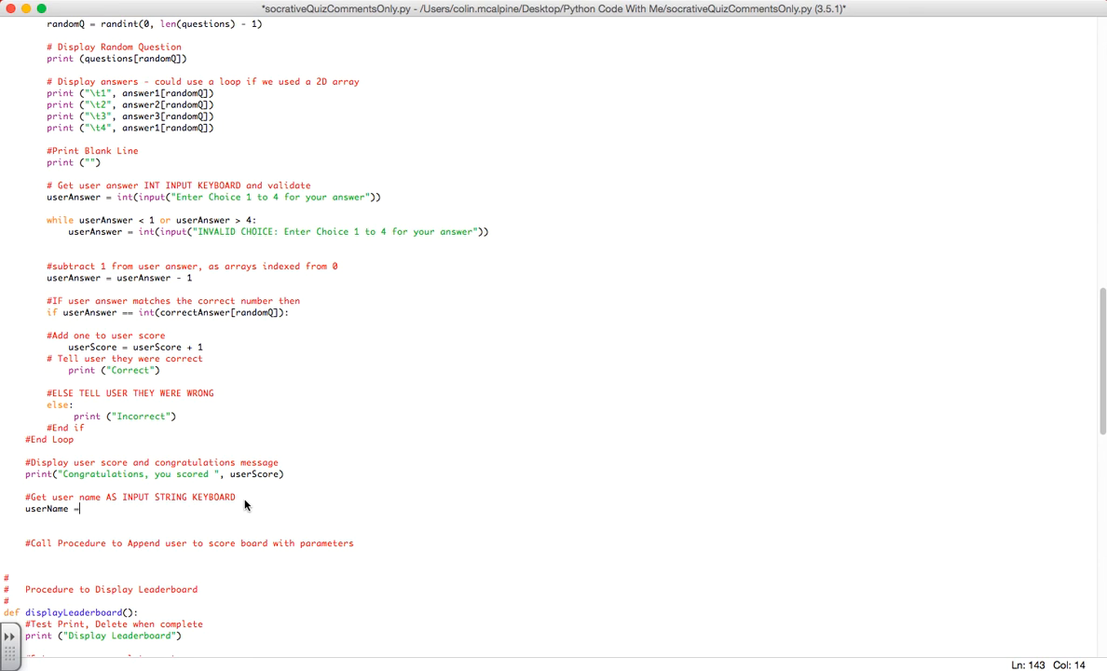
{"action": "type", "text": "input(\""}
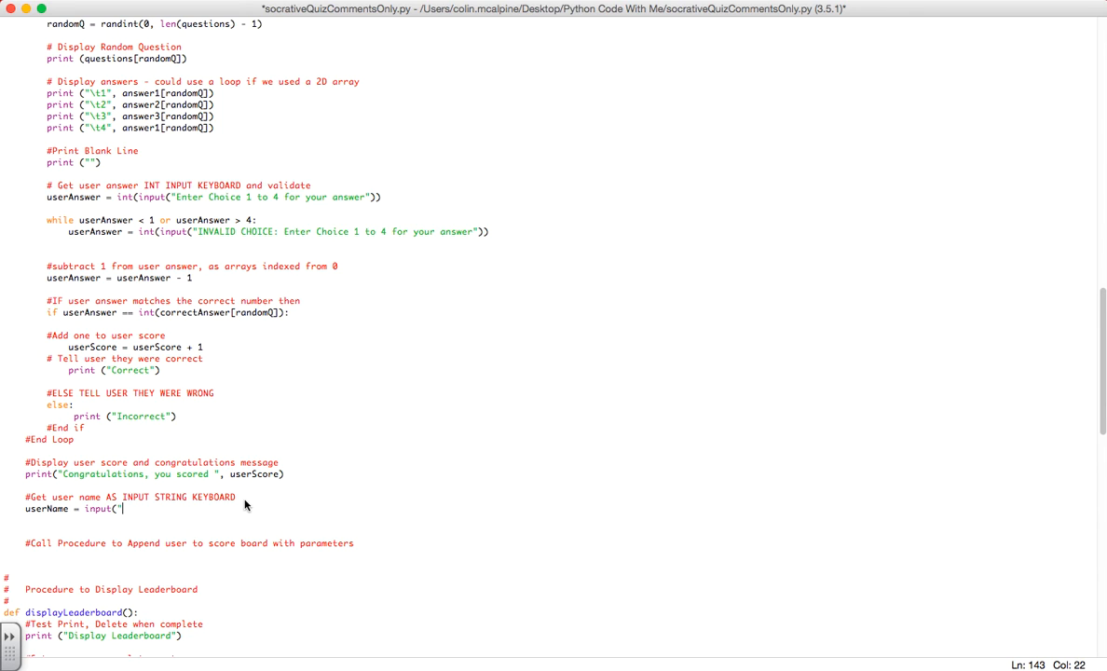
{"action": "type", "text": "Please enter your n"}
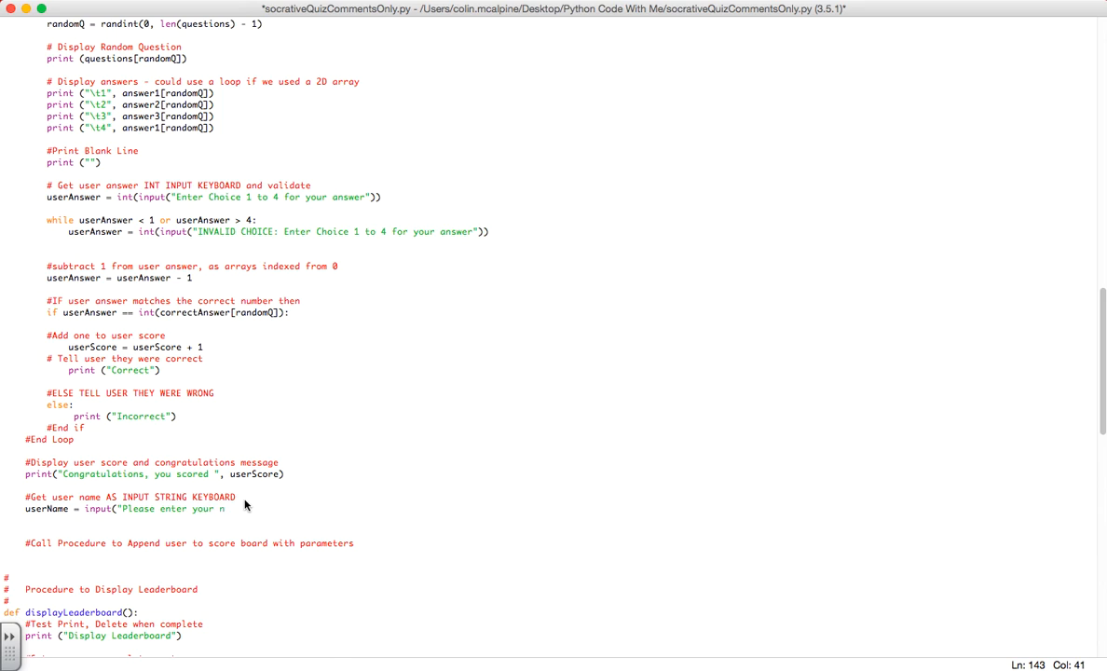
{"action": "type", "text": "ame for the leaderboar"}
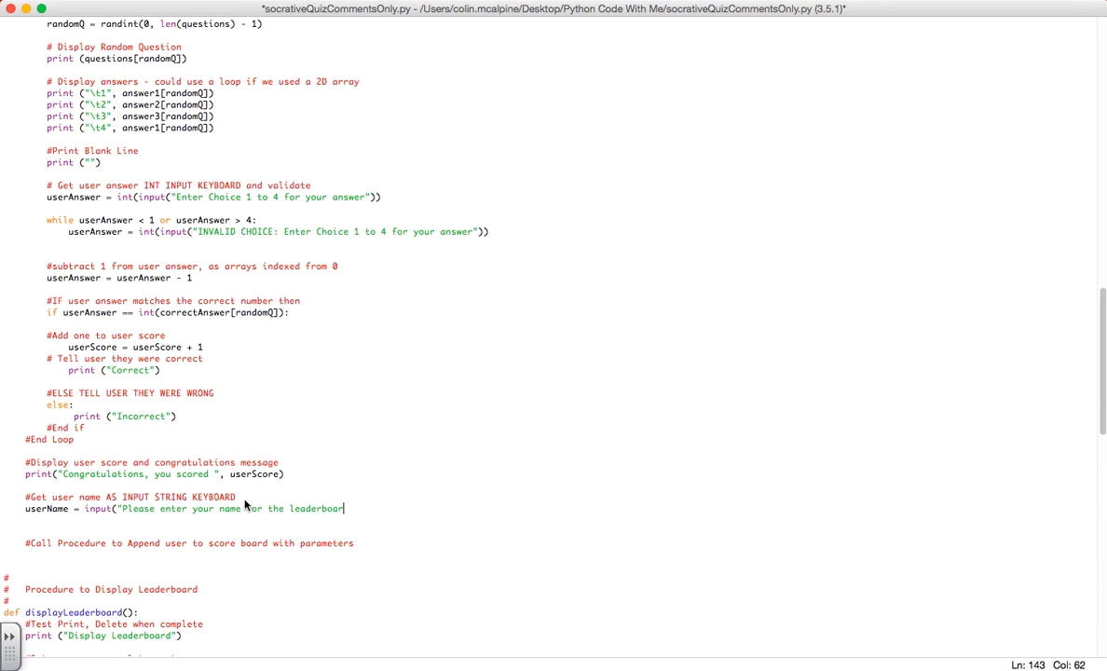
{"action": "type", "text": "\")"}
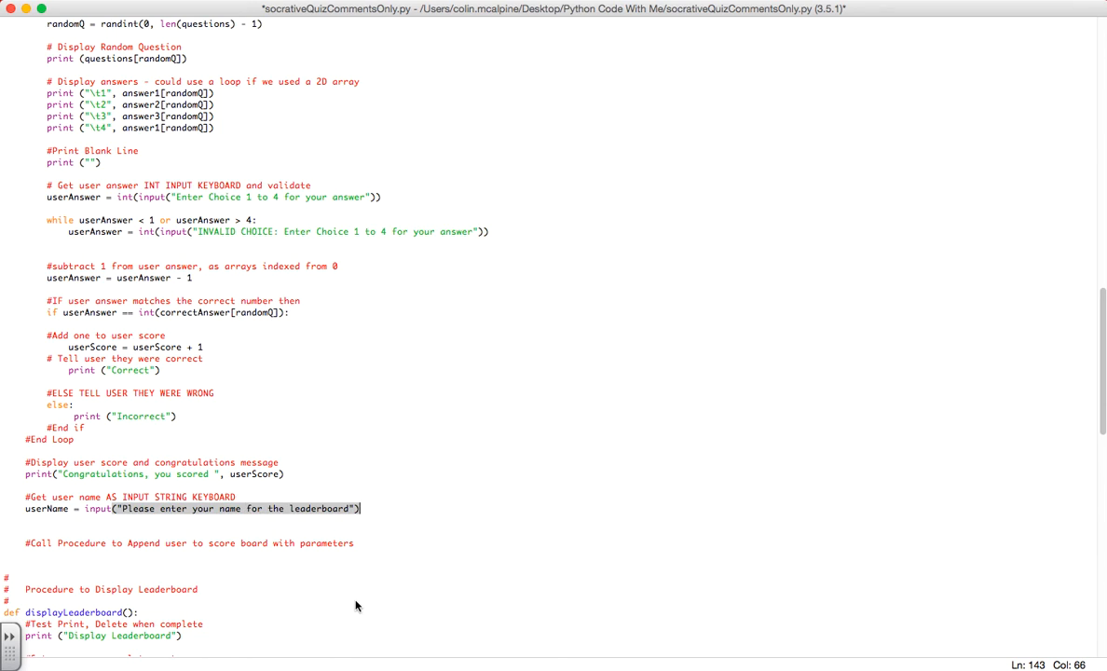